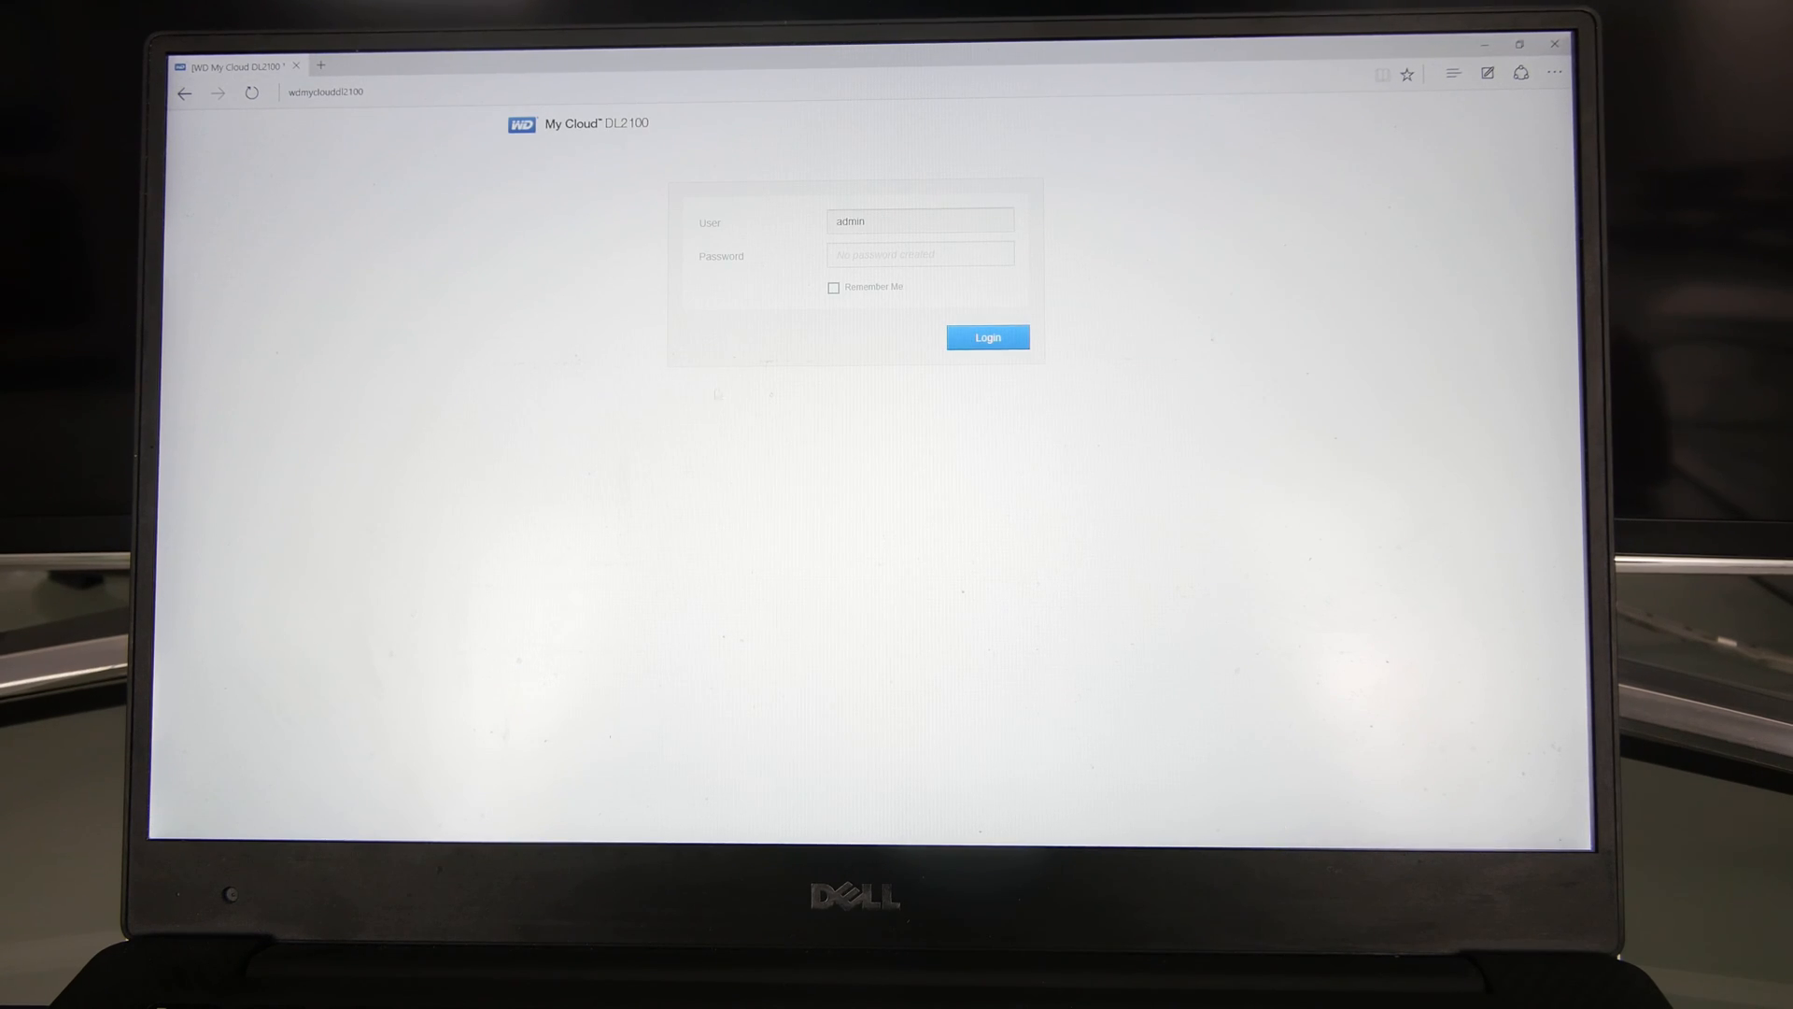
Step: Log in to the My Cloud dashboard as admin with an empty password
{"action": "left_click", "coordinate": [342, 90]}
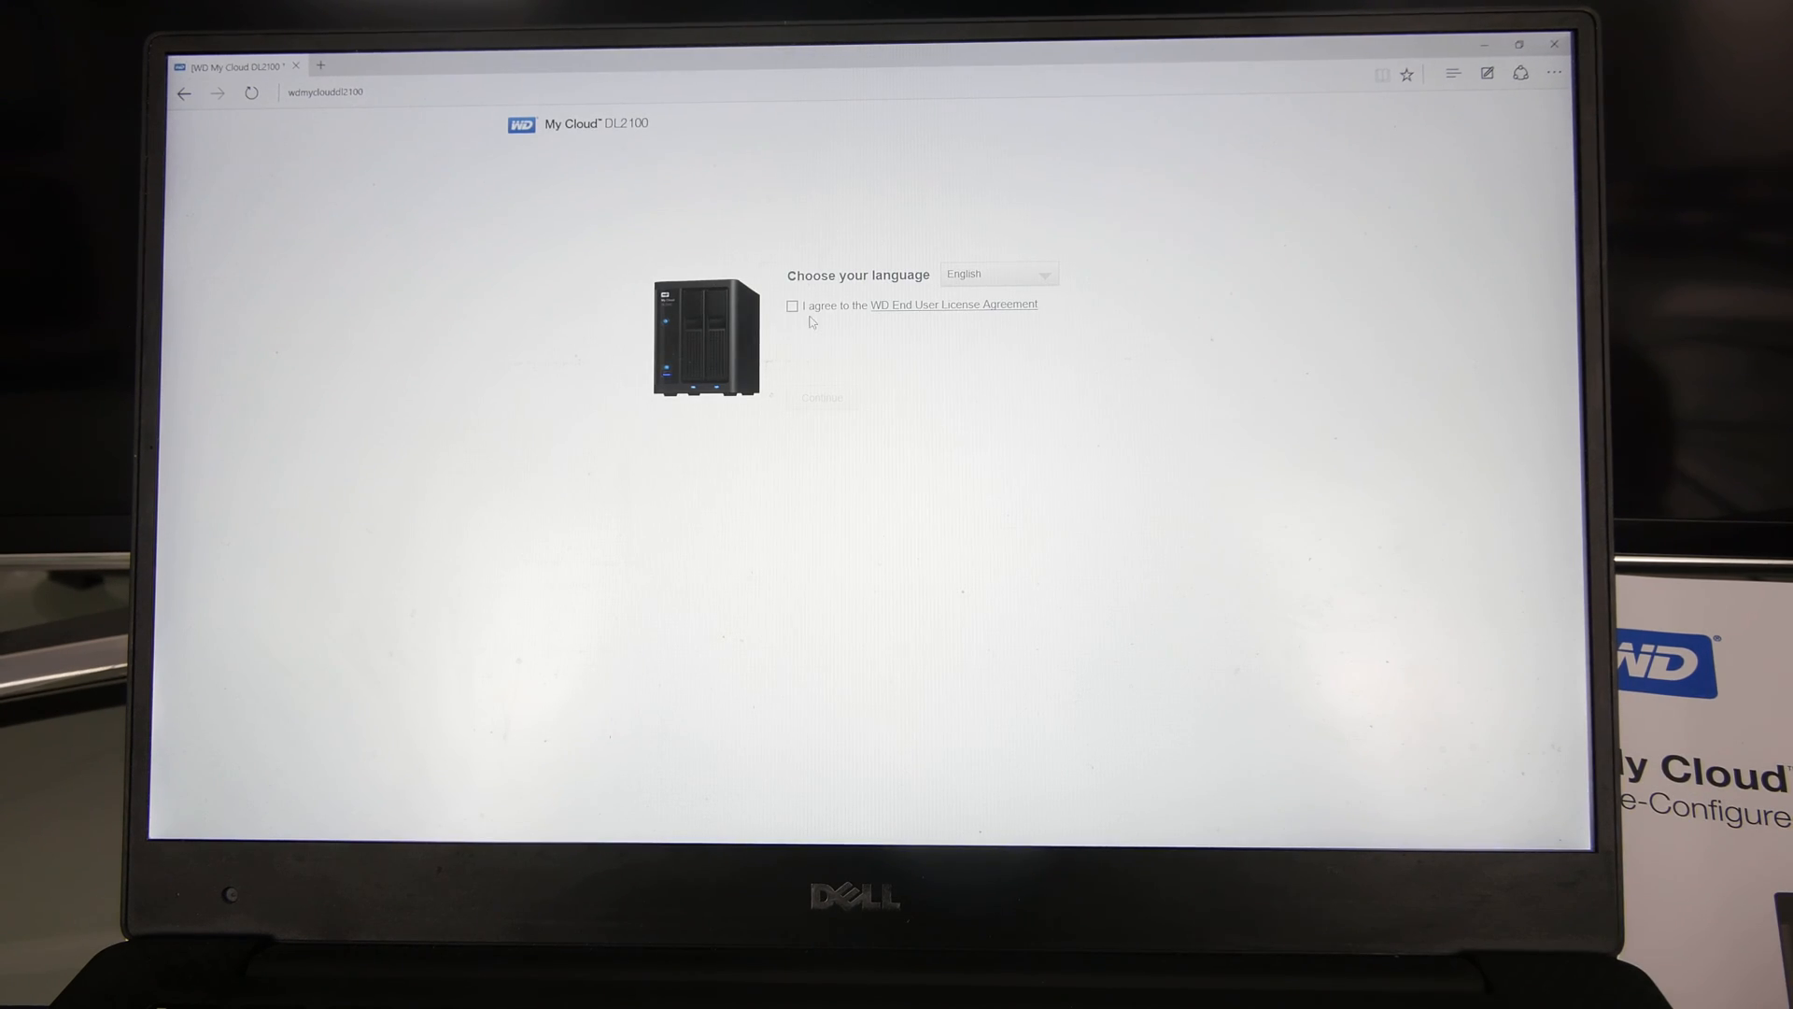
Step: Accept the WD End User License Agreement with English kept as the language
{"action": "left_click", "coordinate": [792, 305]}
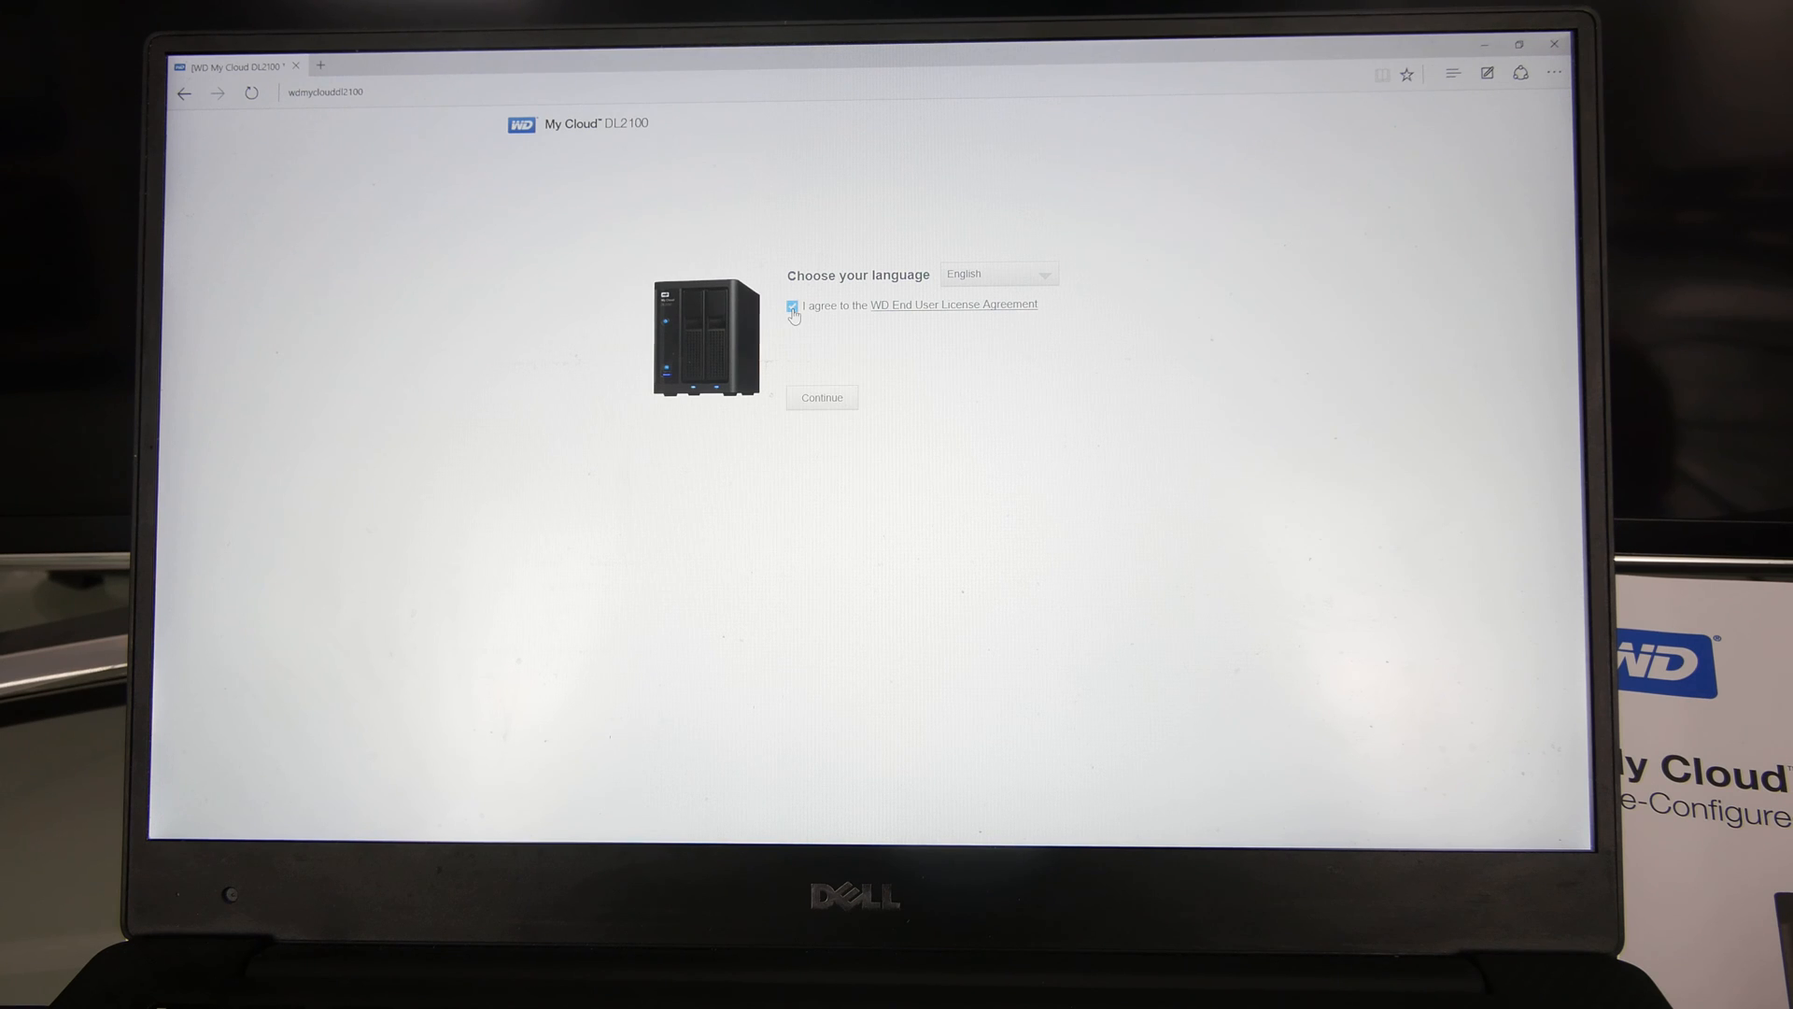
{"action": "left_click", "coordinate": [1043, 273]}
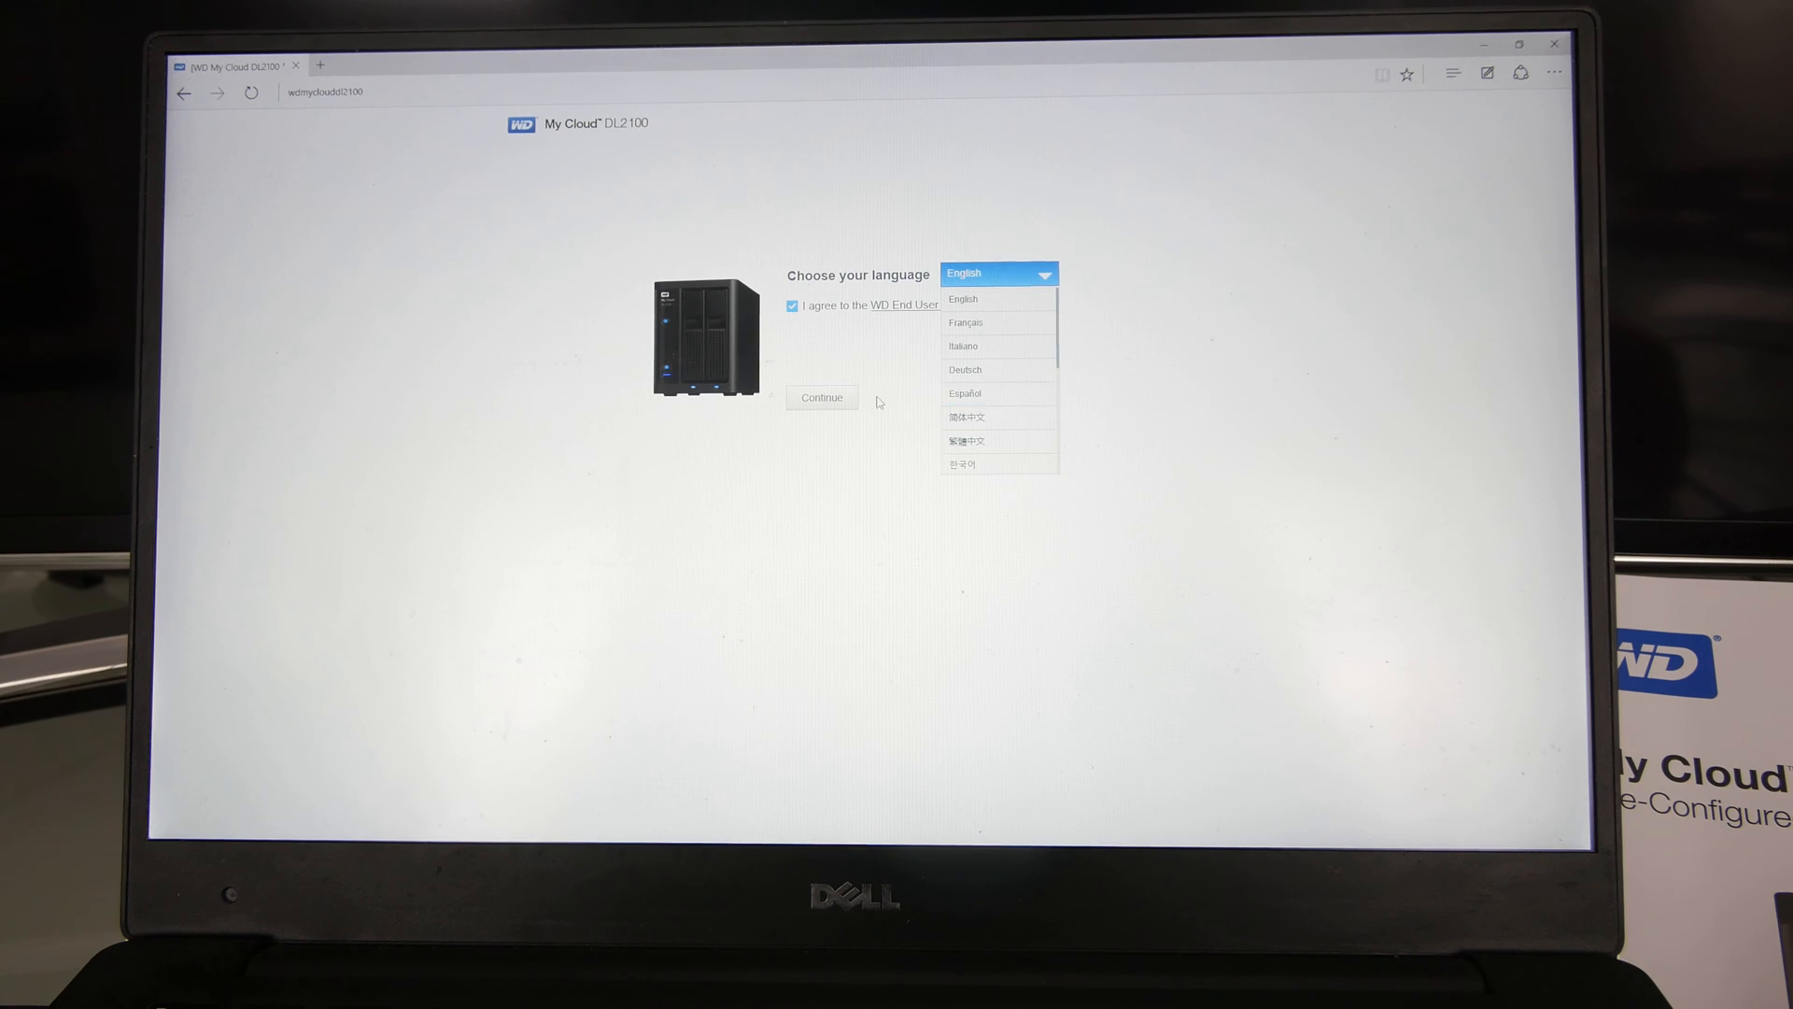
{"action": "left_click", "coordinate": [822, 397]}
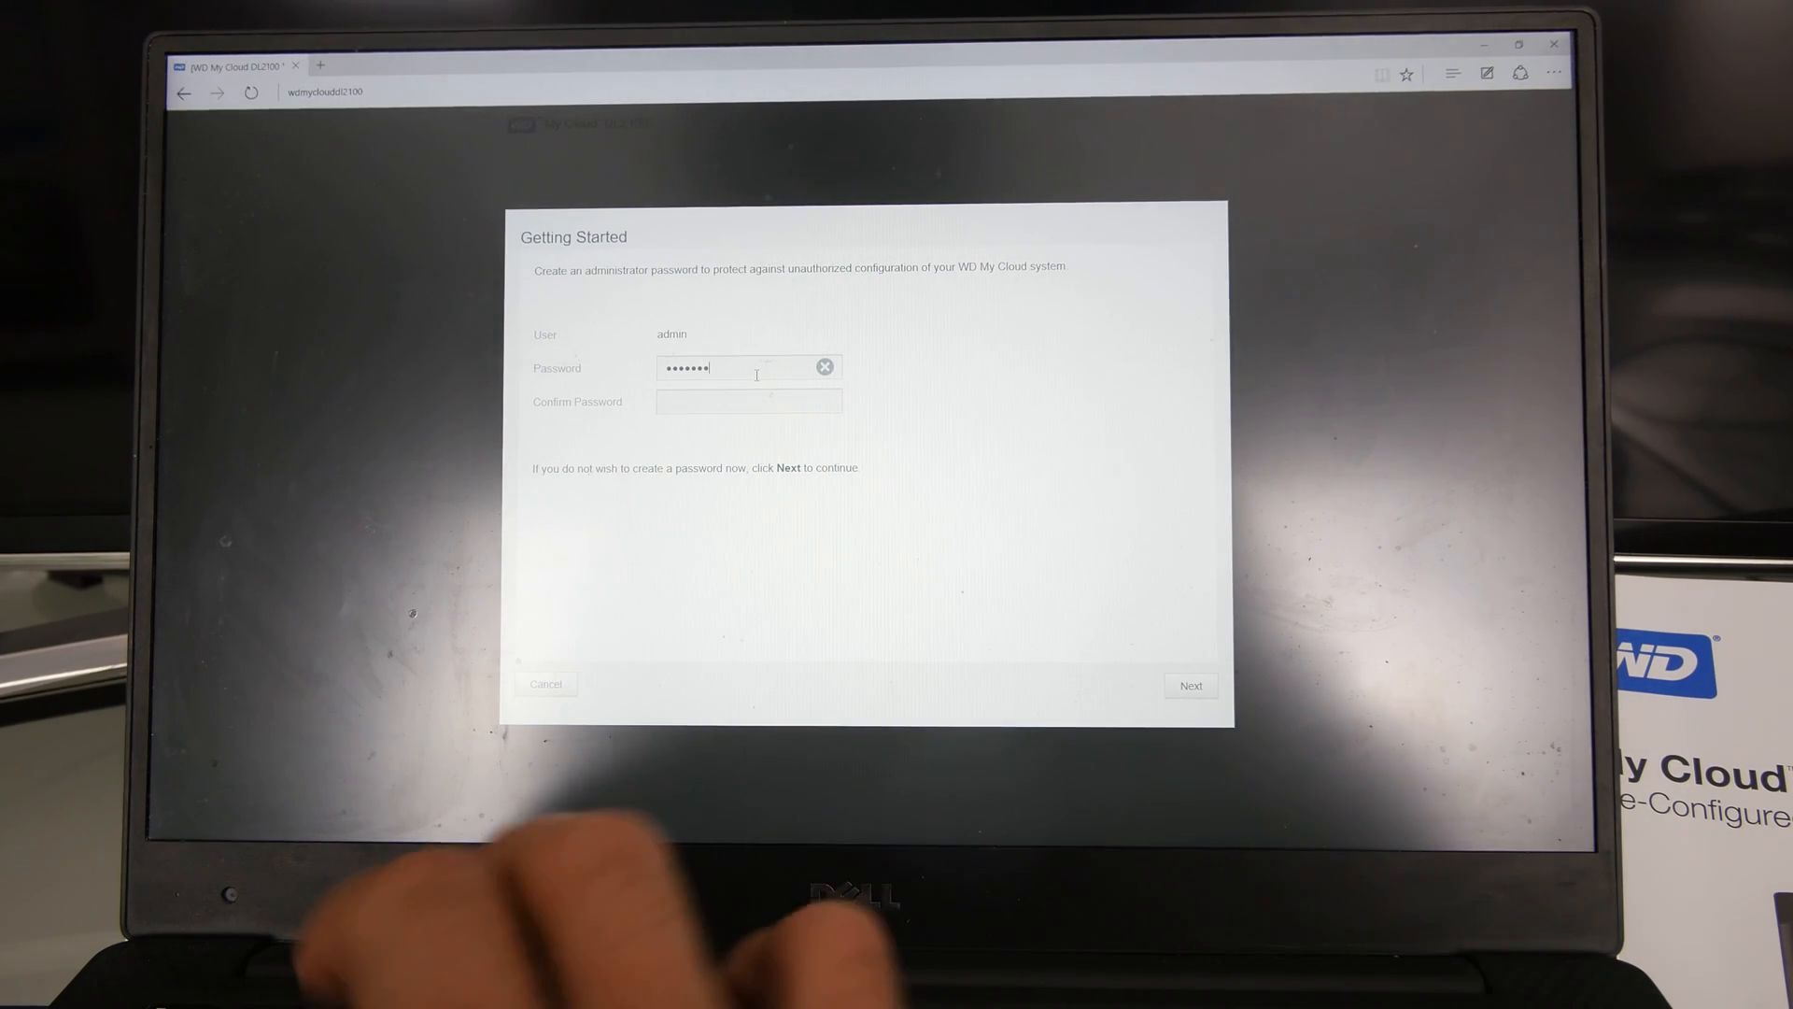
Step: Enter the admin password, skip Setup Cloud Access, and finish the Getting Started wizard
{"action": "type", "text": "••••"}
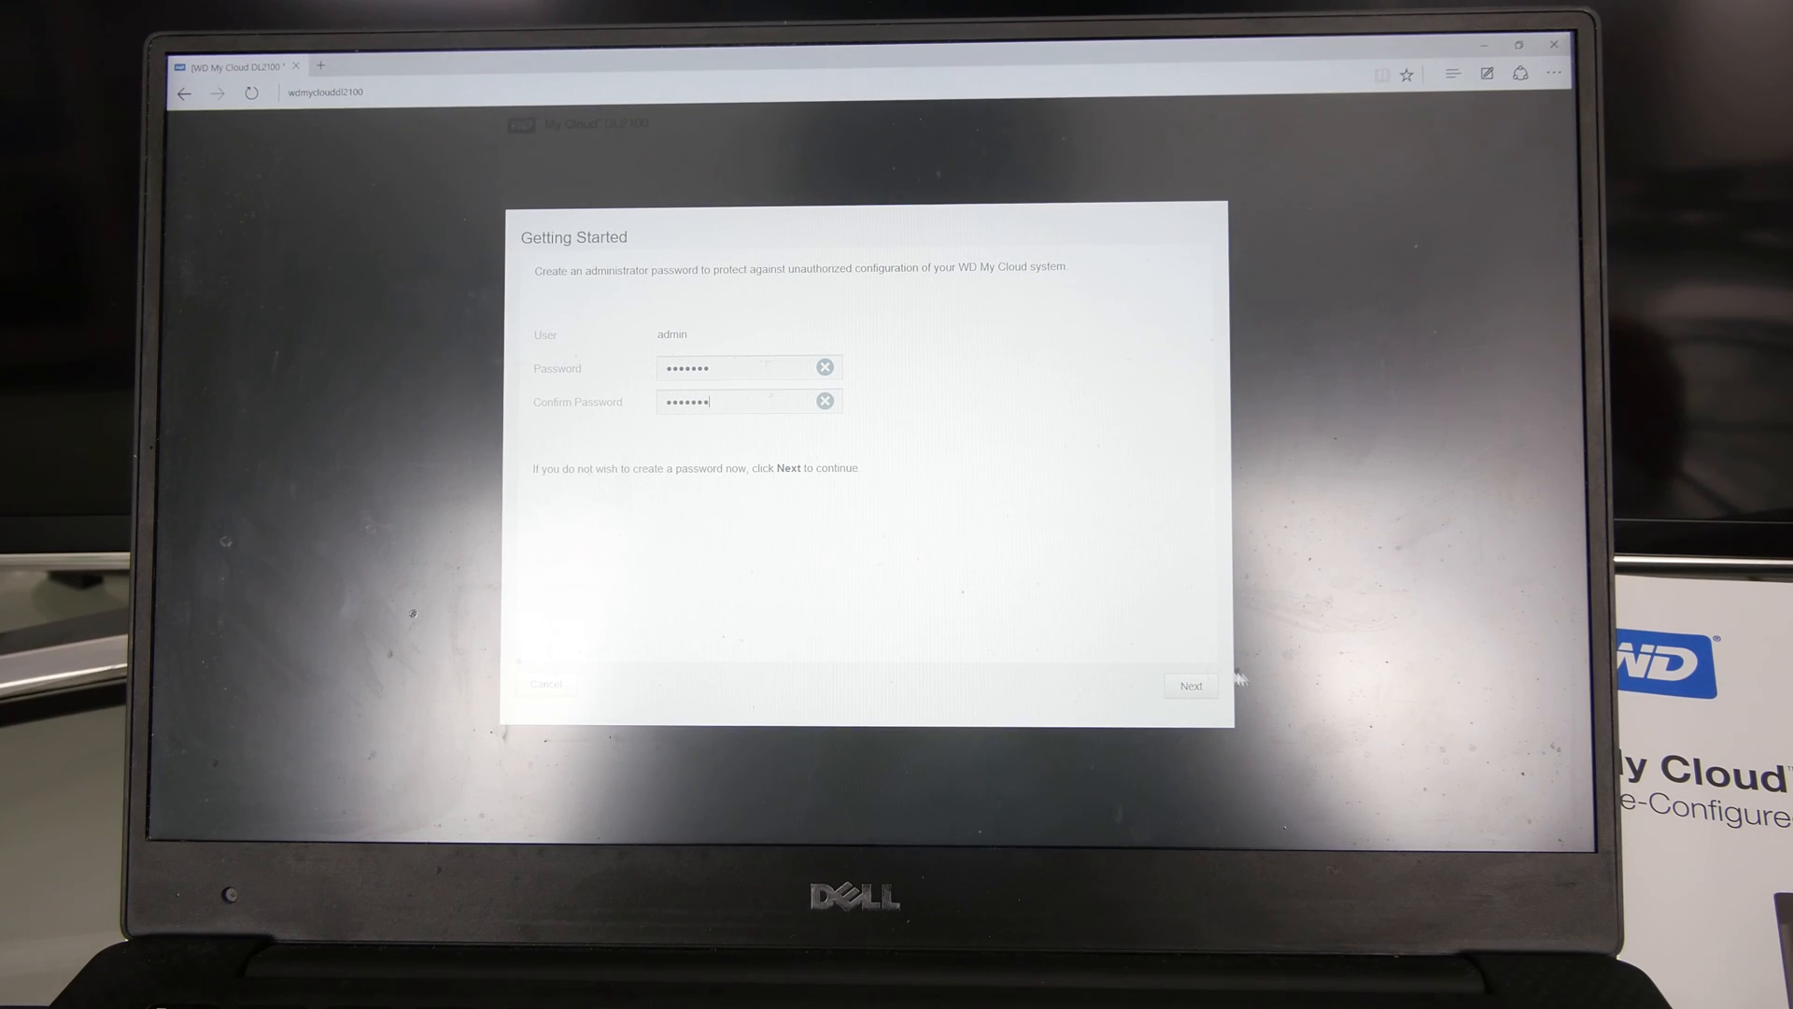
{"action": "left_click", "coordinate": [1190, 685]}
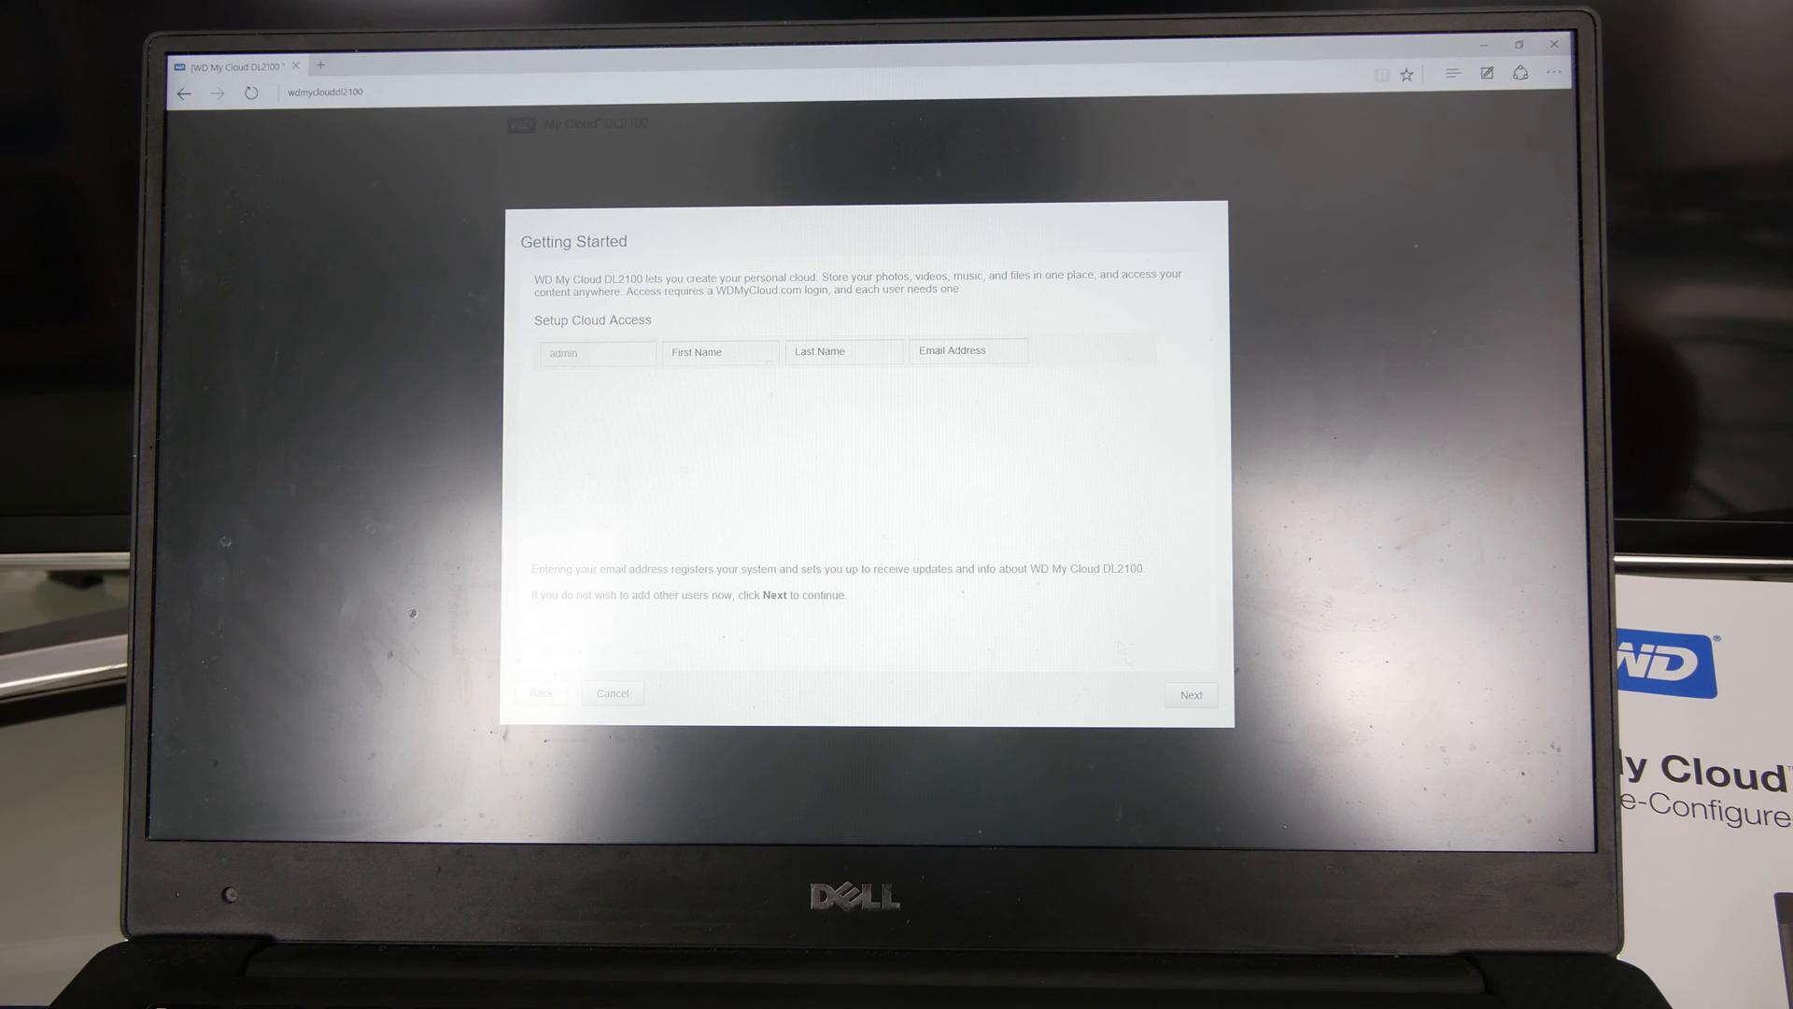
{"action": "left_click", "coordinate": [1190, 694]}
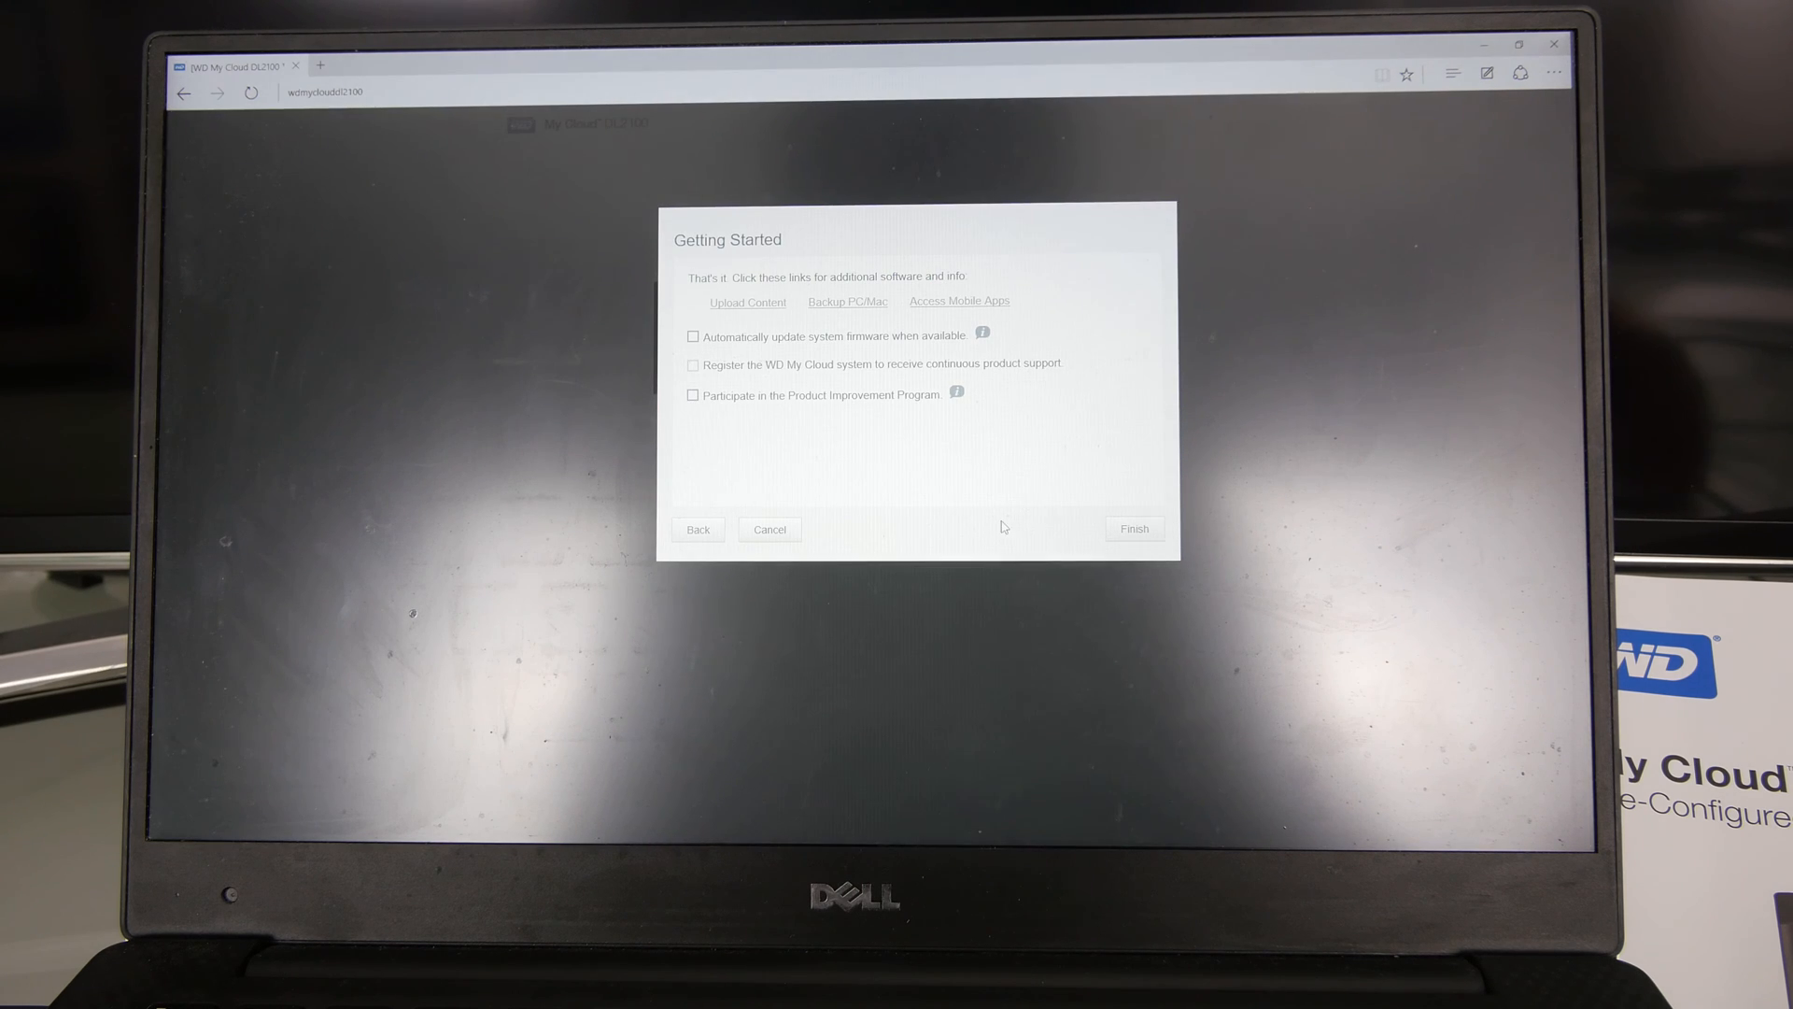
{"action": "mouse_move", "coordinate": [915, 462]}
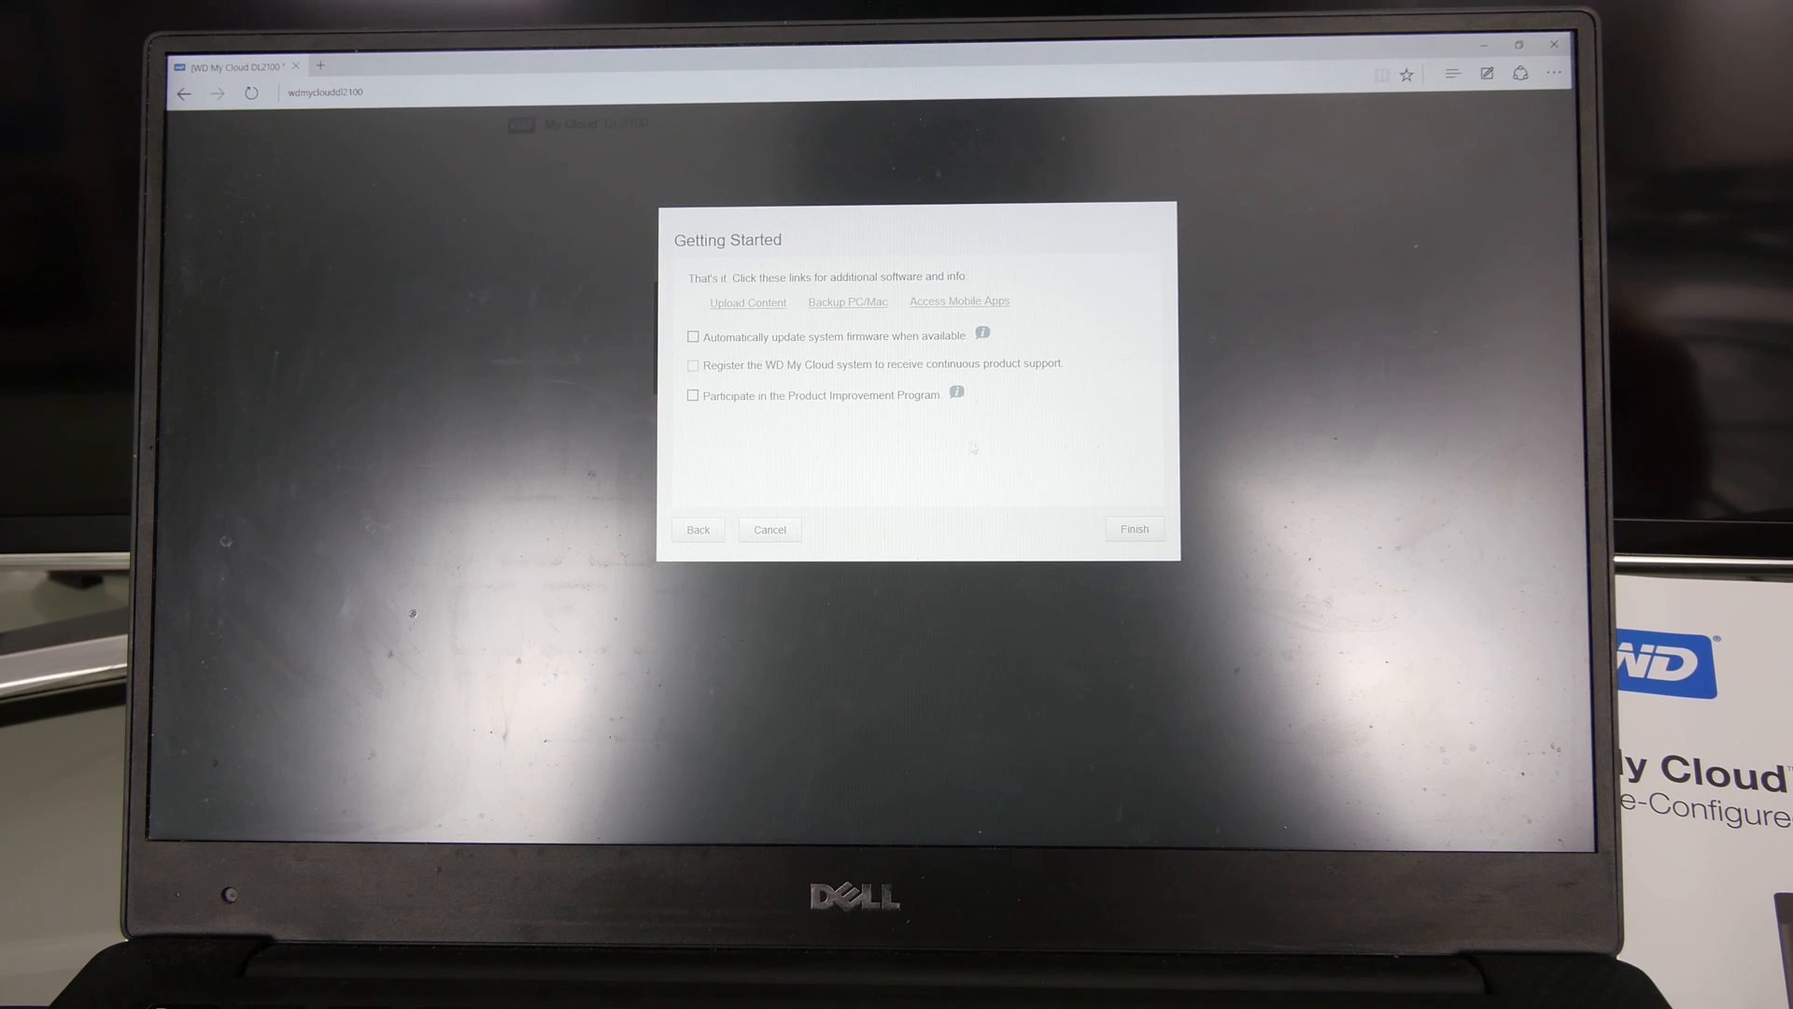
{"action": "left_click", "coordinate": [1135, 528]}
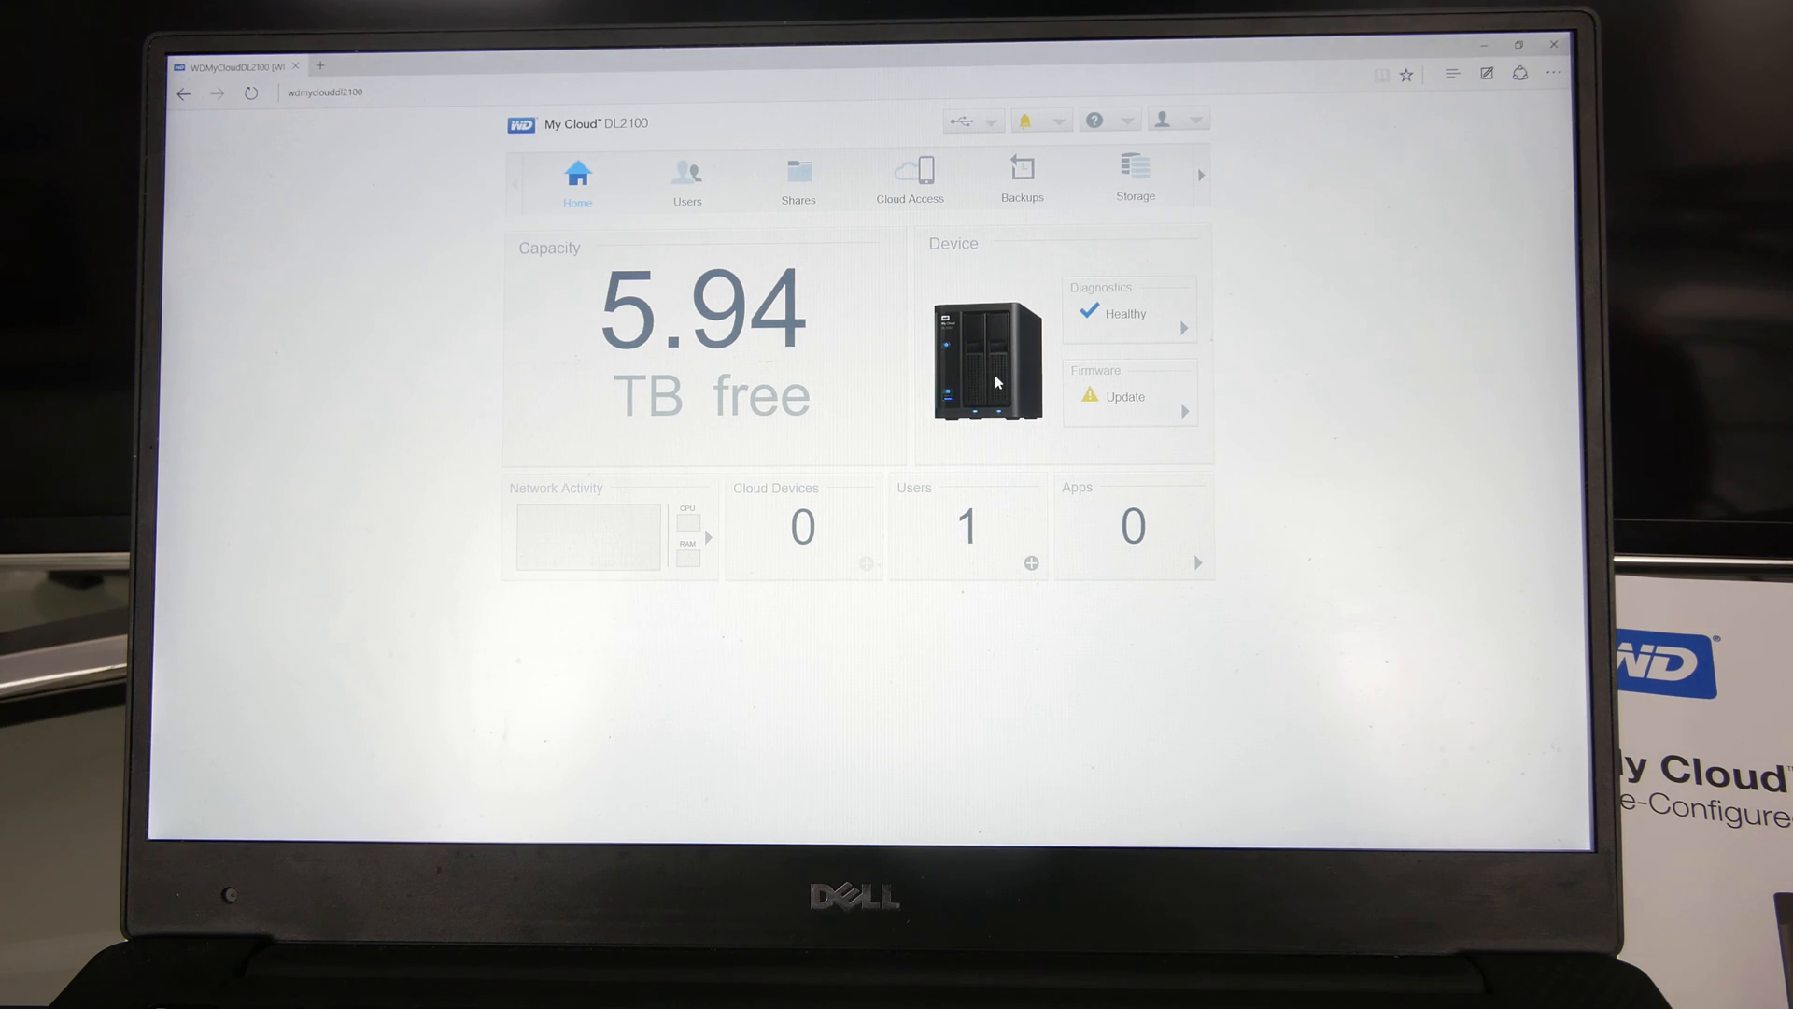
{"action": "mouse_move", "coordinate": [778, 355]}
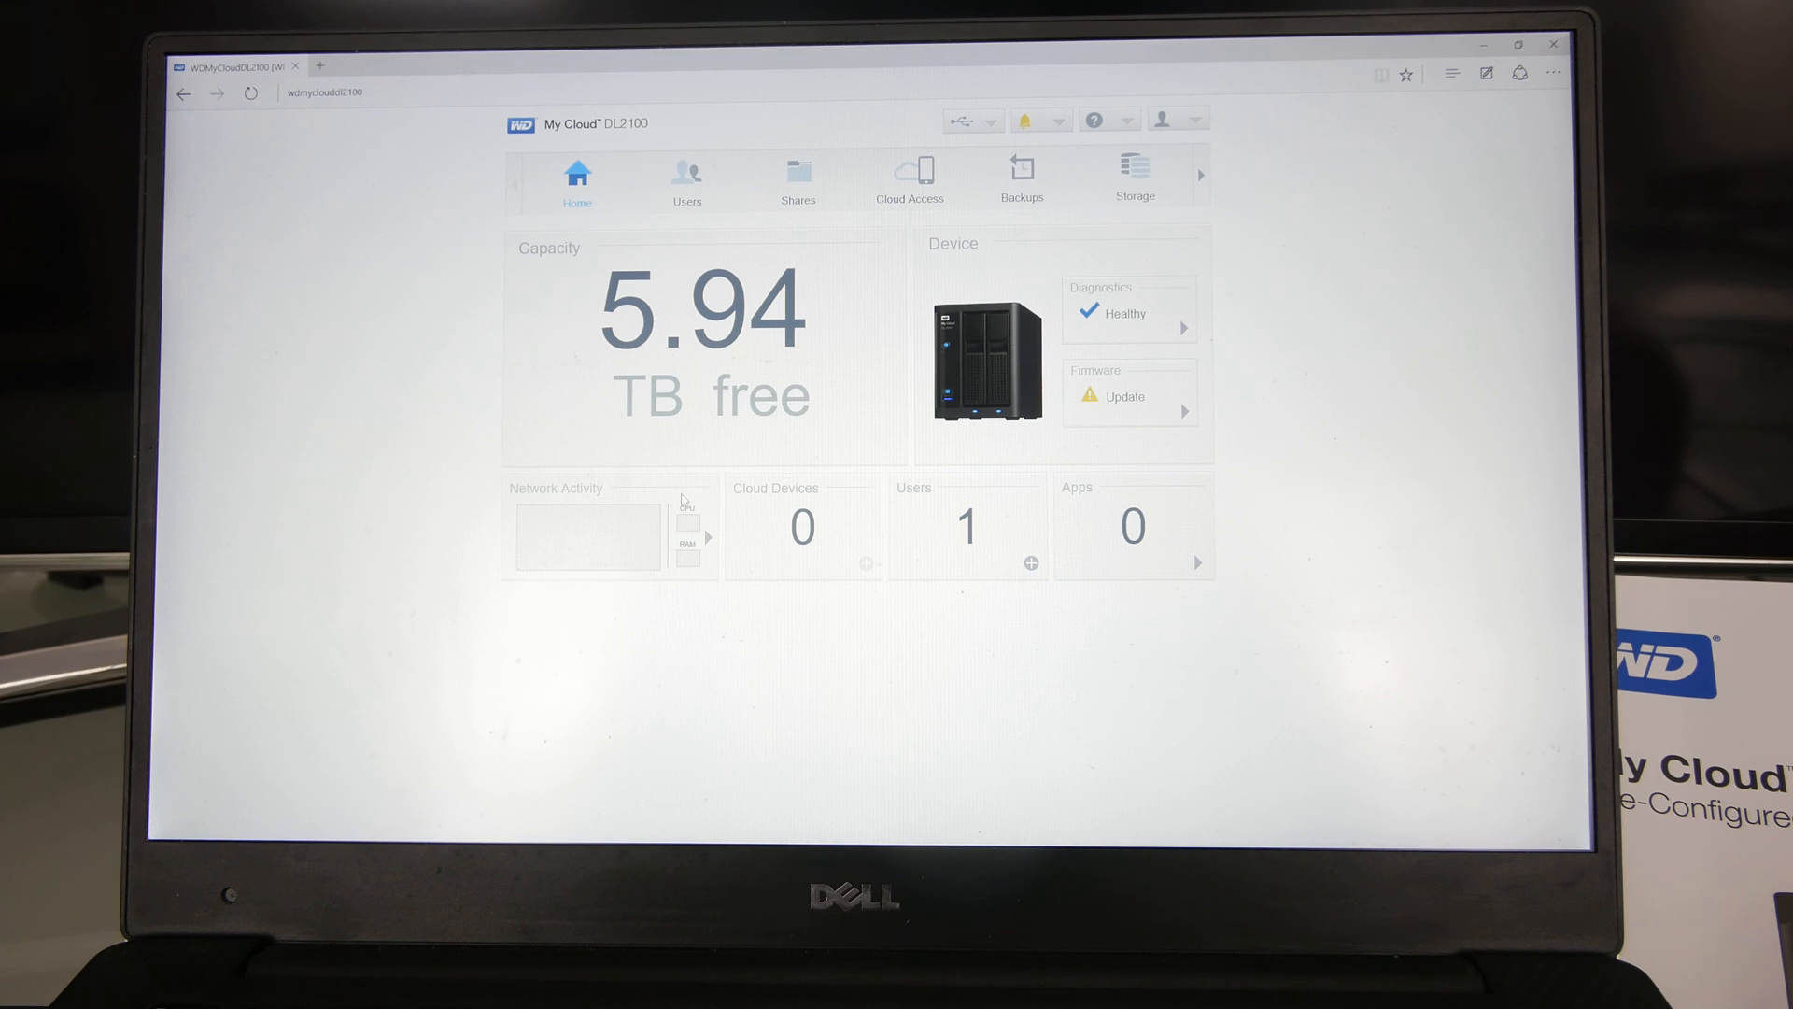
{"action": "mouse_move", "coordinate": [1140, 410]}
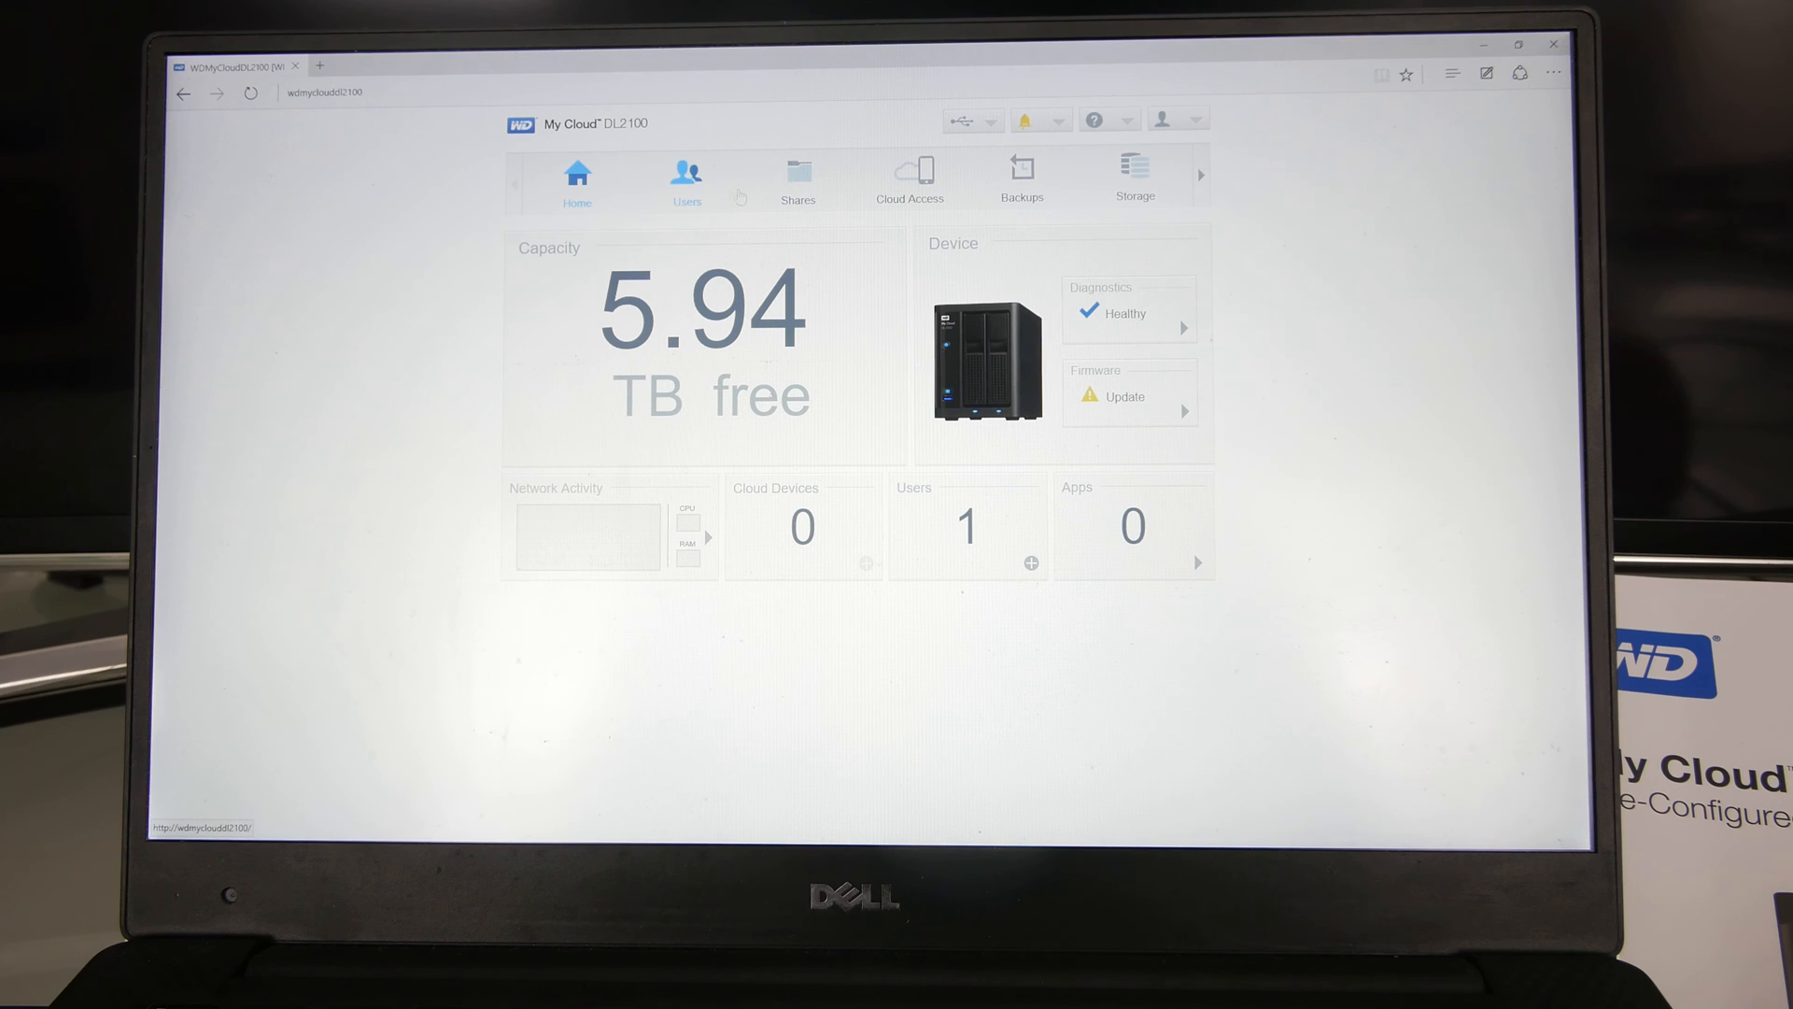
Step: Open Storage > RAID and start Change RAID Mode, accepting the interruption warning
{"action": "left_click", "coordinate": [1135, 170]}
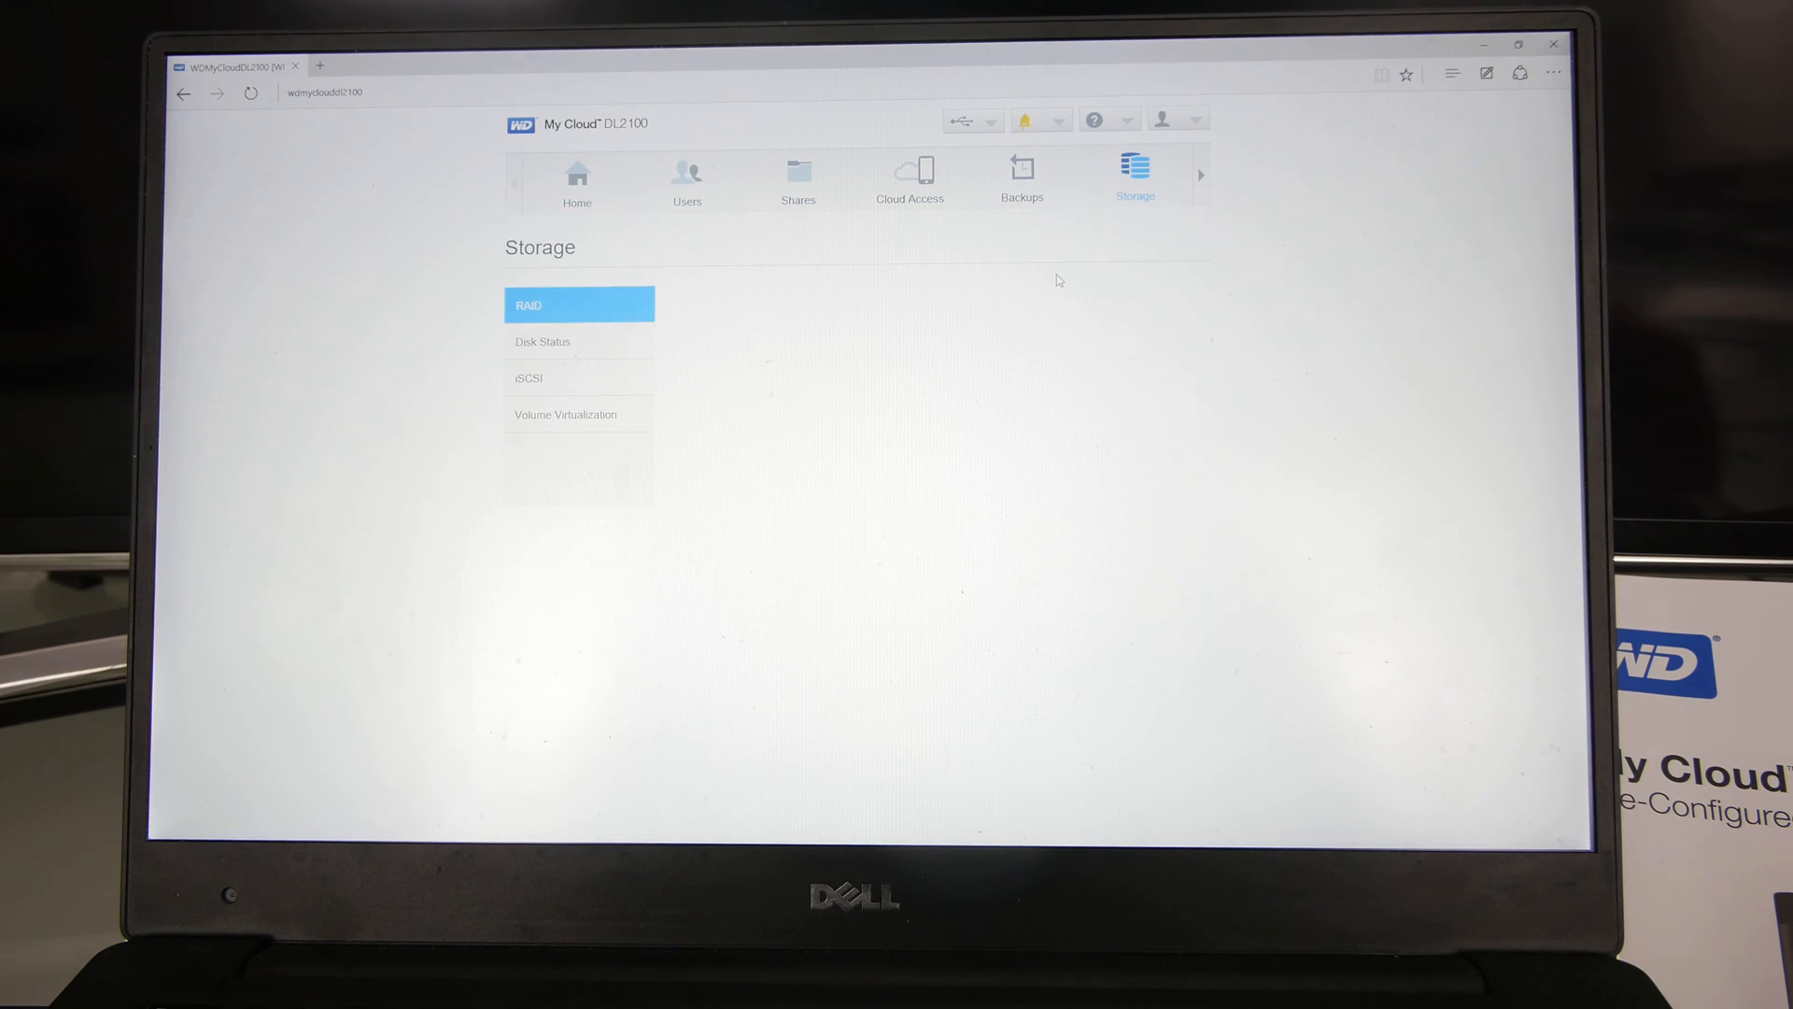
{"action": "left_click", "coordinate": [578, 304]}
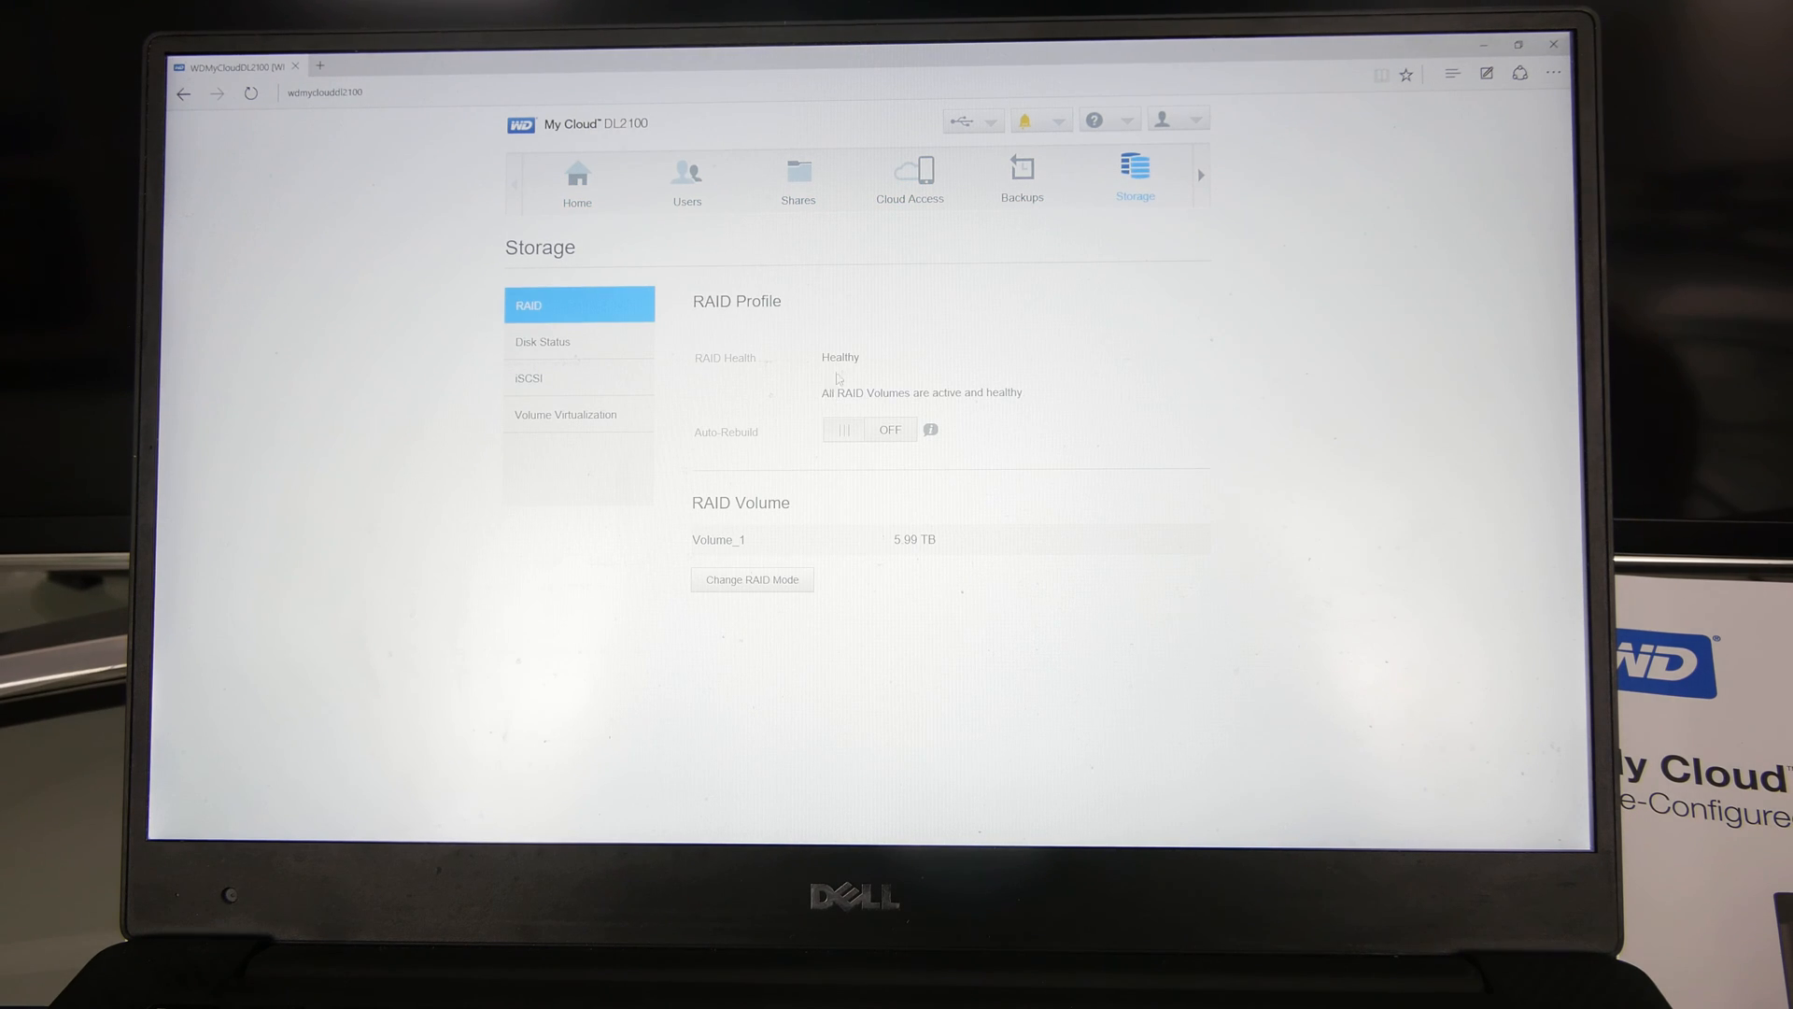
{"action": "mouse_move", "coordinate": [781, 486]}
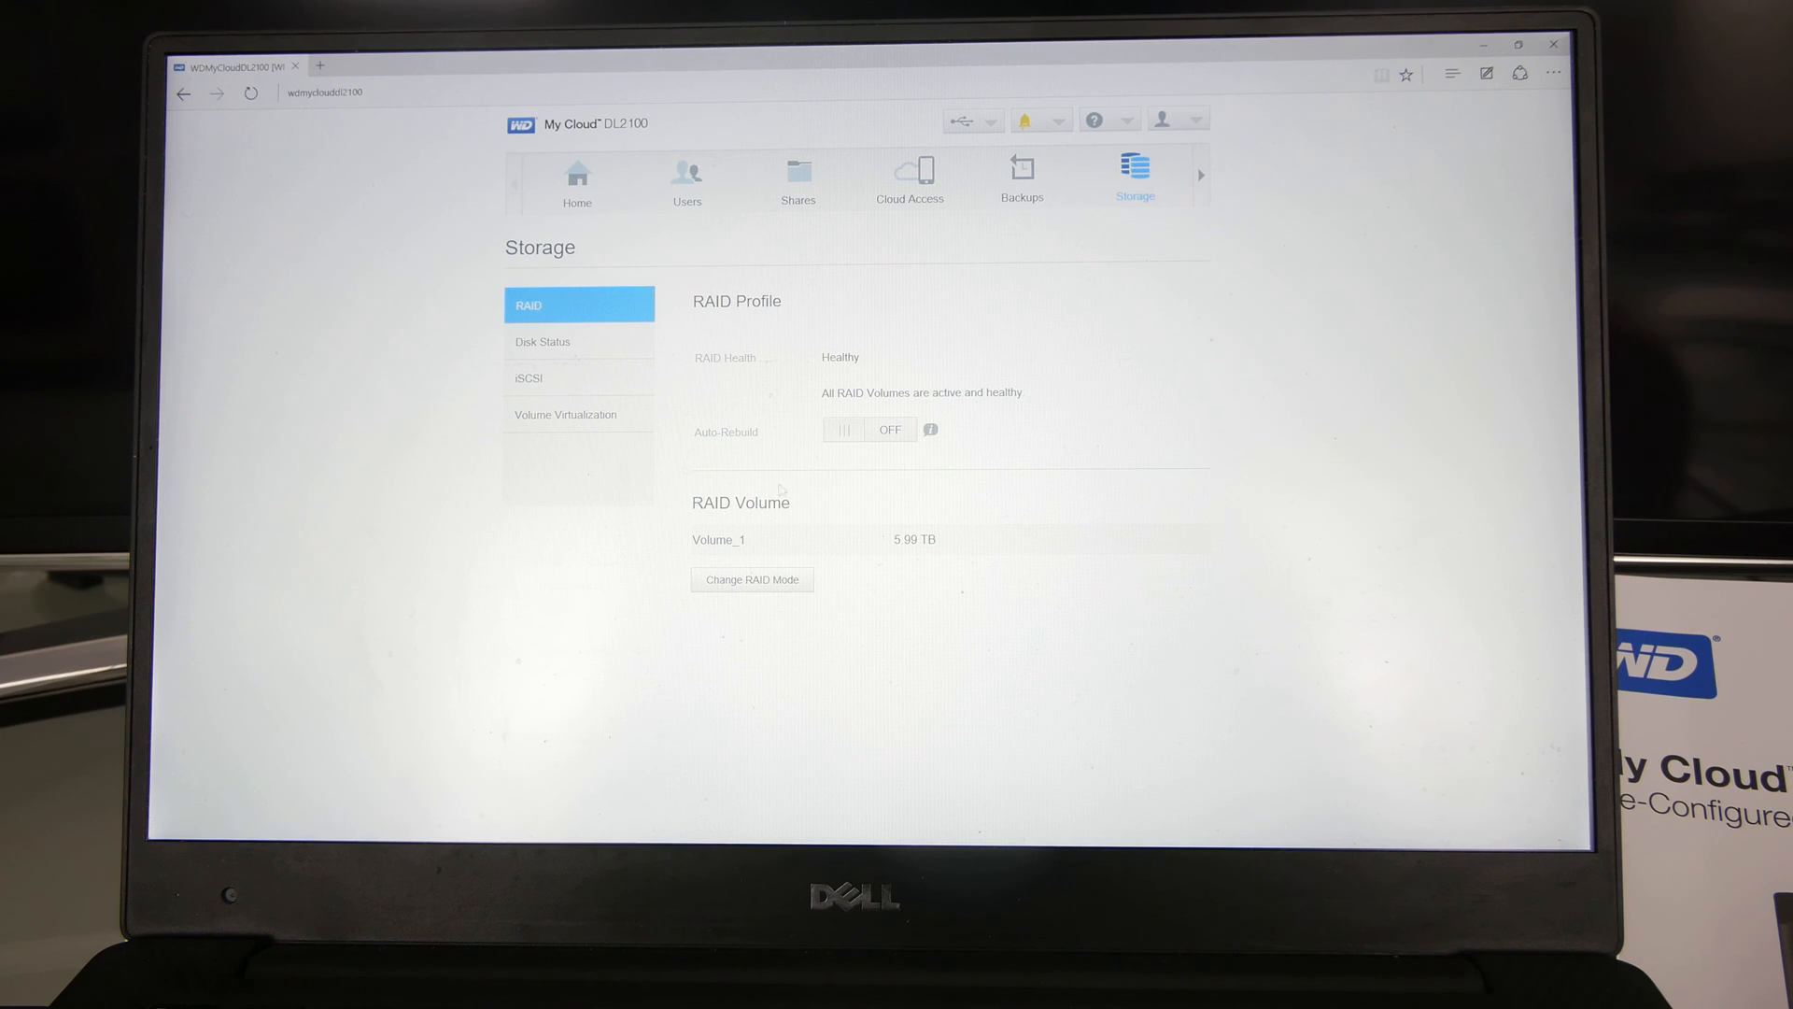
{"action": "left_click", "coordinate": [751, 579]}
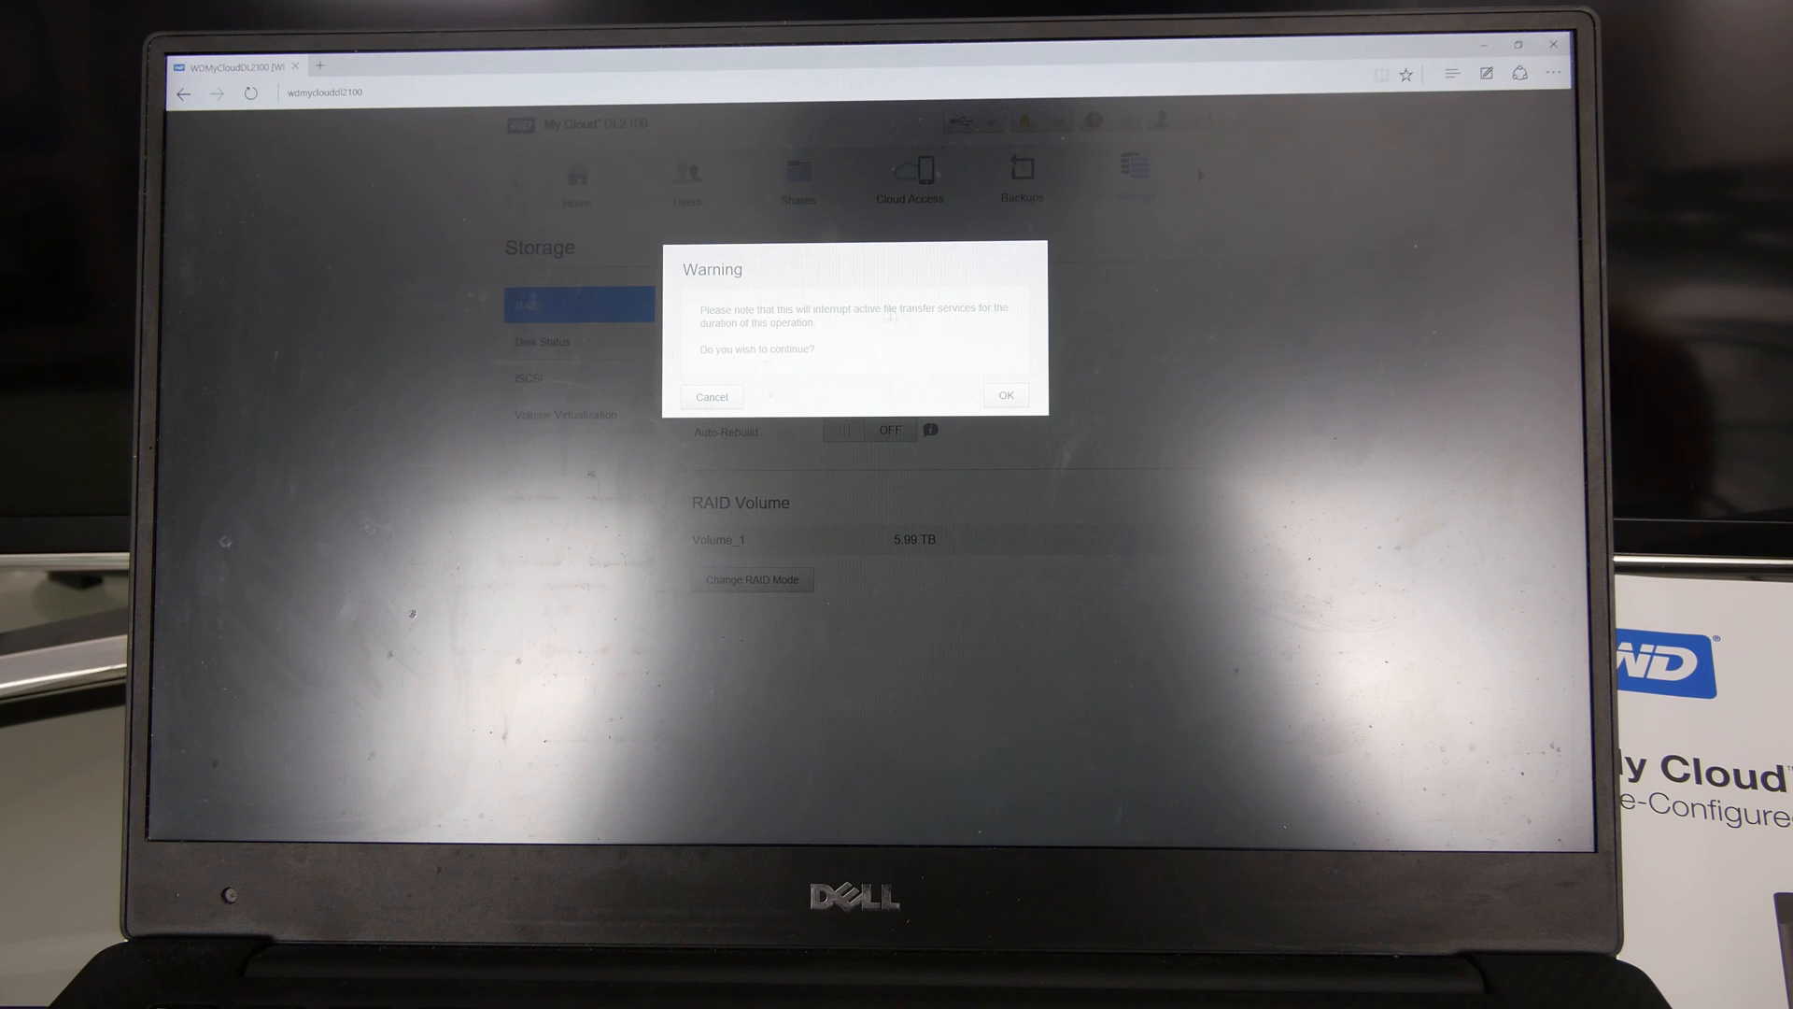
{"action": "left_click", "coordinate": [1006, 395]}
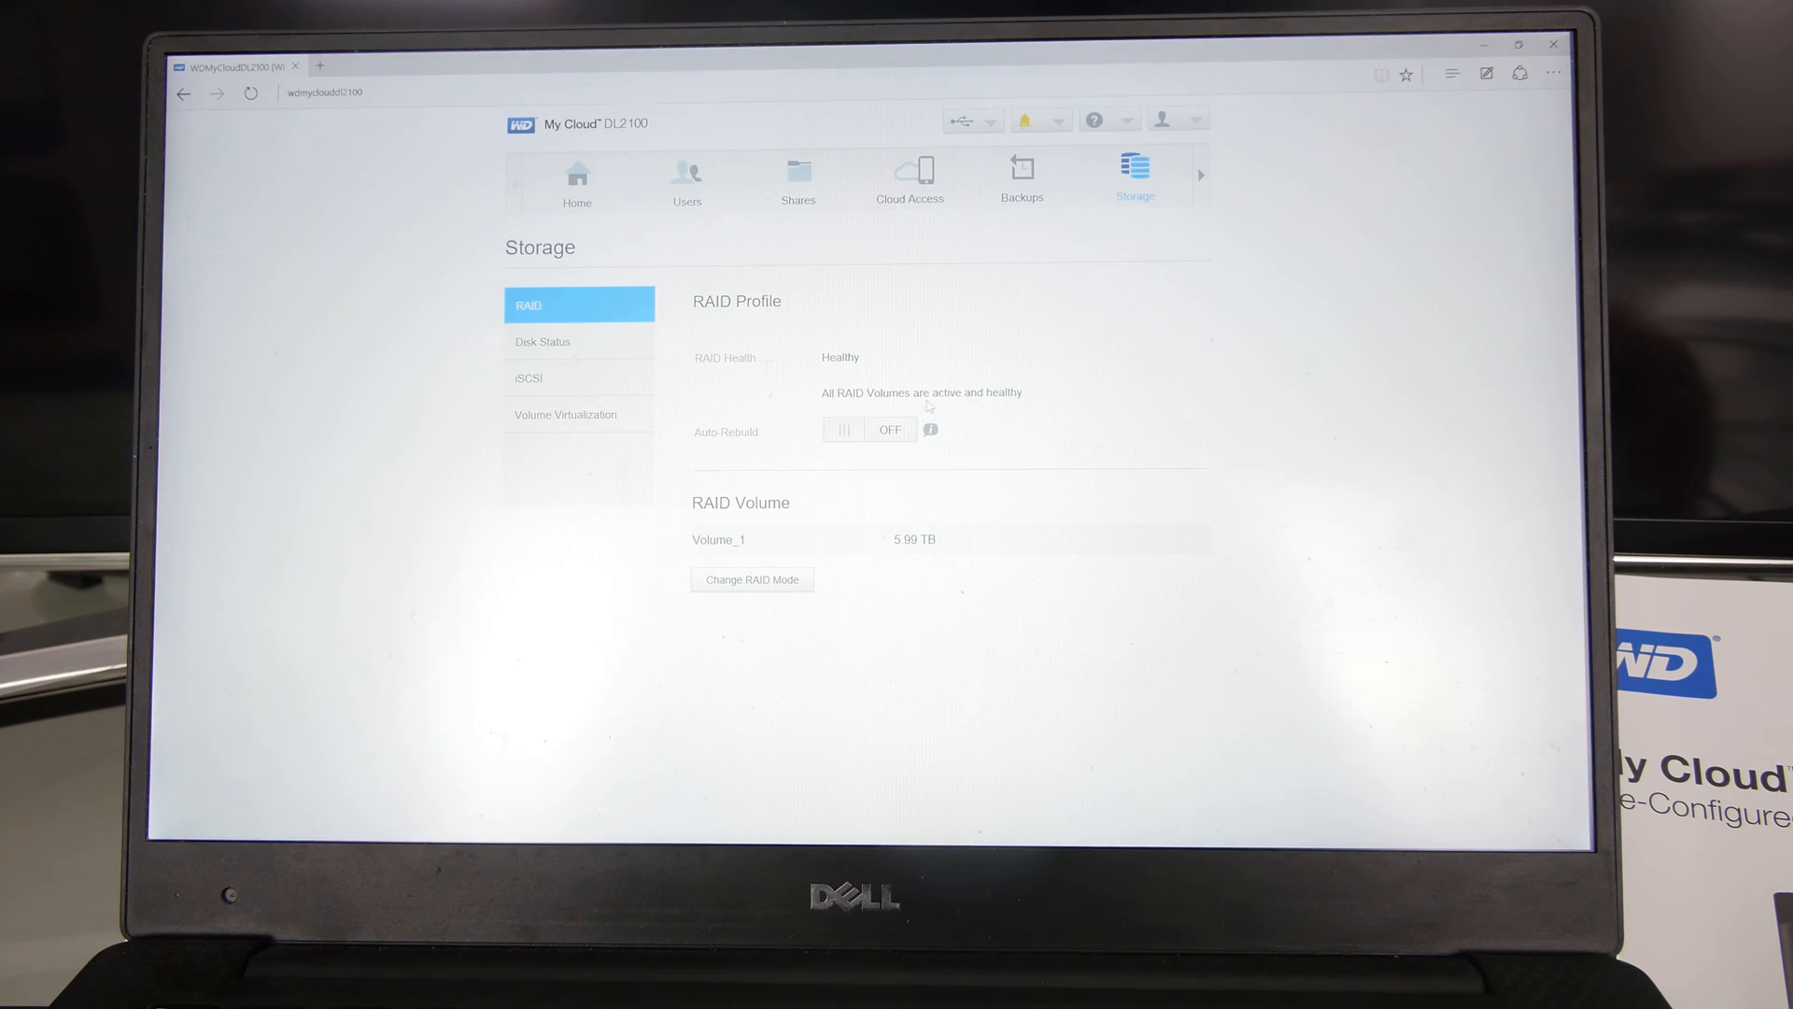
{"action": "left_click", "coordinate": [752, 579]}
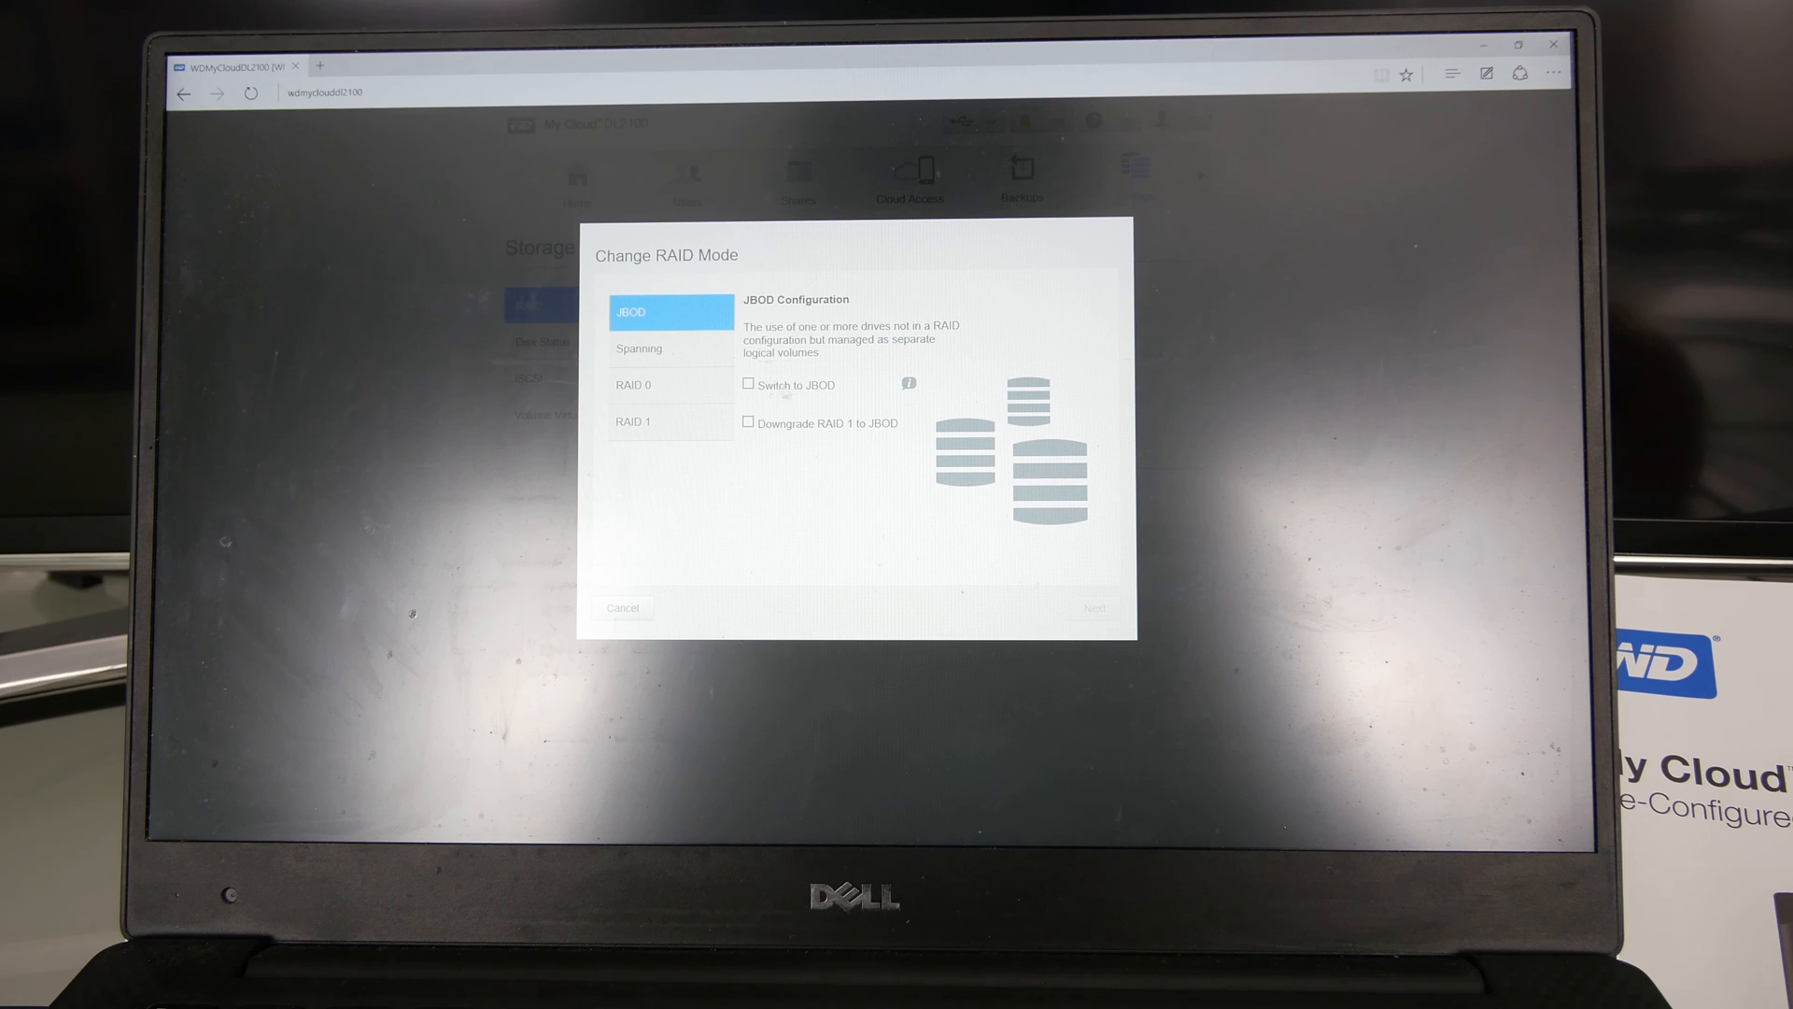
Step: Review Spanning and RAID 0, then select RAID 1 and tick 'Switch to RAID 1'
{"action": "left_click", "coordinate": [664, 349]}
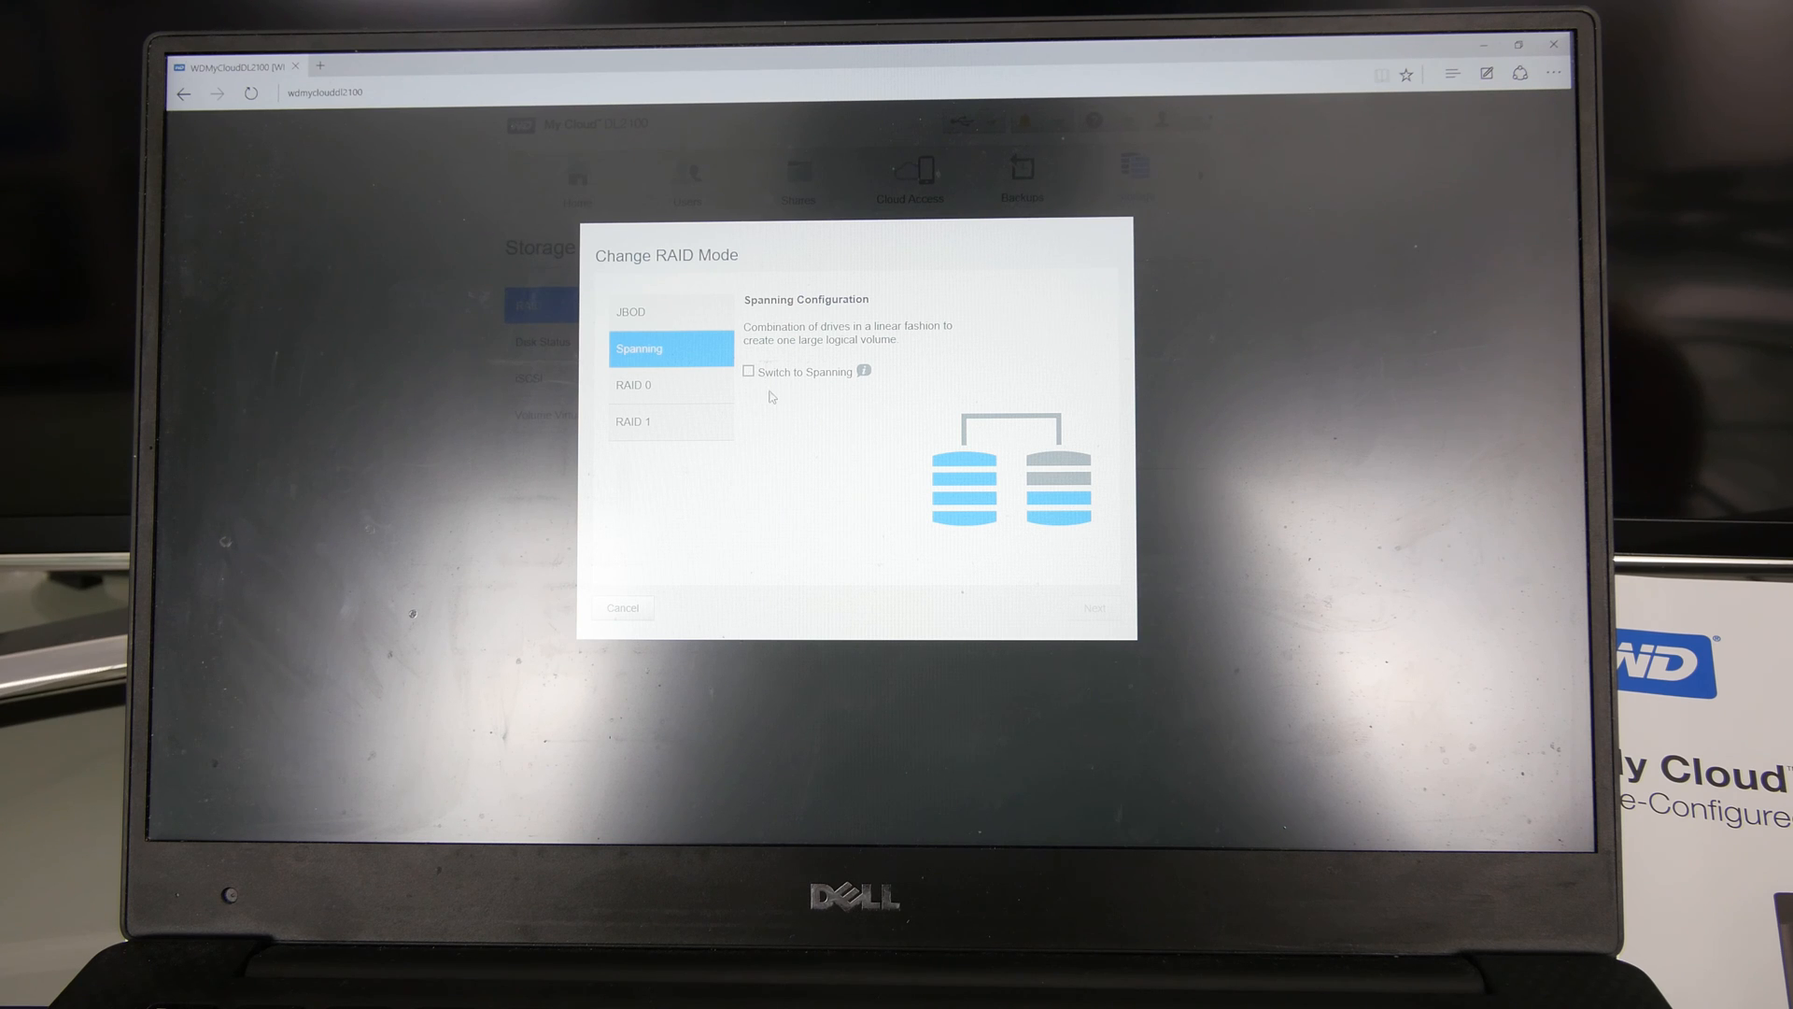
{"action": "left_click", "coordinate": [748, 371]}
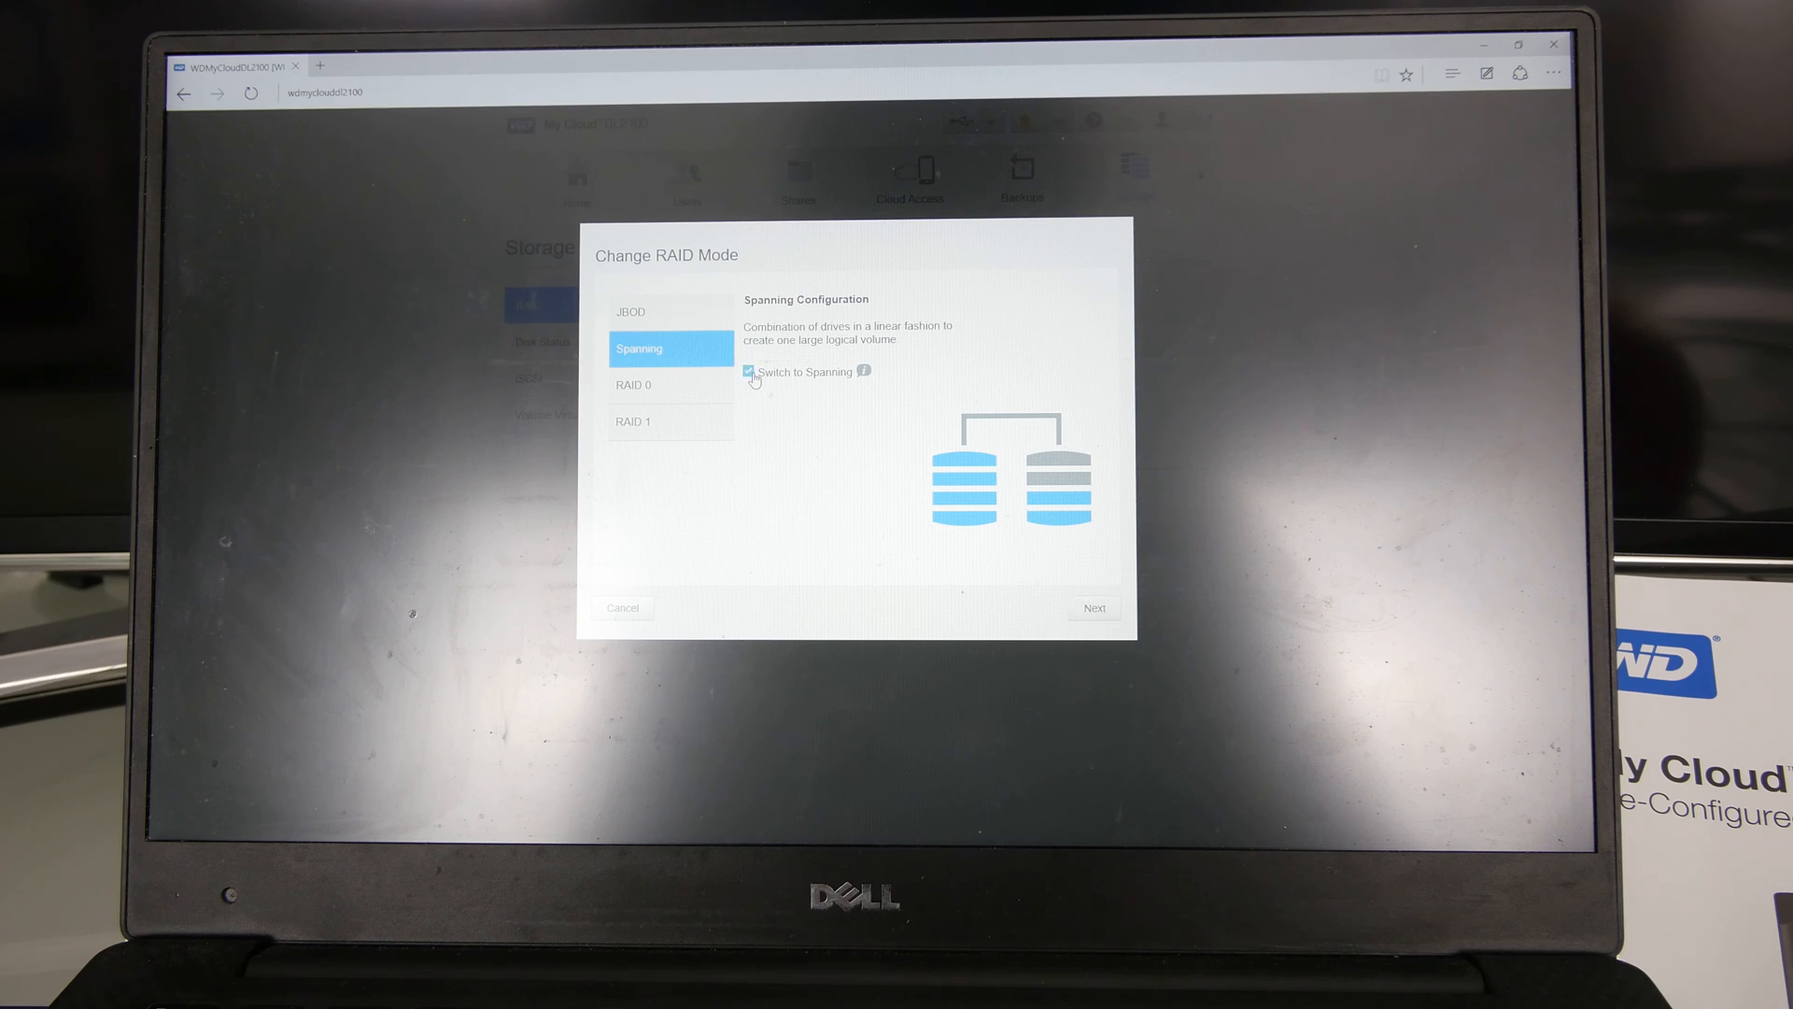
{"action": "left_click", "coordinate": [670, 385]}
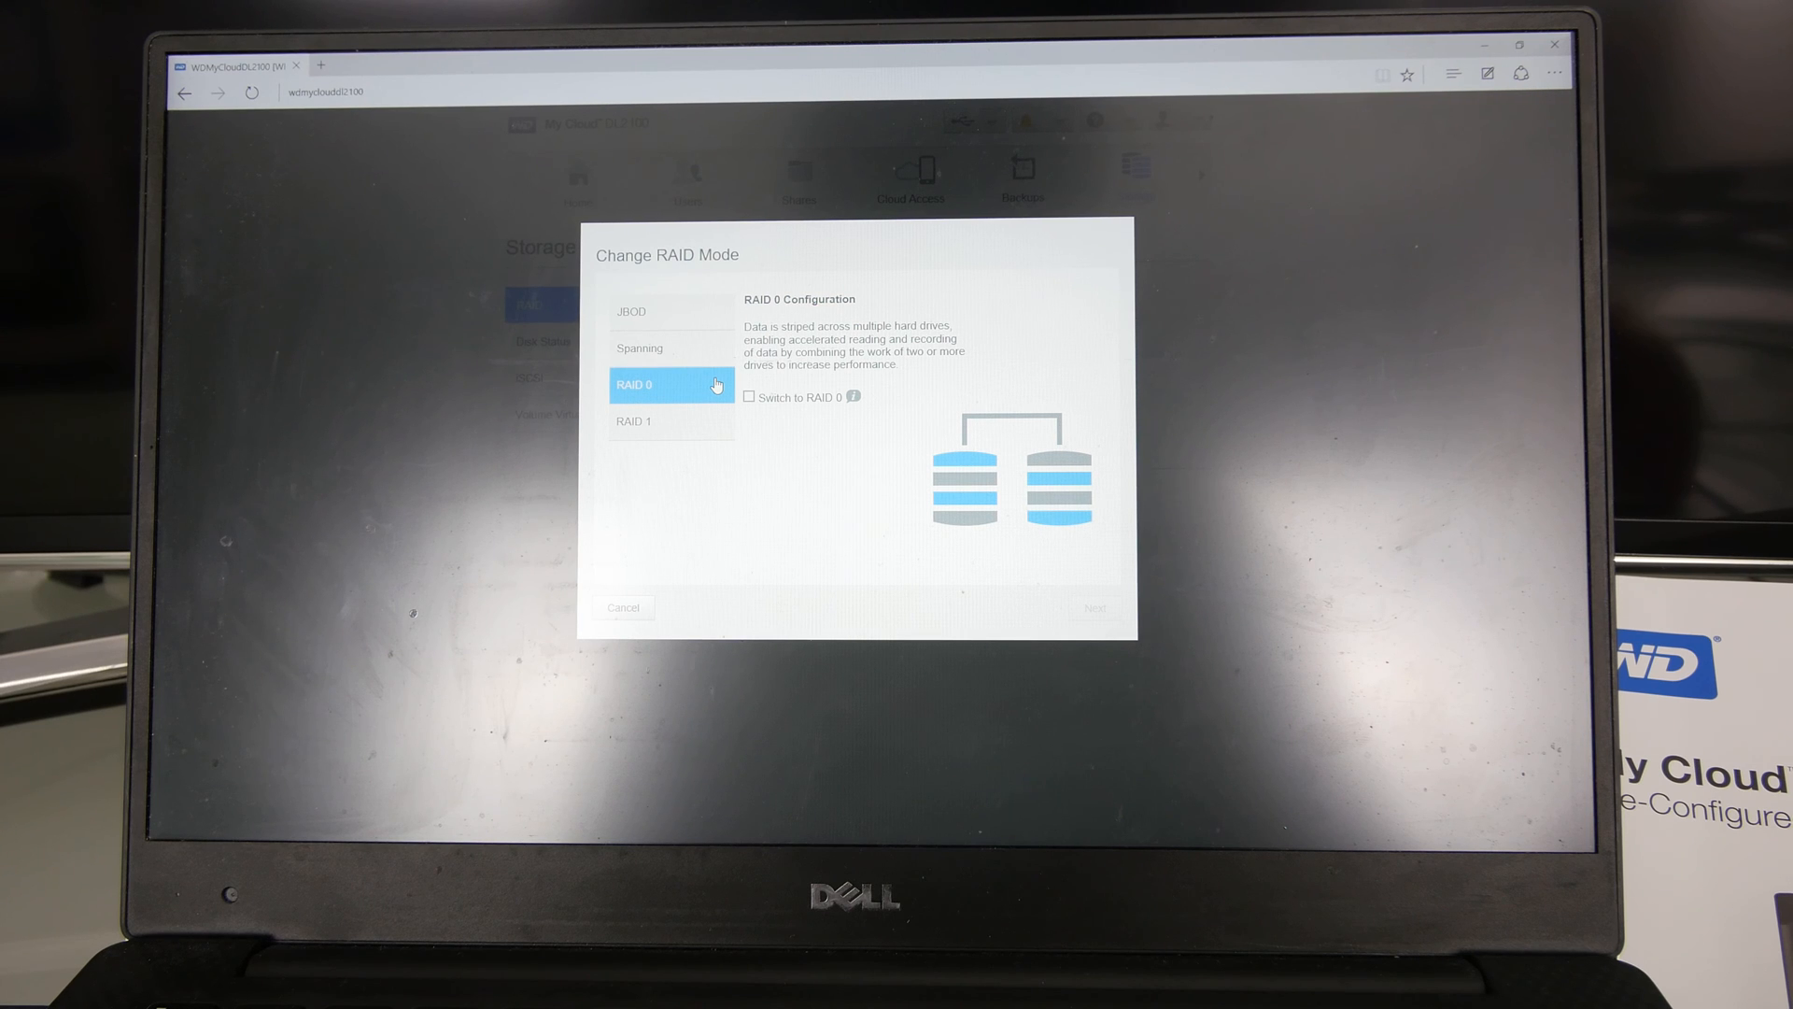
{"action": "left_click", "coordinate": [670, 420]}
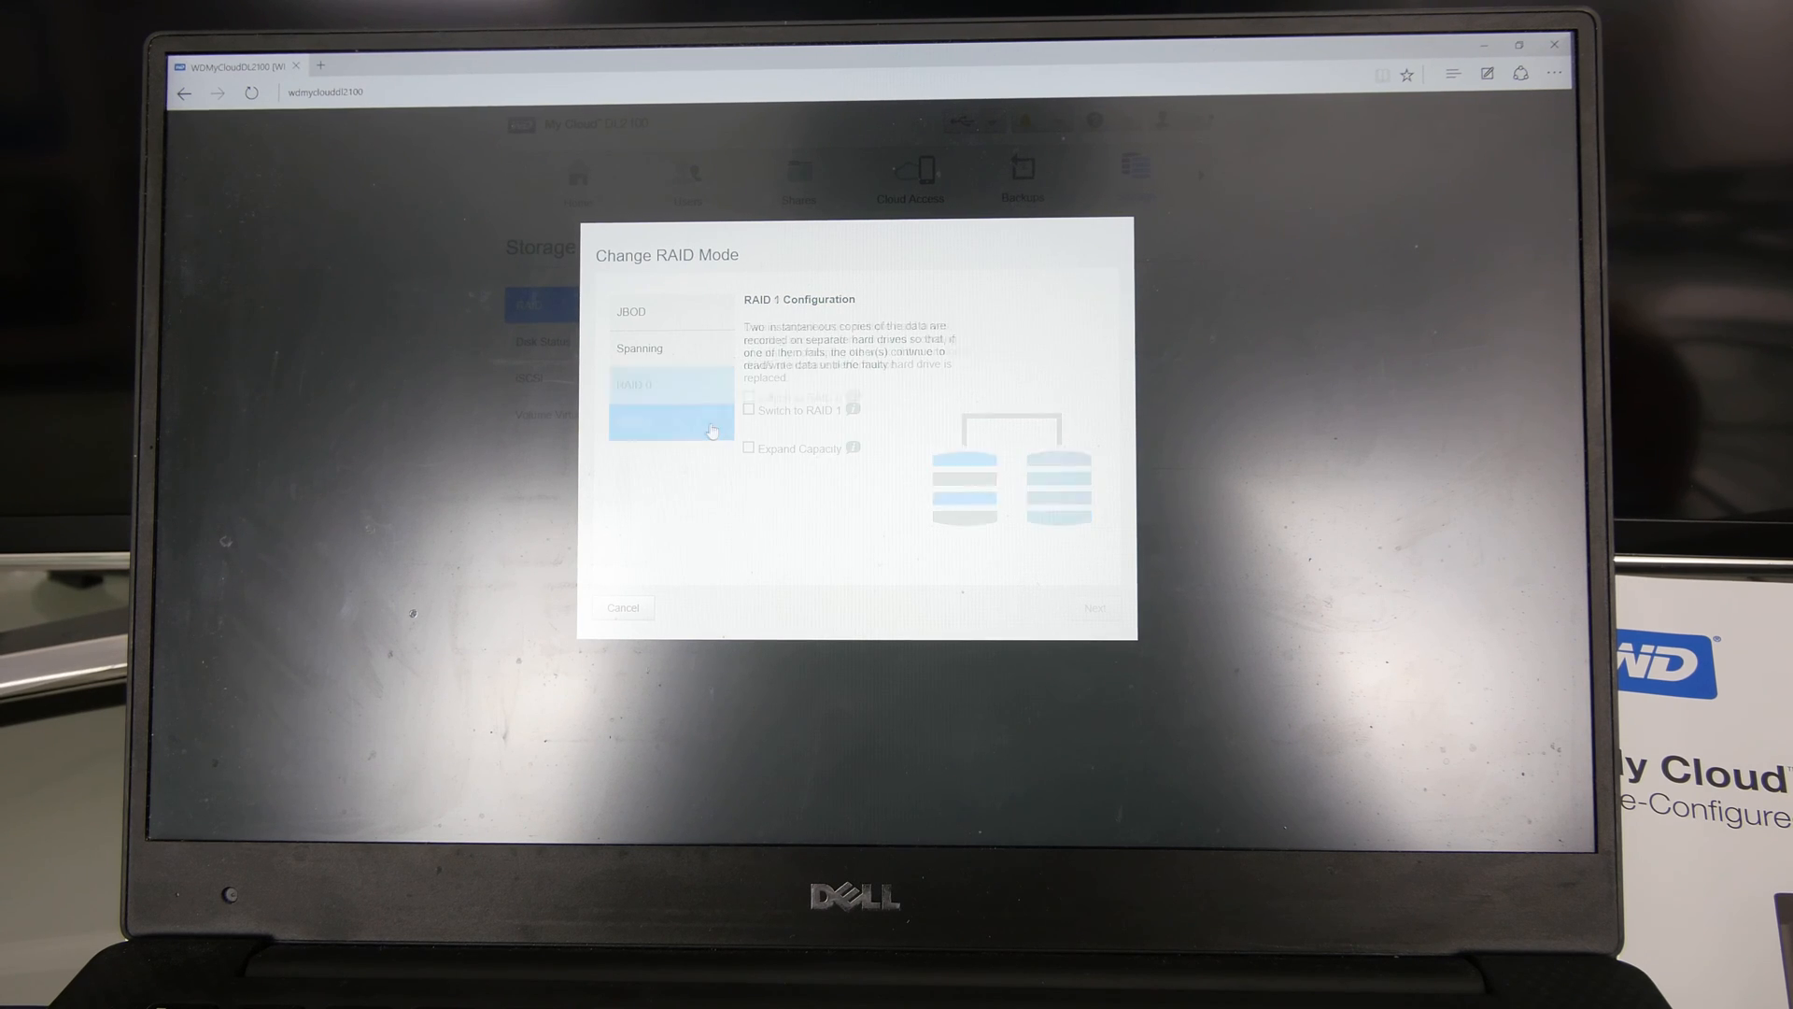
{"action": "left_click", "coordinate": [671, 422]}
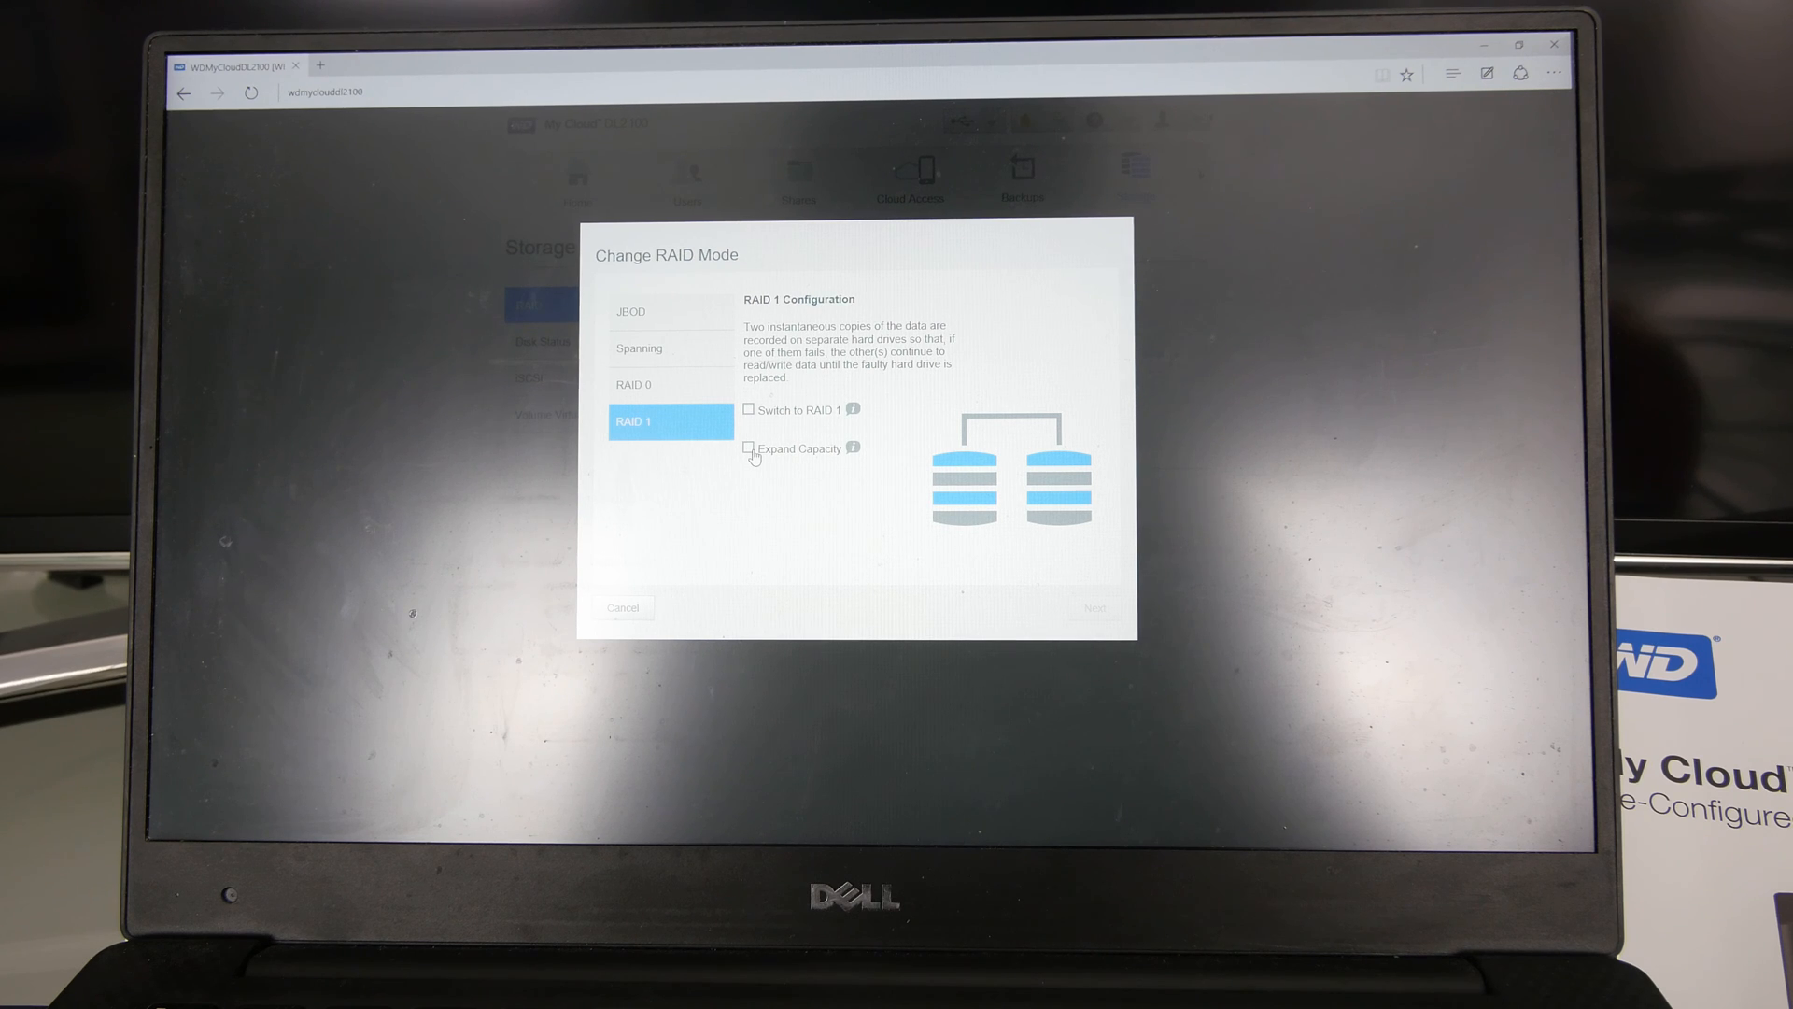
{"action": "left_click", "coordinate": [748, 448]}
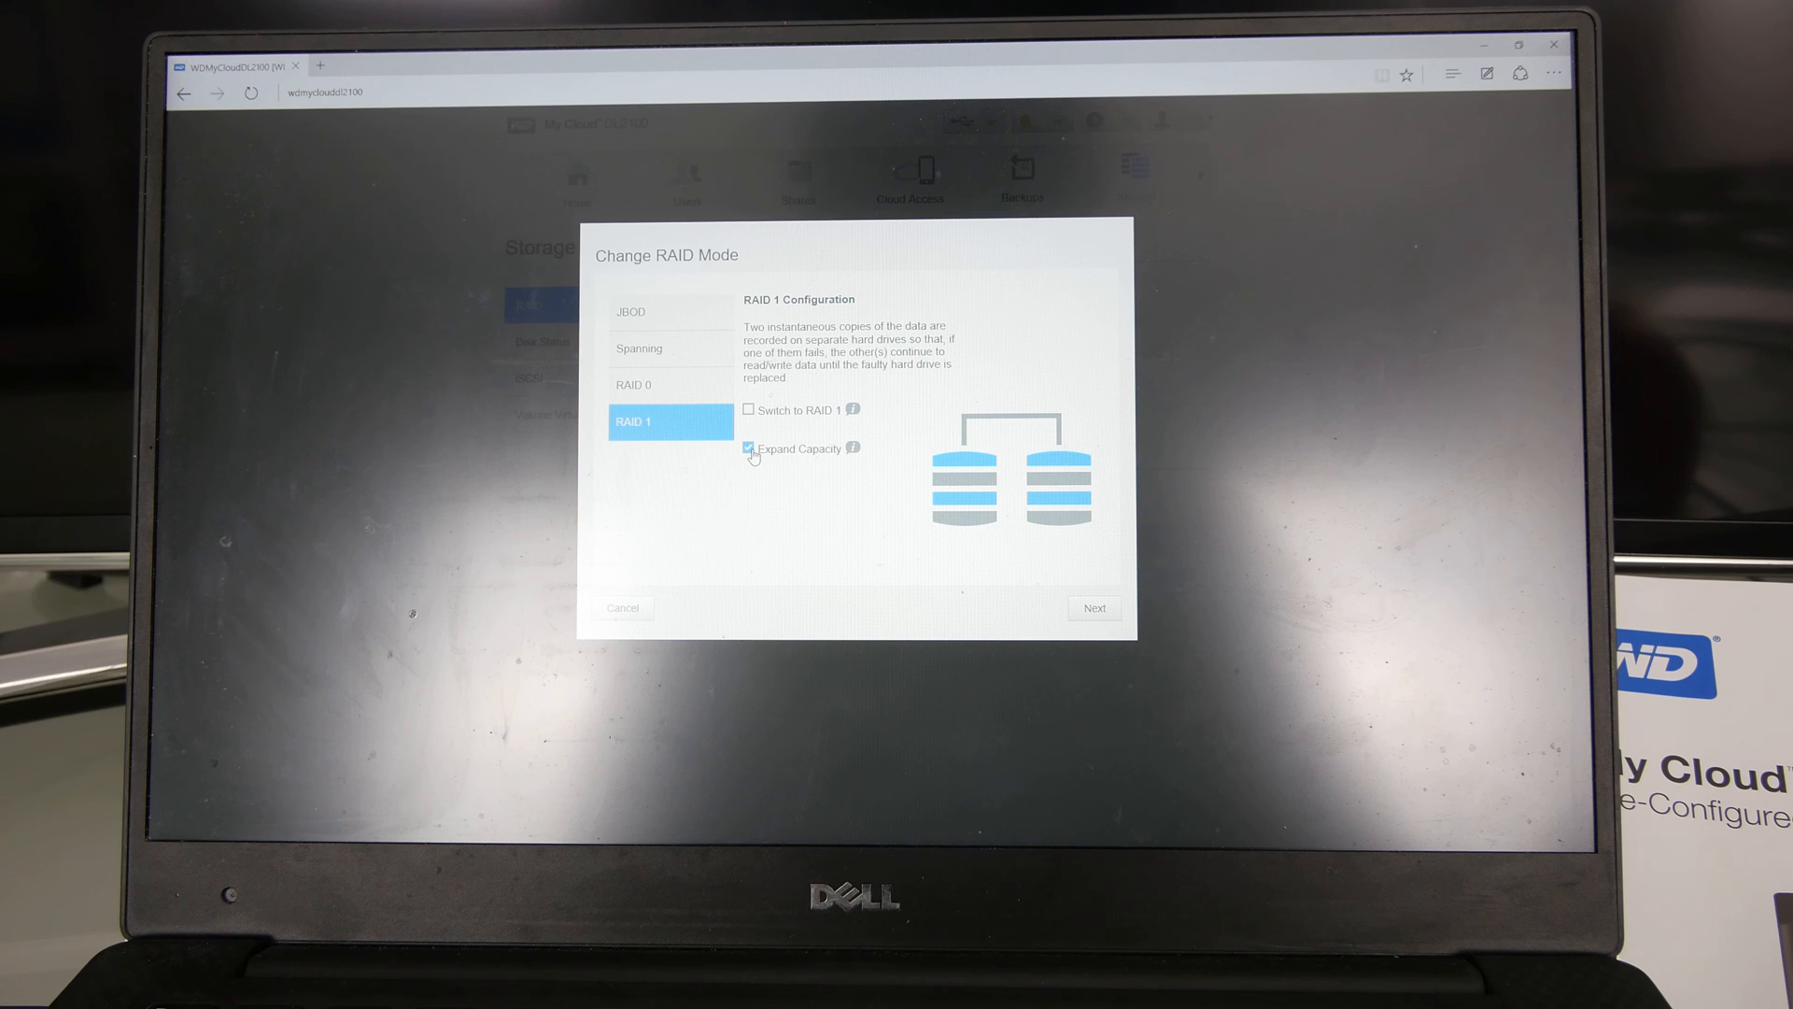
{"action": "mouse_move", "coordinate": [853, 449]}
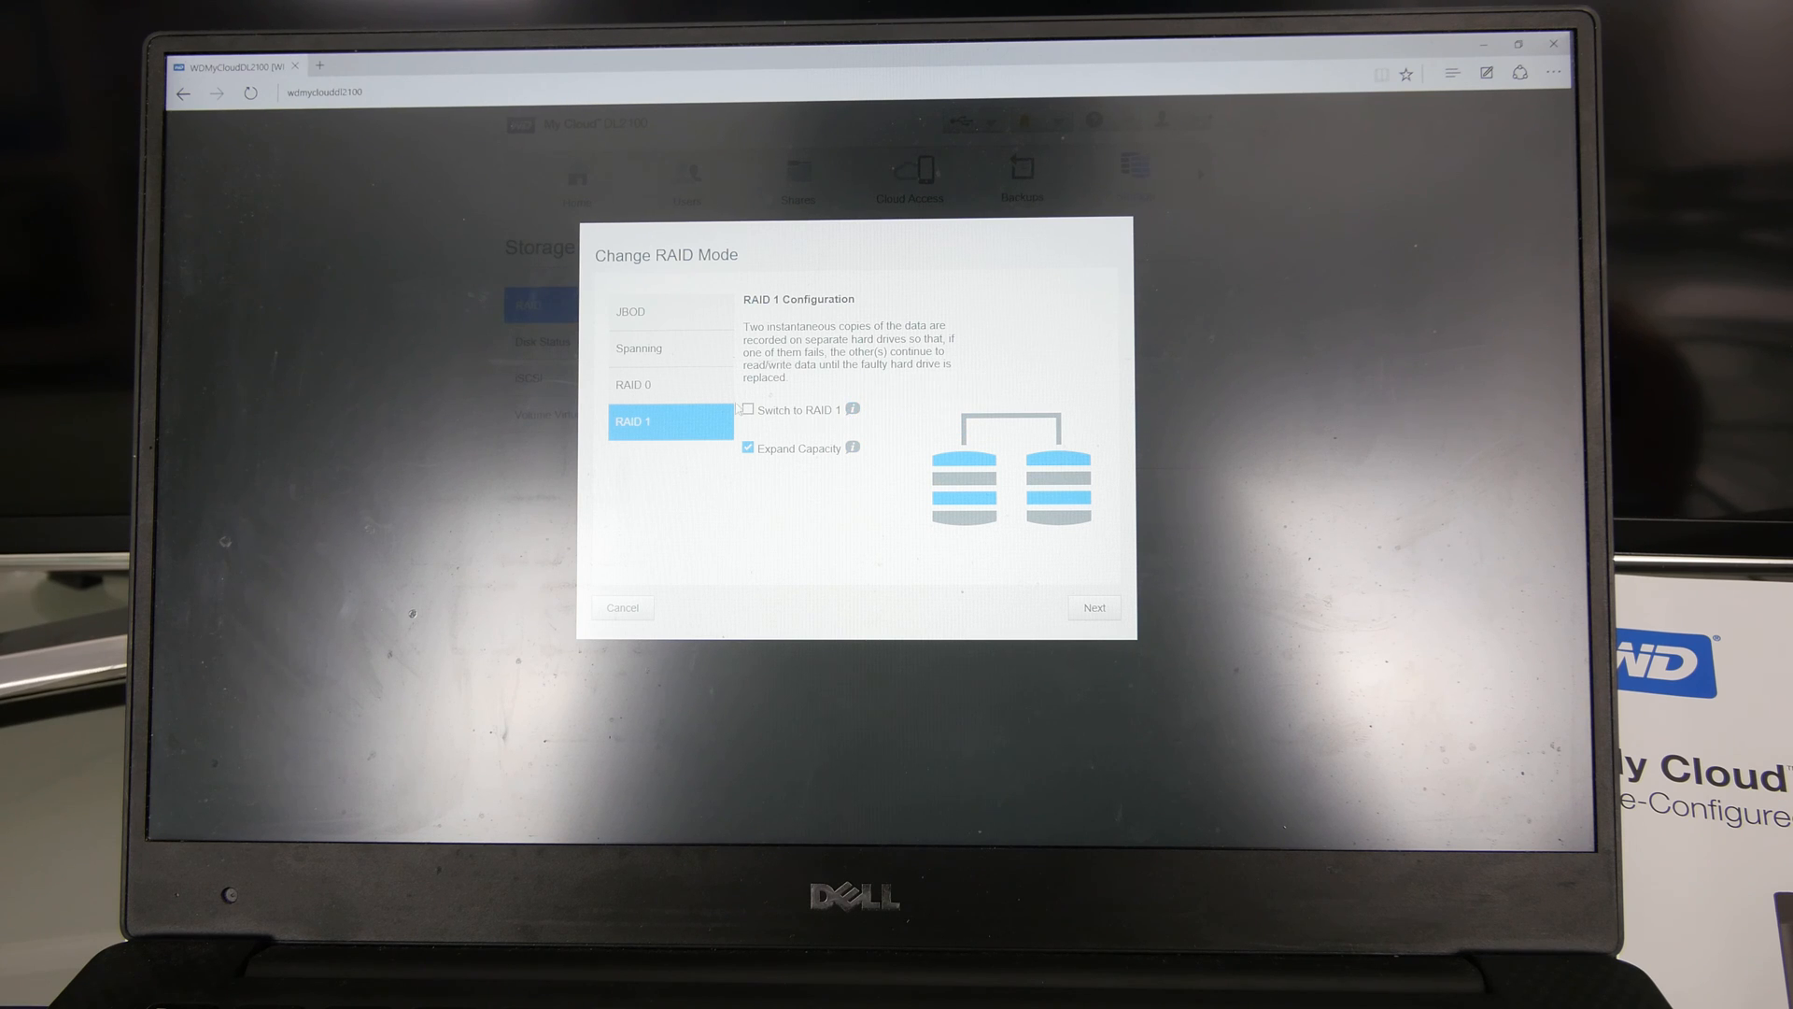
{"action": "left_click", "coordinate": [747, 409]}
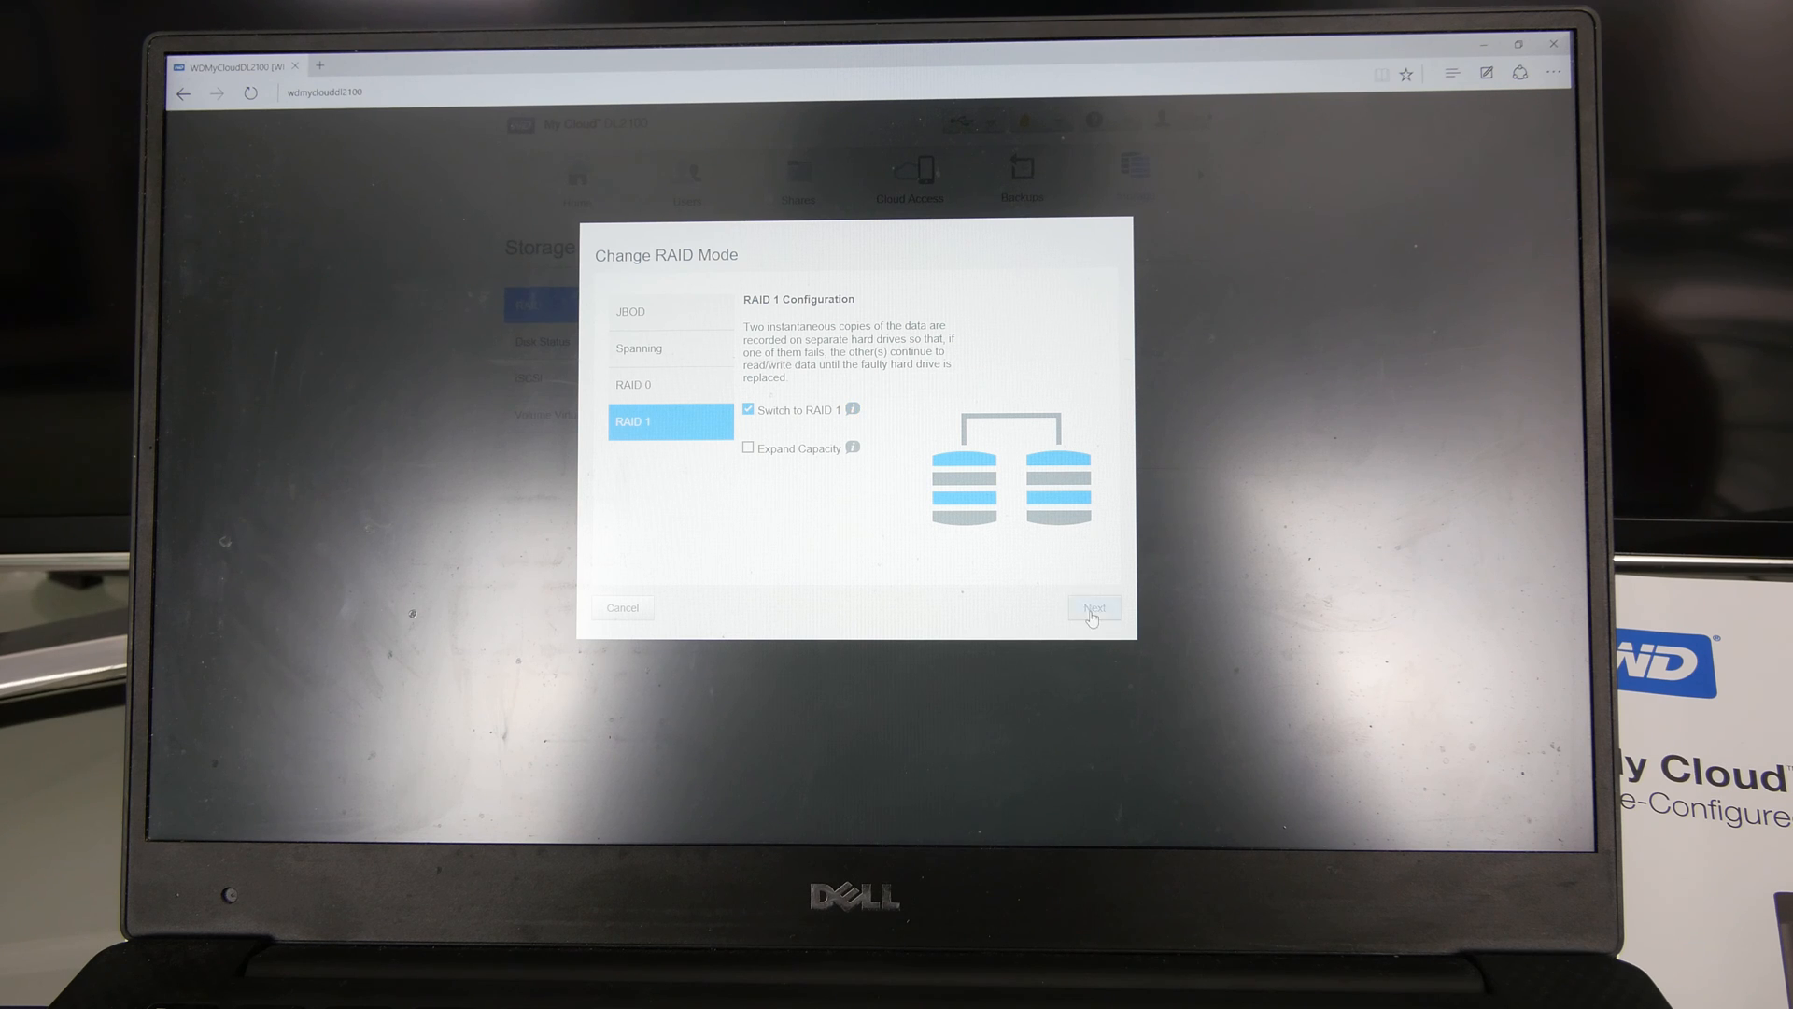
Step: Advance the RAID 1 change to the drive self test and erase warning
{"action": "left_click", "coordinate": [1094, 608]}
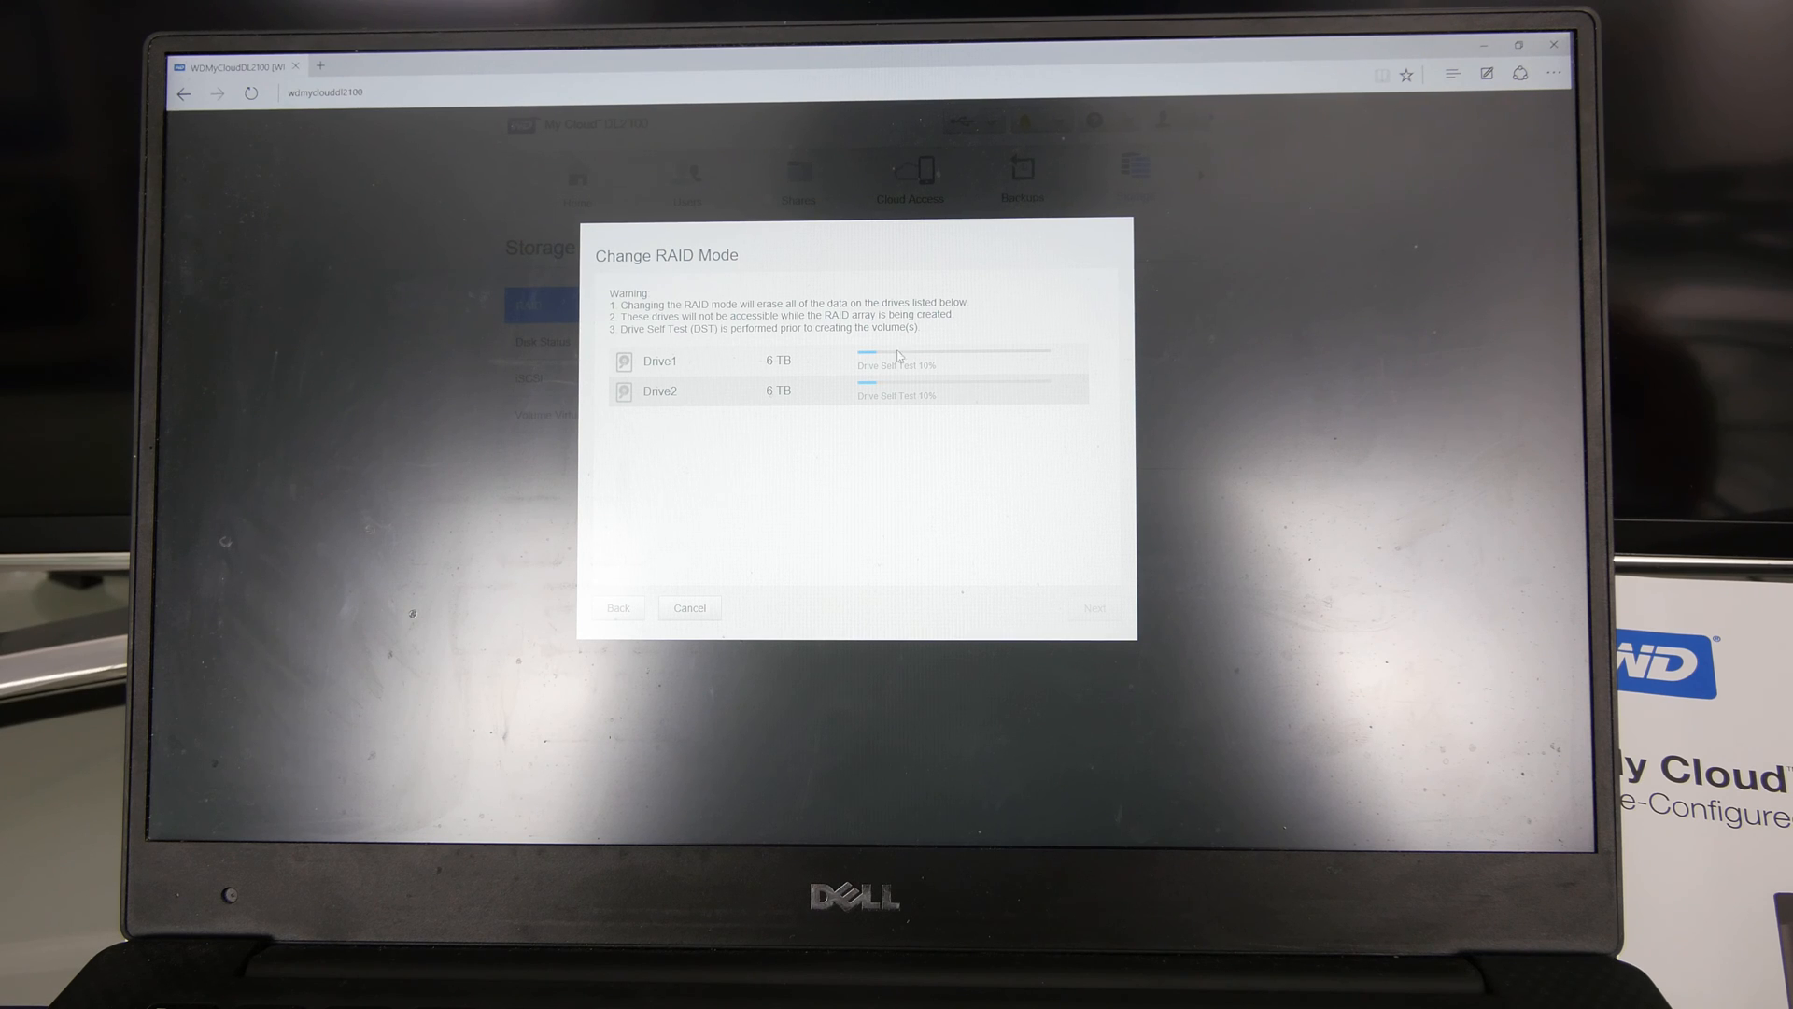
{"action": "mouse_move", "coordinate": [885, 375]}
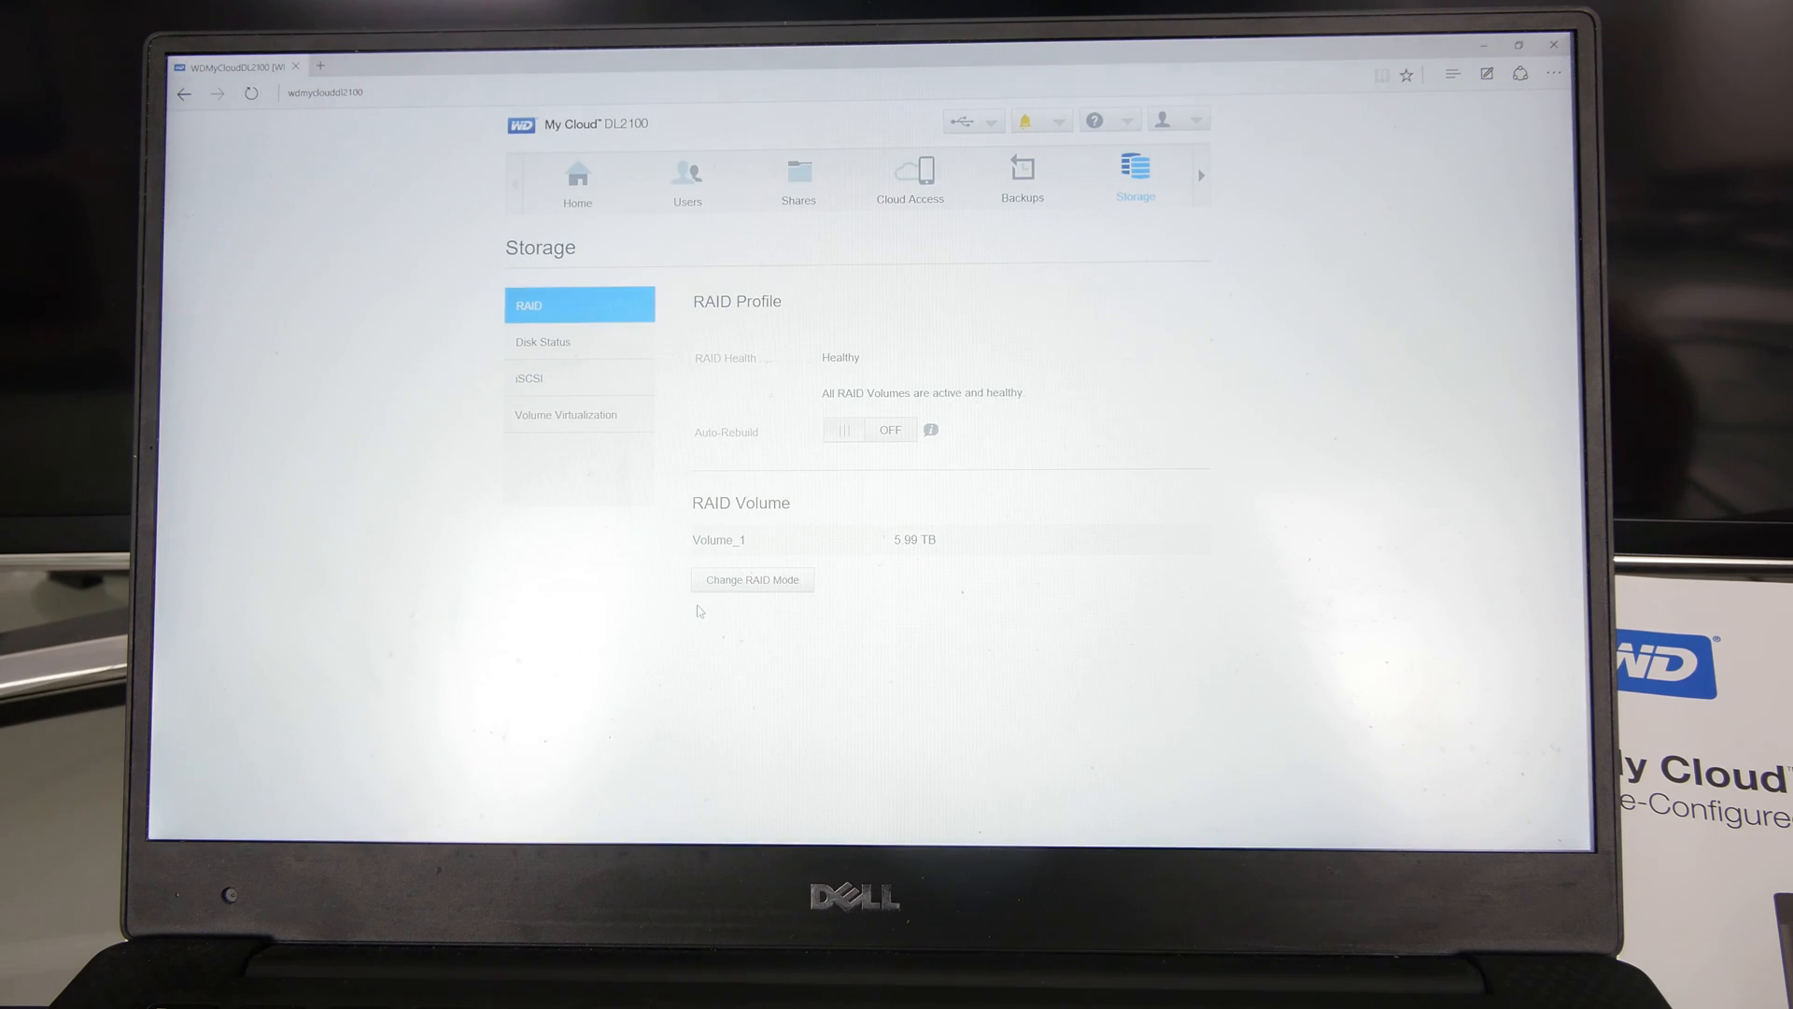
Step: Restart Change RAID Mode past the warning and tick 'Switch to Spanning'
{"action": "left_click", "coordinate": [752, 579]}
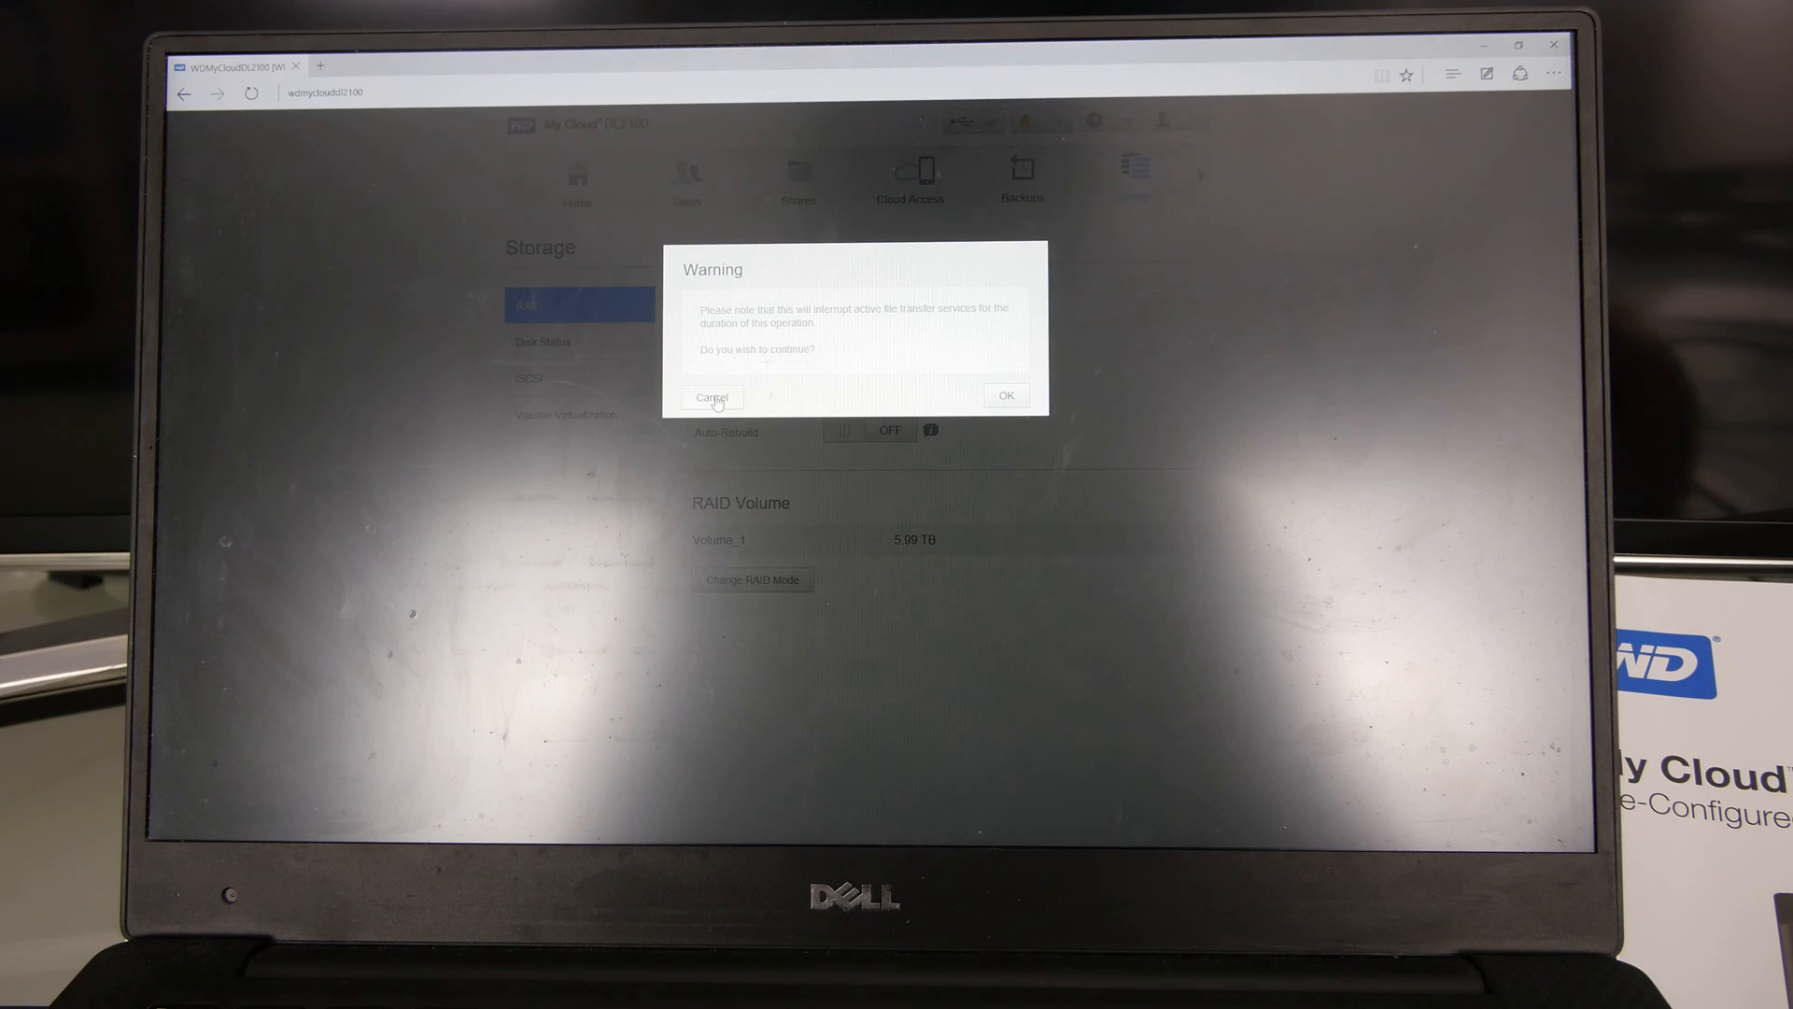
{"action": "left_click", "coordinate": [1005, 395]}
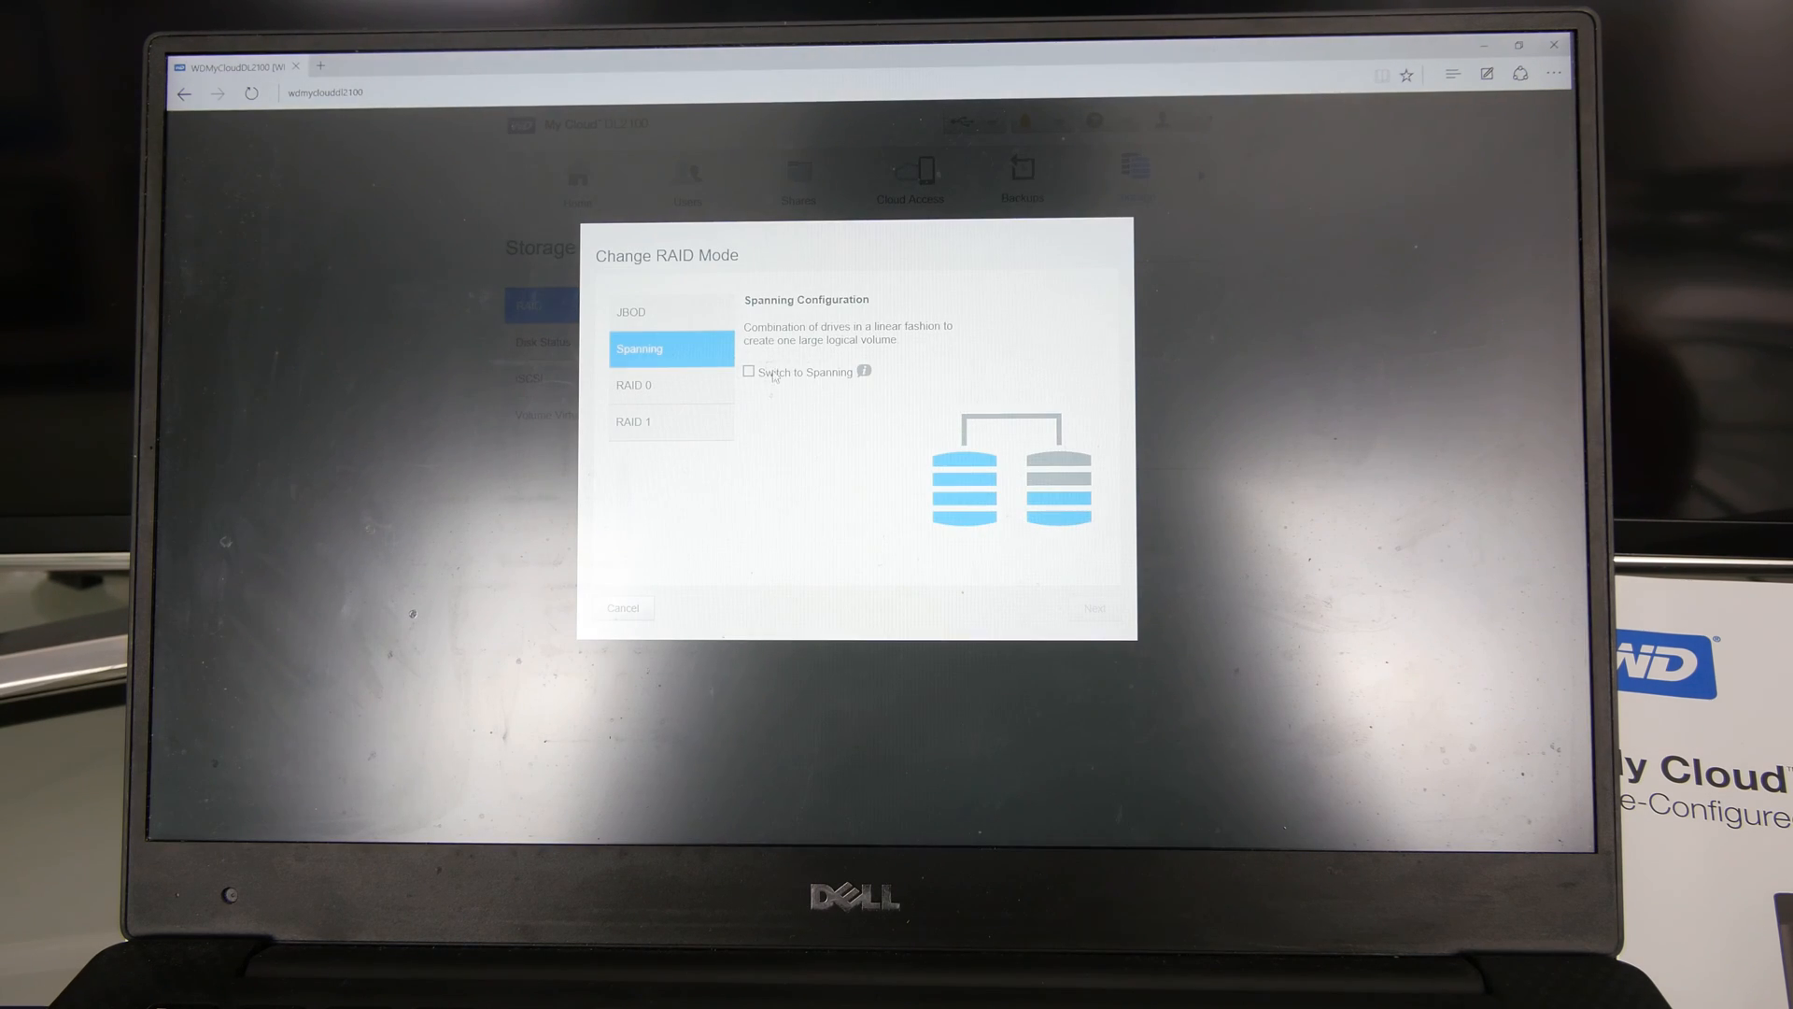
{"action": "left_click", "coordinate": [748, 372]}
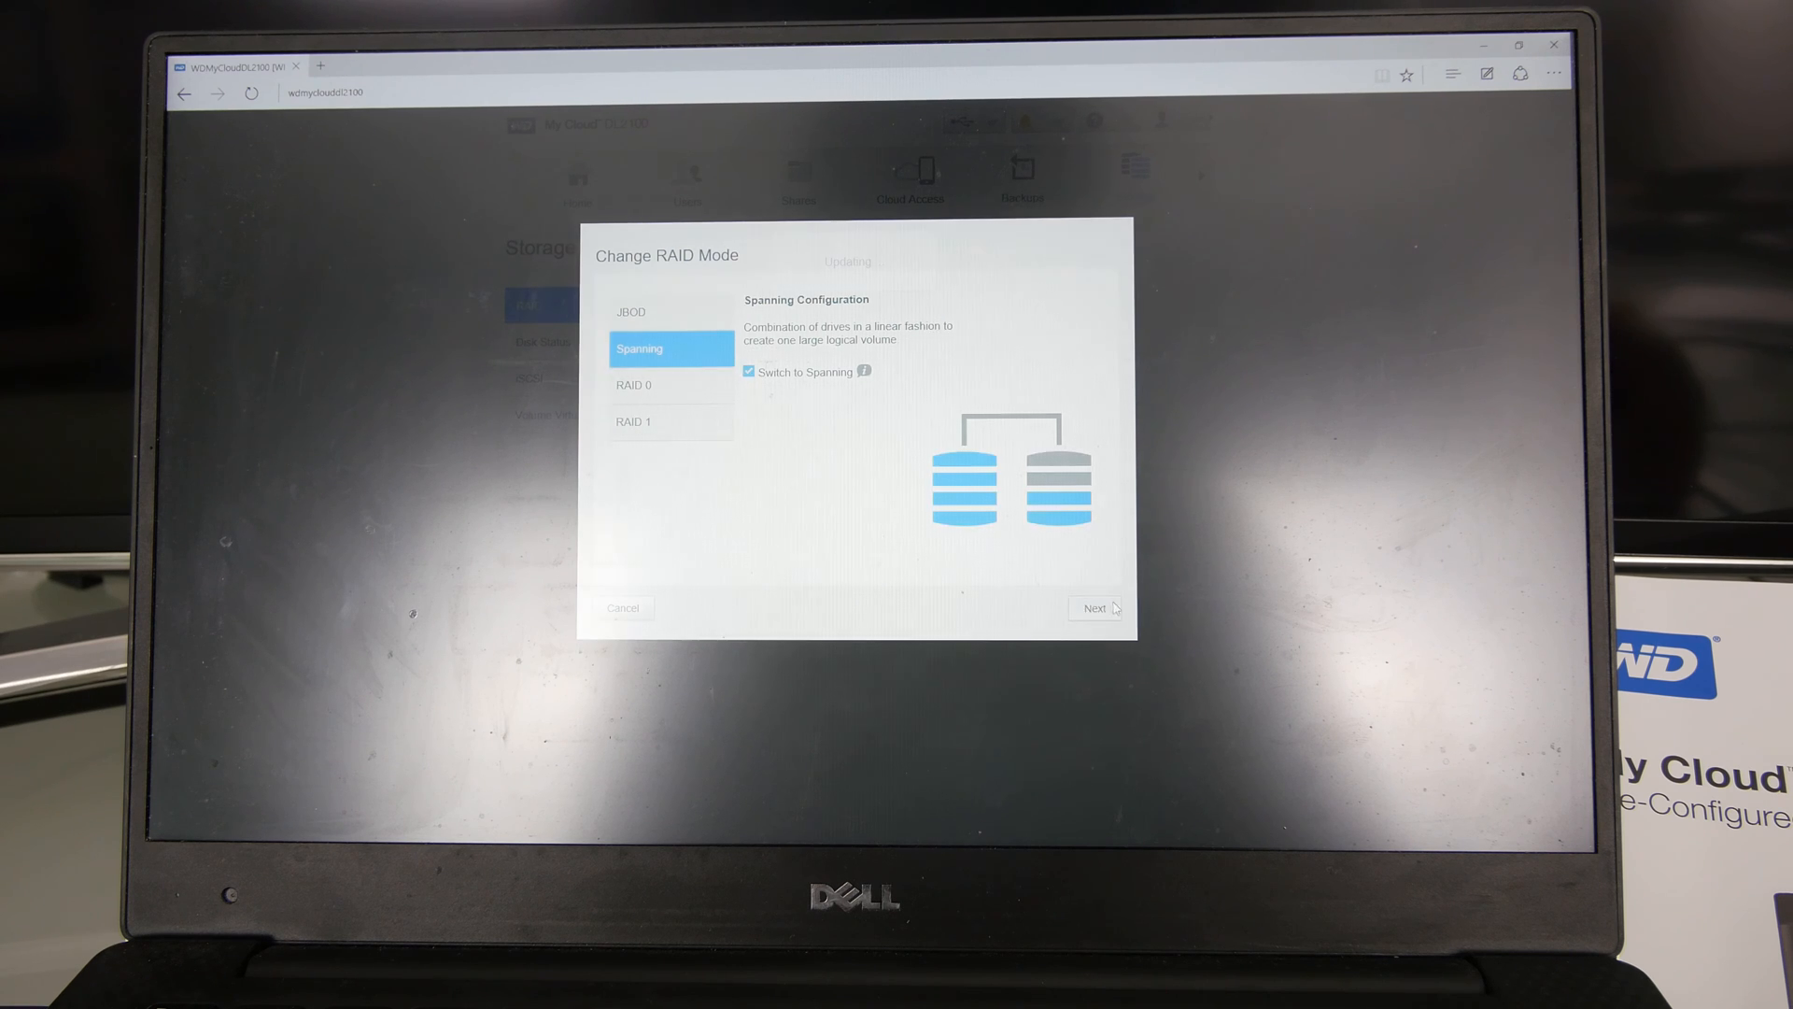
Step: Start the drive self test on both 6 TB drives for Spanning
{"action": "left_click", "coordinate": [1094, 608]}
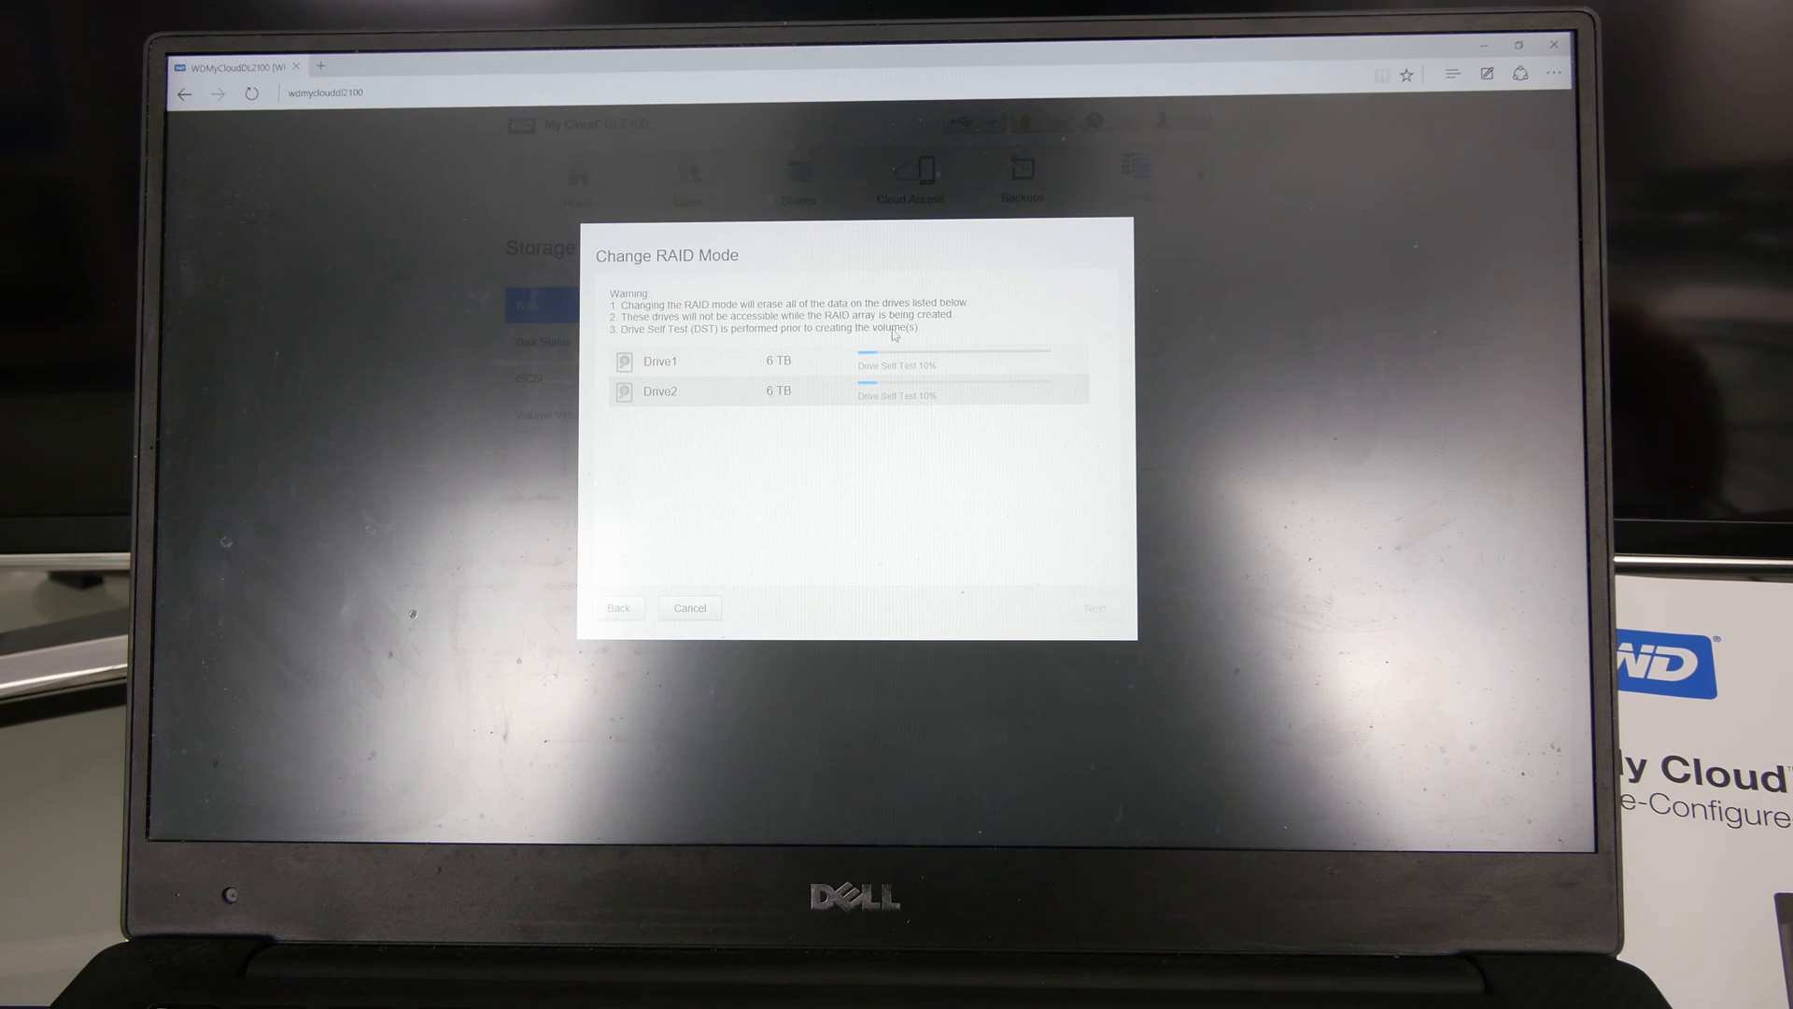
{"action": "mouse_move", "coordinate": [717, 493]}
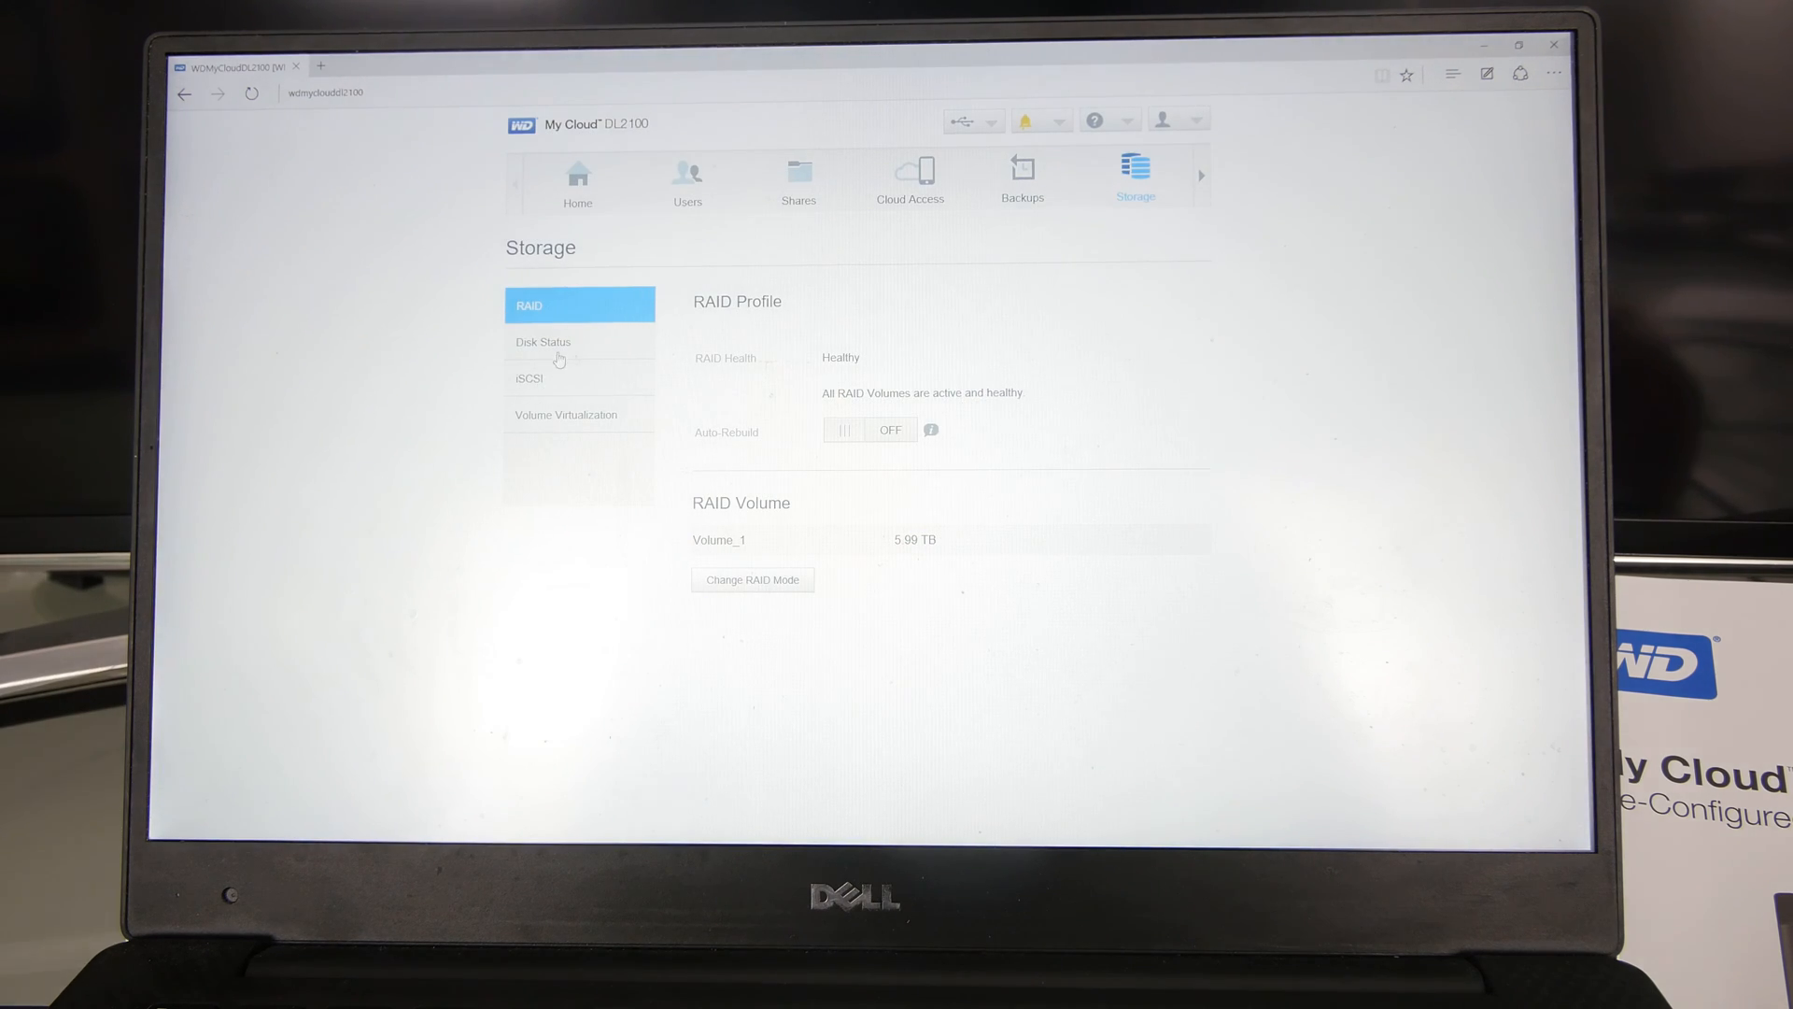
Step: Check Disk Status, iSCSI and Volume Virtualization pages, then switch to Backups
{"action": "left_click", "coordinate": [557, 341]}
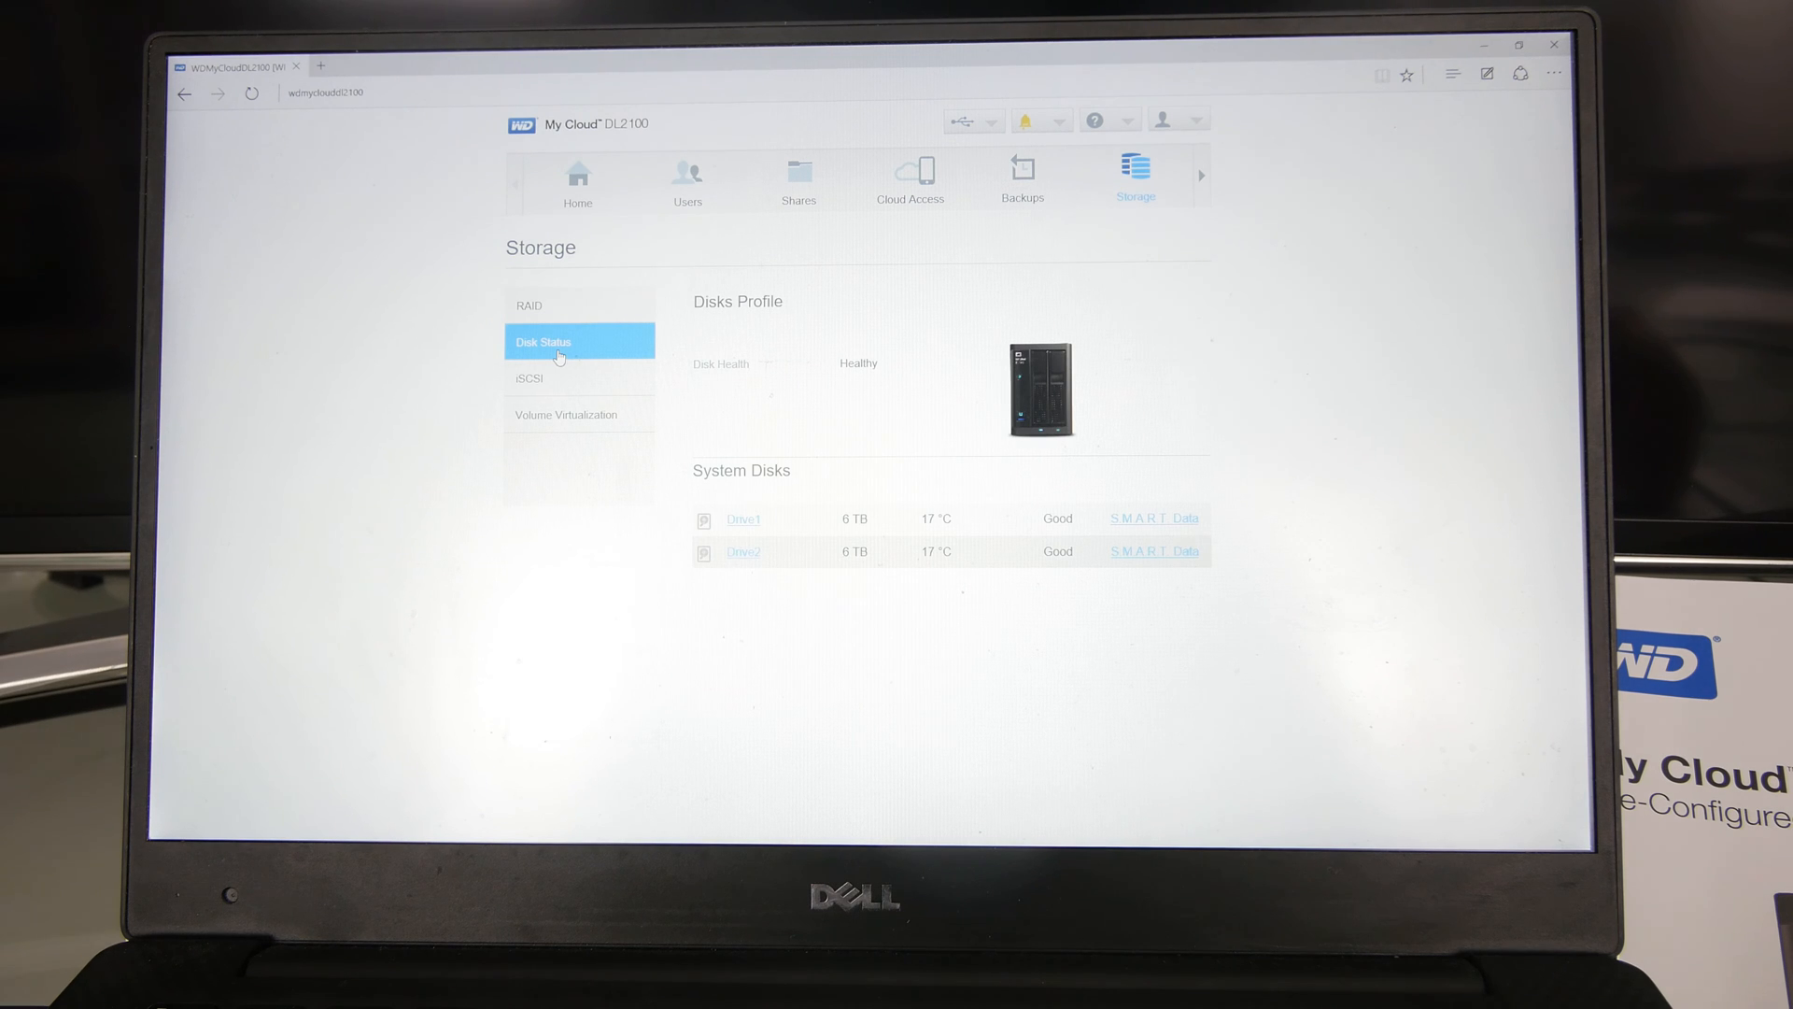
{"action": "left_click", "coordinate": [529, 378]}
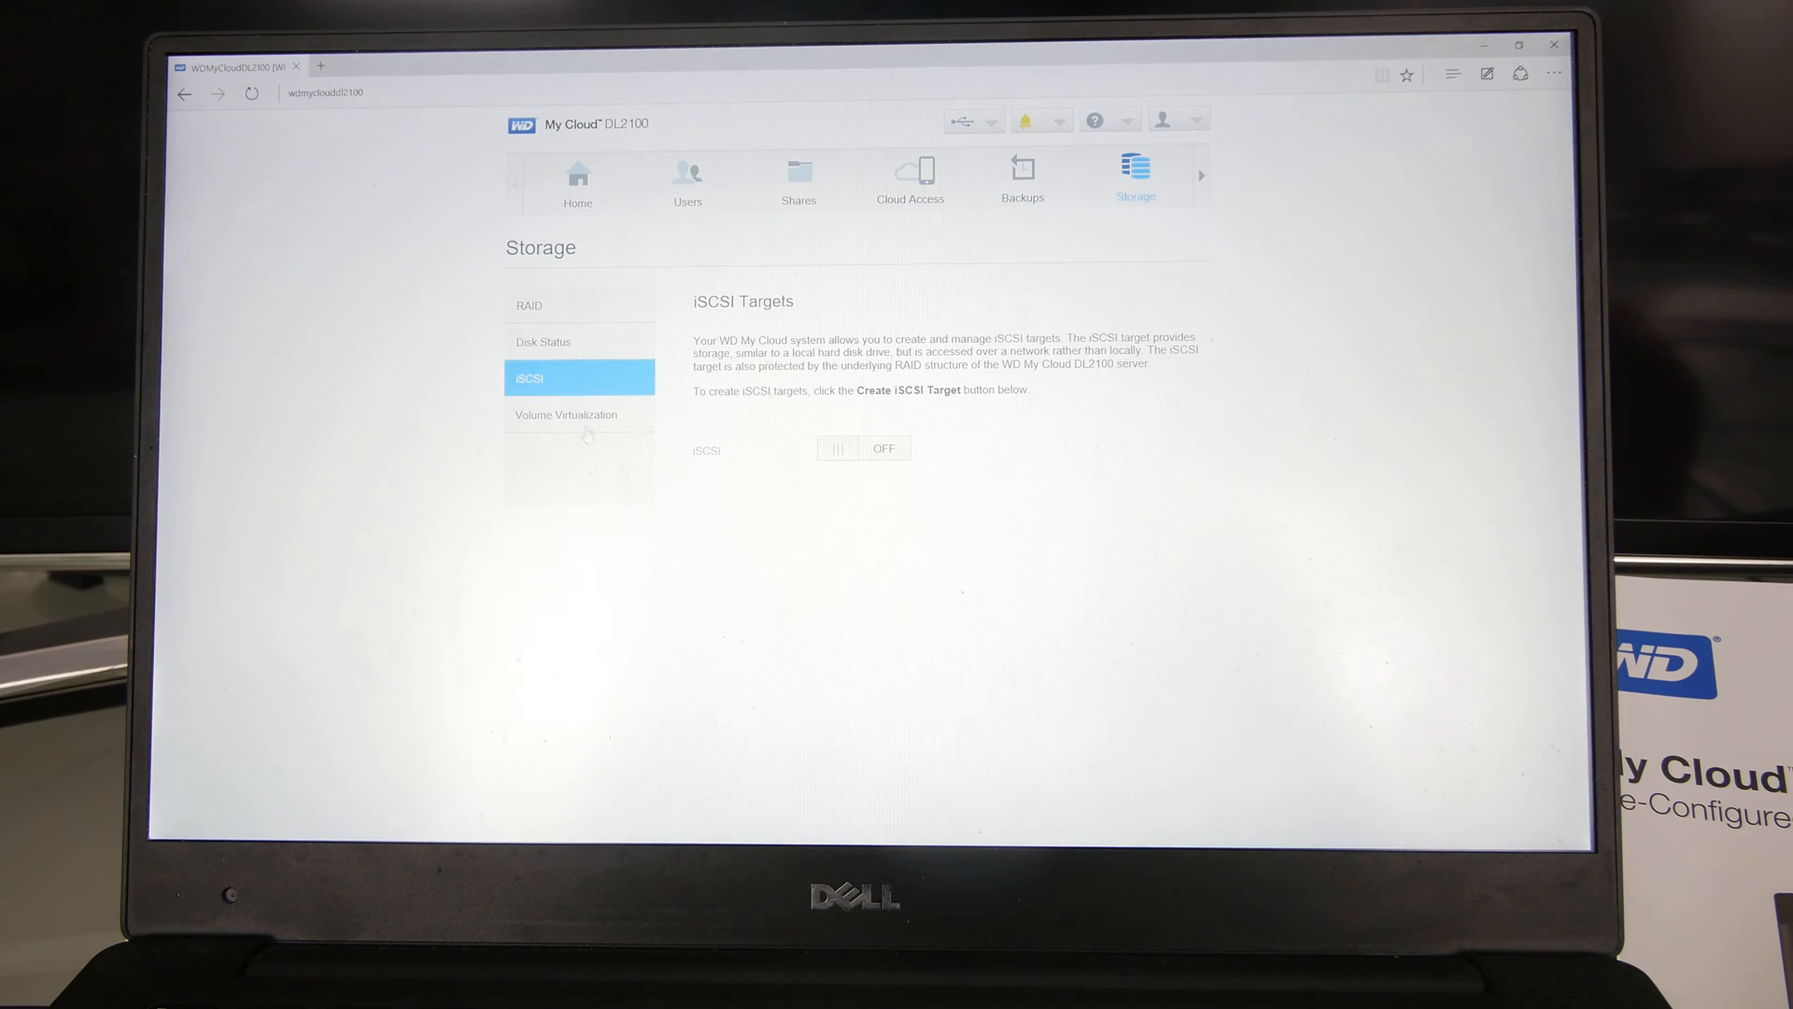
{"action": "left_click", "coordinate": [565, 415]}
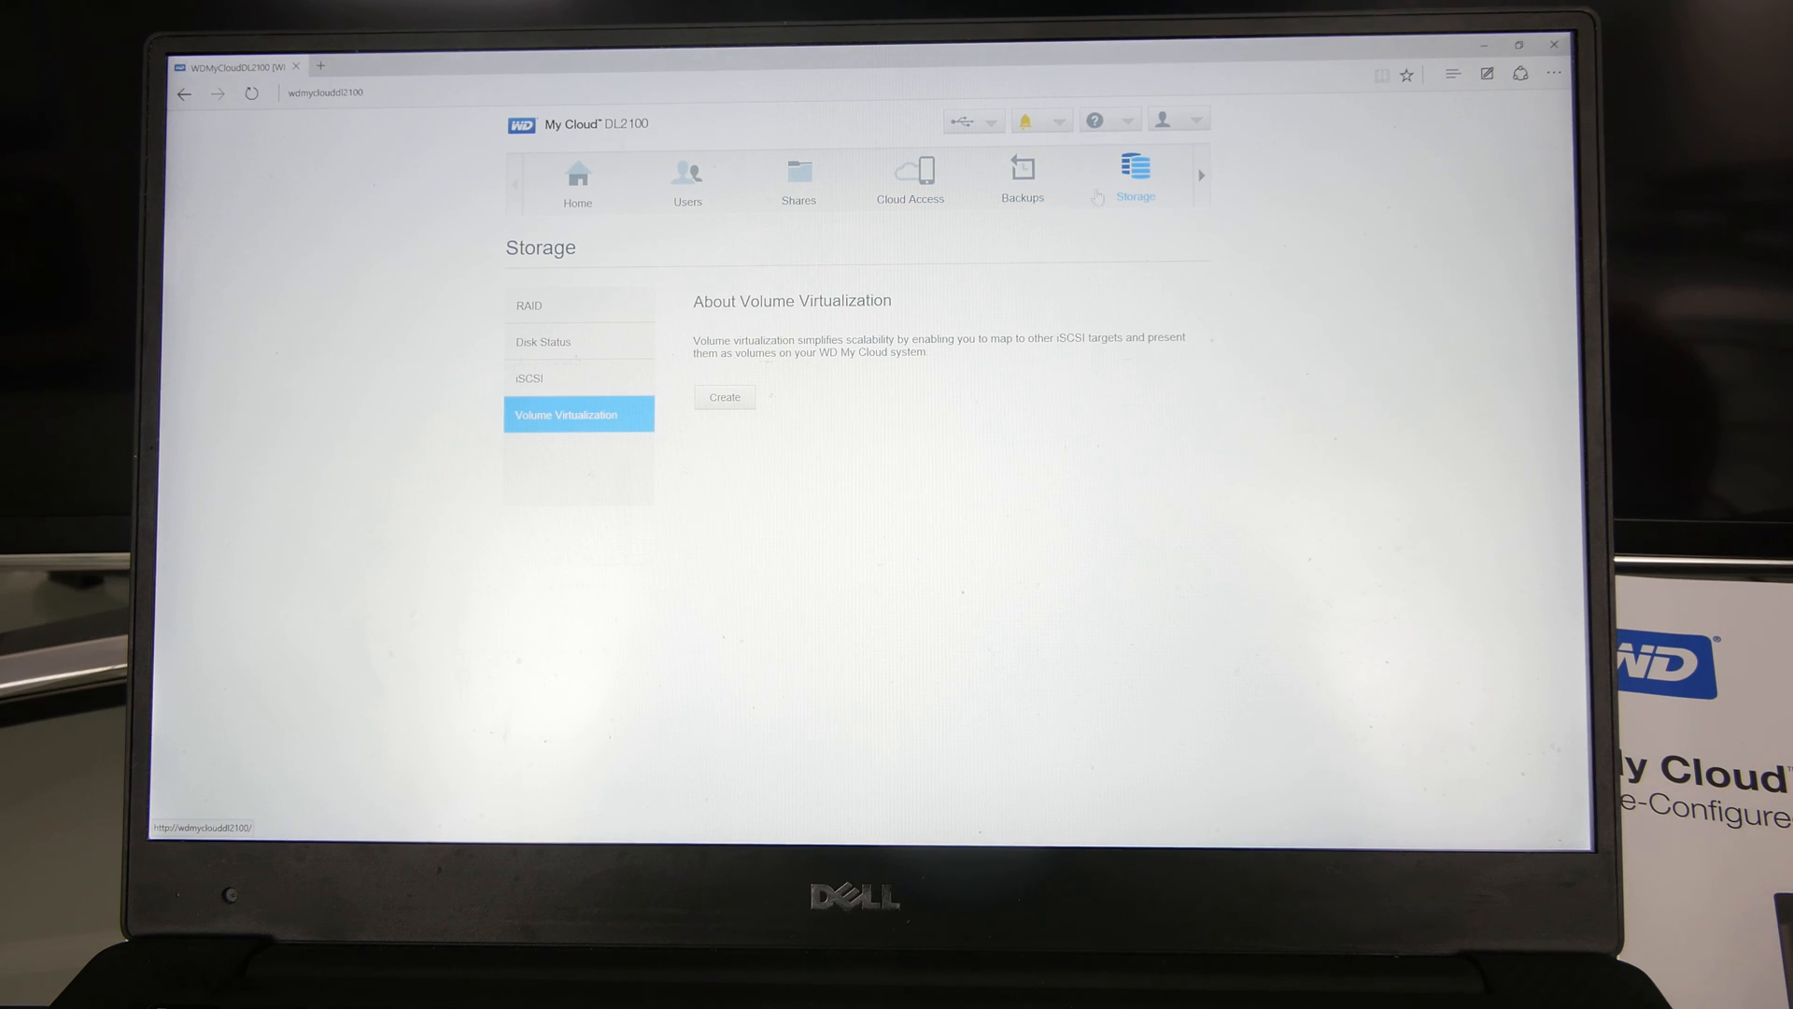
{"action": "left_click", "coordinate": [1022, 168]}
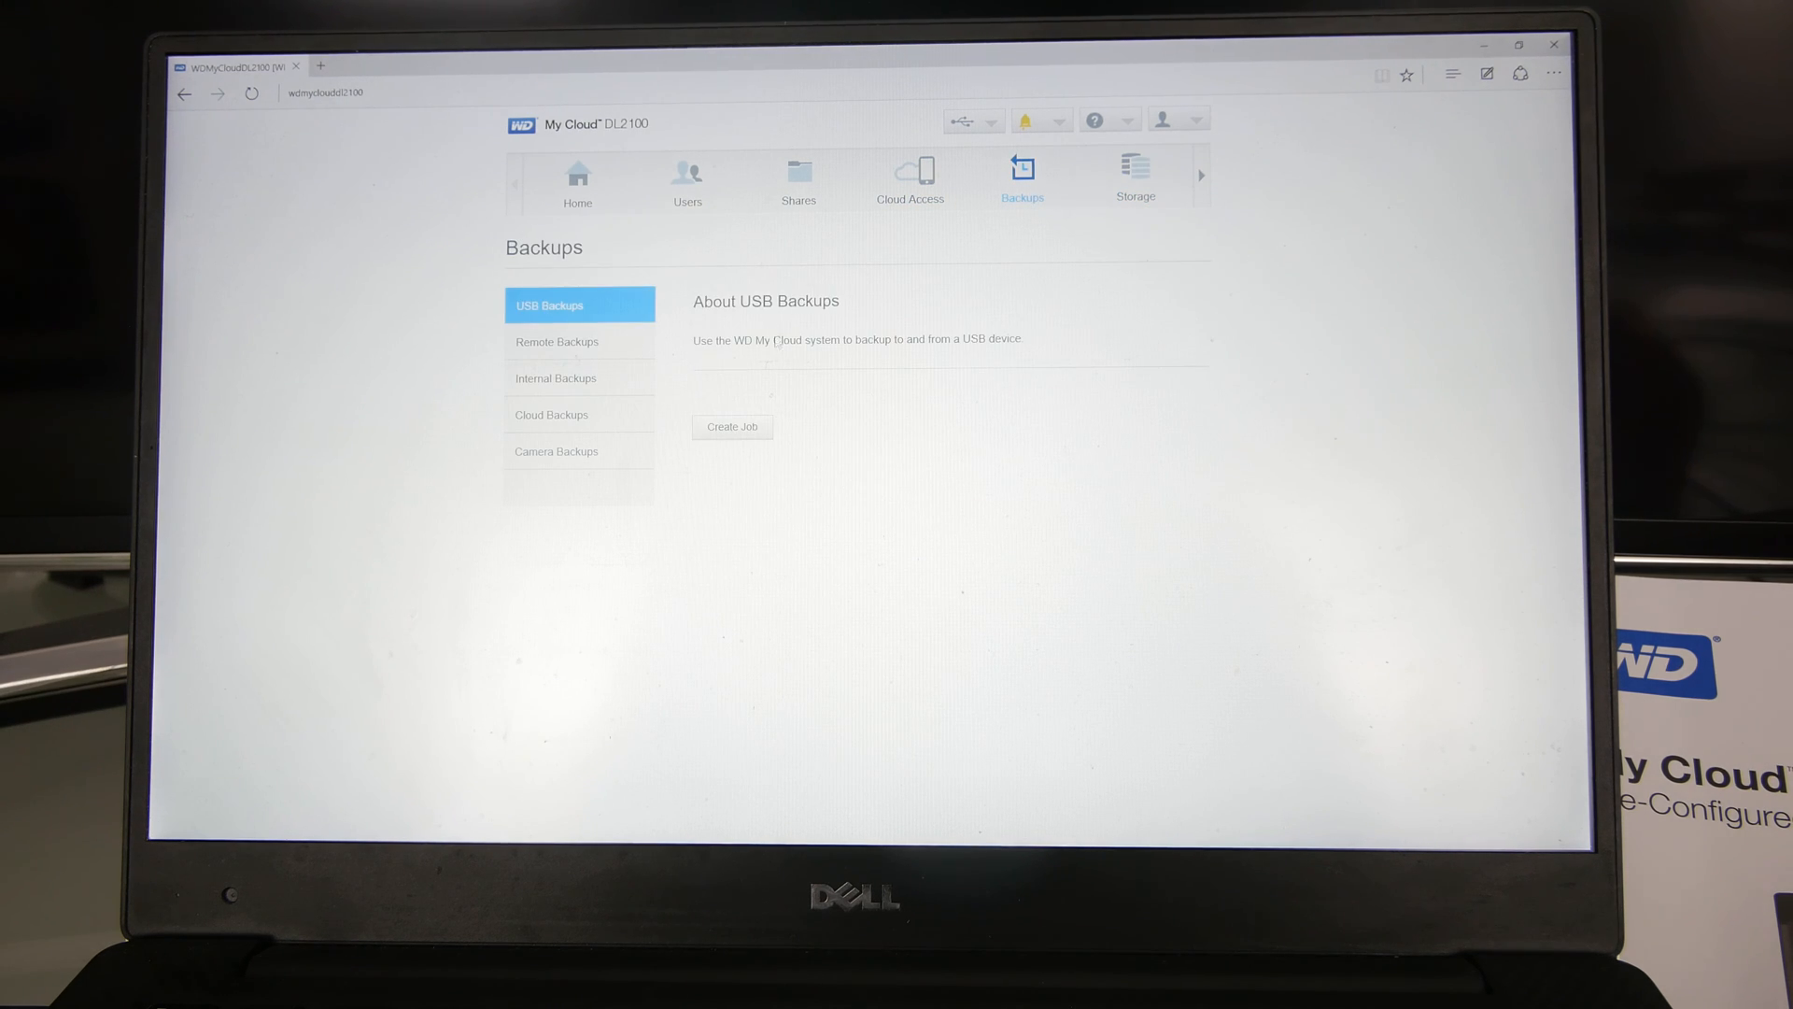
Step: View Remote, Internal, Cloud and Camera Backups options, then switch to Cloud Access
{"action": "left_click", "coordinate": [580, 341]}
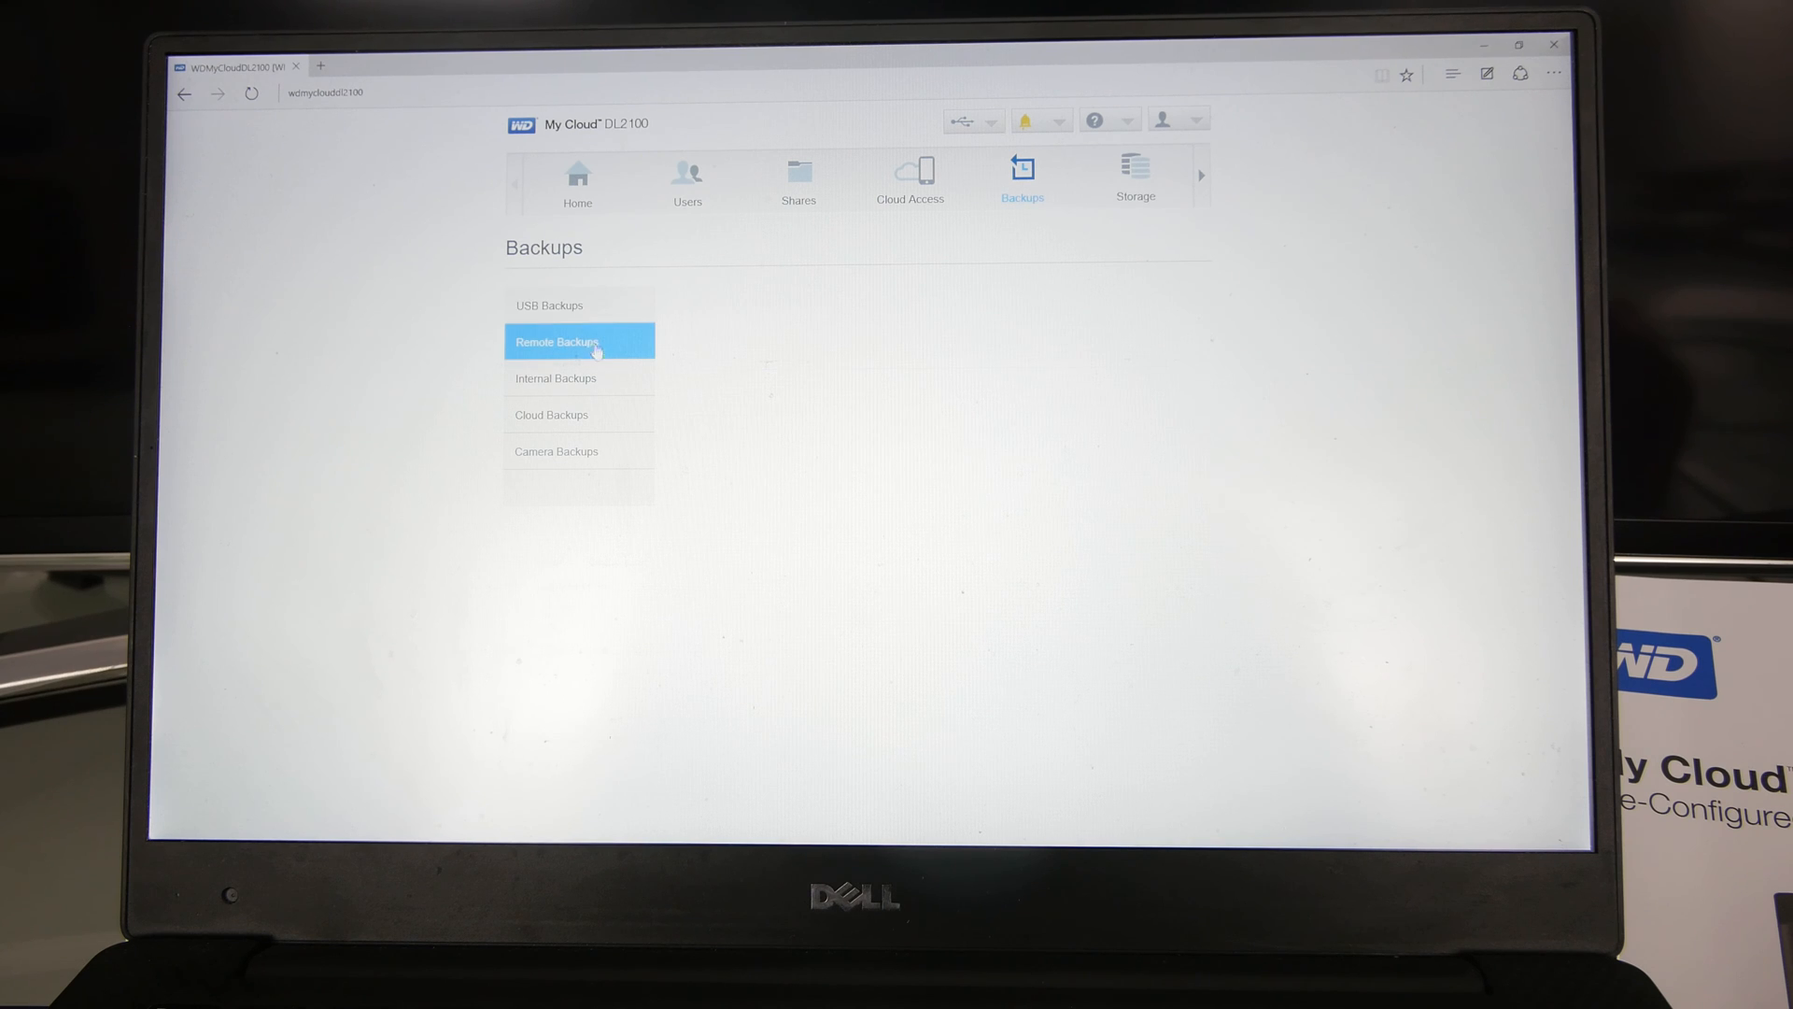
{"action": "left_click", "coordinate": [555, 378]}
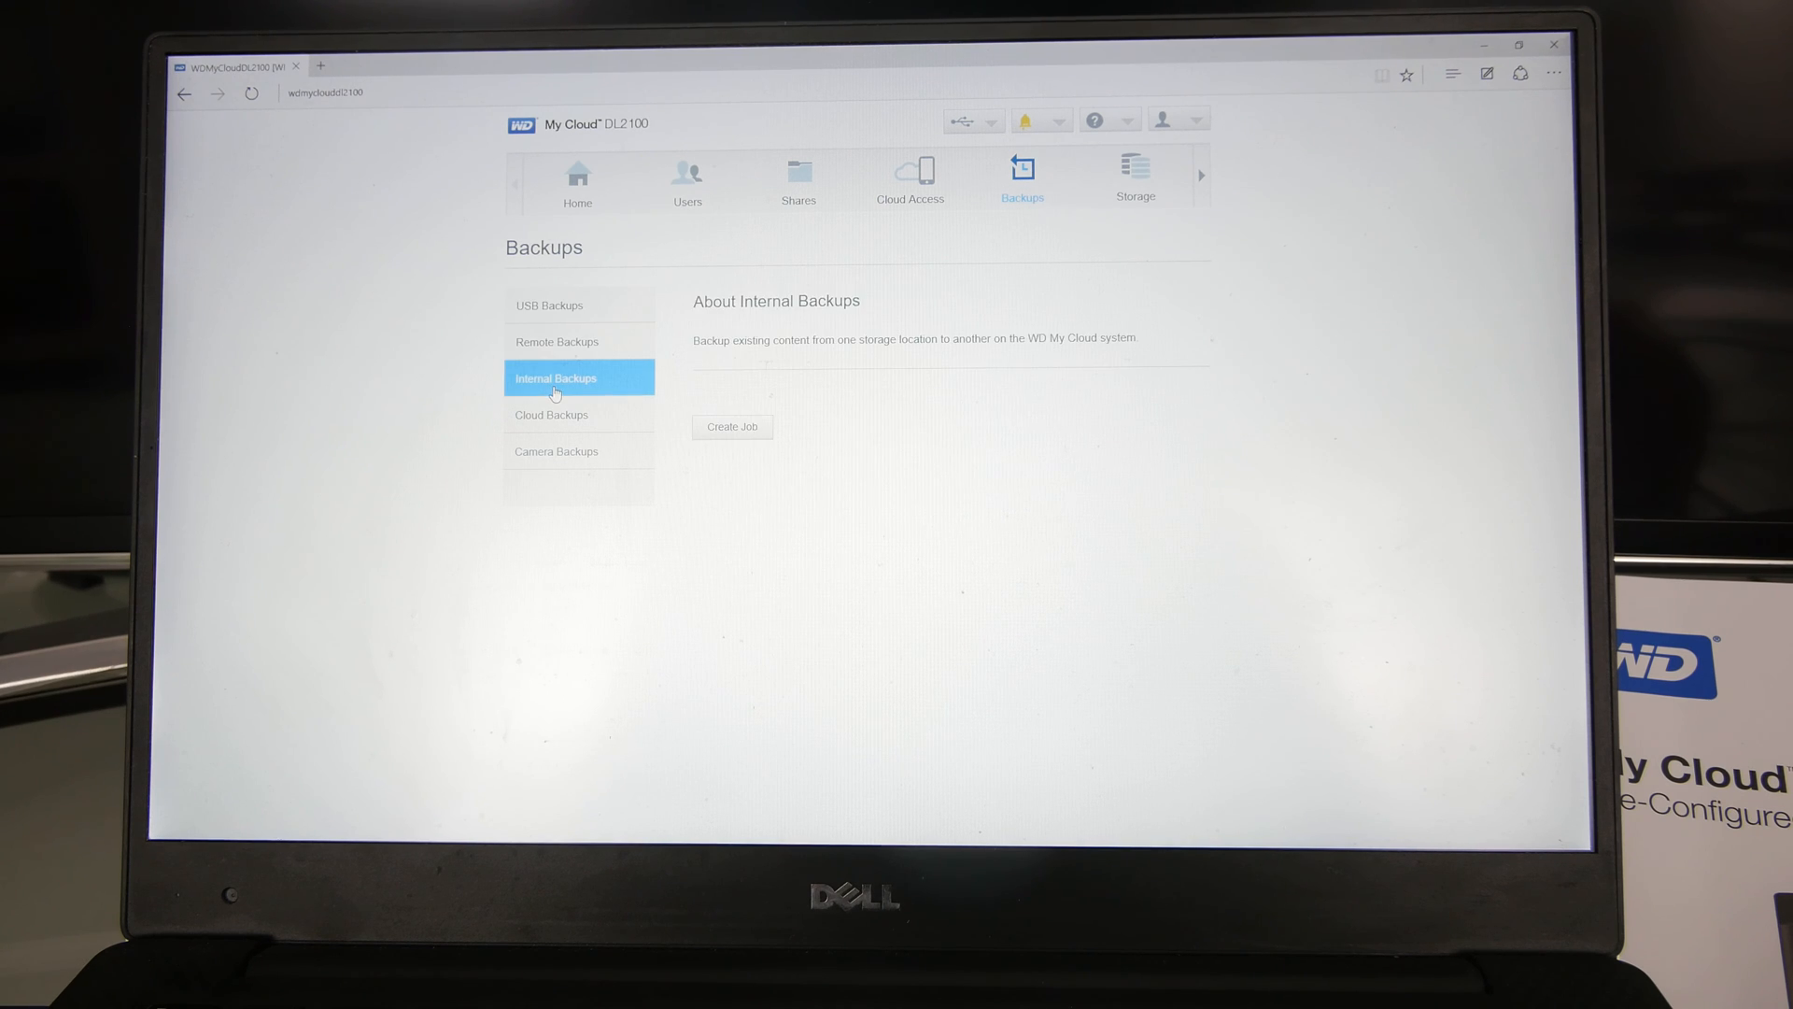
{"action": "left_click", "coordinate": [552, 414]}
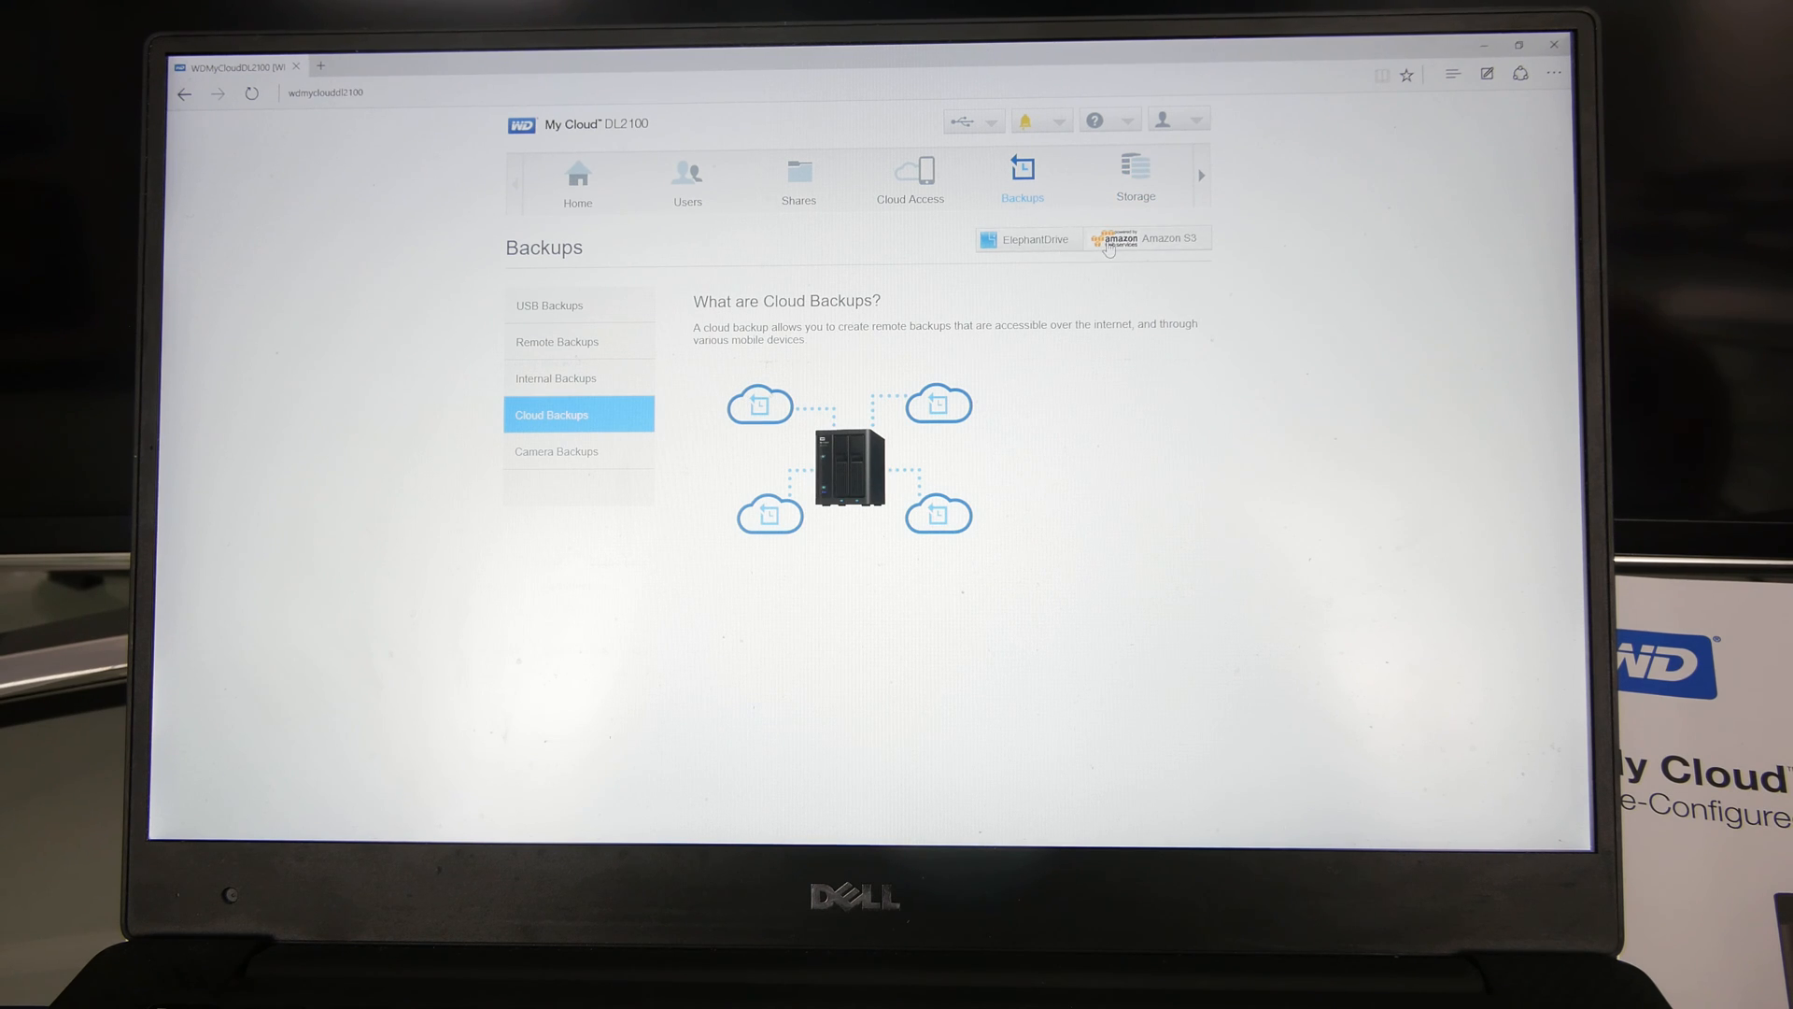
{"action": "left_click", "coordinate": [579, 451]}
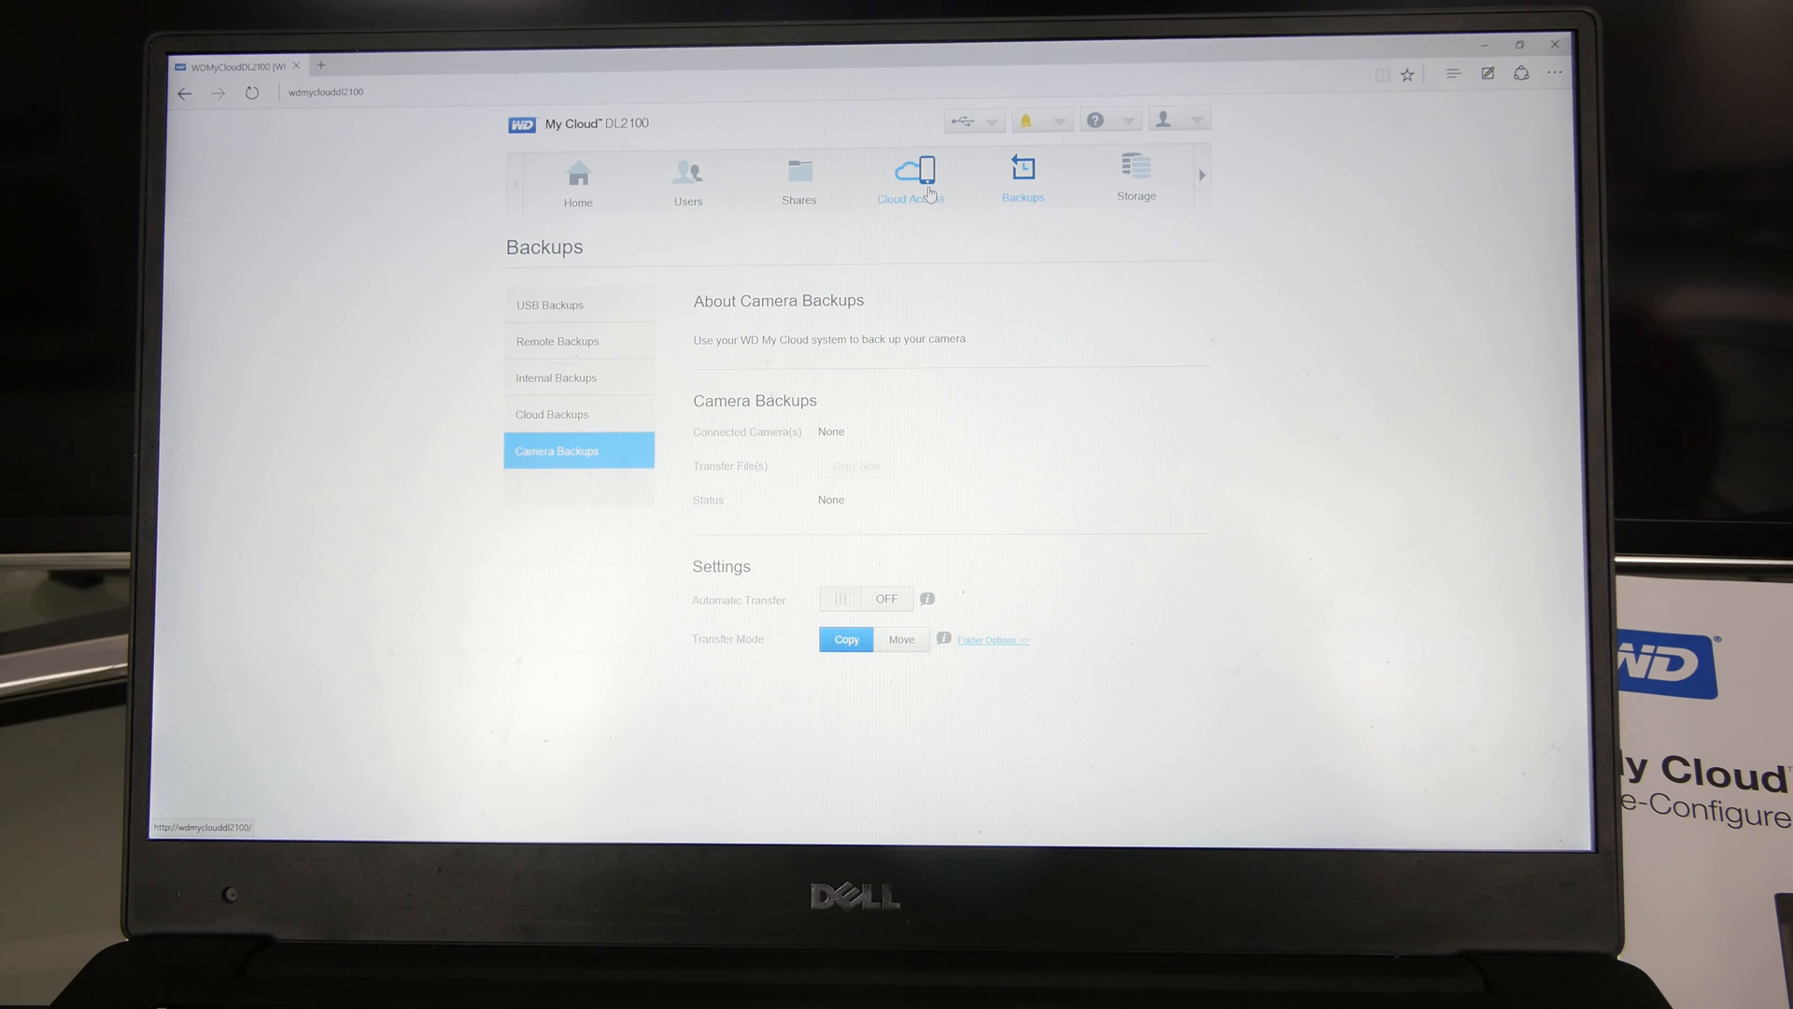
{"action": "left_click", "coordinate": [911, 173]}
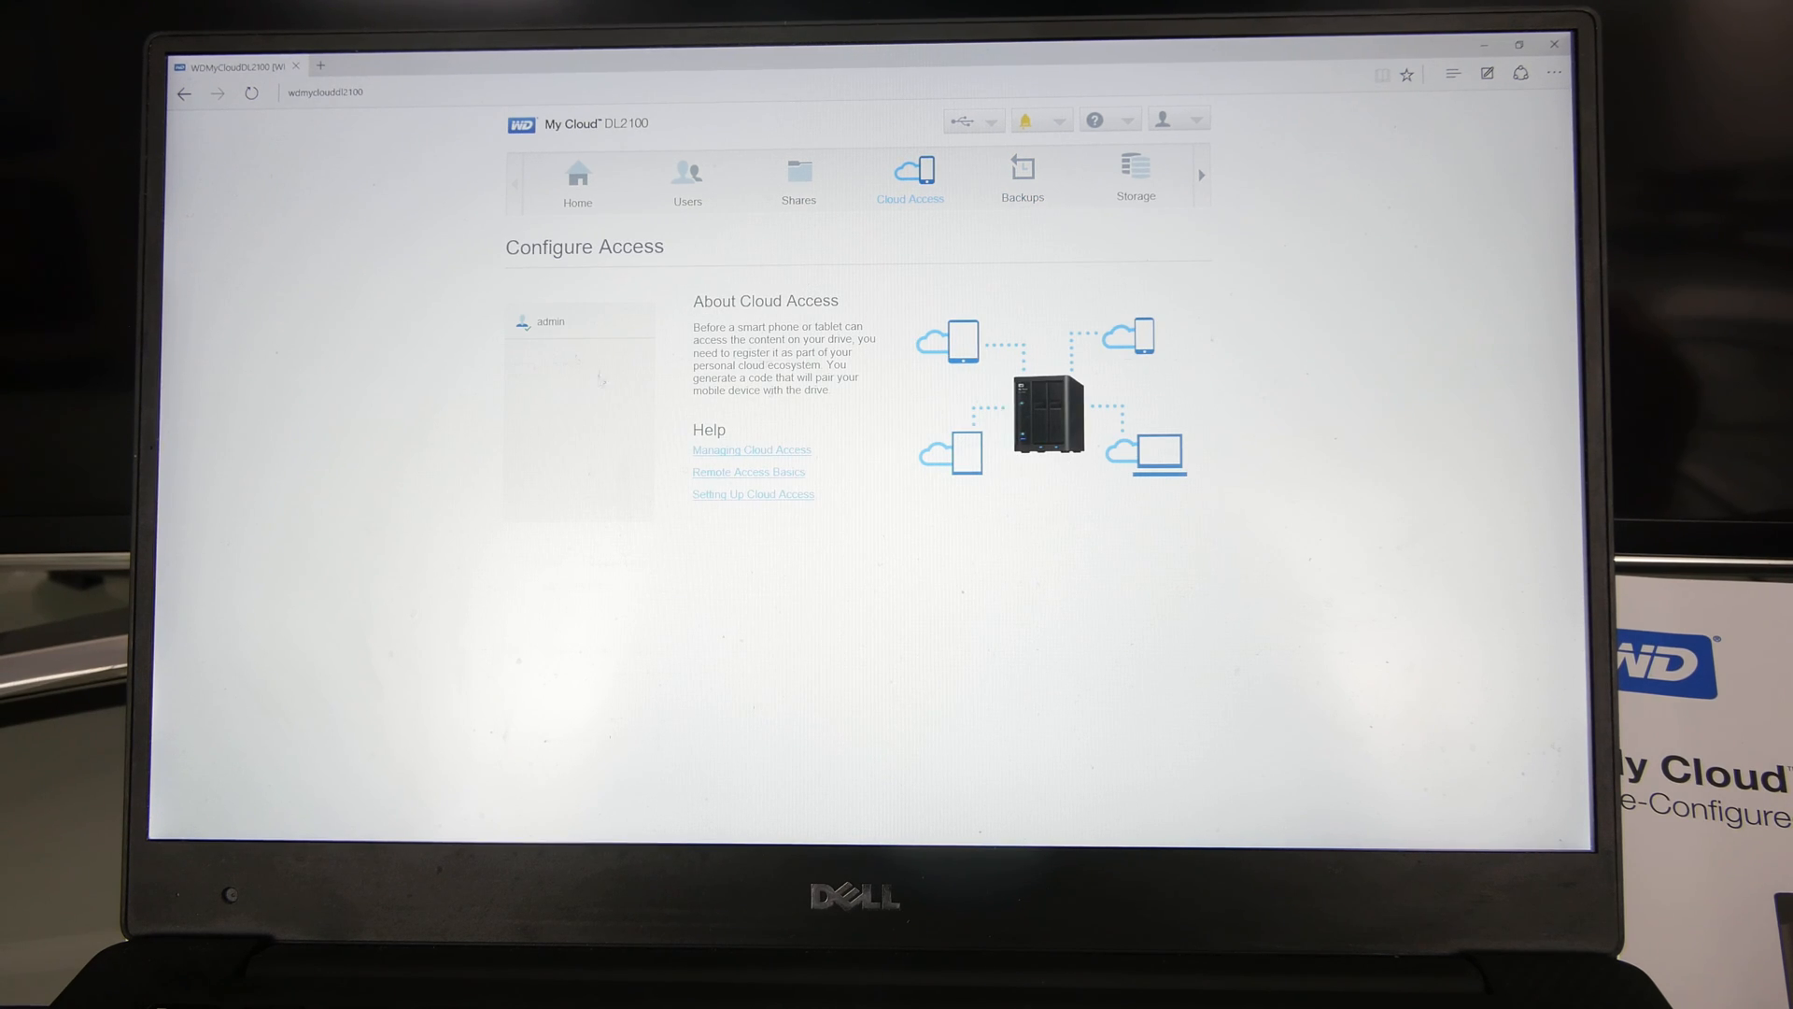
Step: Review Shares, then open Users and cancel the Add User form, keeping only admin
{"action": "left_click", "coordinate": [798, 174]}
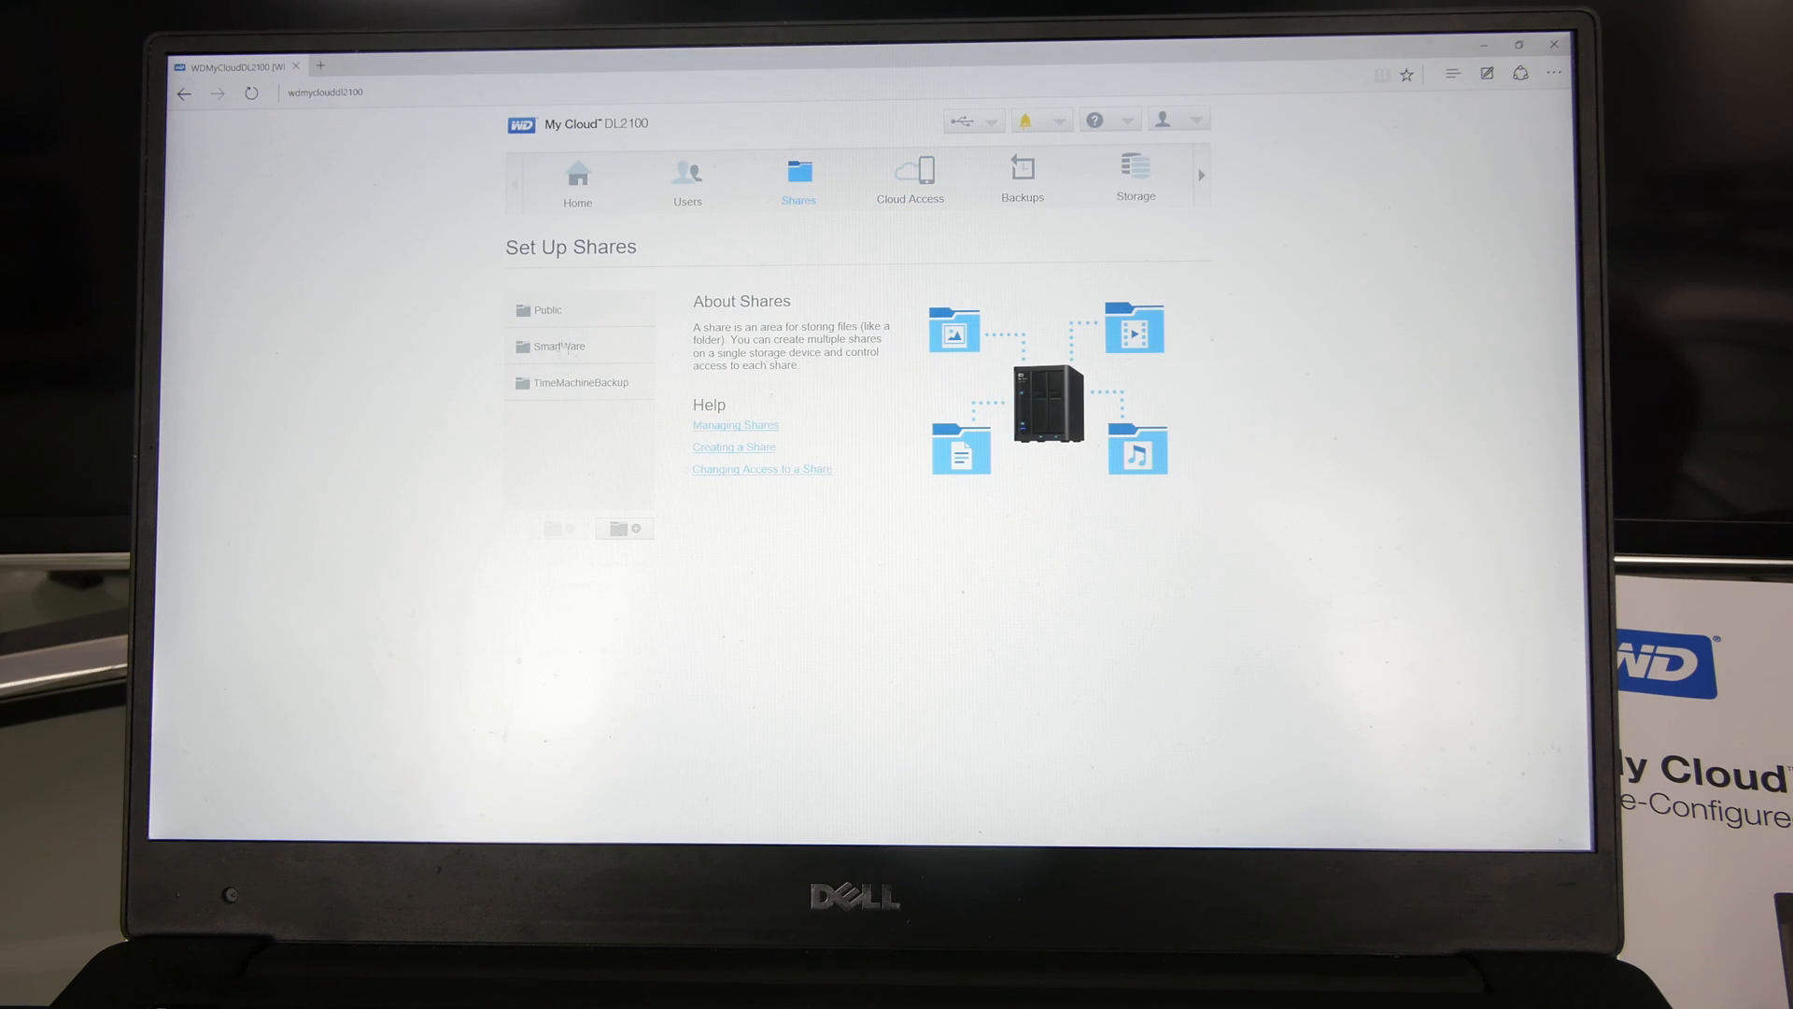
{"action": "mouse_move", "coordinate": [601, 396]}
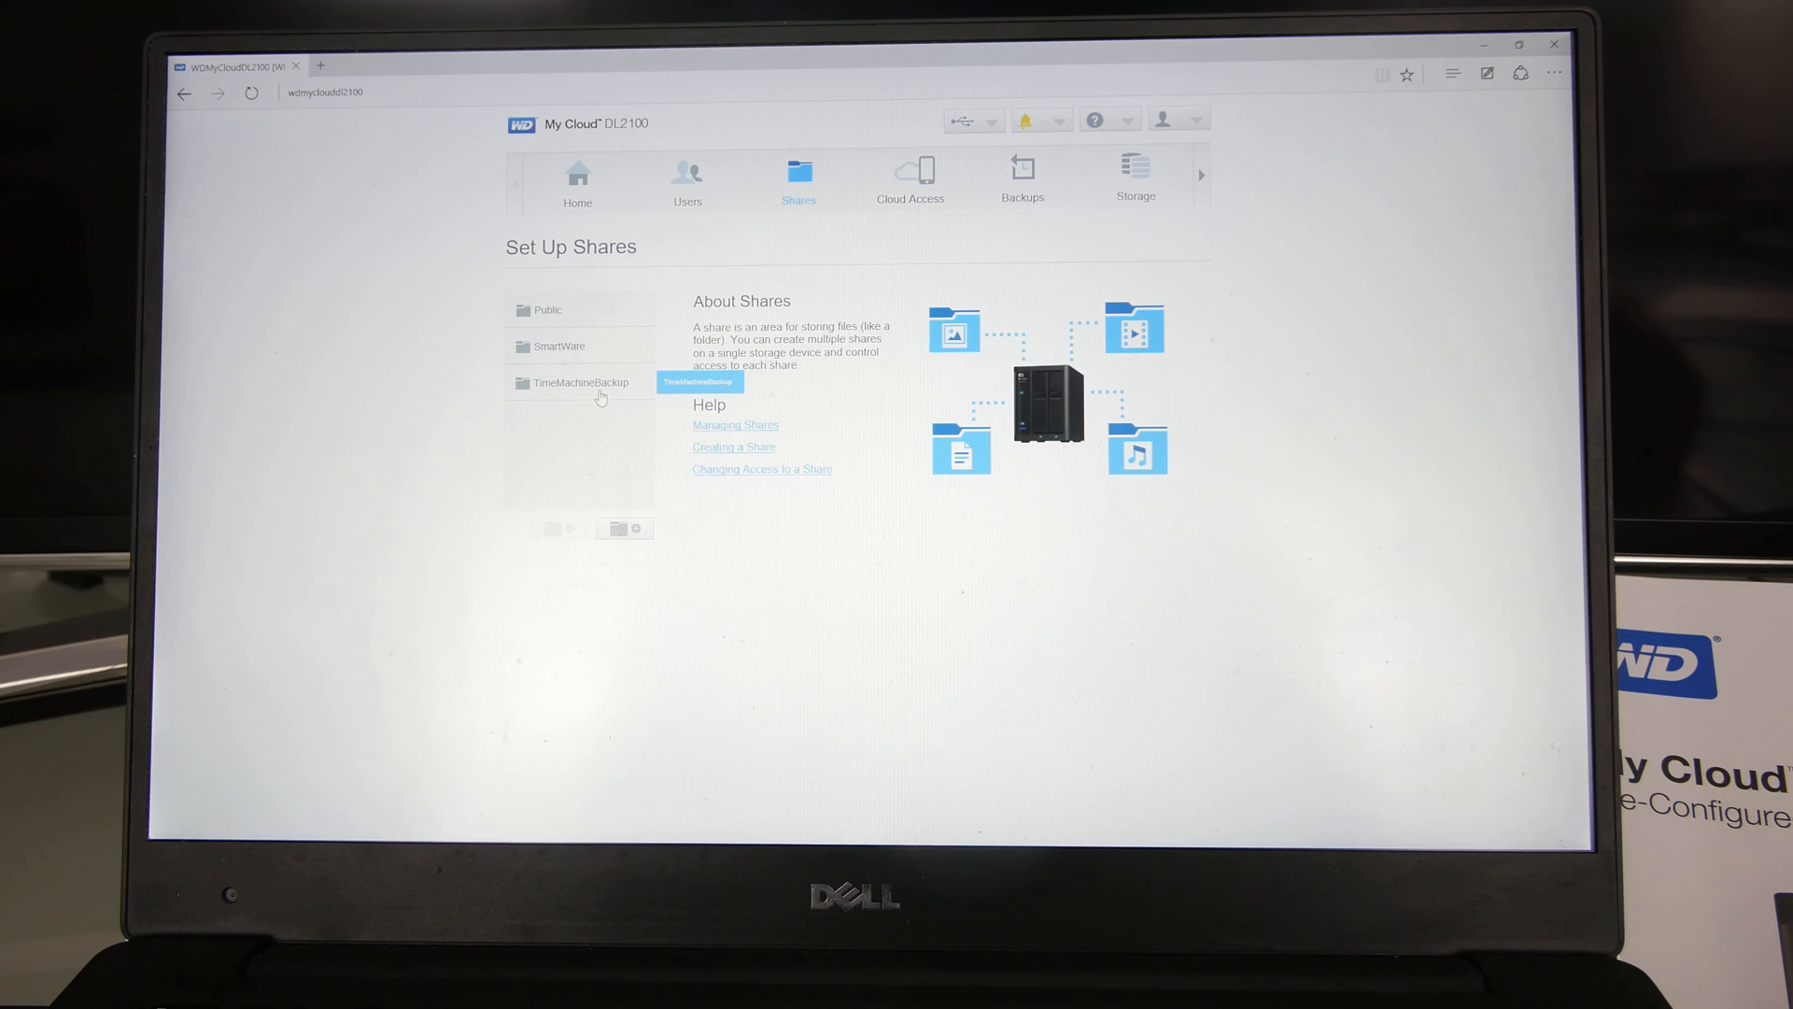
{"action": "left_click", "coordinate": [686, 179]}
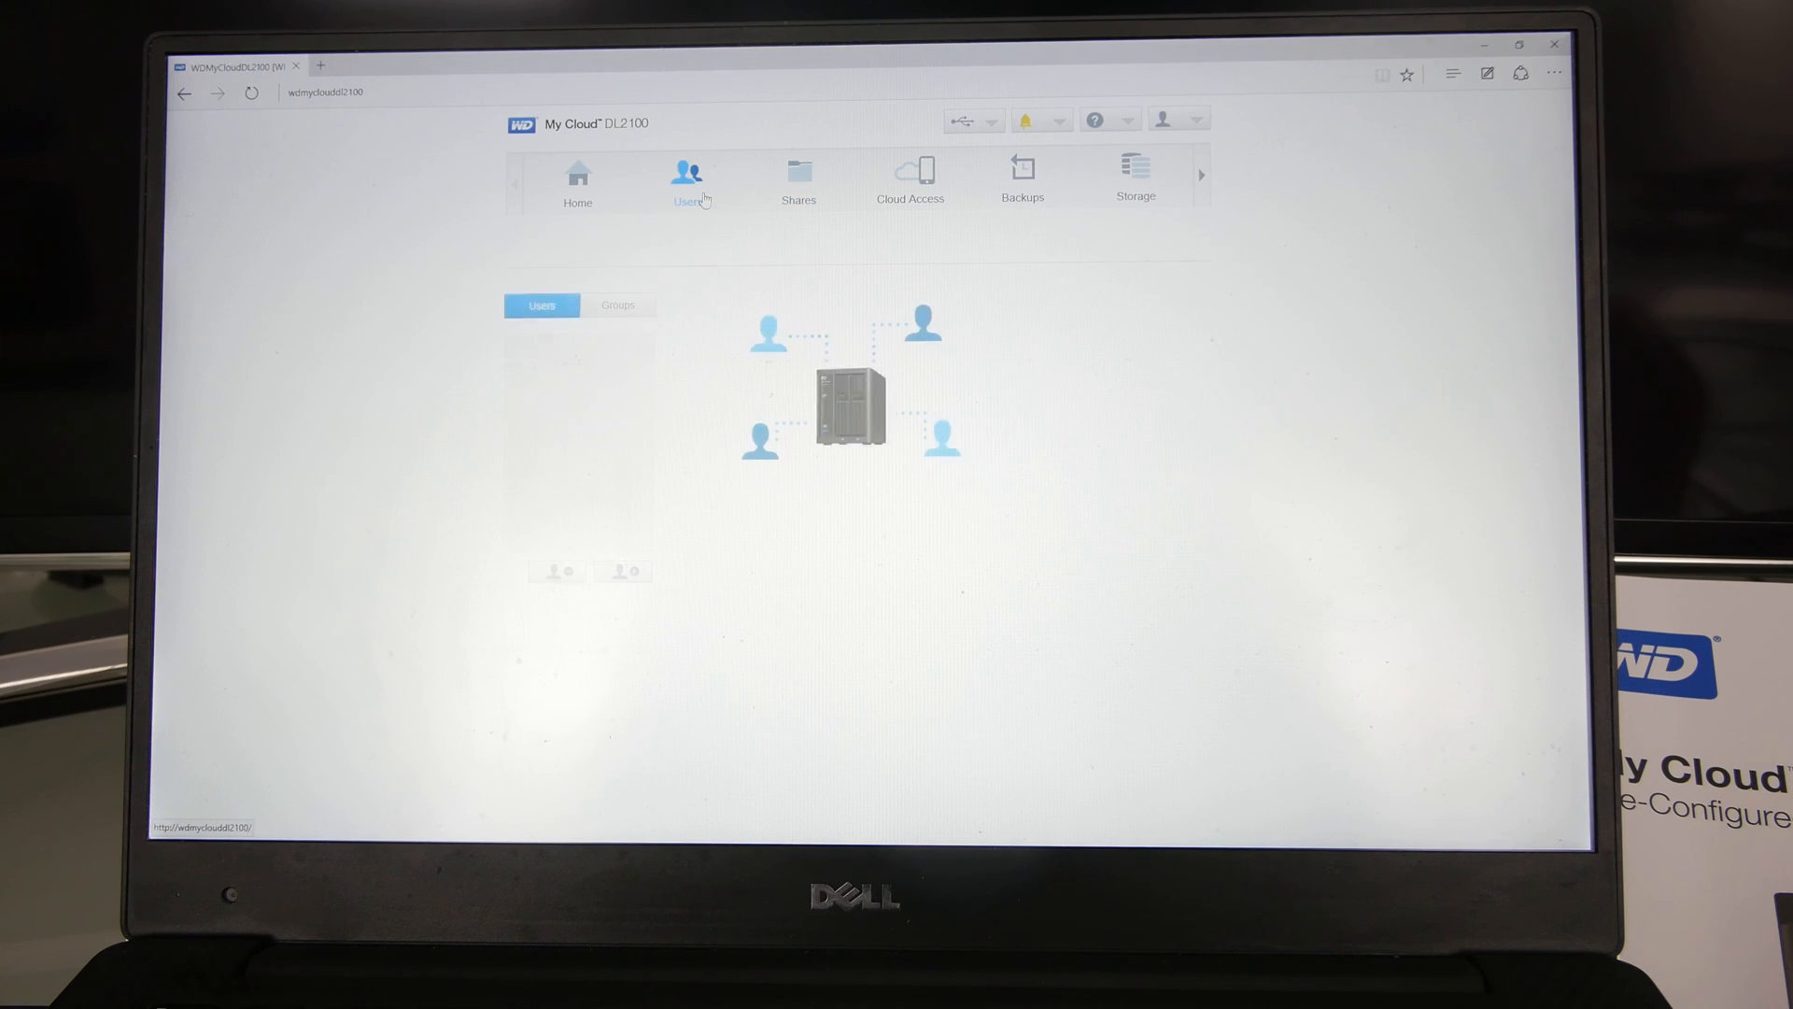
{"action": "left_click", "coordinate": [687, 177]}
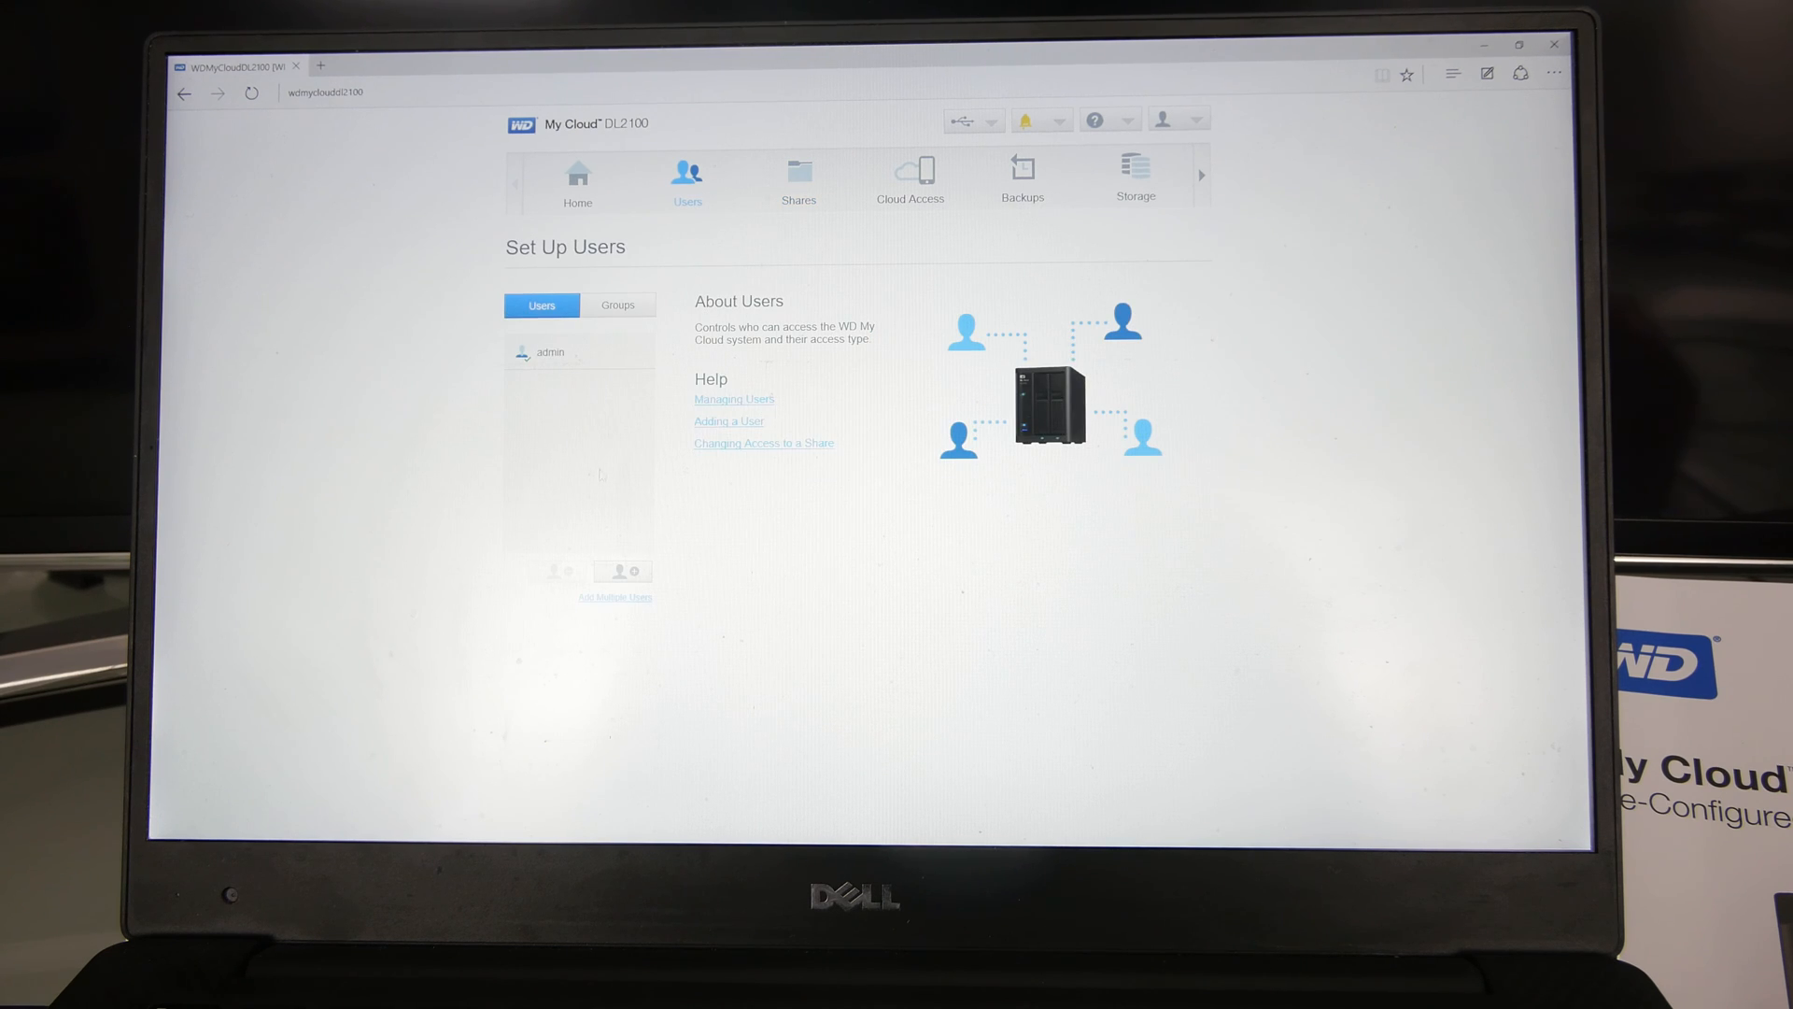
{"action": "left_click", "coordinate": [621, 572]}
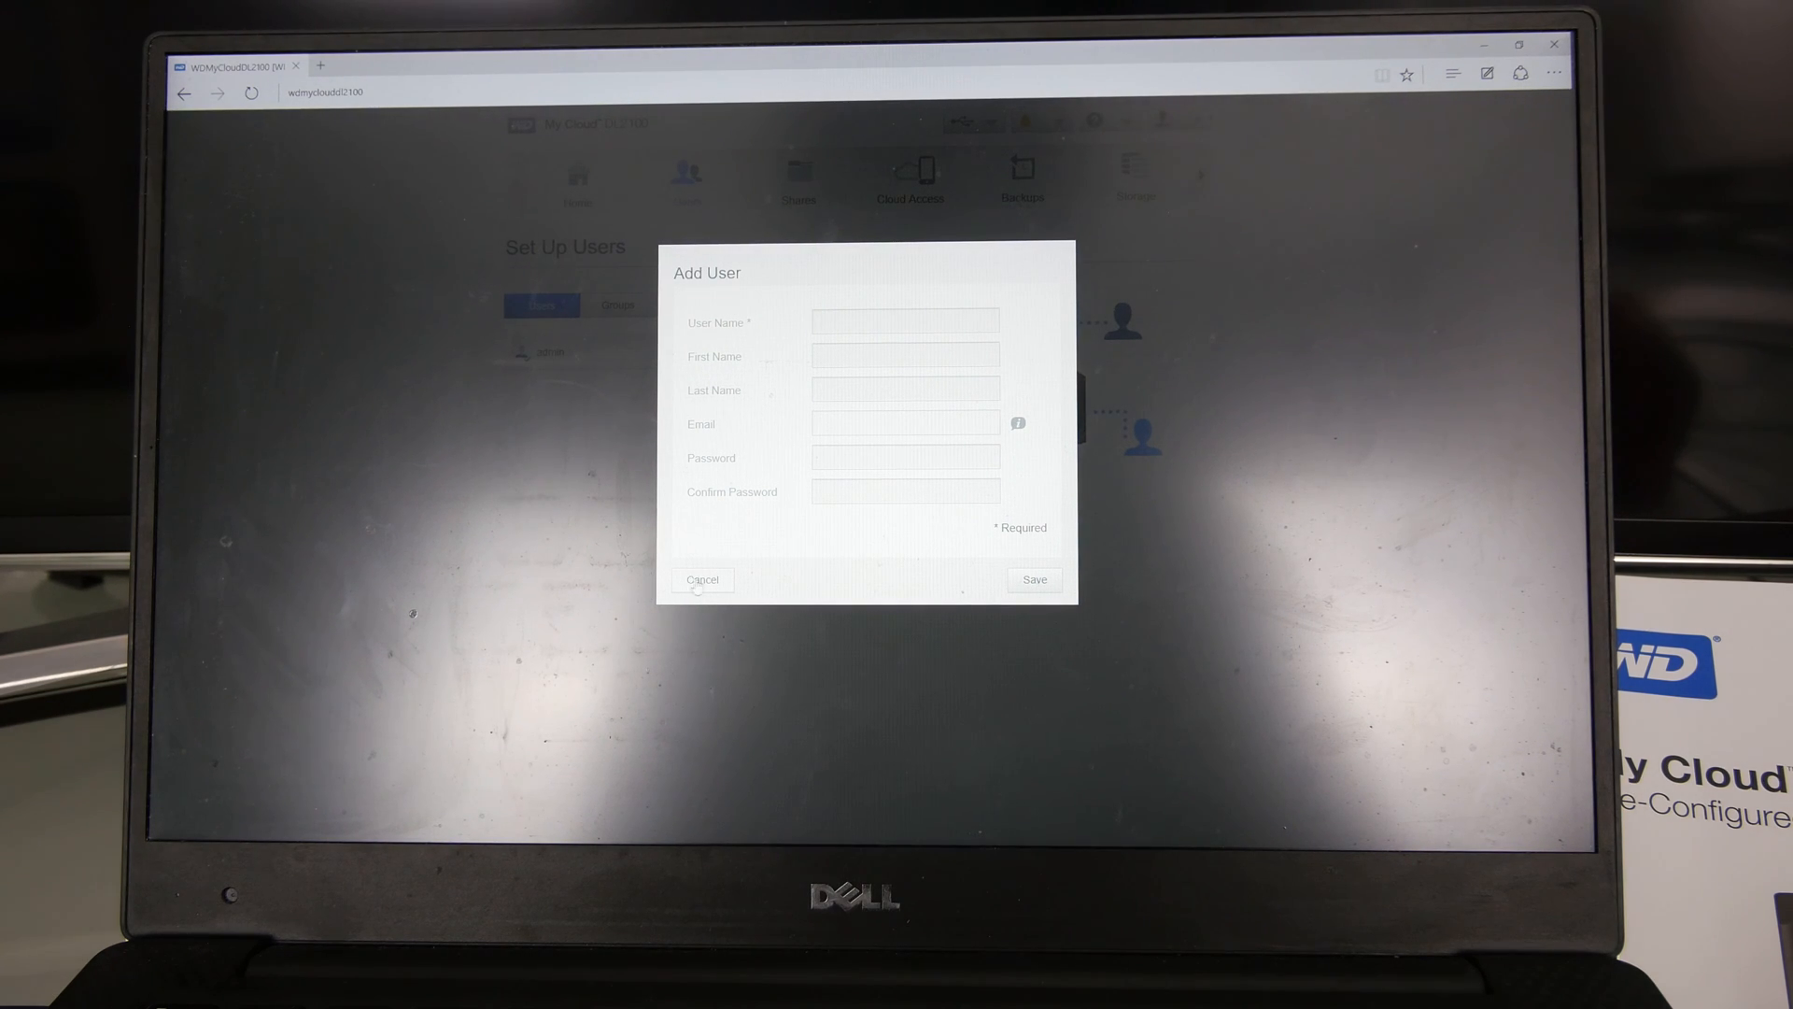
{"action": "left_click", "coordinate": [703, 580]}
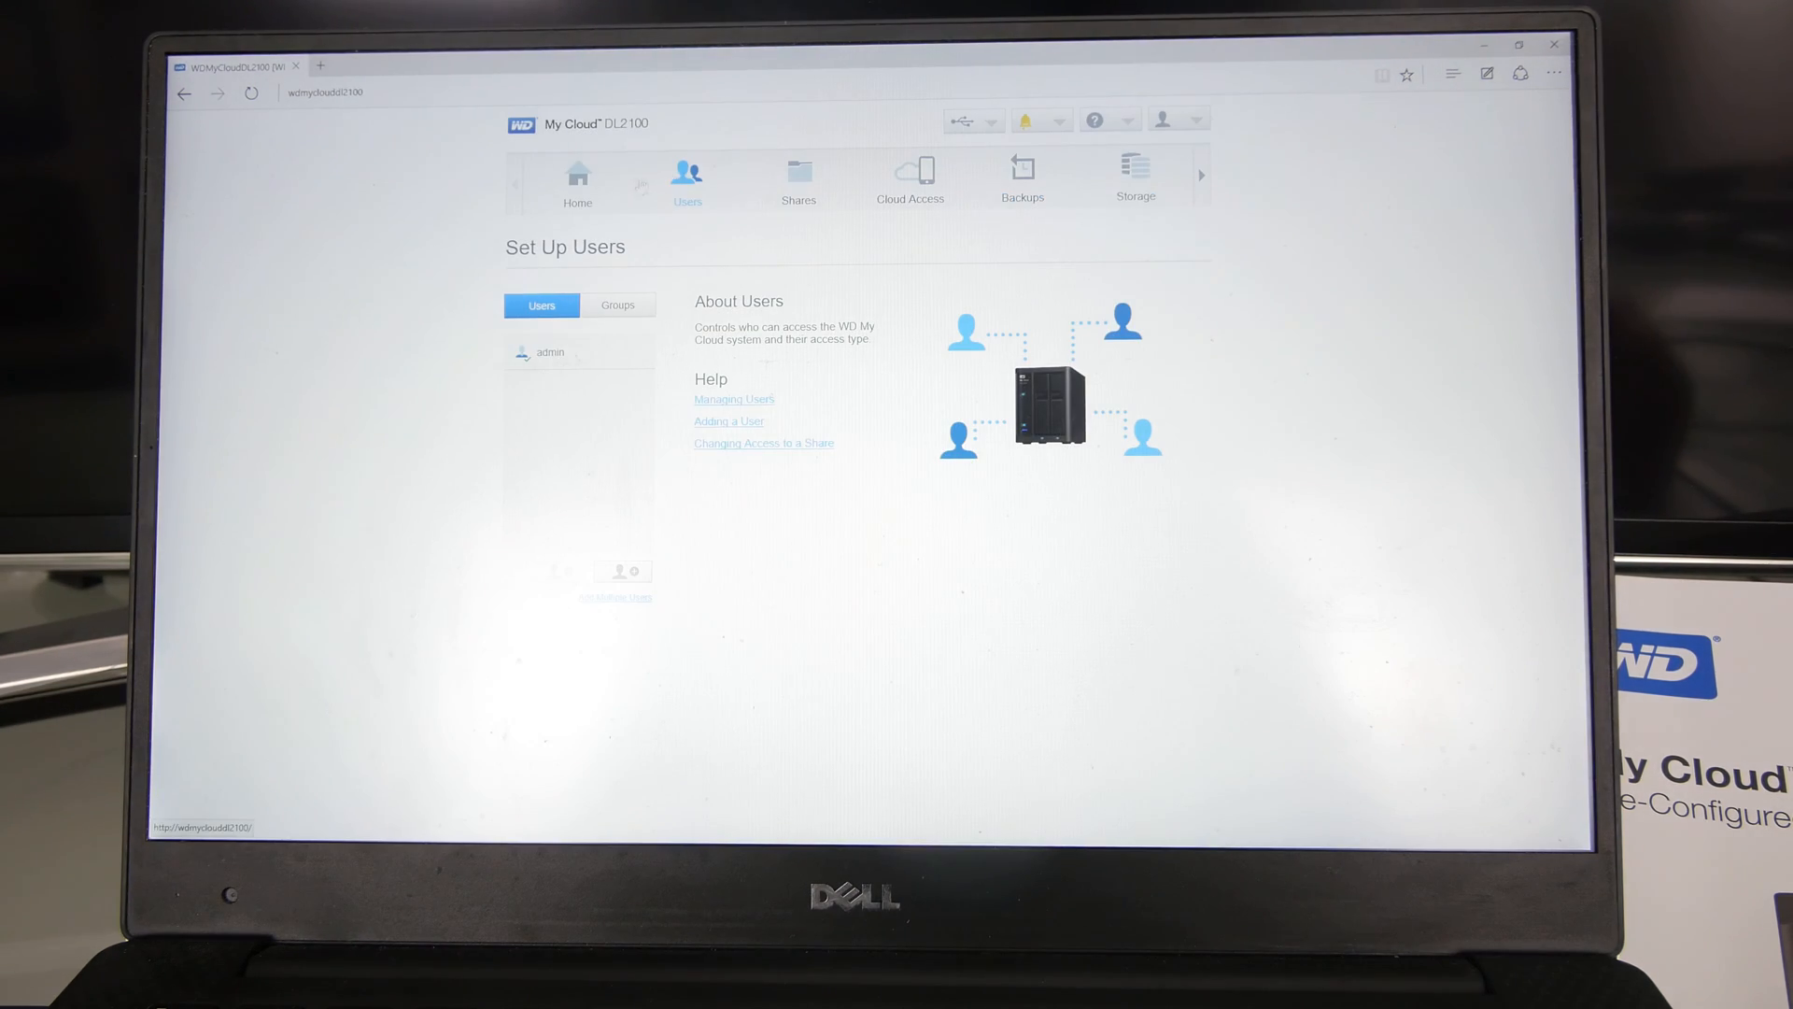
Step: Glance at device alerts and help options, then open Apps on HTTP Downloads
{"action": "left_click", "coordinate": [1054, 120]}
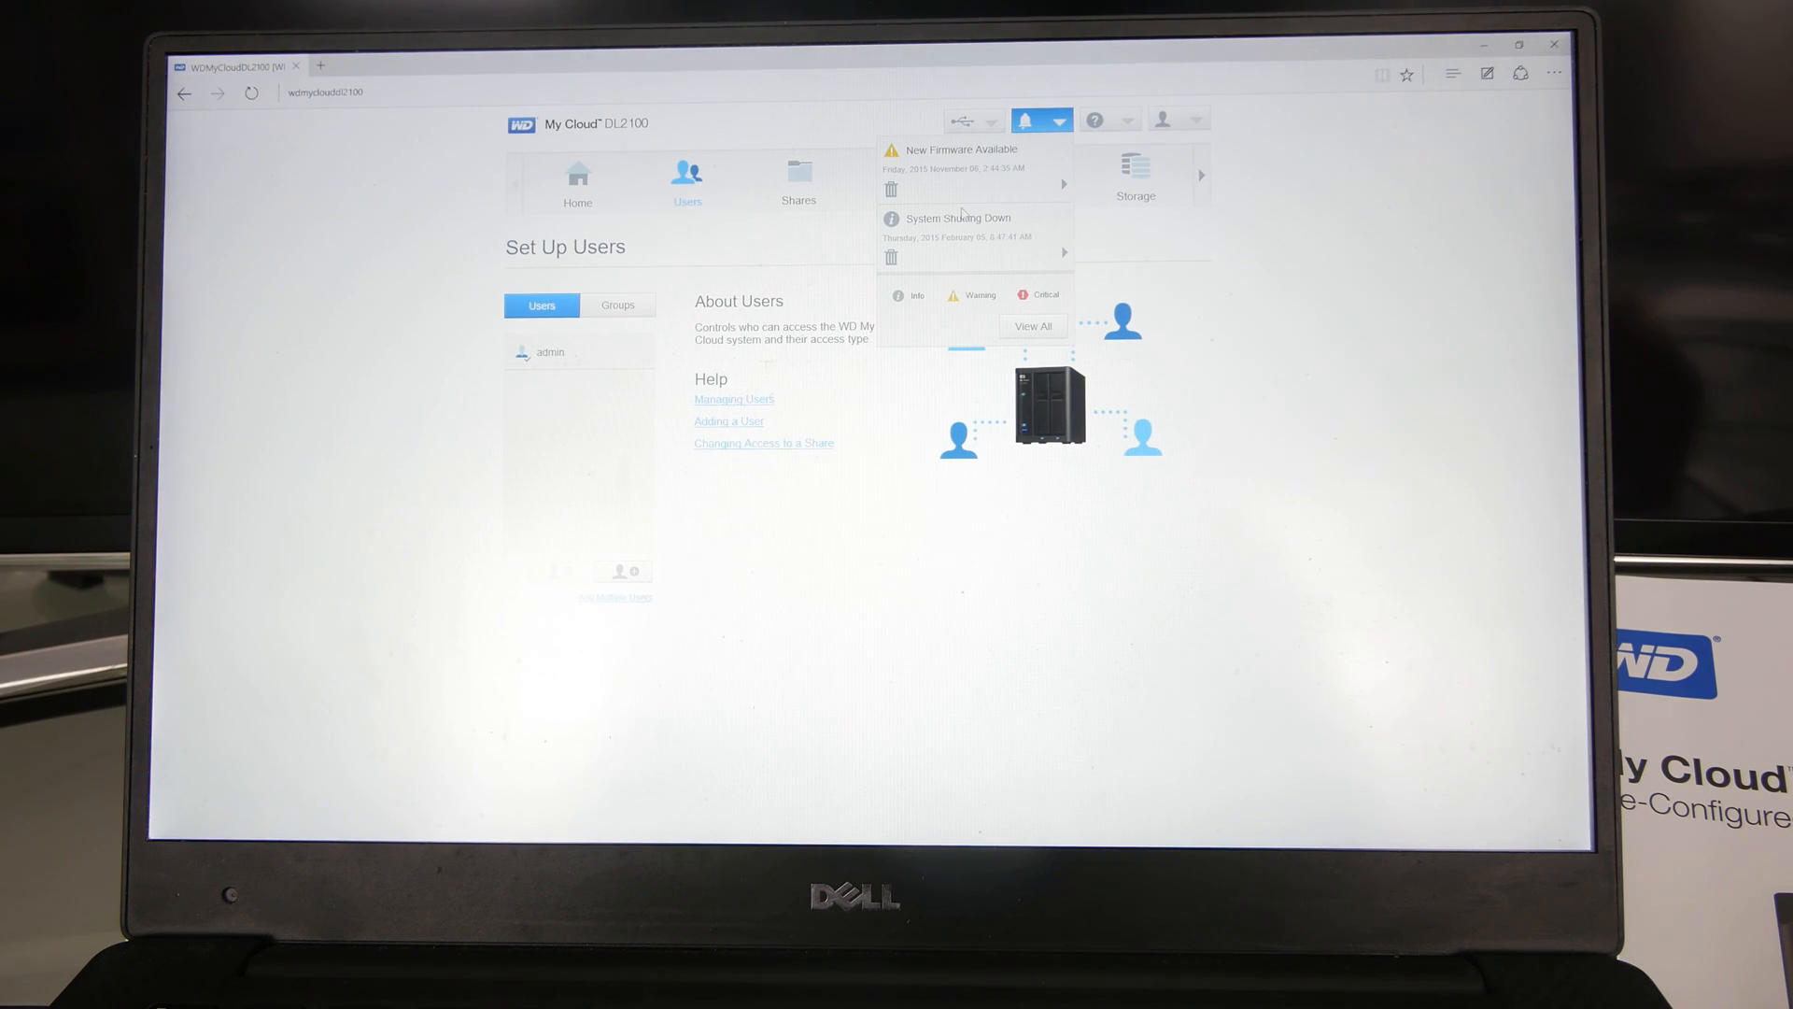
{"action": "left_click", "coordinate": [1099, 118]}
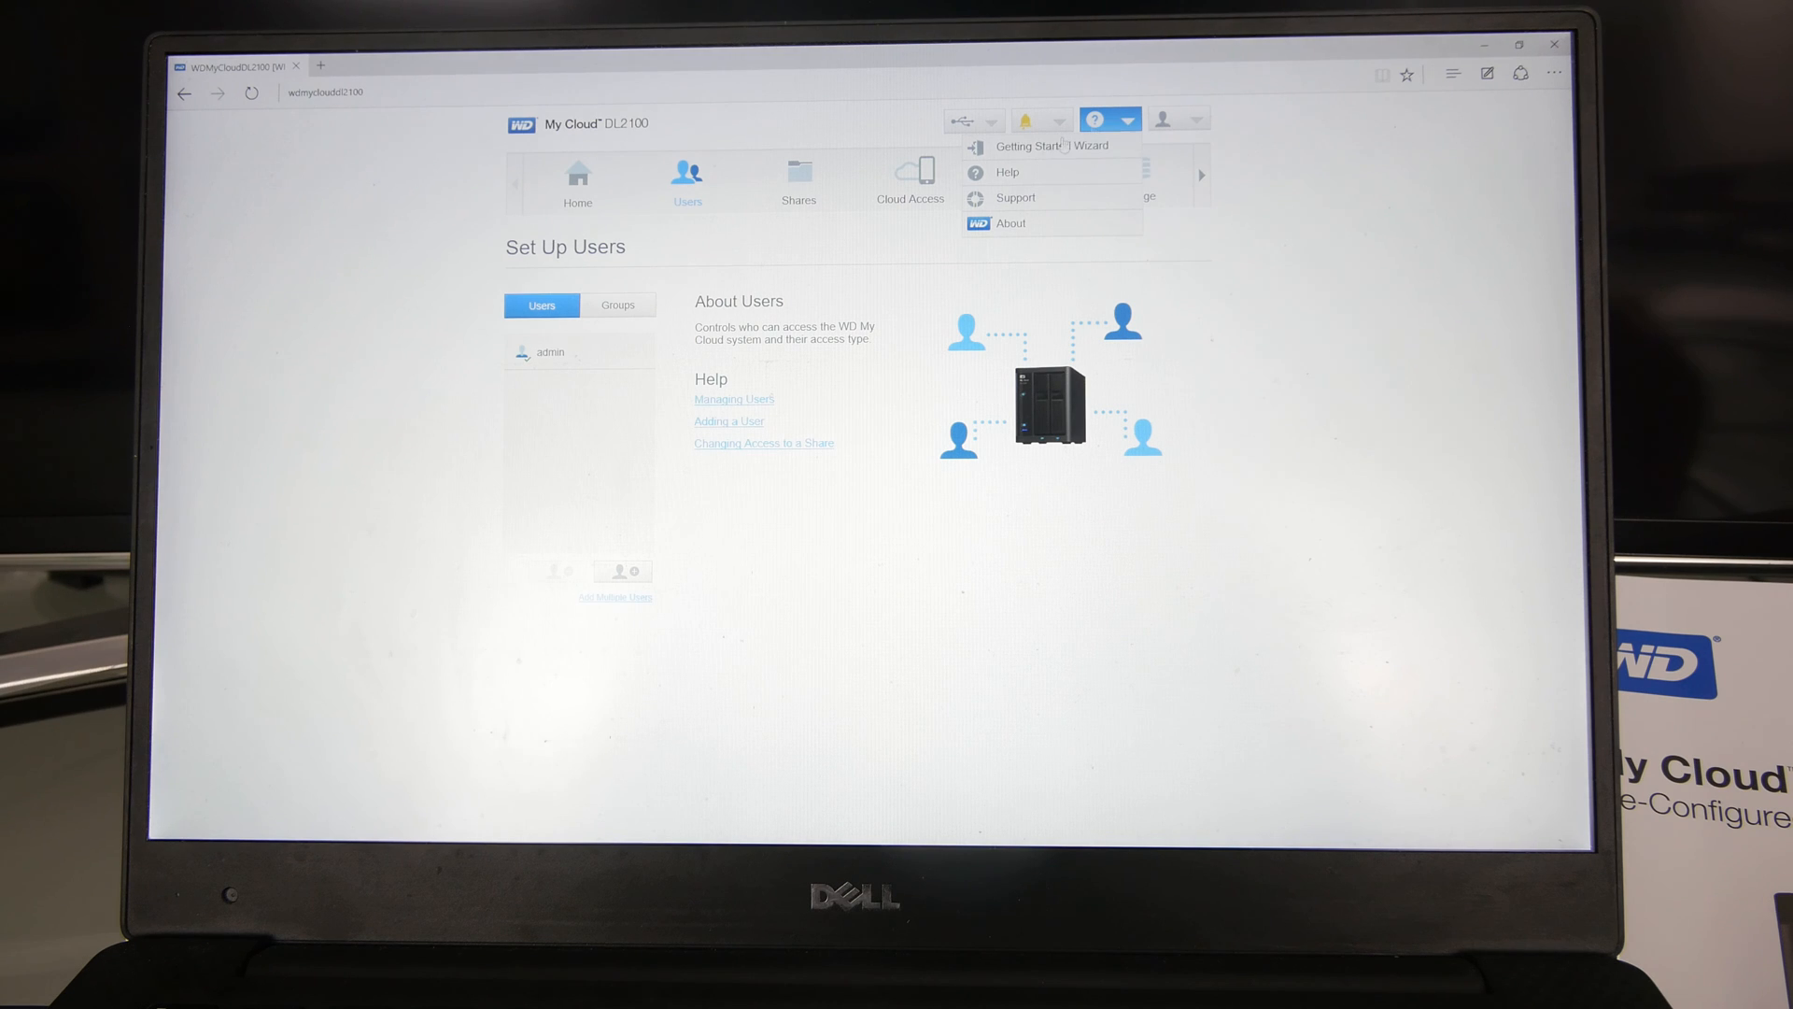
{"action": "left_click", "coordinate": [1179, 119]}
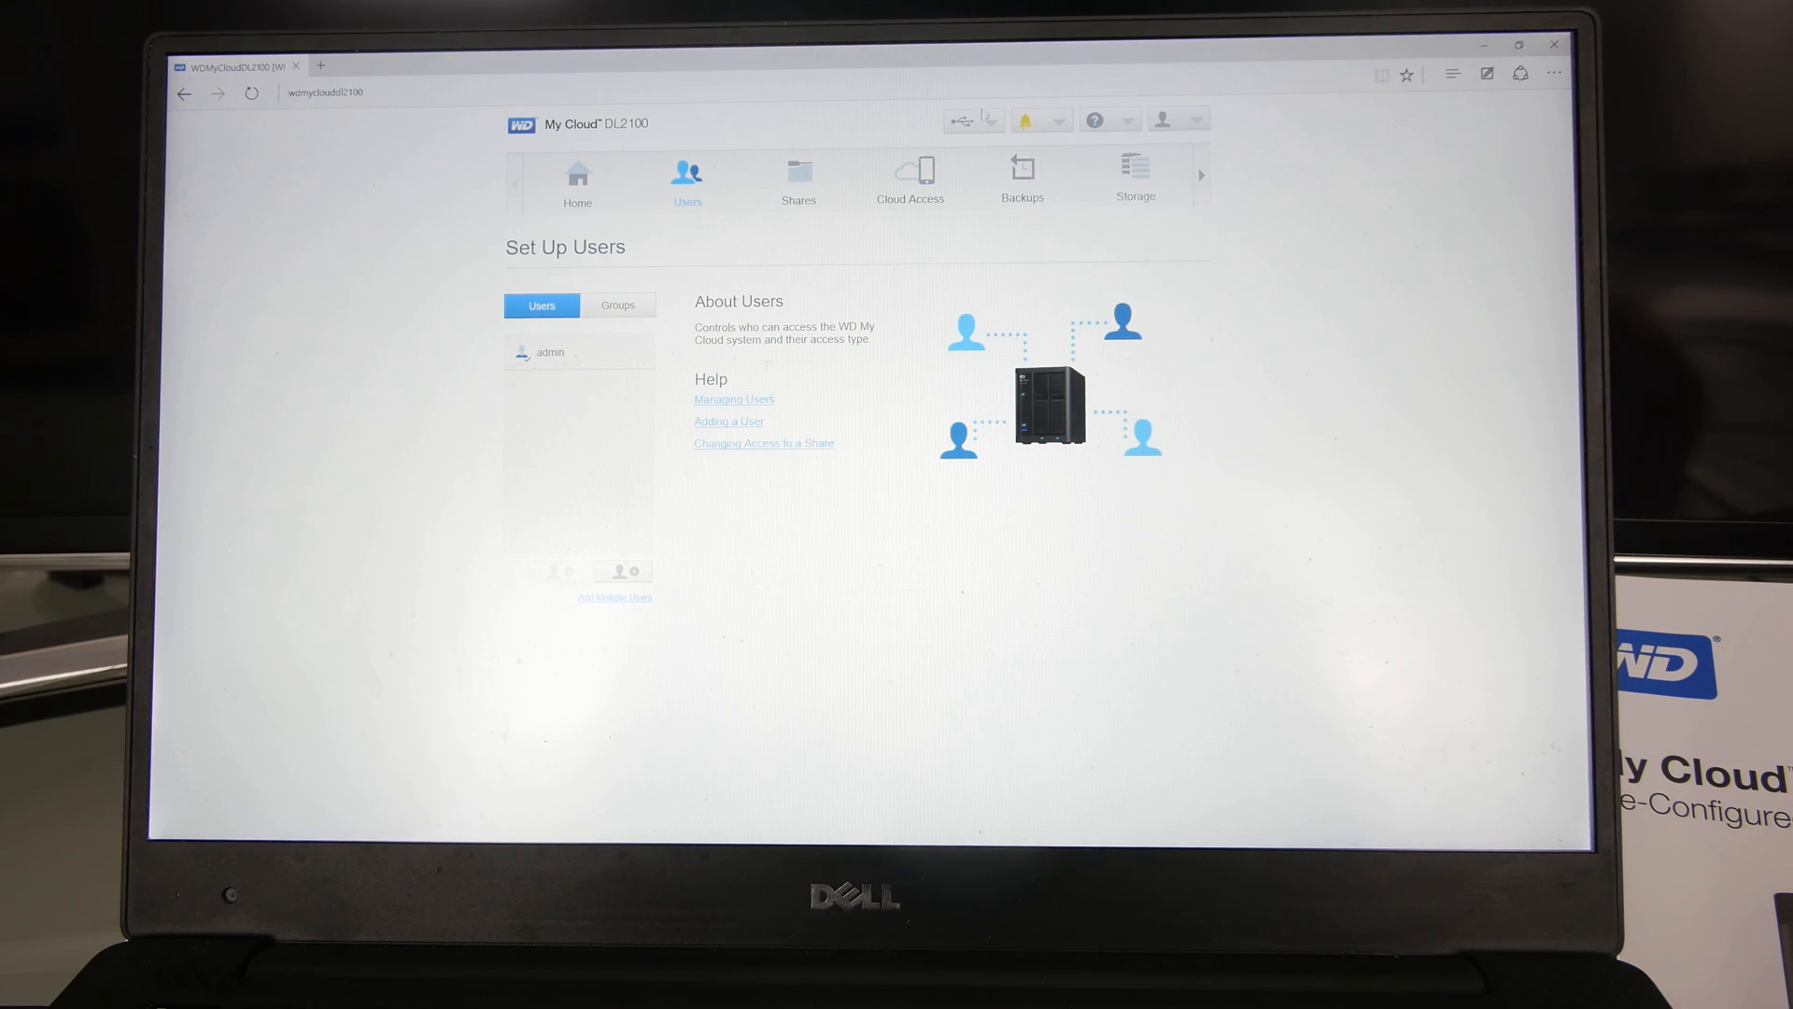
{"action": "left_click", "coordinate": [964, 119]}
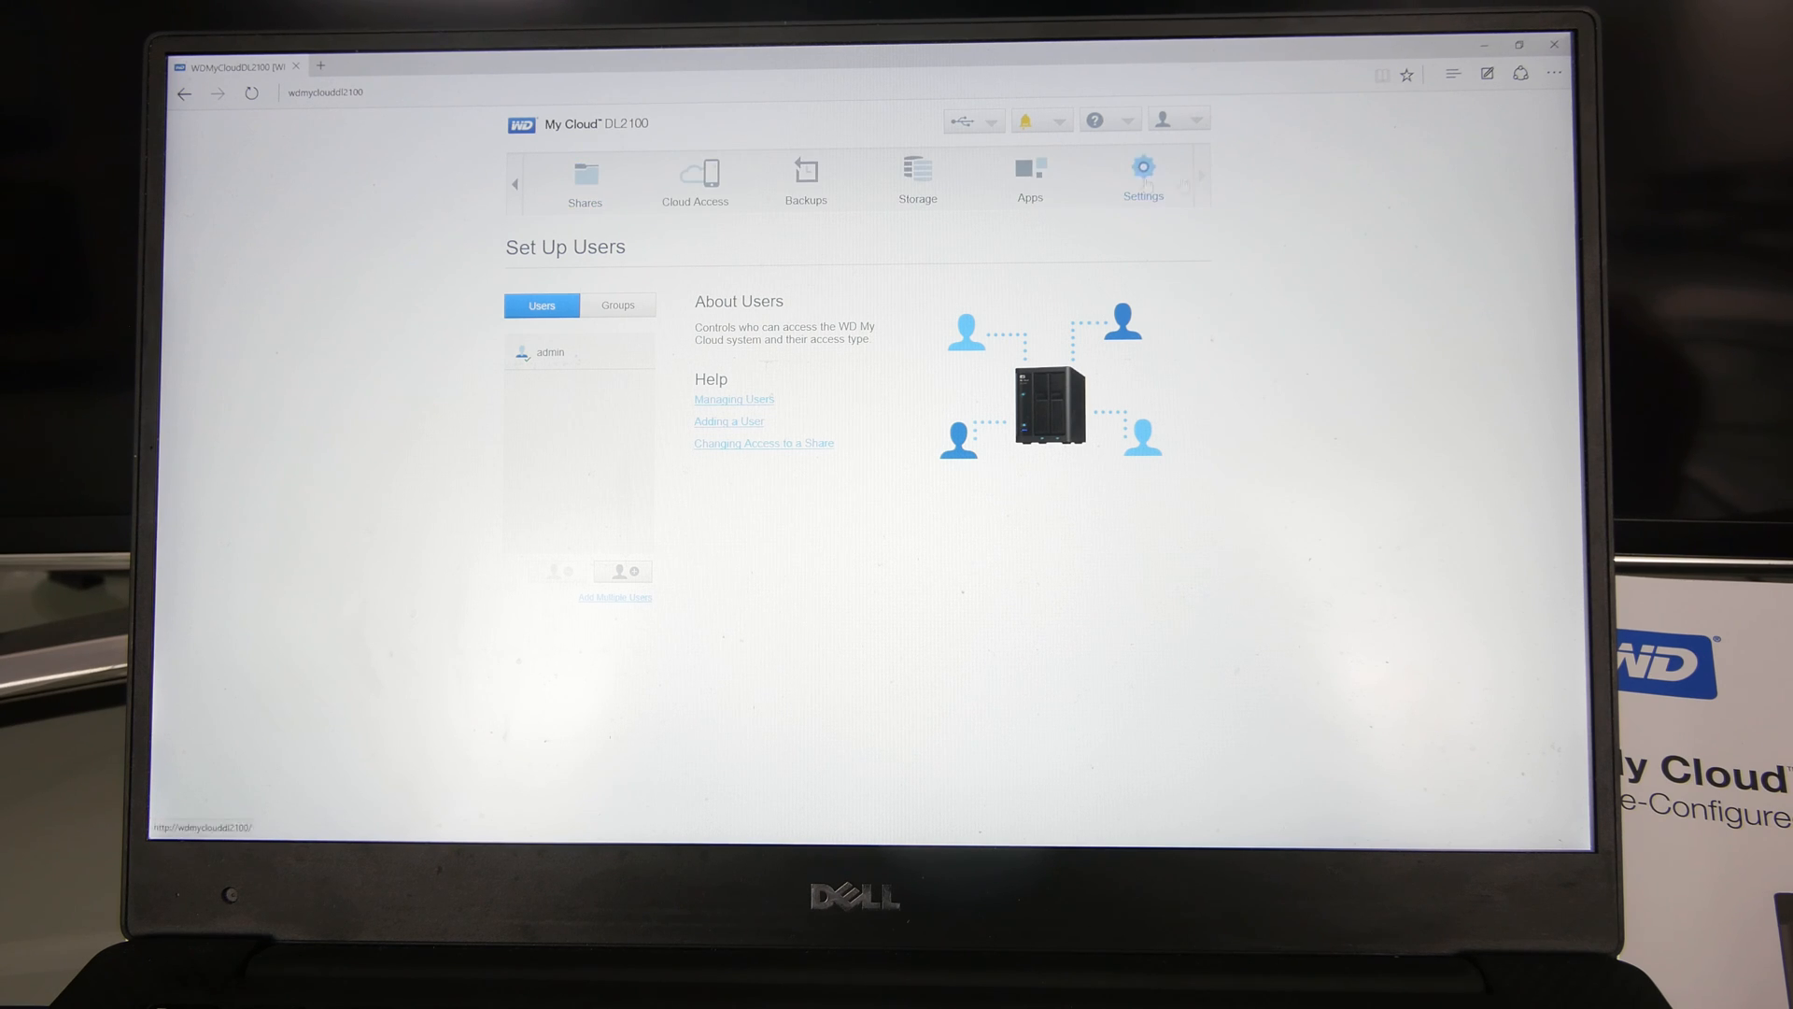
{"action": "left_click", "coordinate": [1030, 173]}
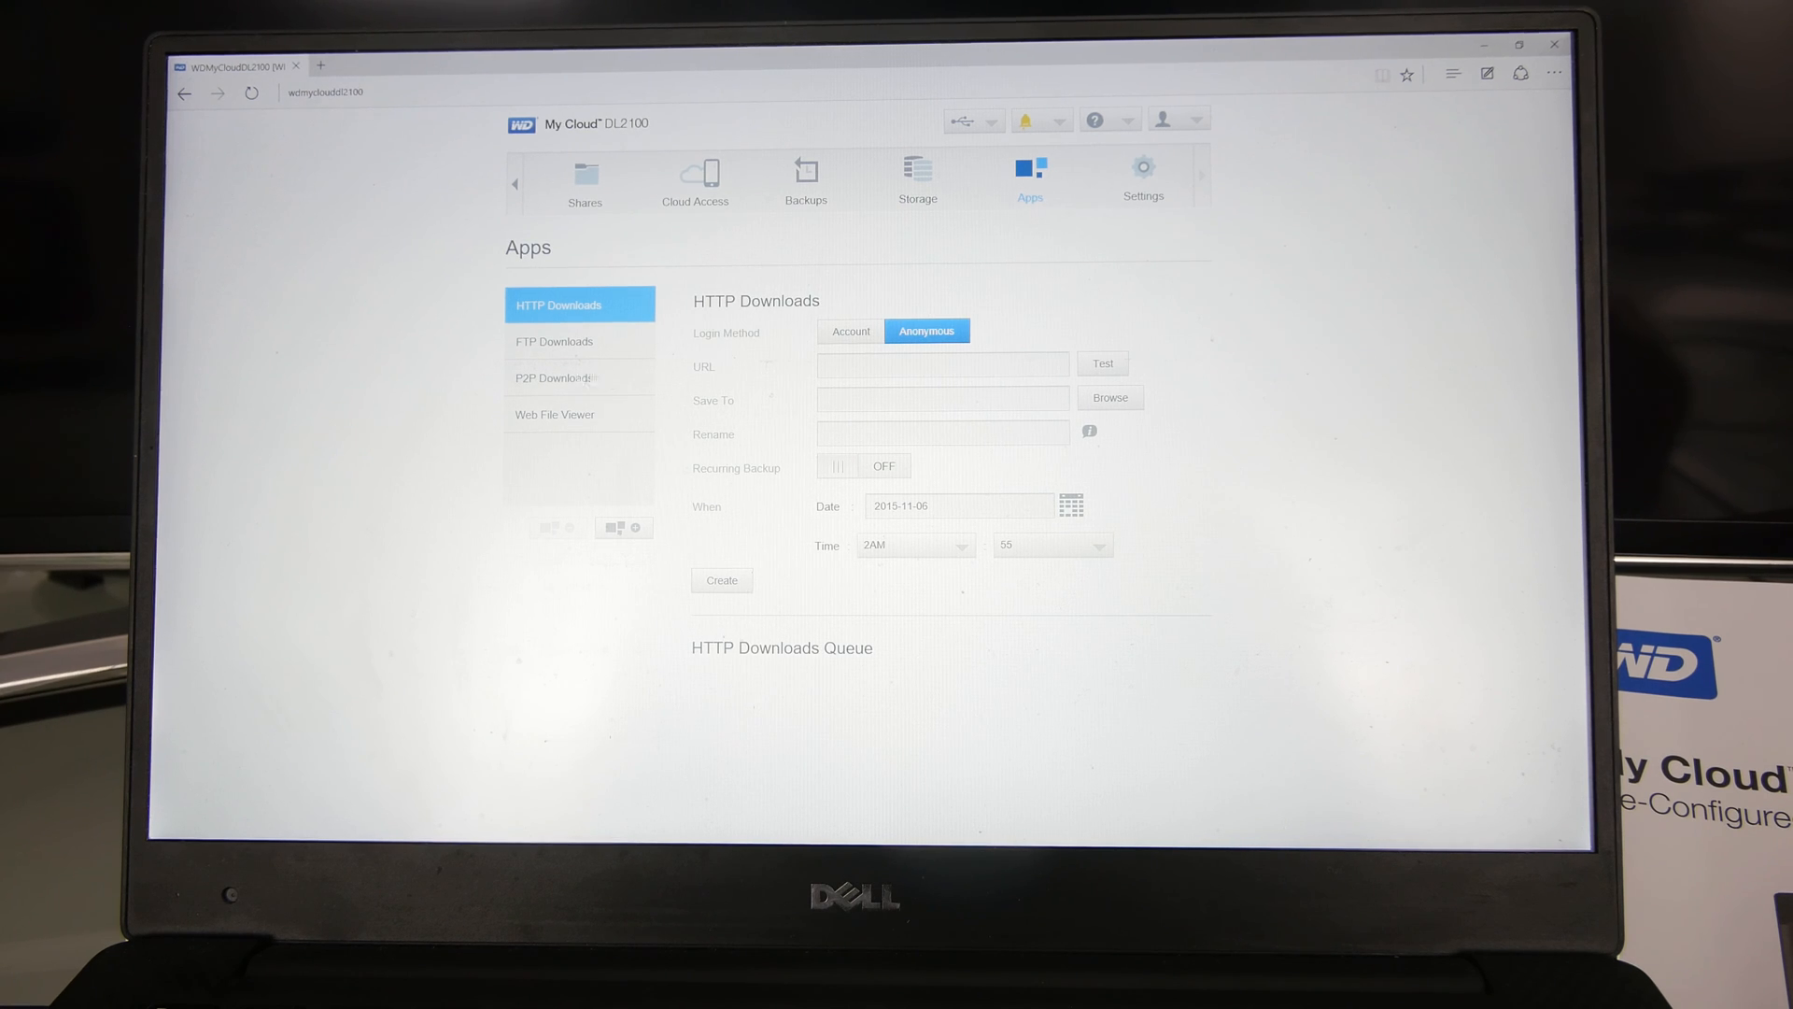
{"action": "mouse_move", "coordinate": [622, 392]}
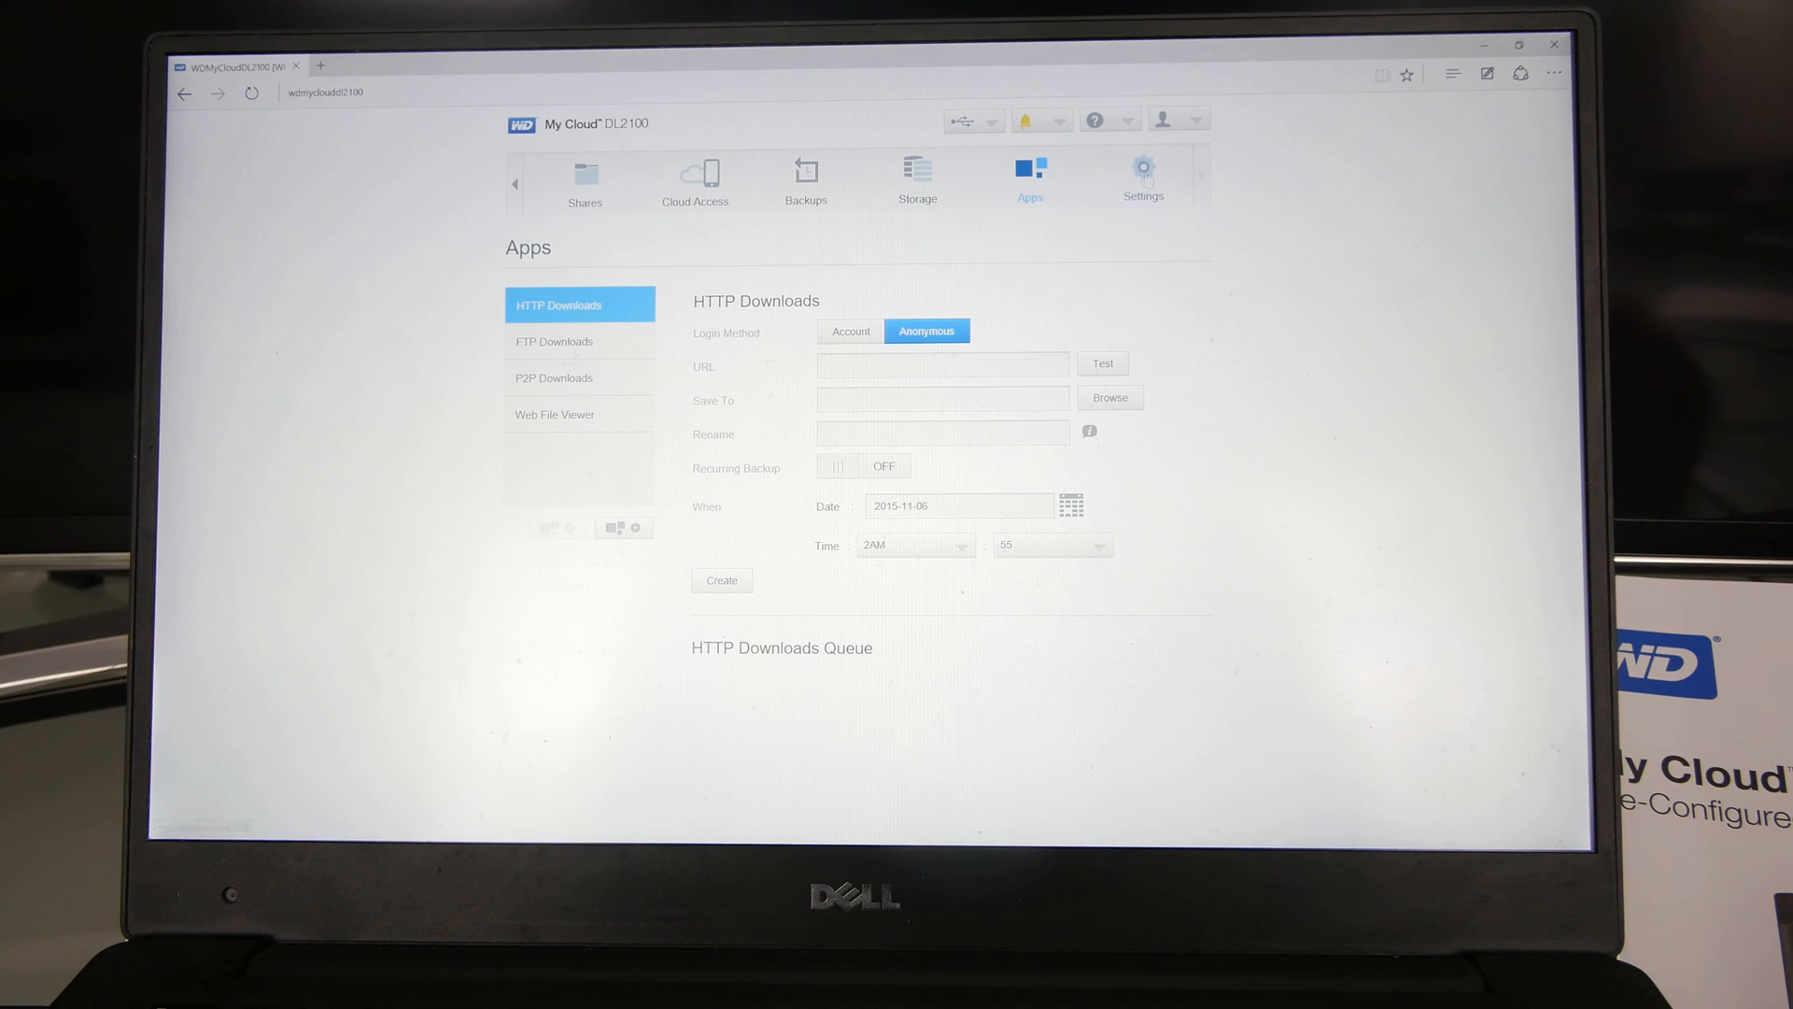
Step: Review the General settings: device profile, clock, cloud access, energy saver and Mac backup
{"action": "left_click", "coordinate": [1141, 171]}
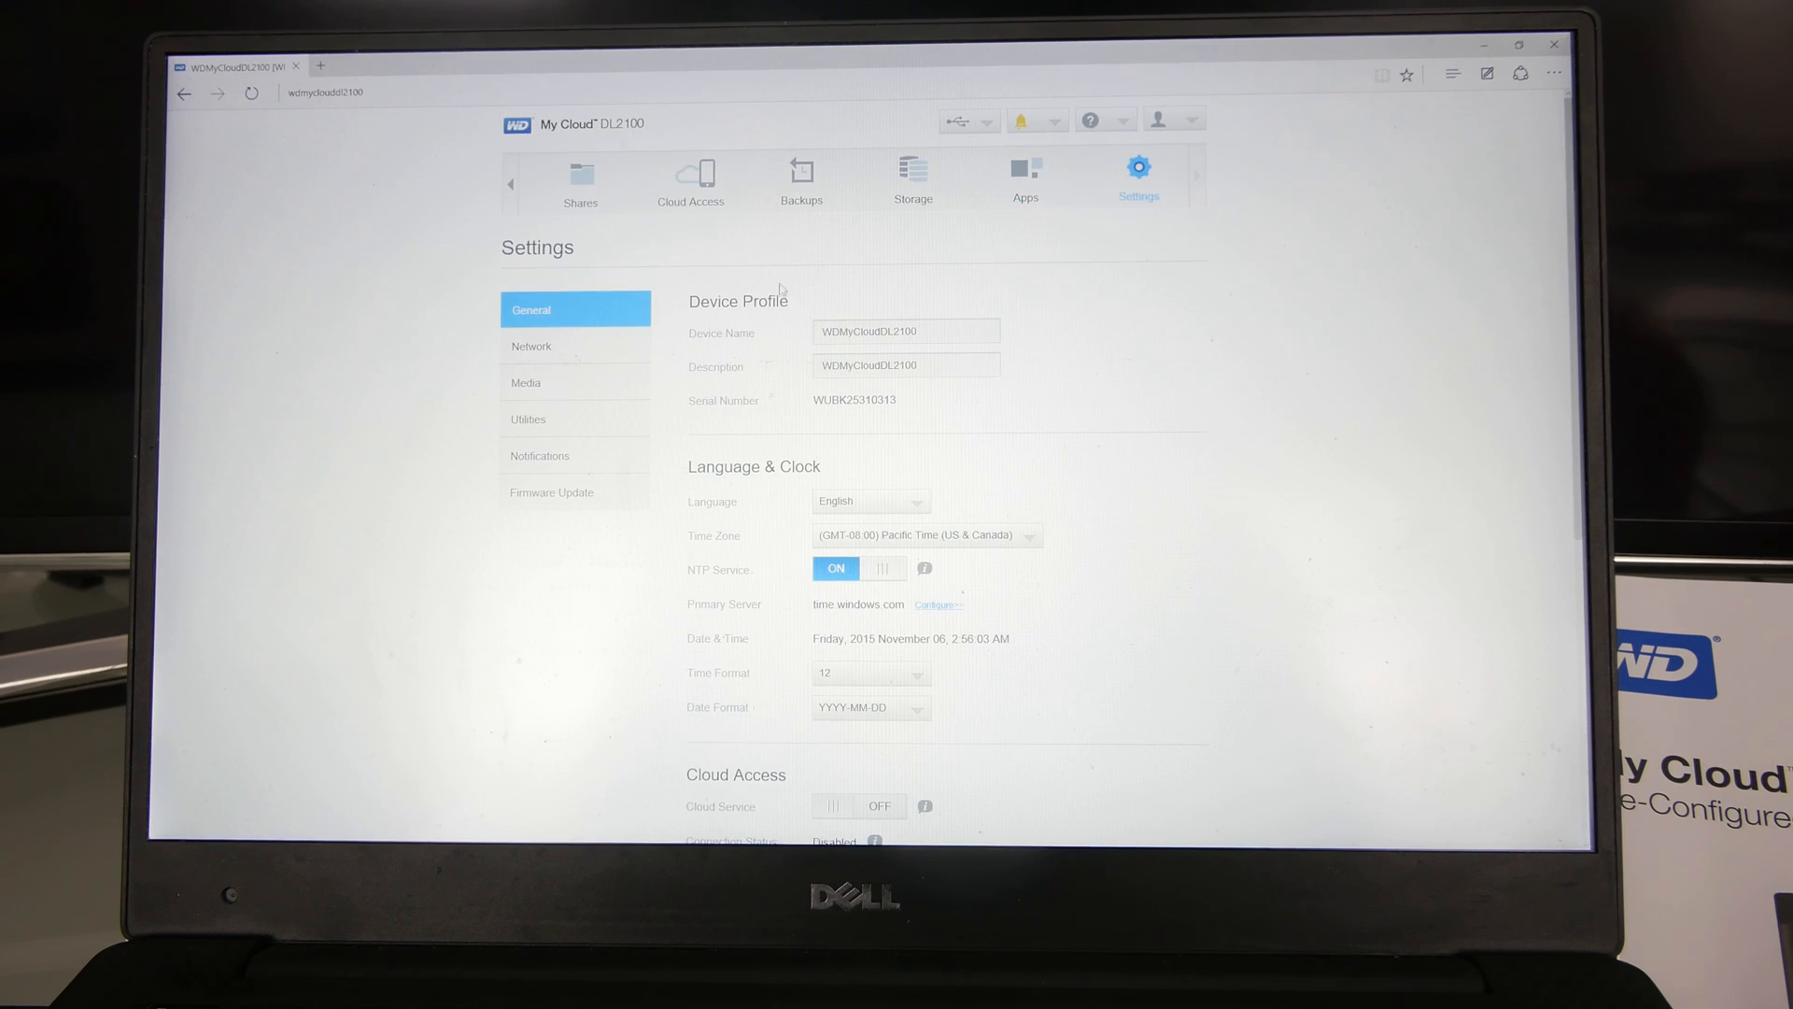
{"action": "scroll", "scroll_direction": "down", "scroll_amount": 3}
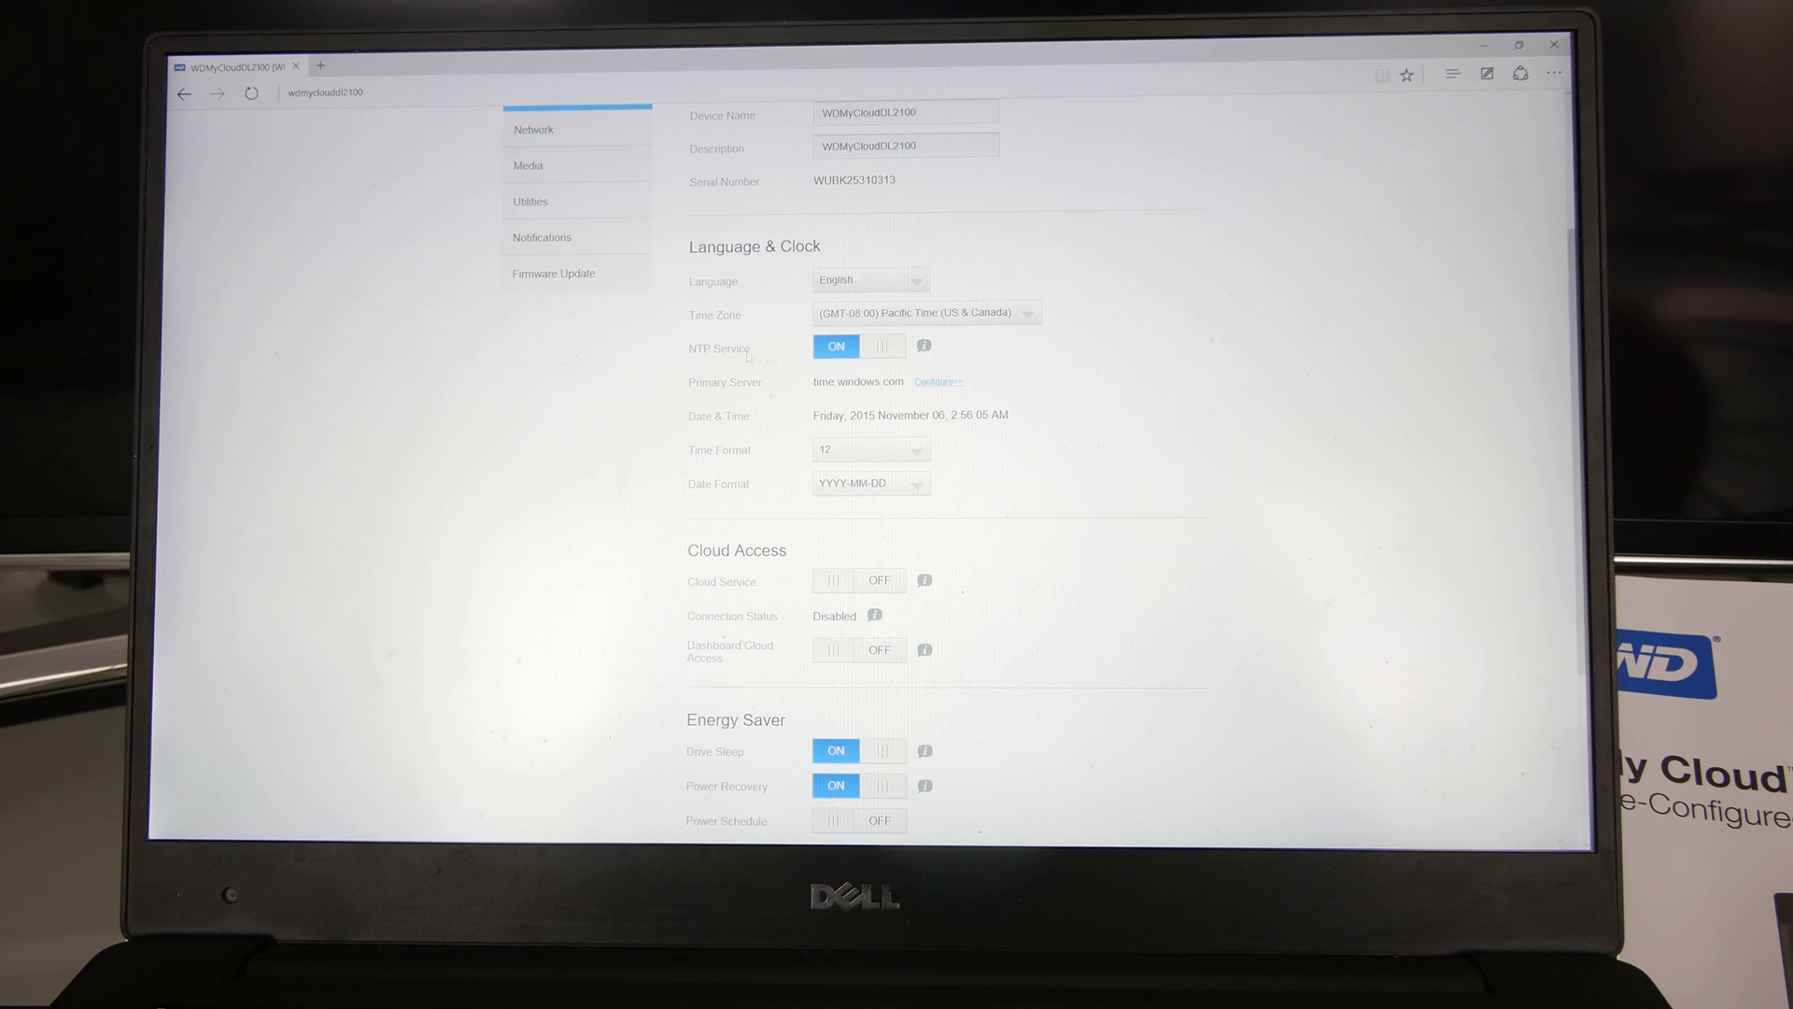
{"action": "scroll", "scroll_direction": "down", "scroll_amount": 3}
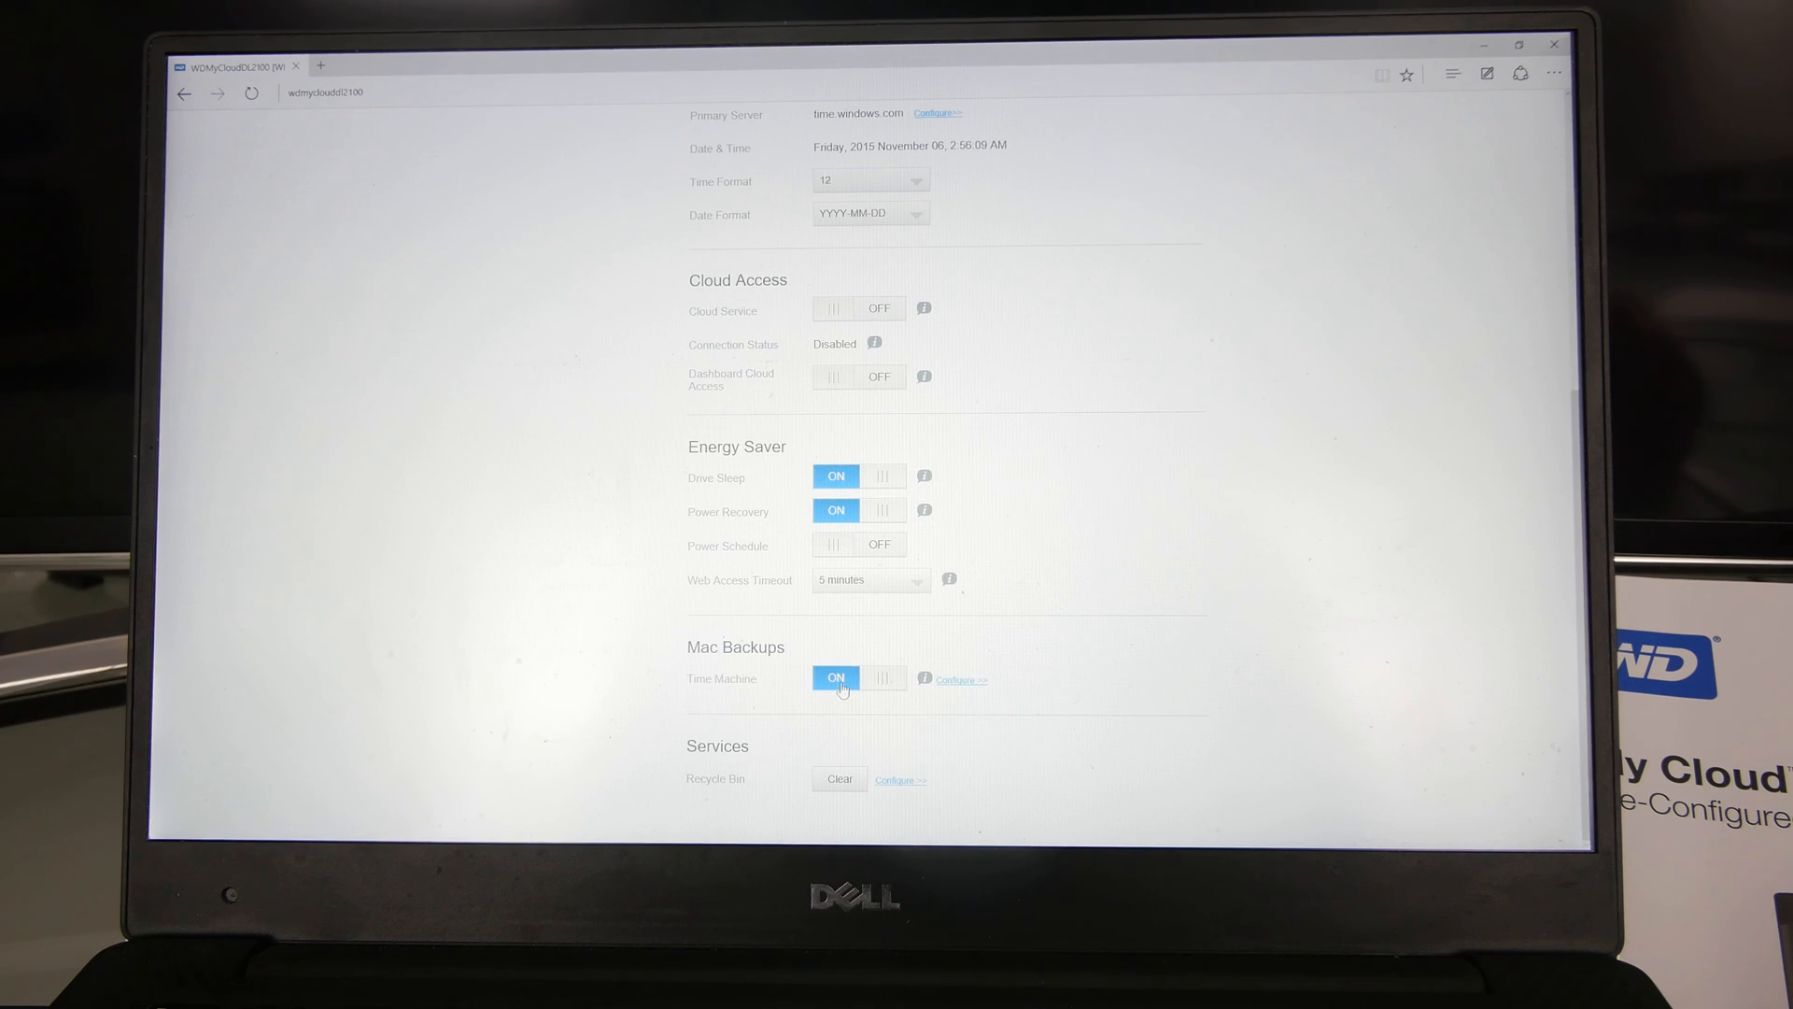
{"action": "left_click", "coordinate": [837, 677]}
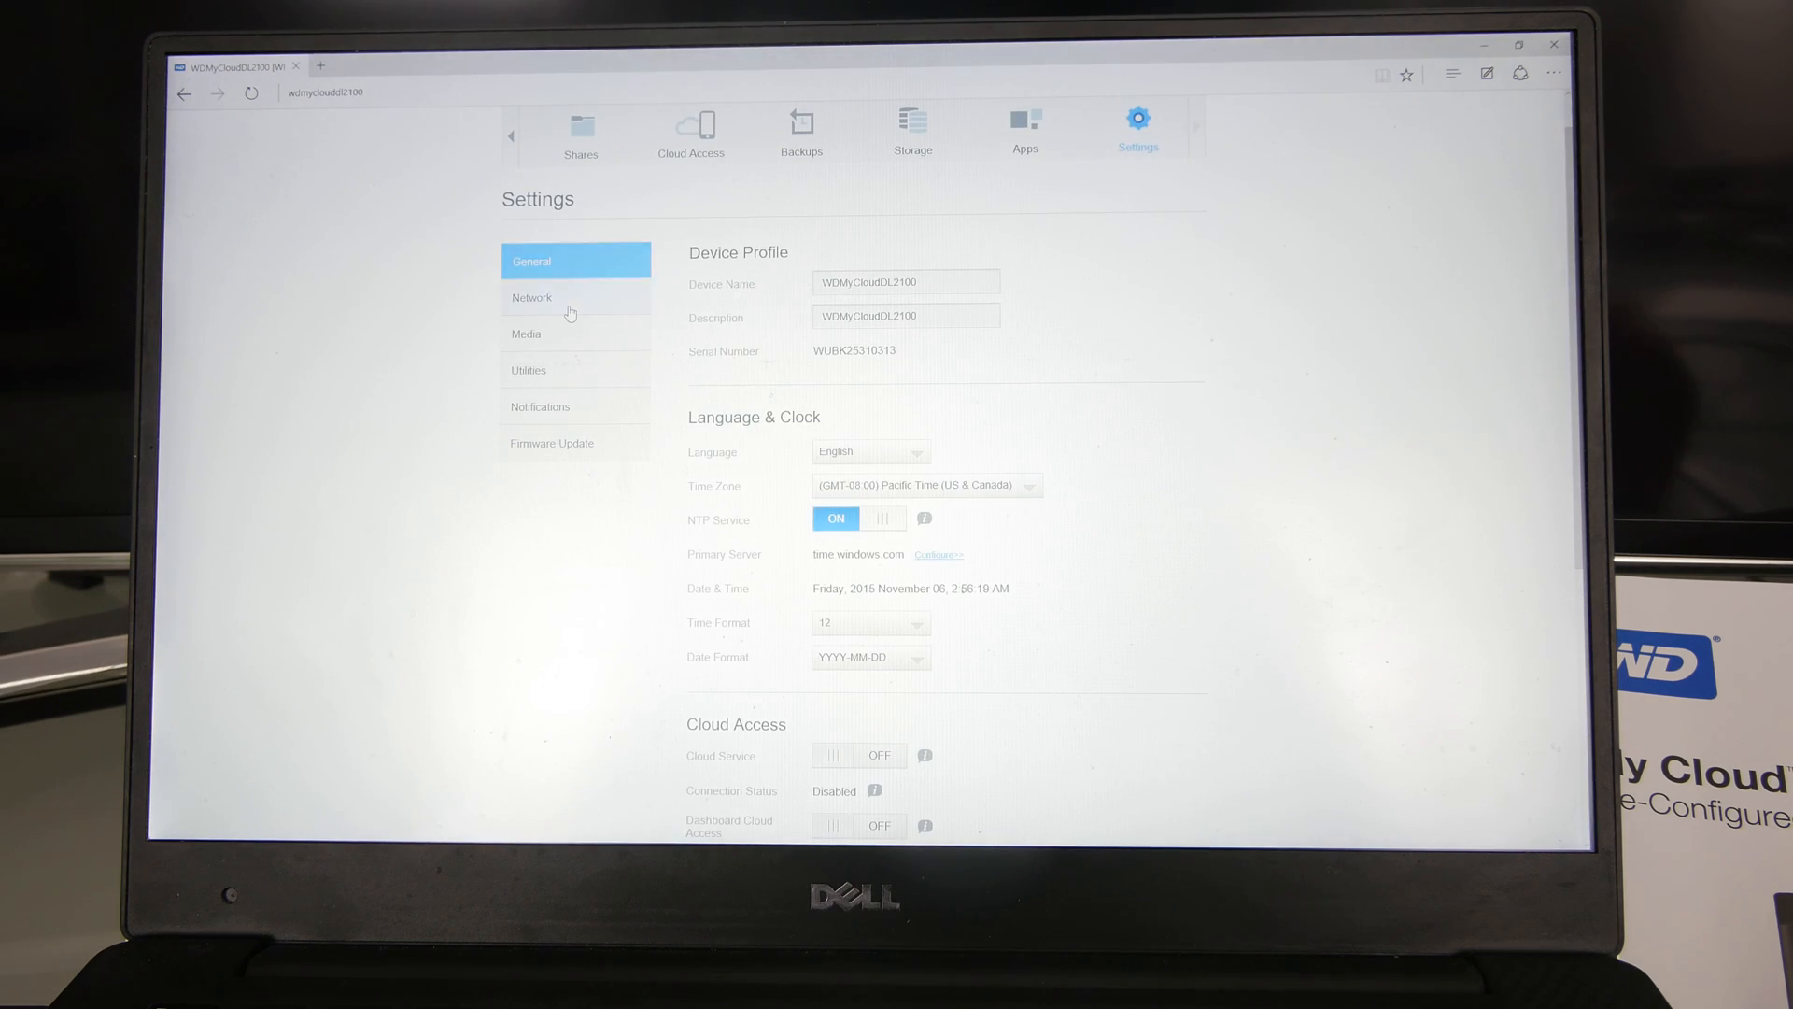
Step: Review the Network services settings, then view Media with DLNA and iTunes off
{"action": "left_click", "coordinate": [532, 298]}
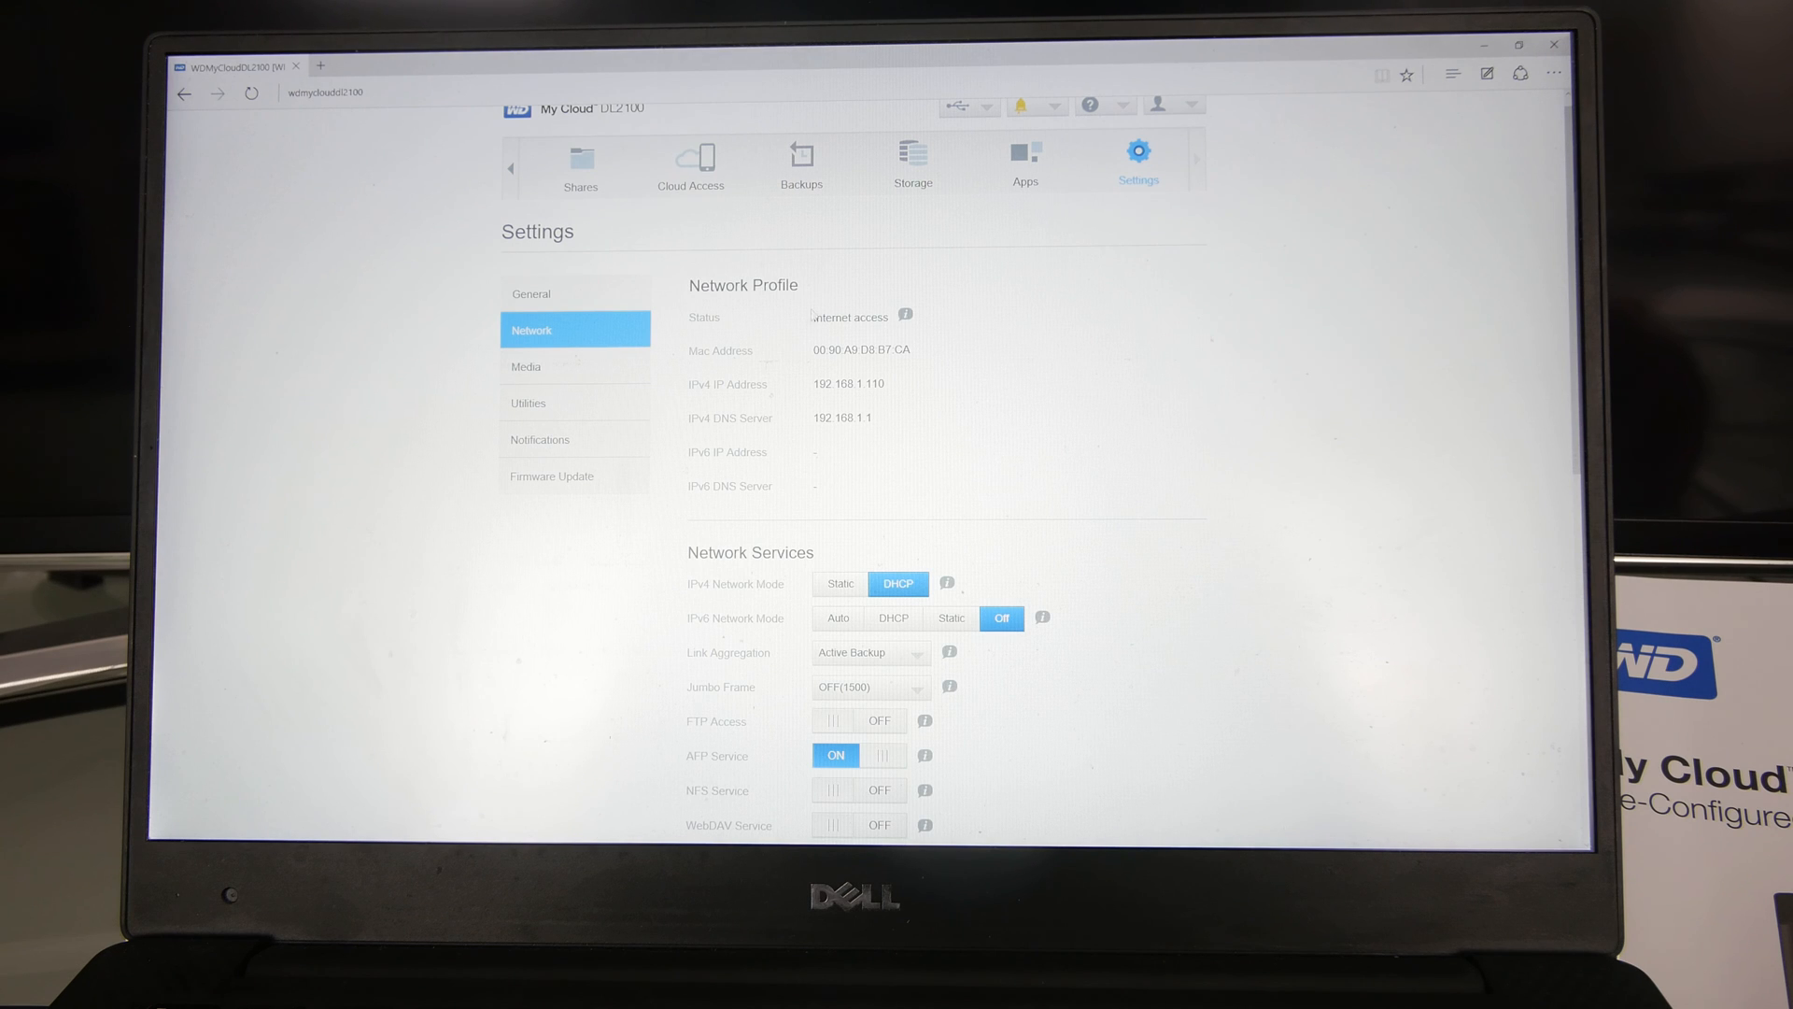
{"action": "scroll", "scroll_direction": "down", "scroll_amount": 3}
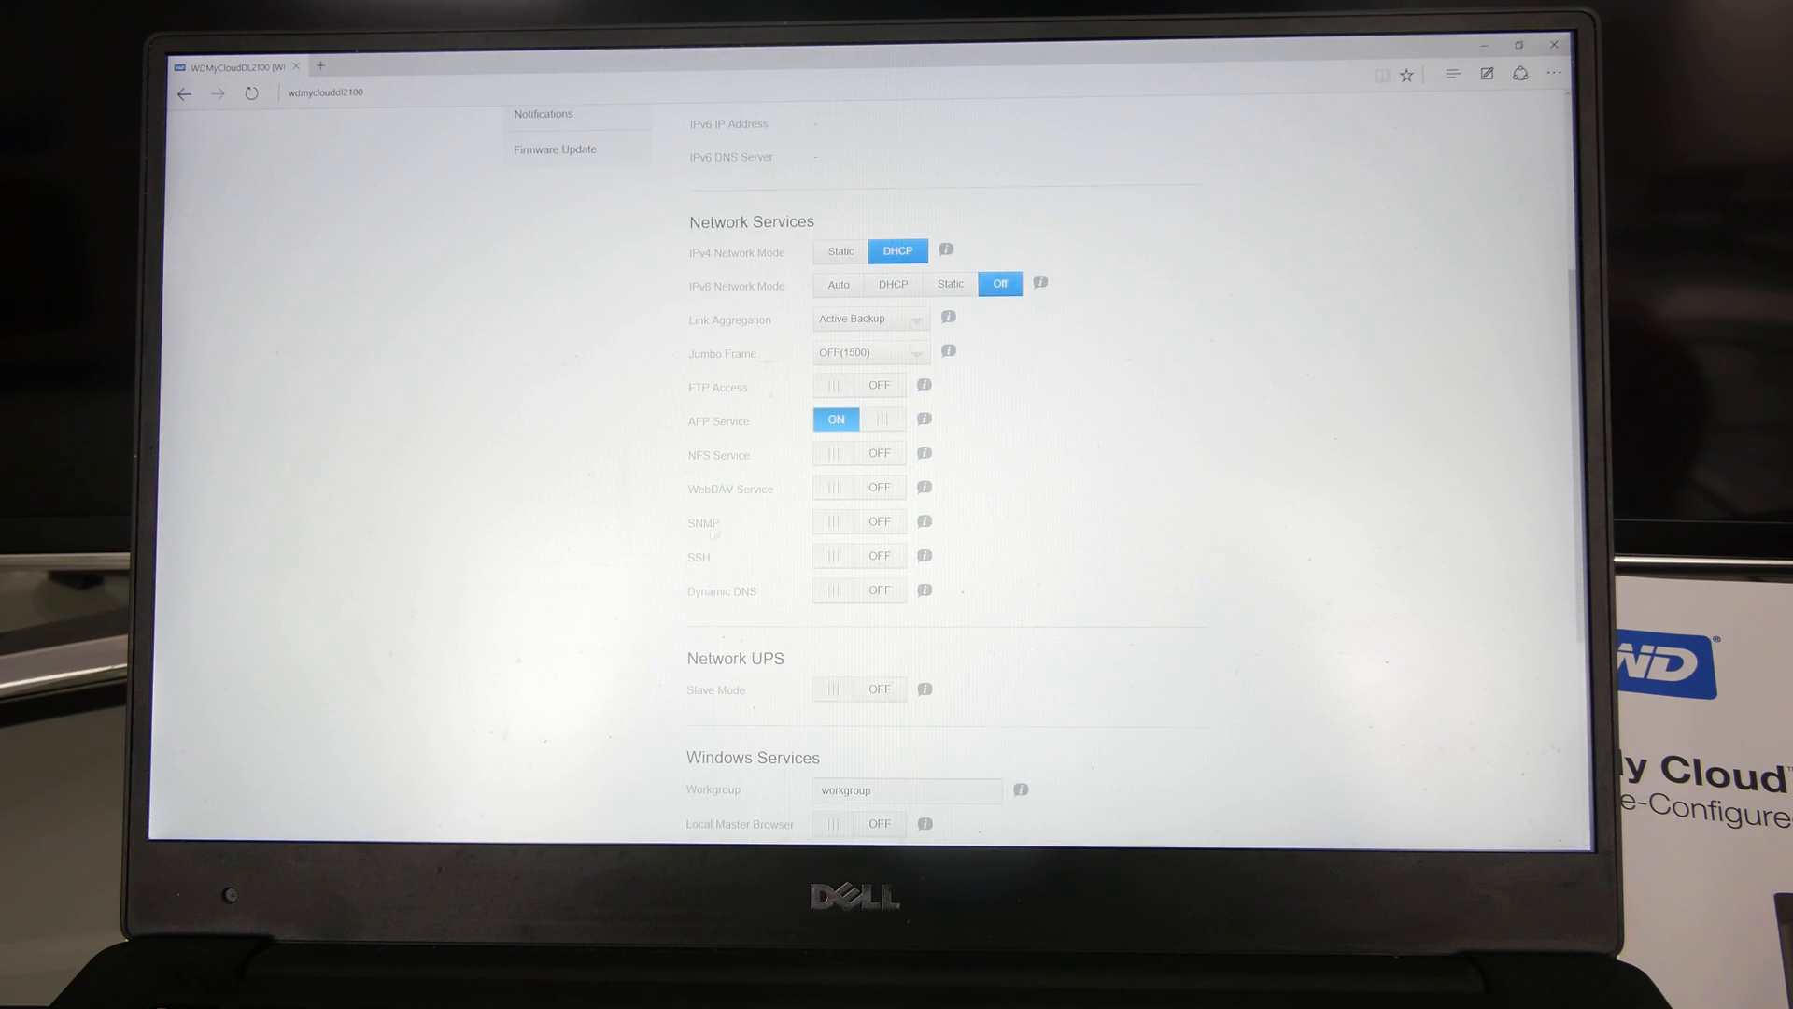
{"action": "scroll", "scroll_direction": "down", "scroll_amount": 3}
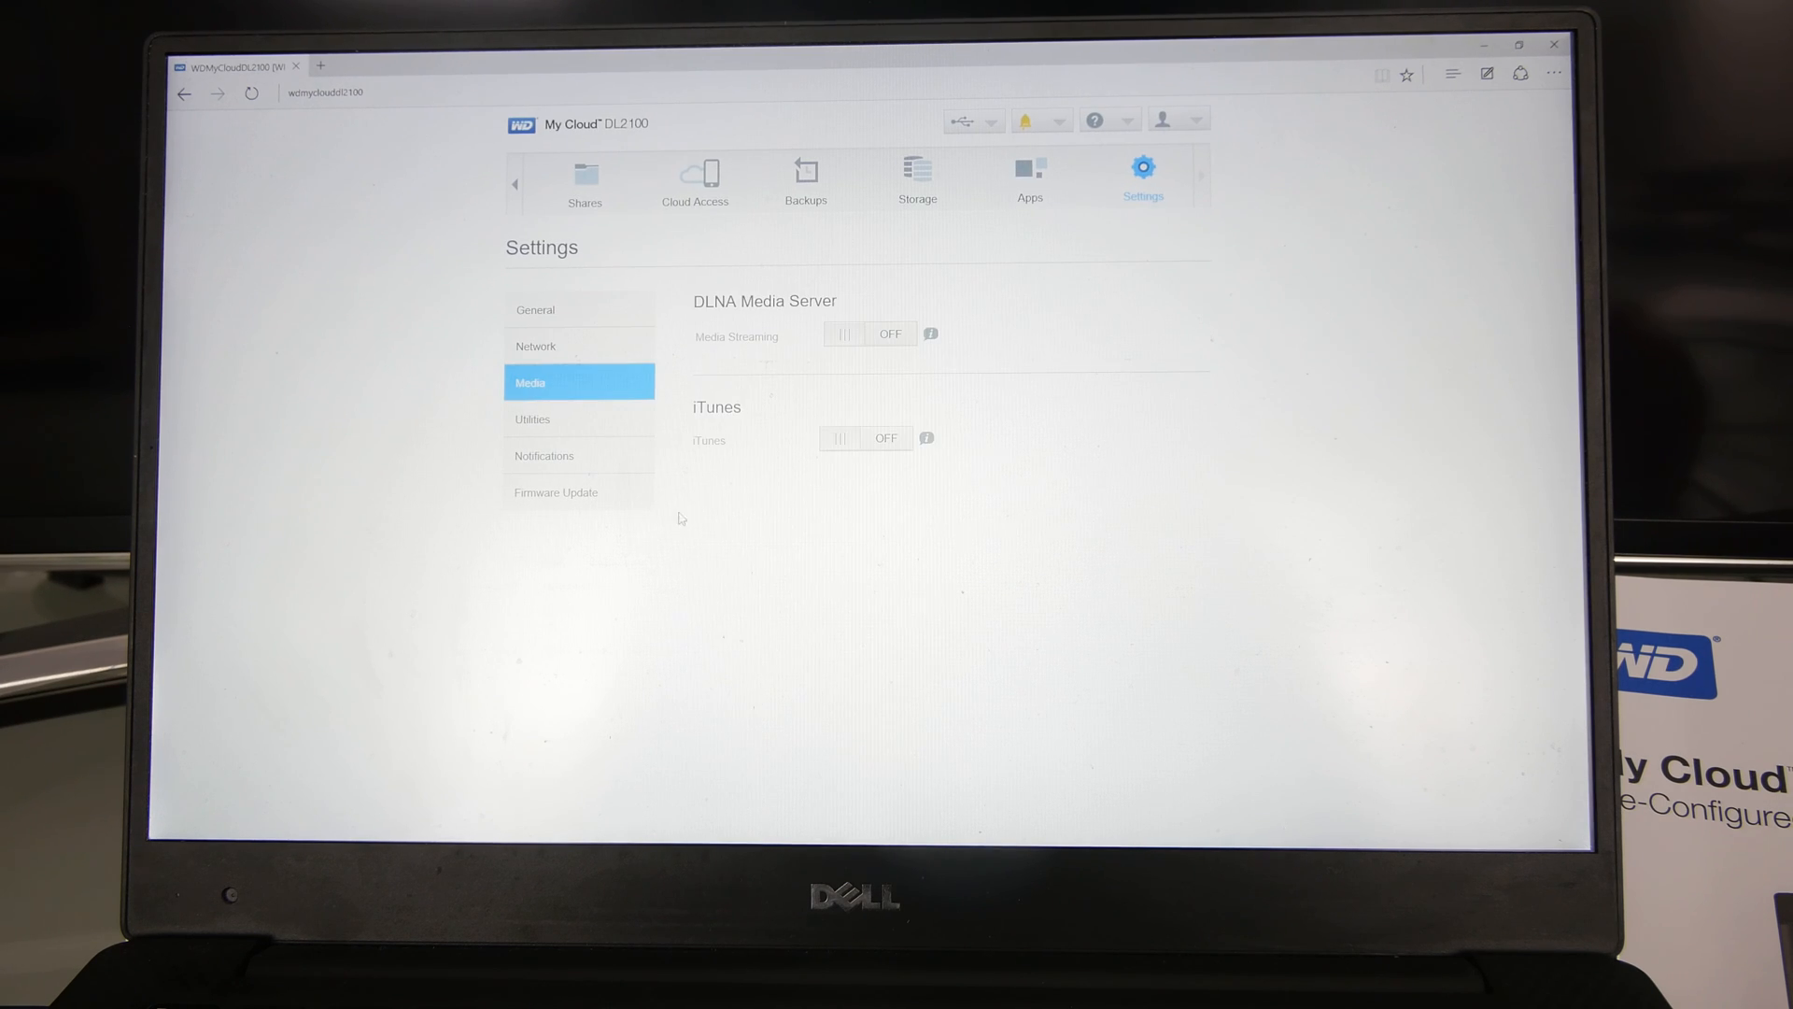
{"action": "mouse_move", "coordinate": [690, 427]}
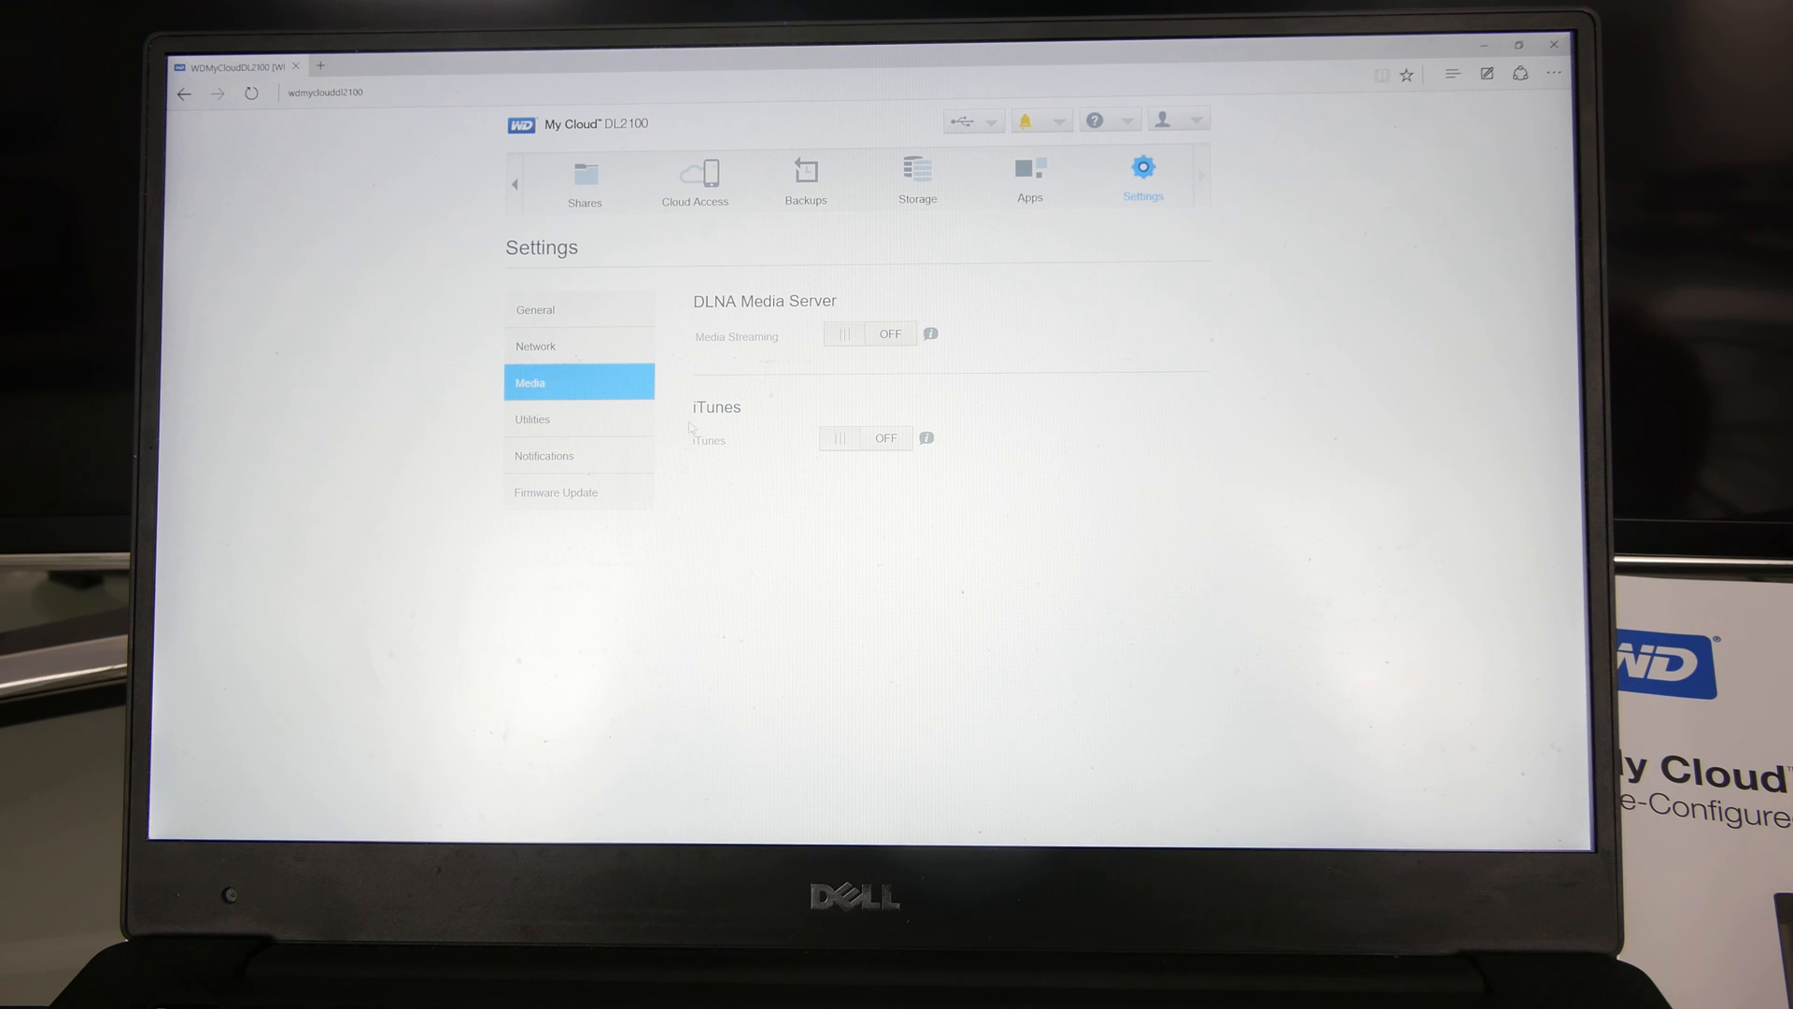
Step: Review the Utilities diagnostics, restore, maintenance, disk and ISO tools, then open Notifications
{"action": "left_click", "coordinate": [531, 418]}
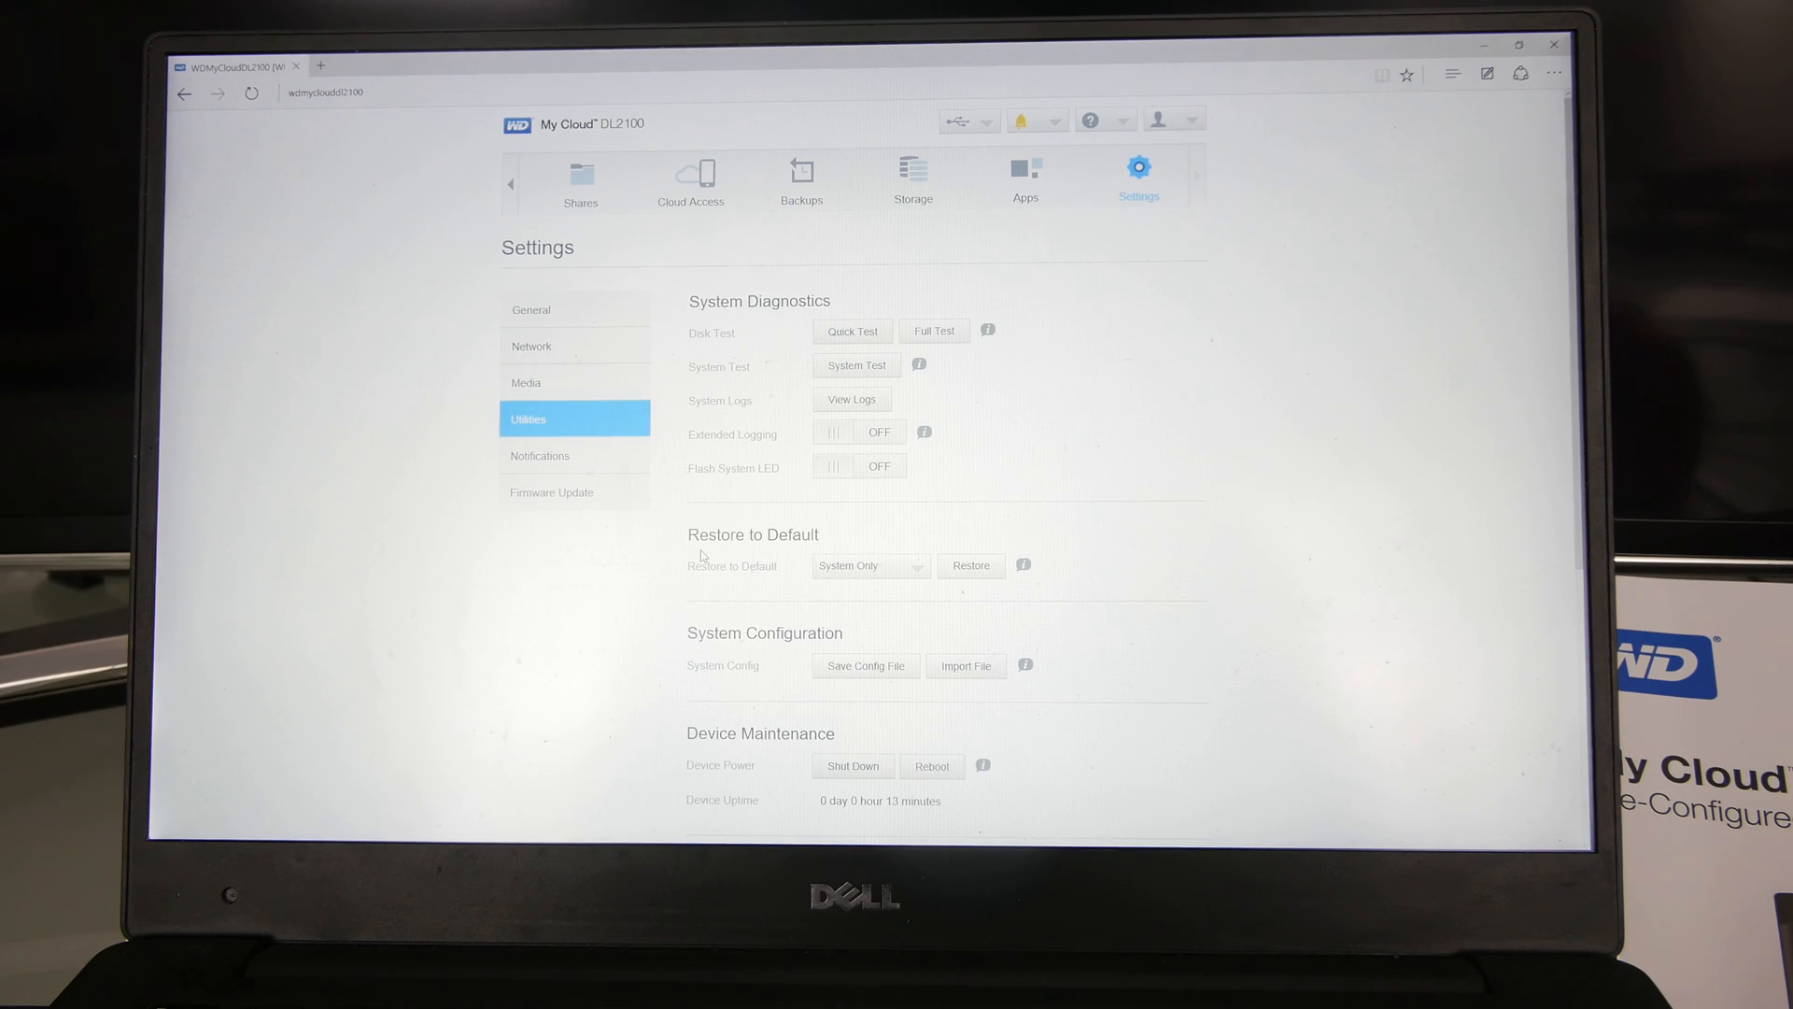
{"action": "scroll", "scroll_direction": "down", "scroll_amount": 3}
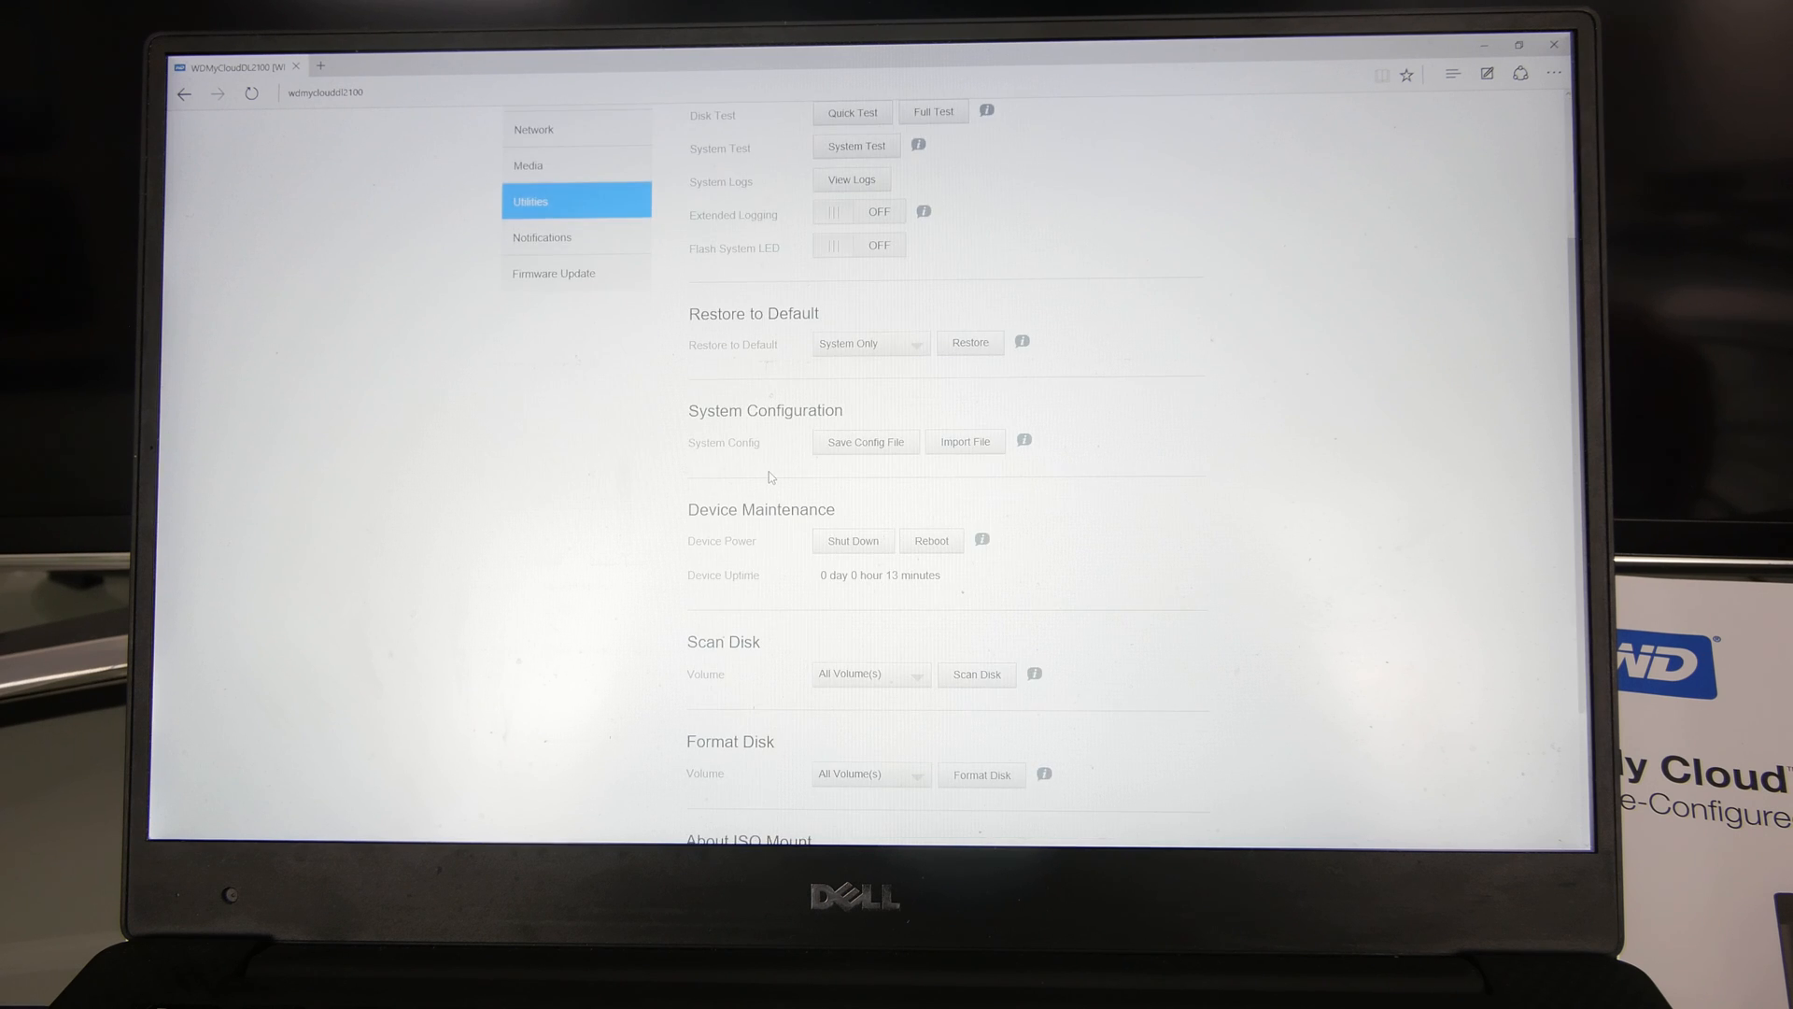
{"action": "scroll", "scroll_direction": "down", "scroll_amount": 3}
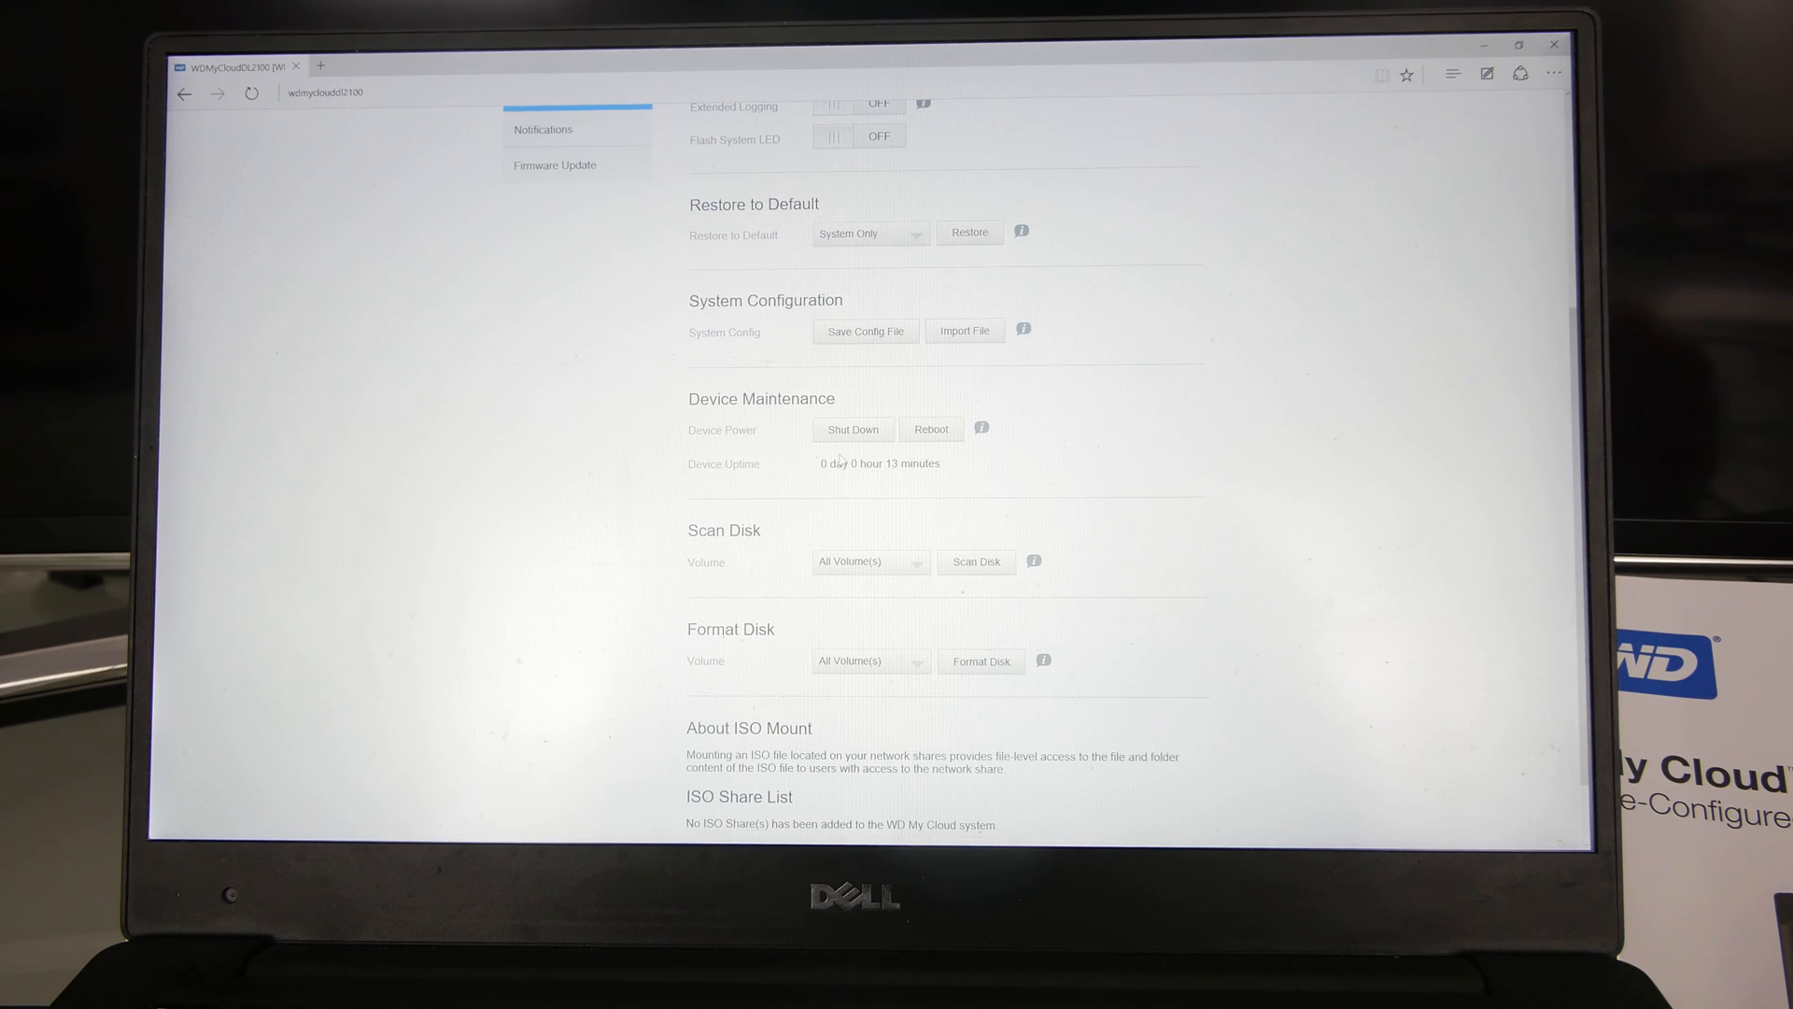
{"action": "scroll", "scroll_direction": "down", "scroll_amount": 3}
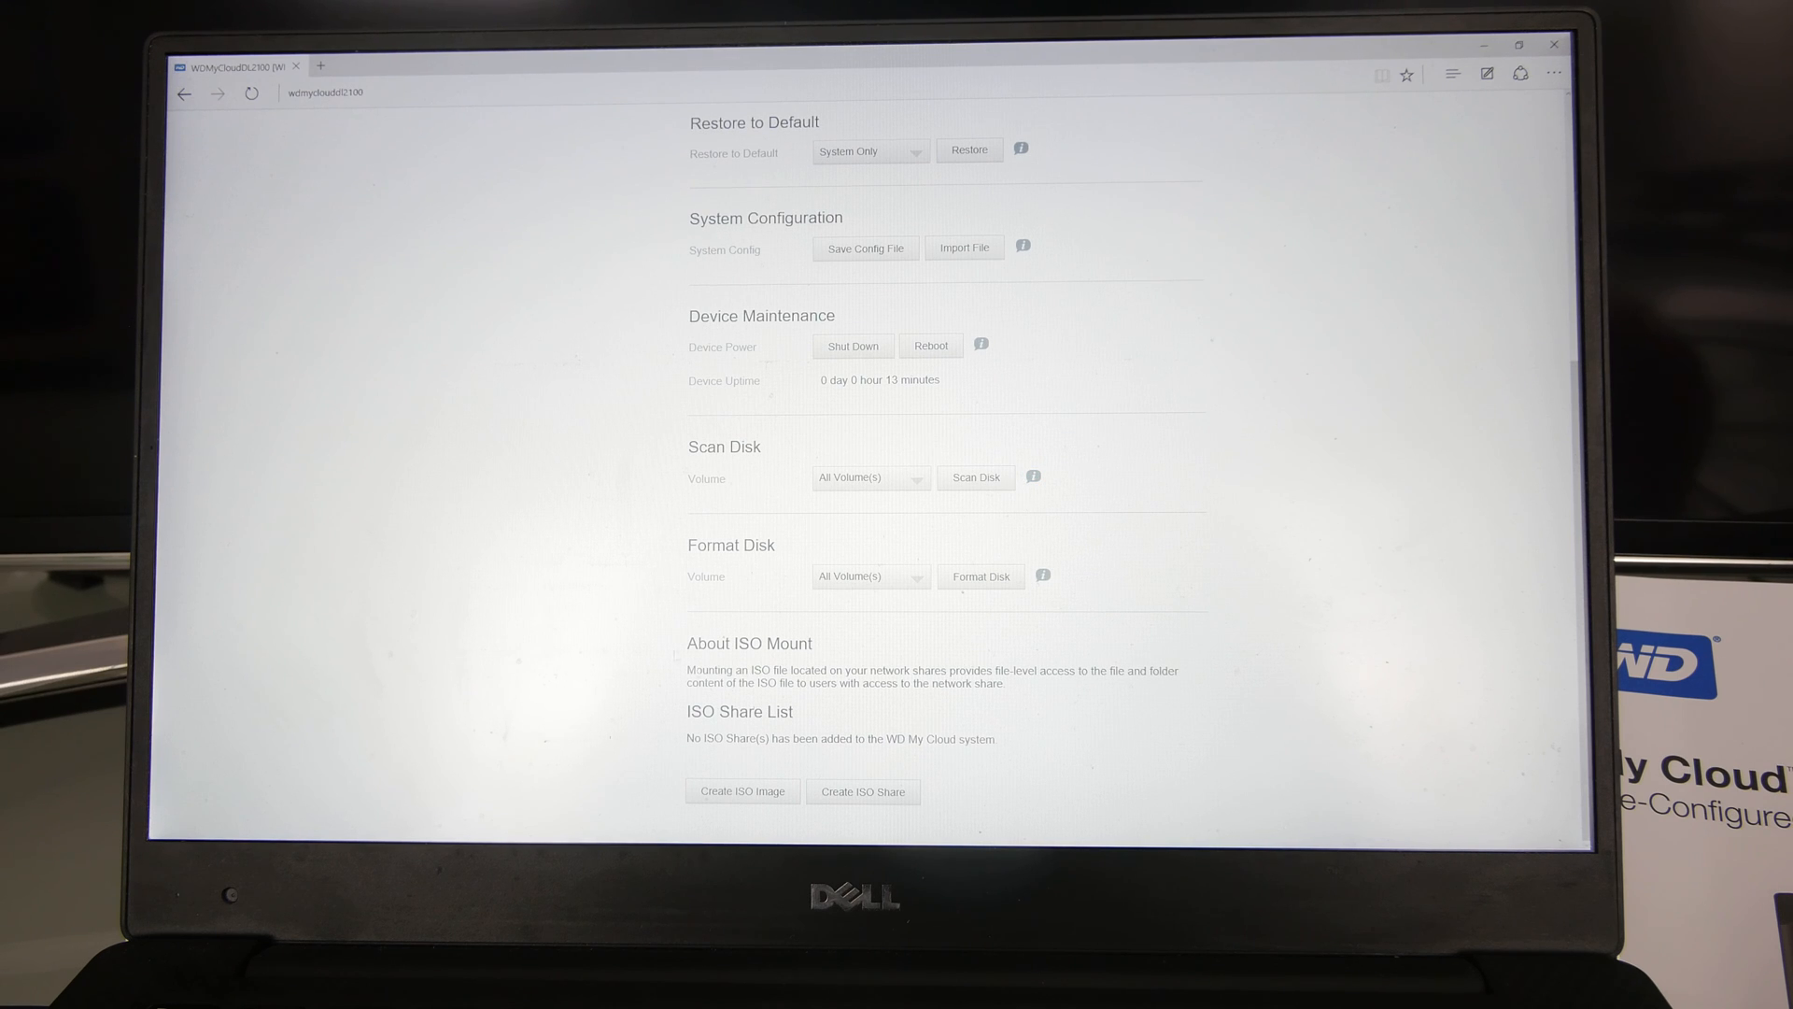
{"action": "left_click", "coordinate": [562, 456]}
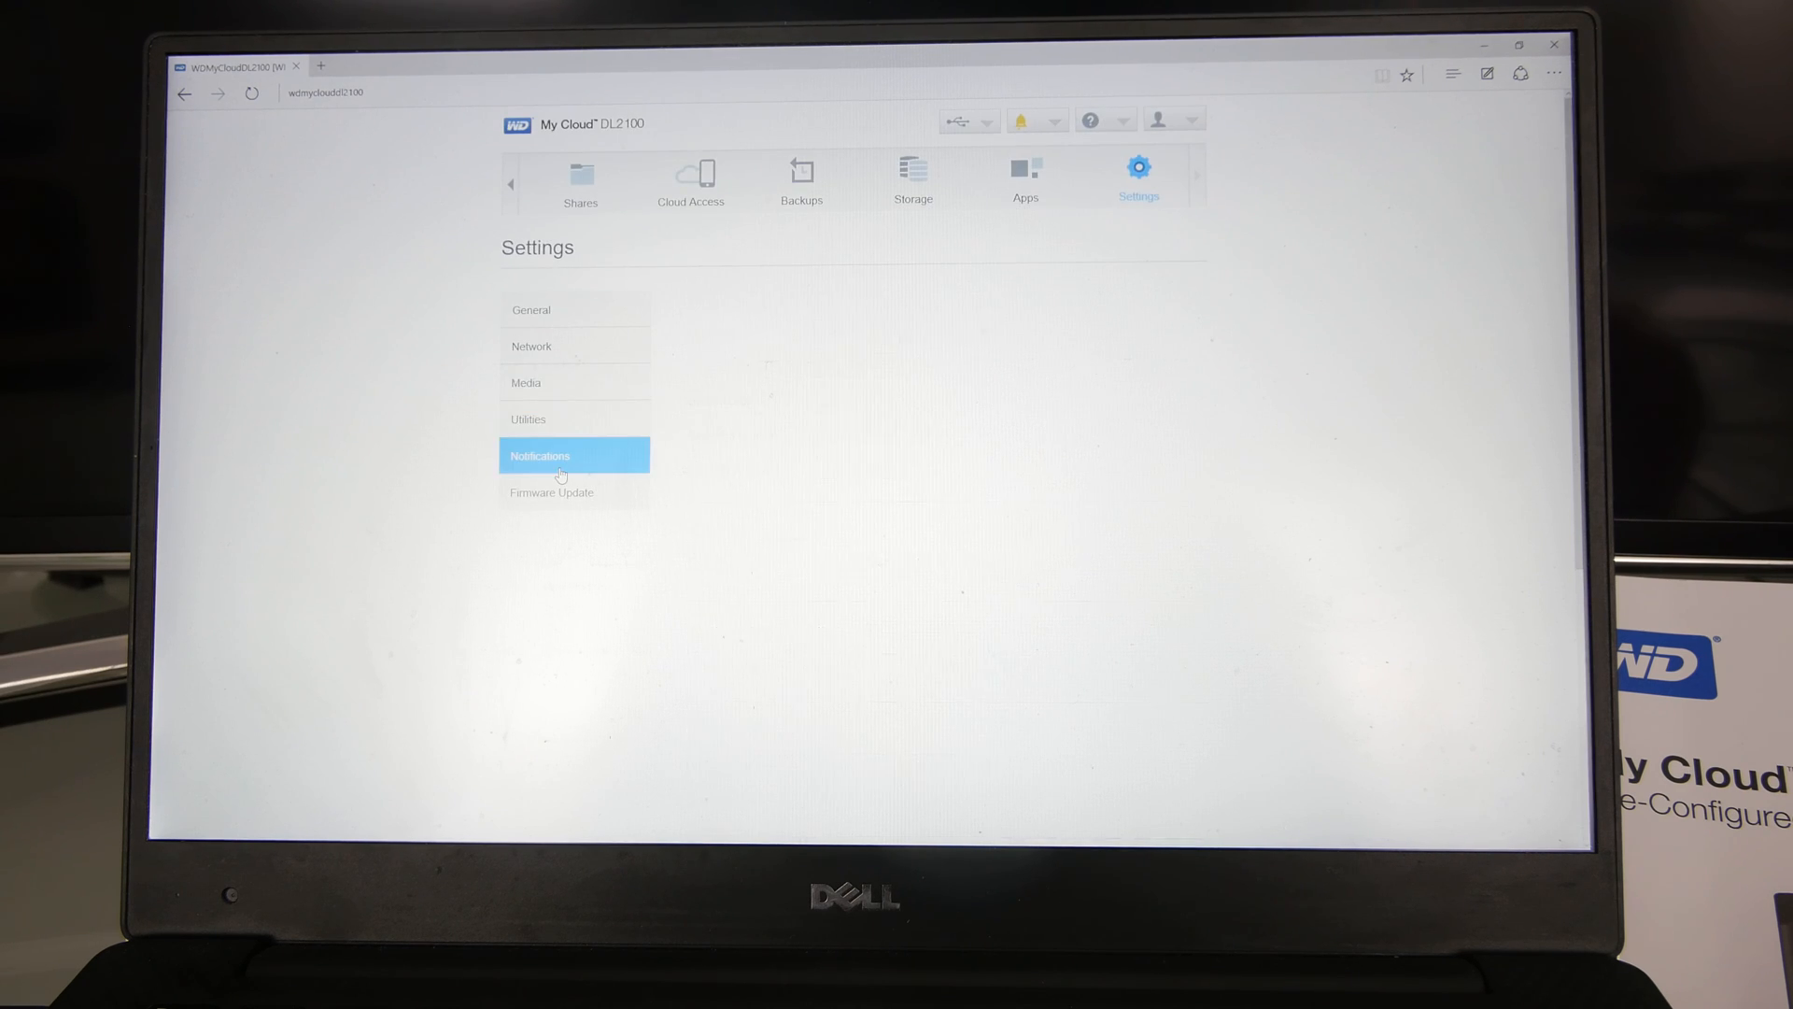
Step: View Firmware Update offering version 2.10.310 over current 1.06.118
{"action": "left_click", "coordinate": [560, 454]}
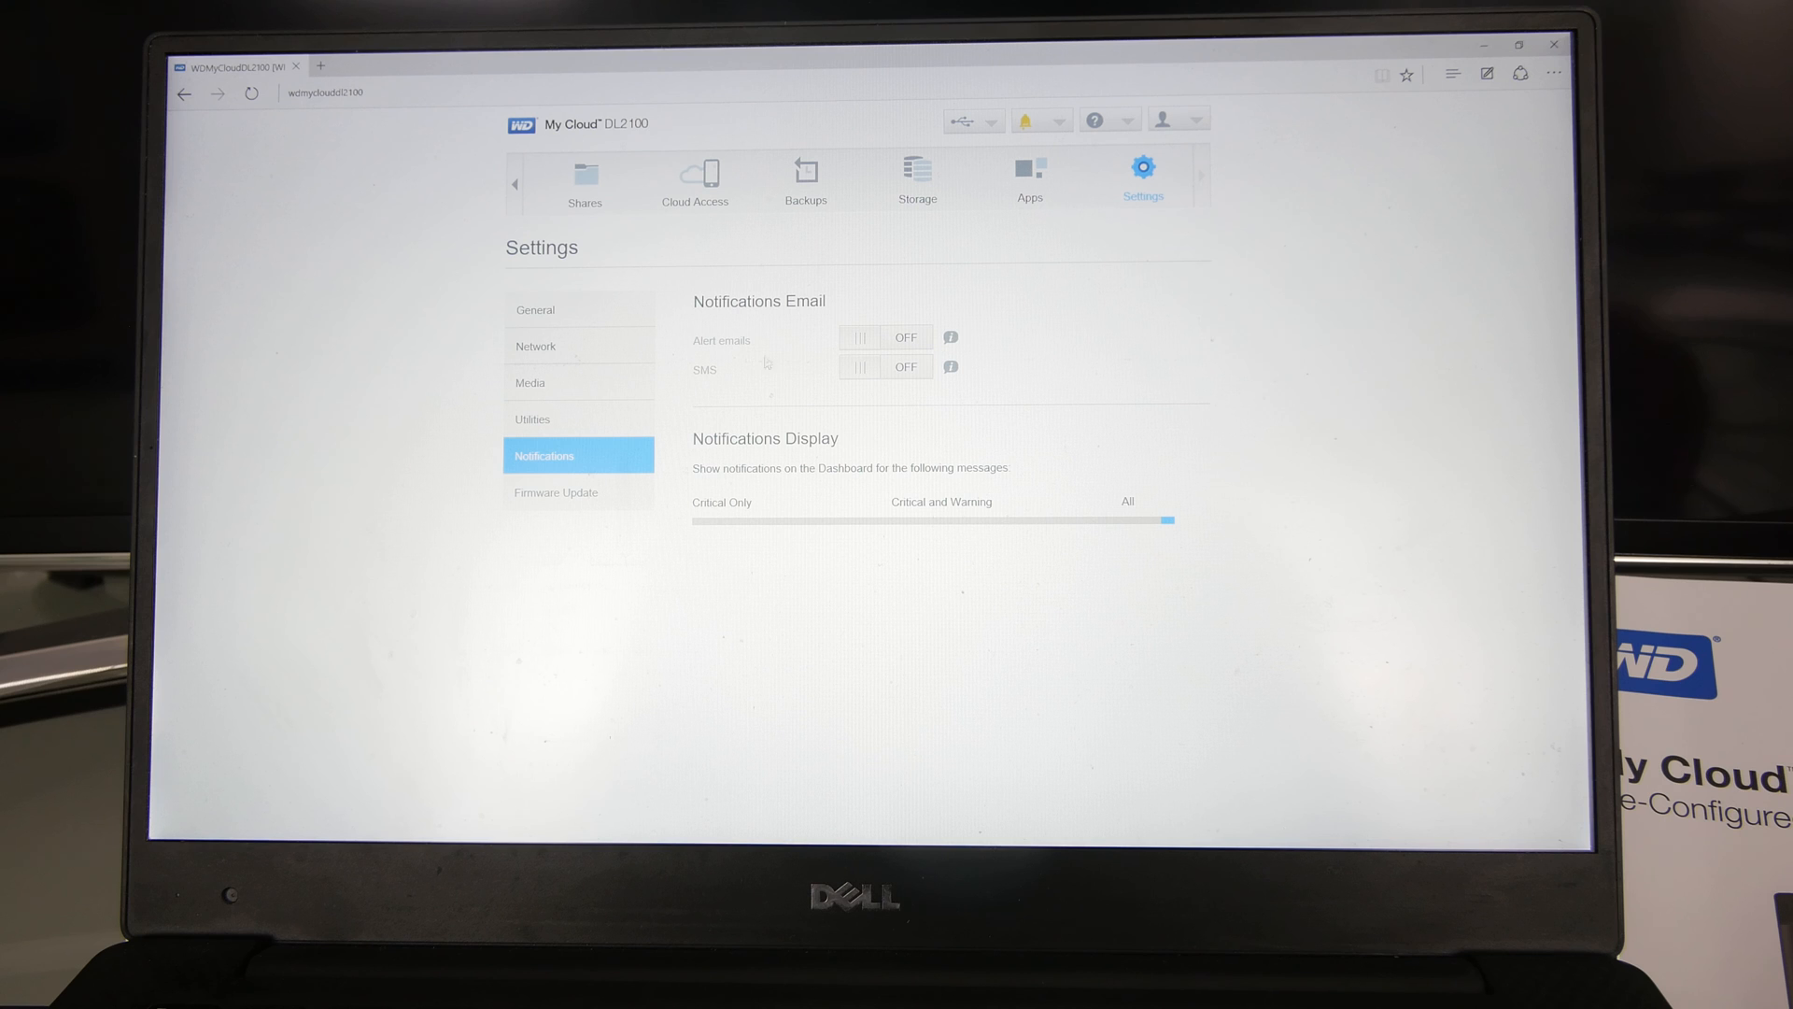
{"action": "left_click", "coordinate": [577, 492]}
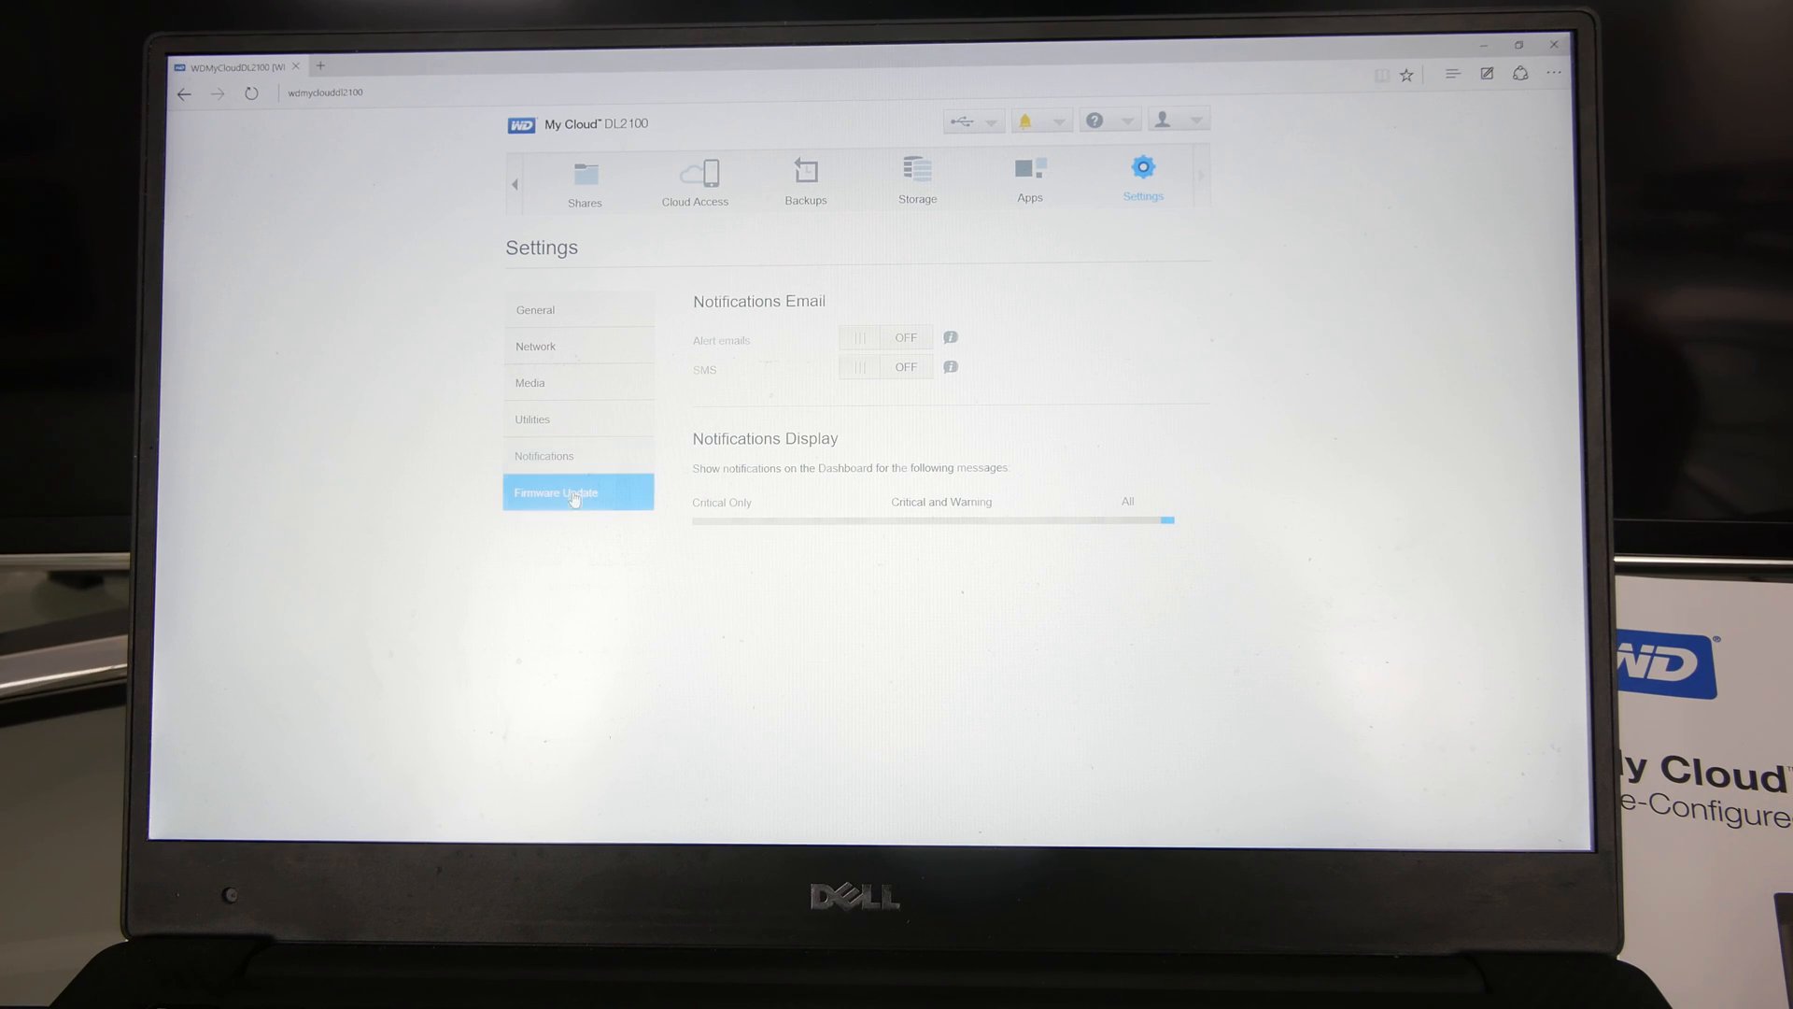
{"action": "left_click", "coordinate": [577, 492]}
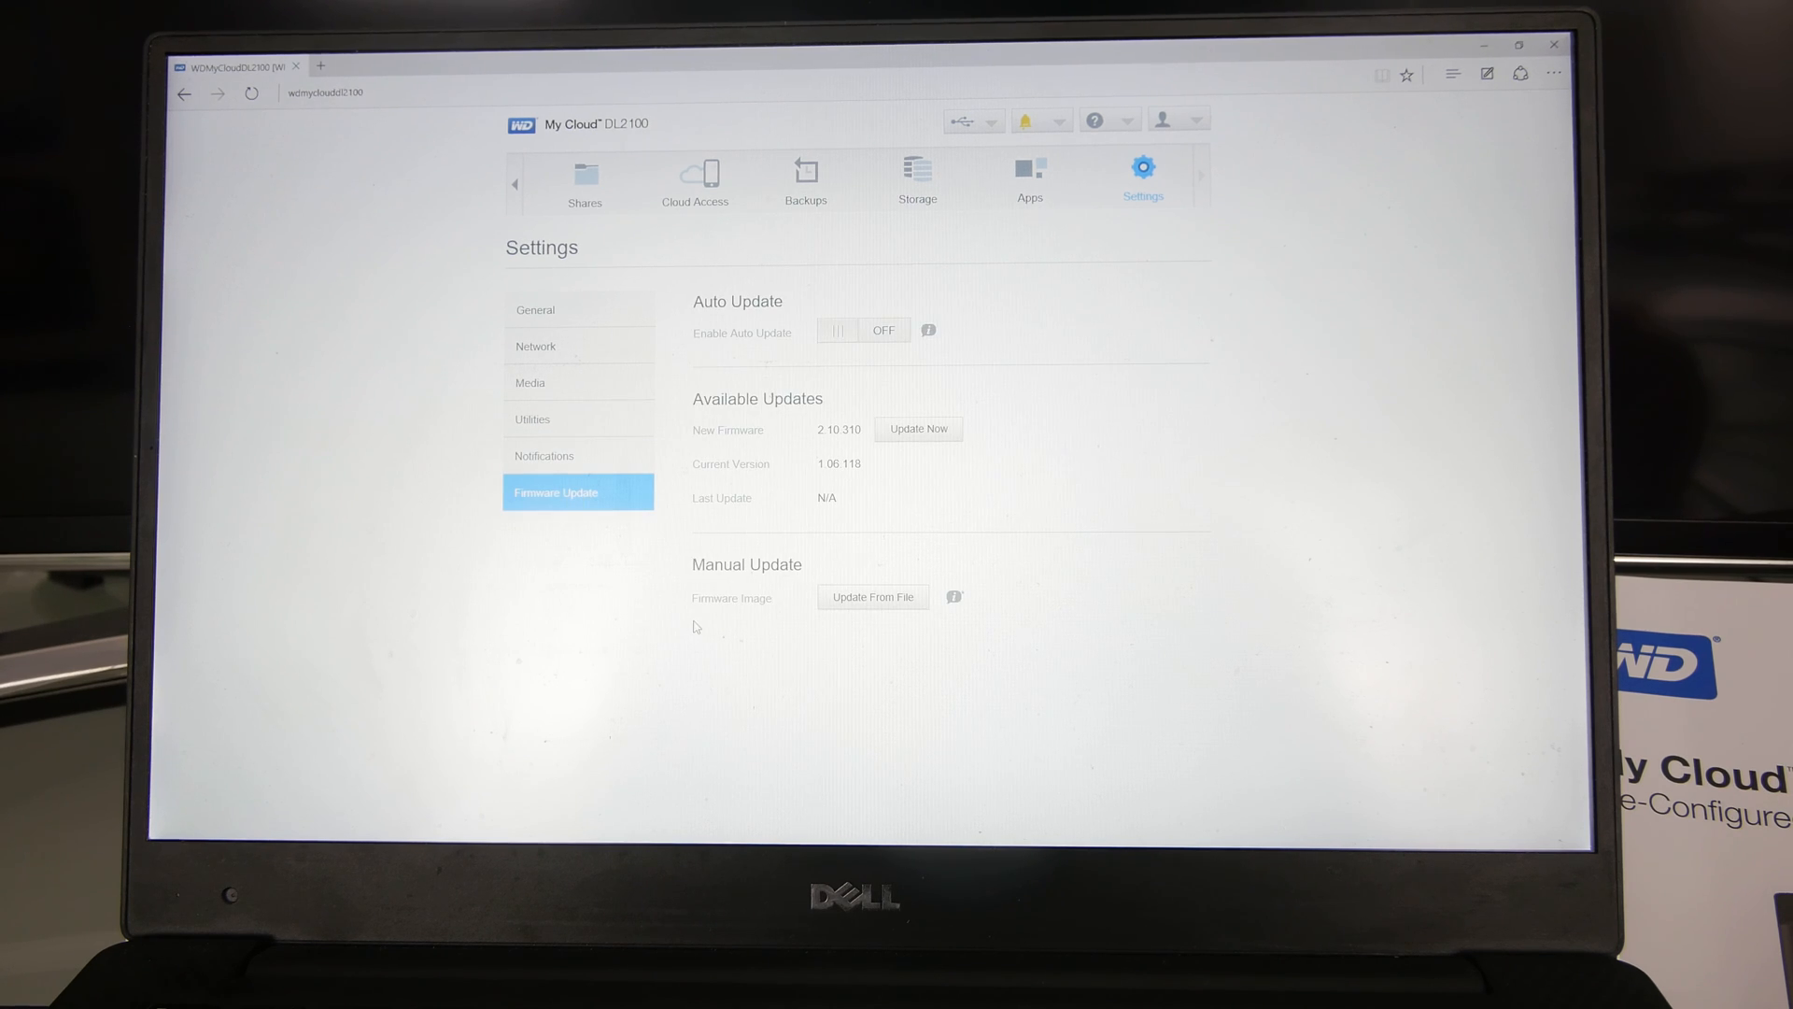
{"action": "mouse_move", "coordinate": [832, 609]}
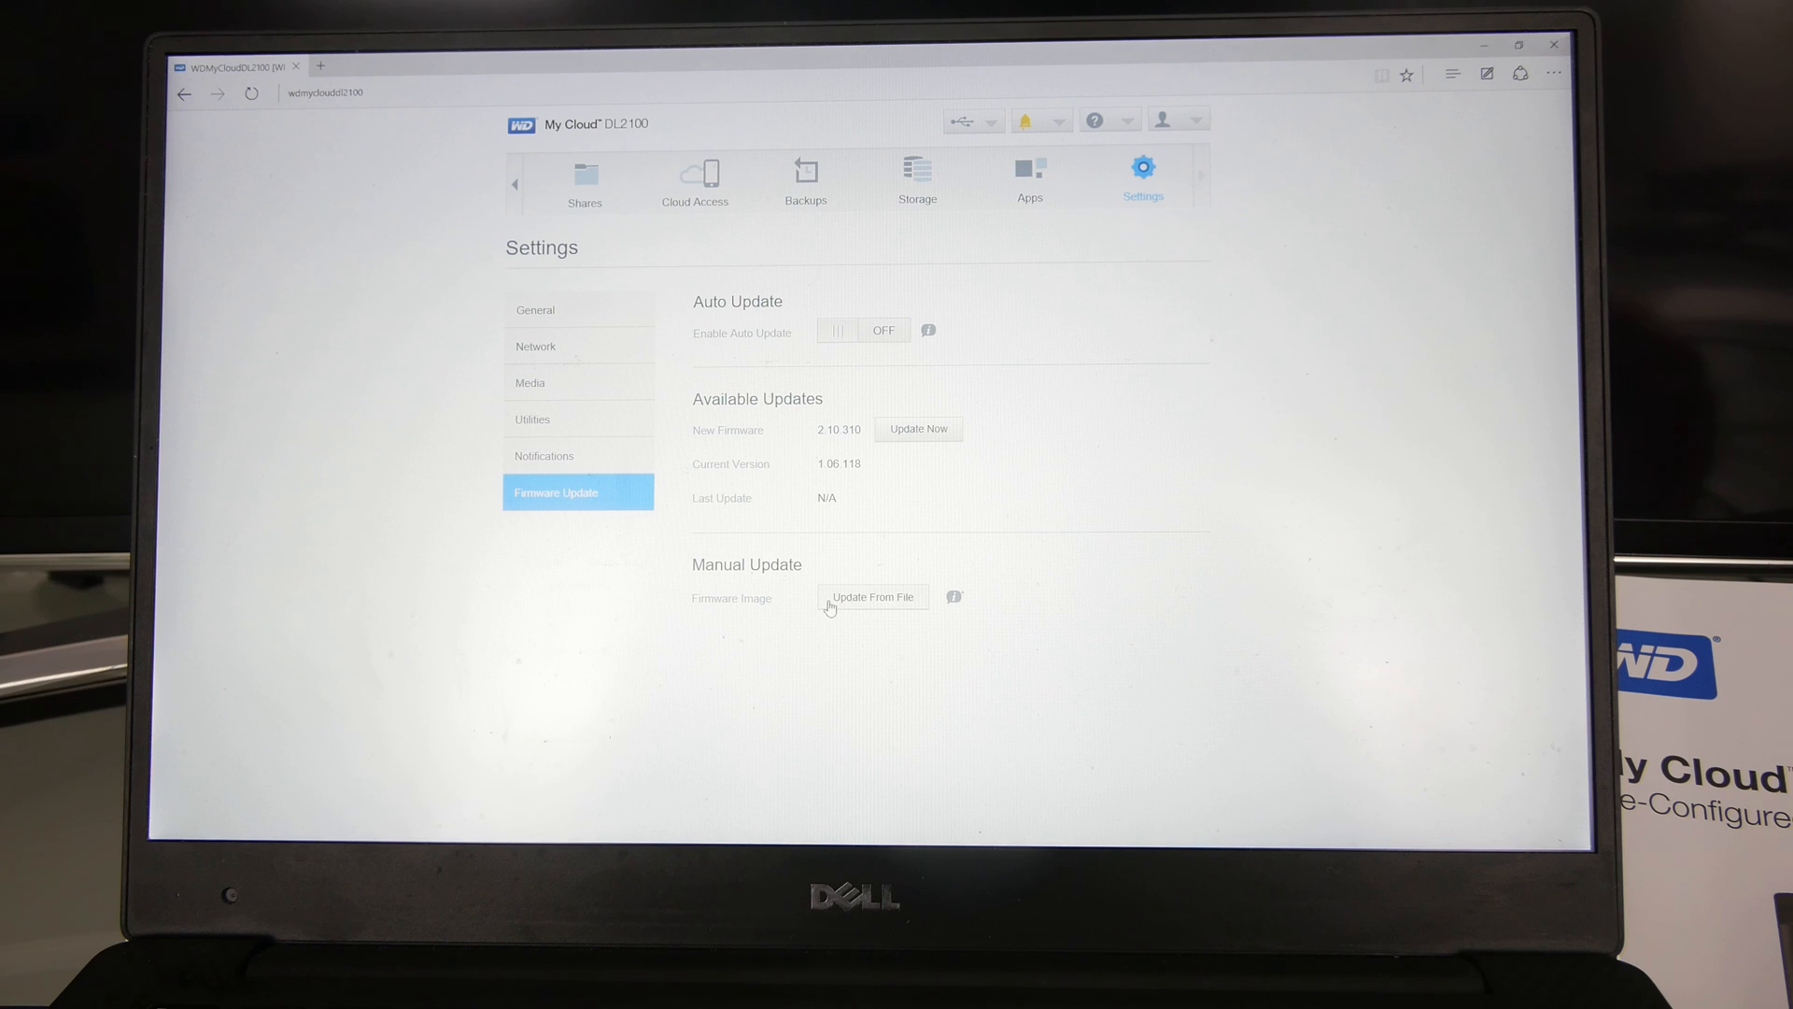
{"action": "mouse_move", "coordinate": [1211, 200]}
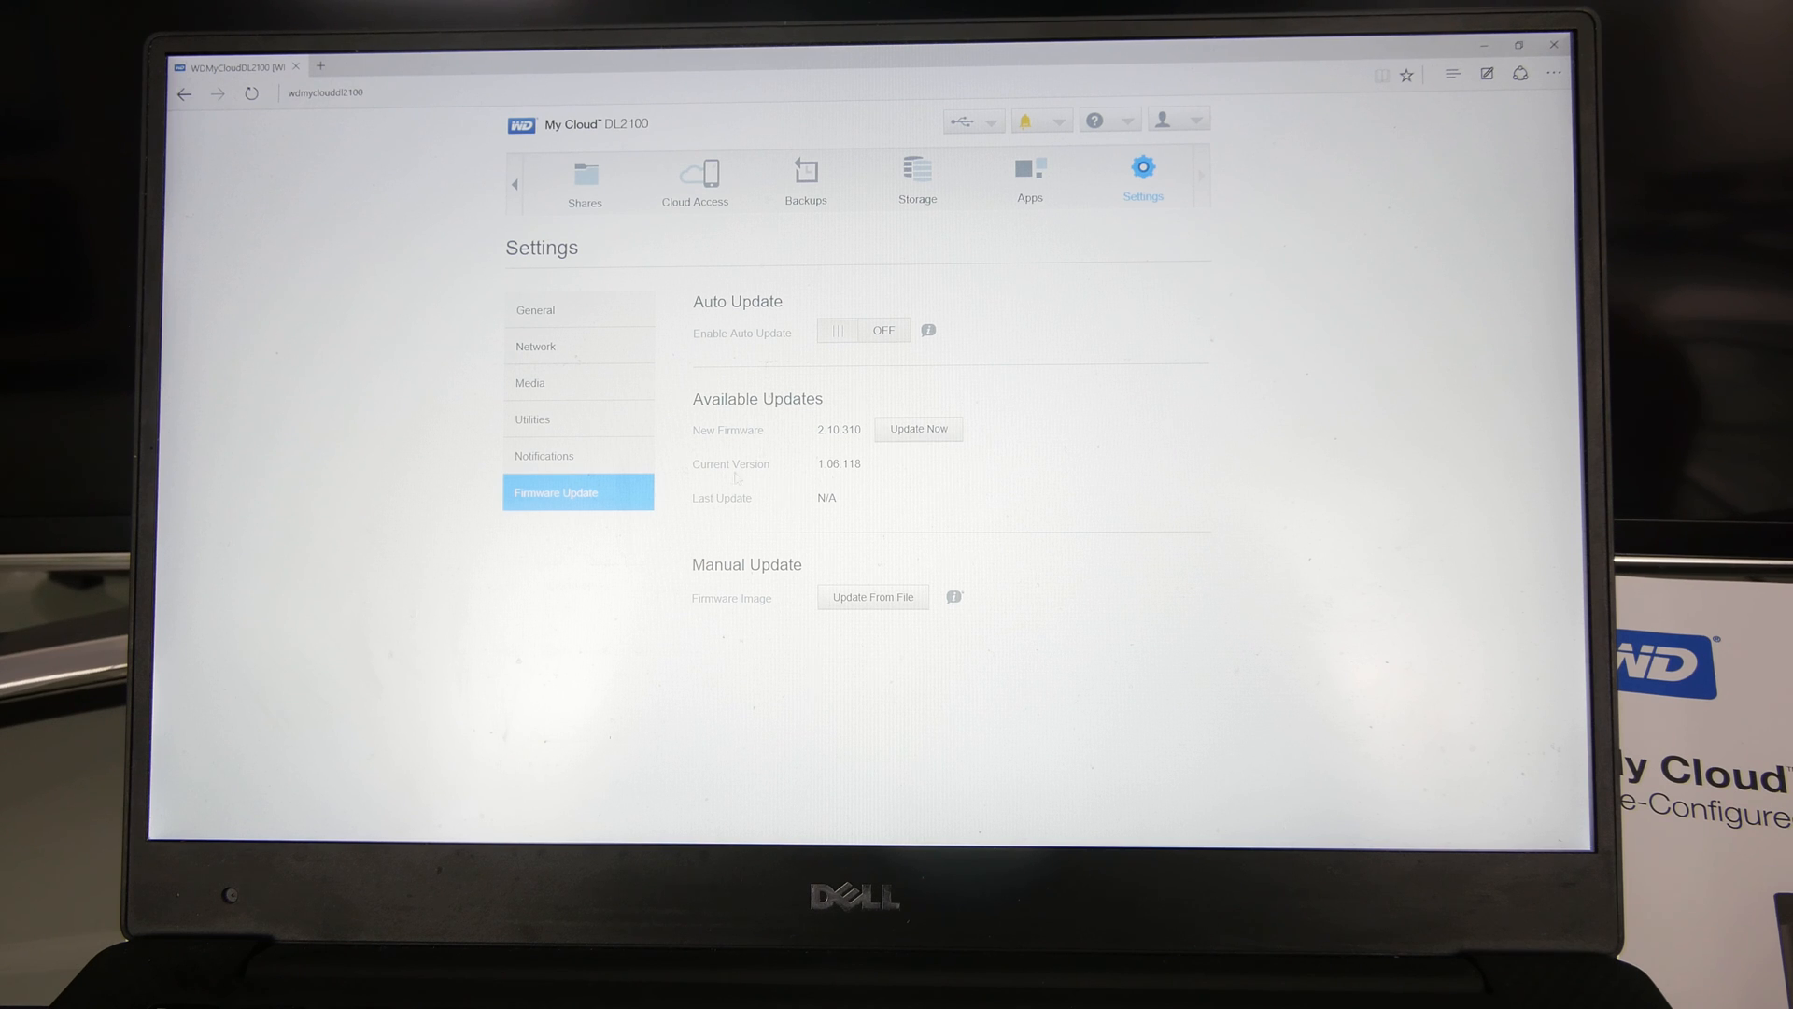
{"action": "double_click", "coordinate": [838, 463]}
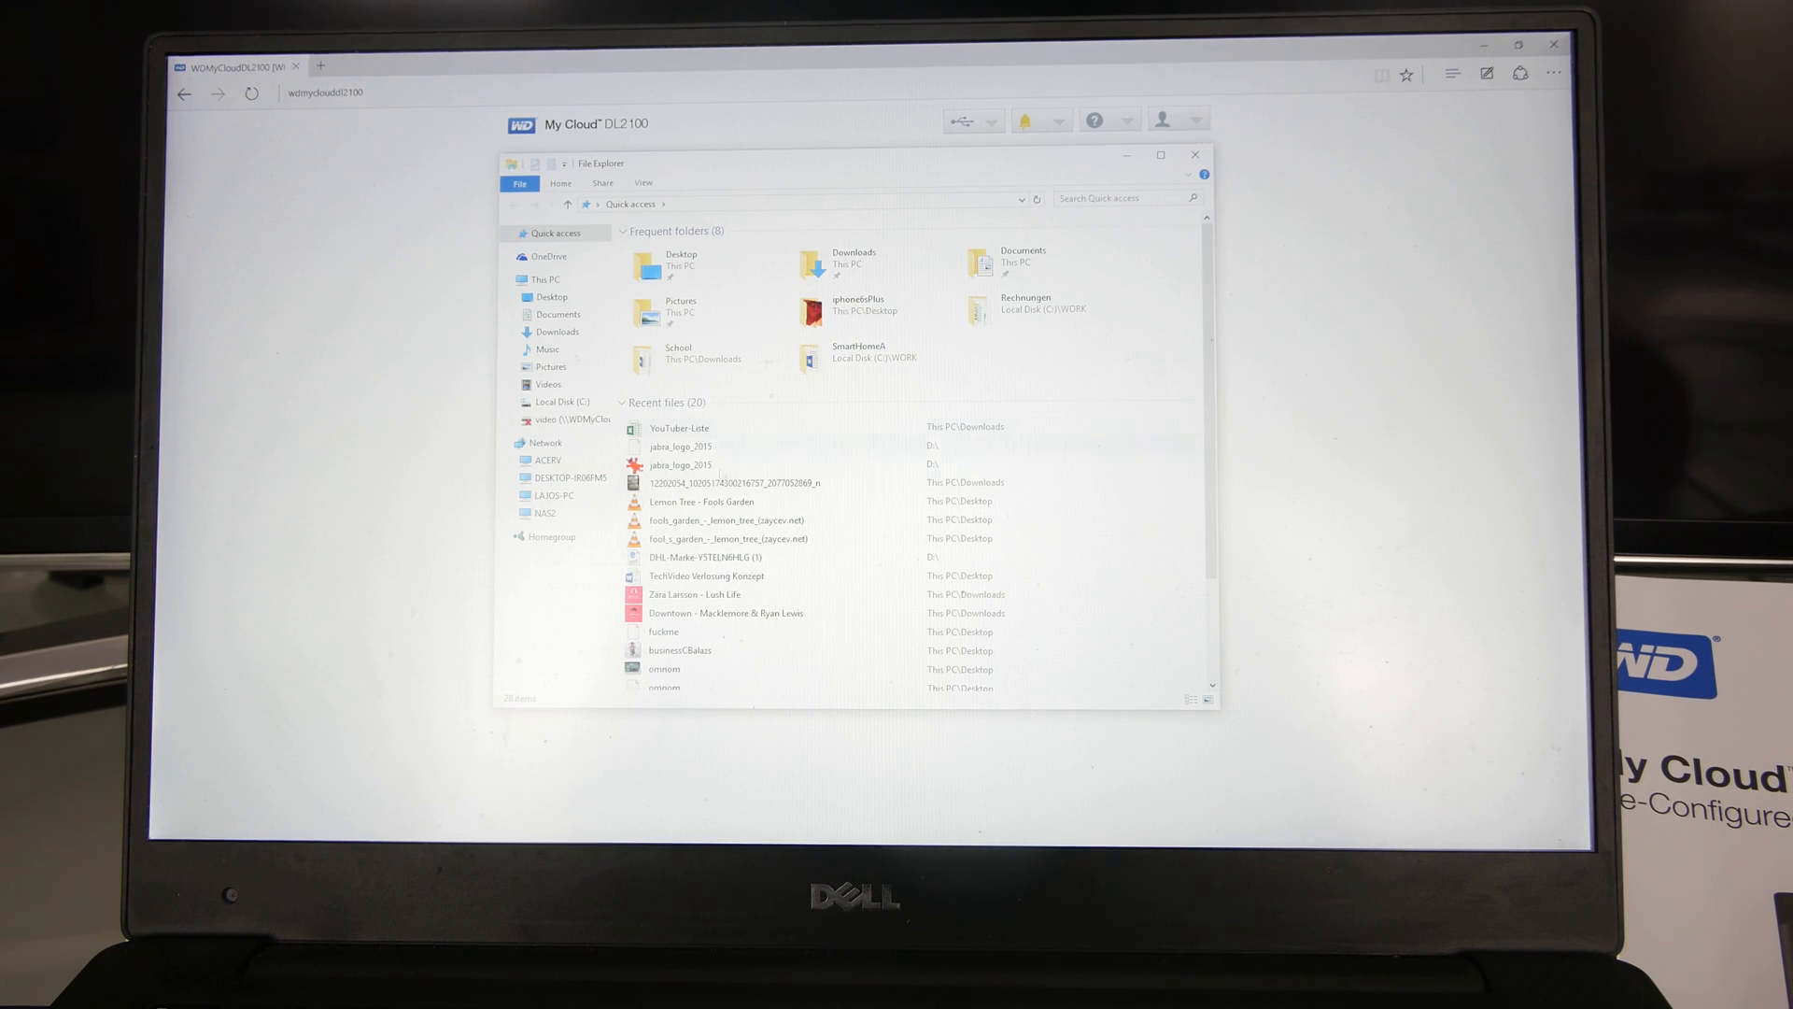
Step: Show File Explorer's Network view listing NAS2 and dismiss the network reconnection error
{"action": "left_click", "coordinate": [551, 536]}
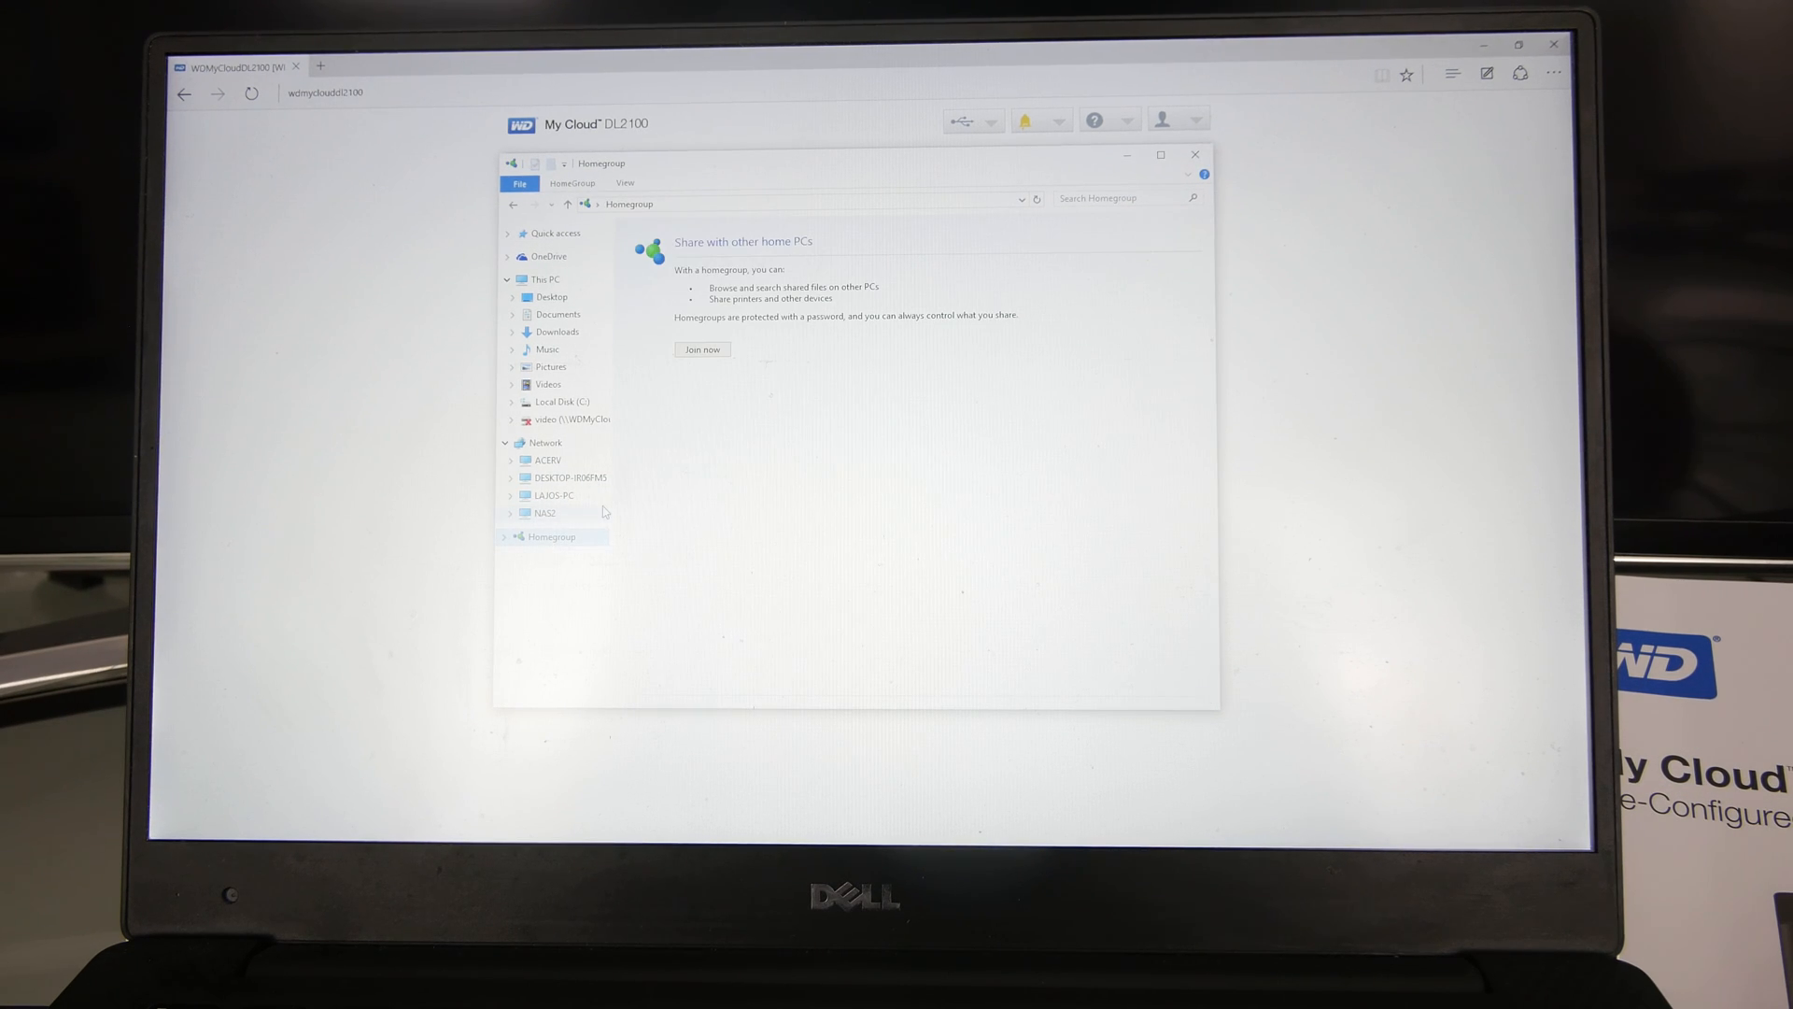
{"action": "left_click", "coordinate": [702, 349]}
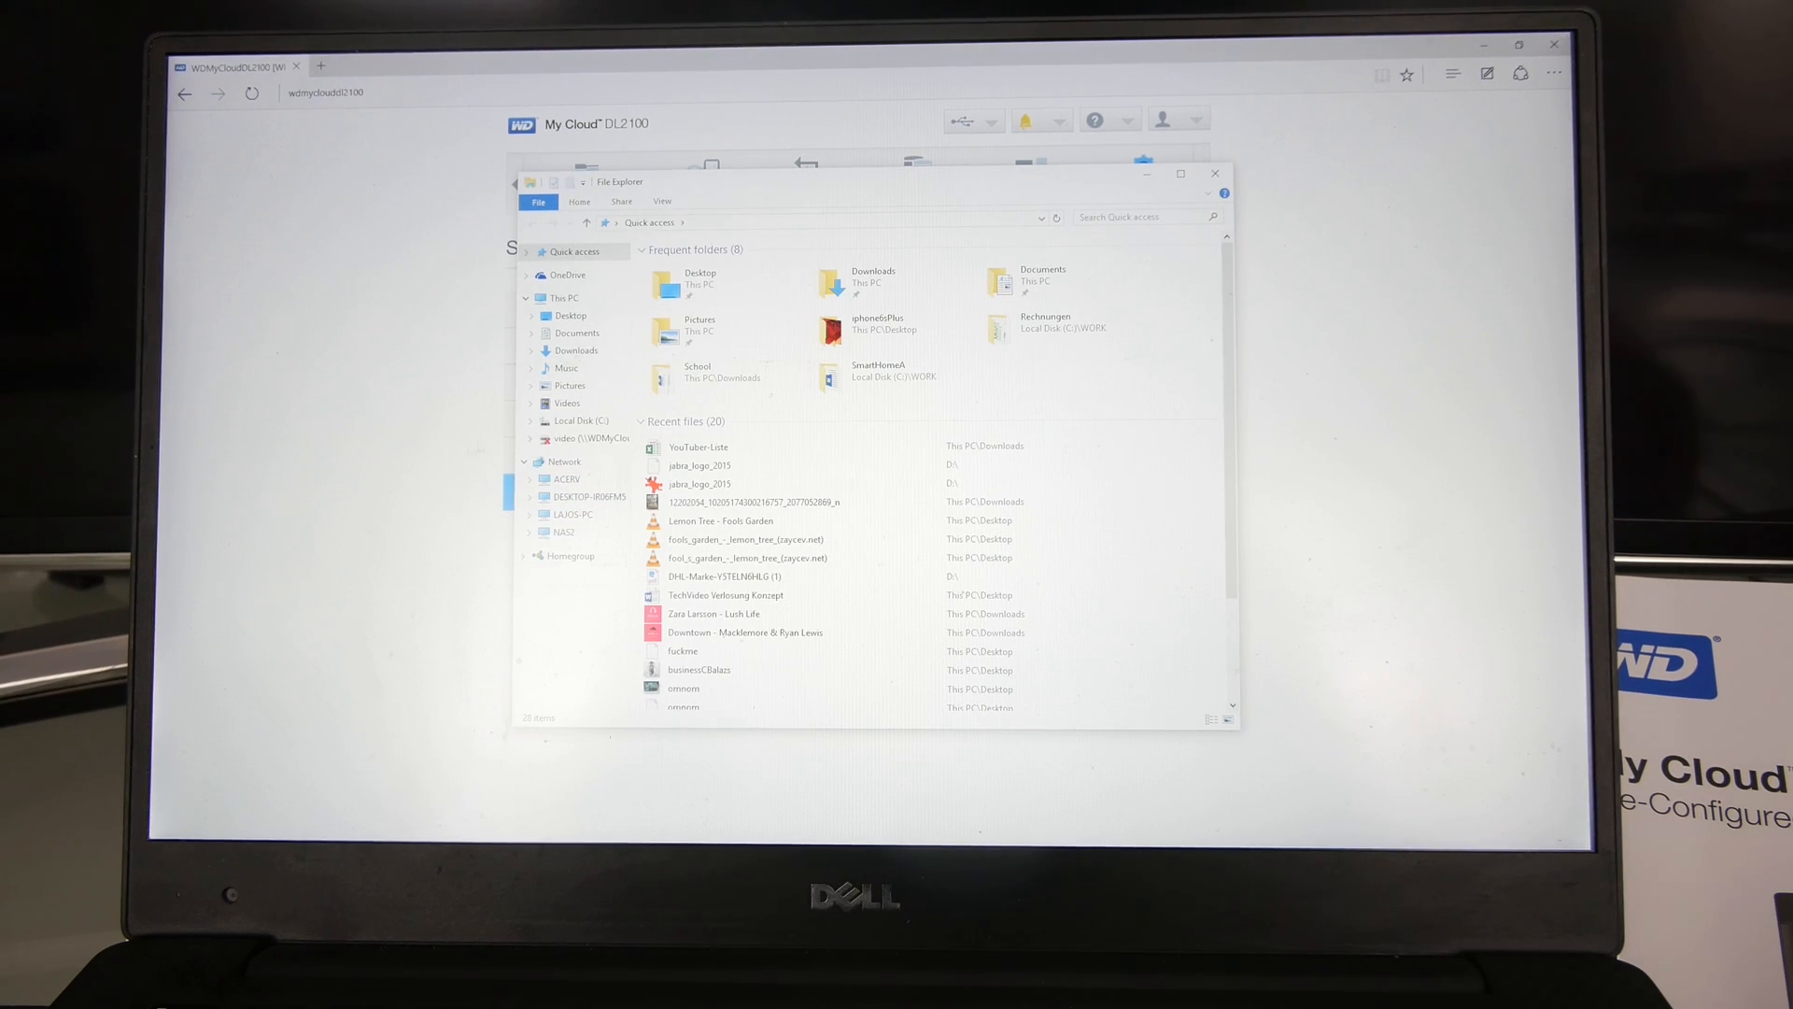
{"action": "left_click", "coordinate": [564, 461]}
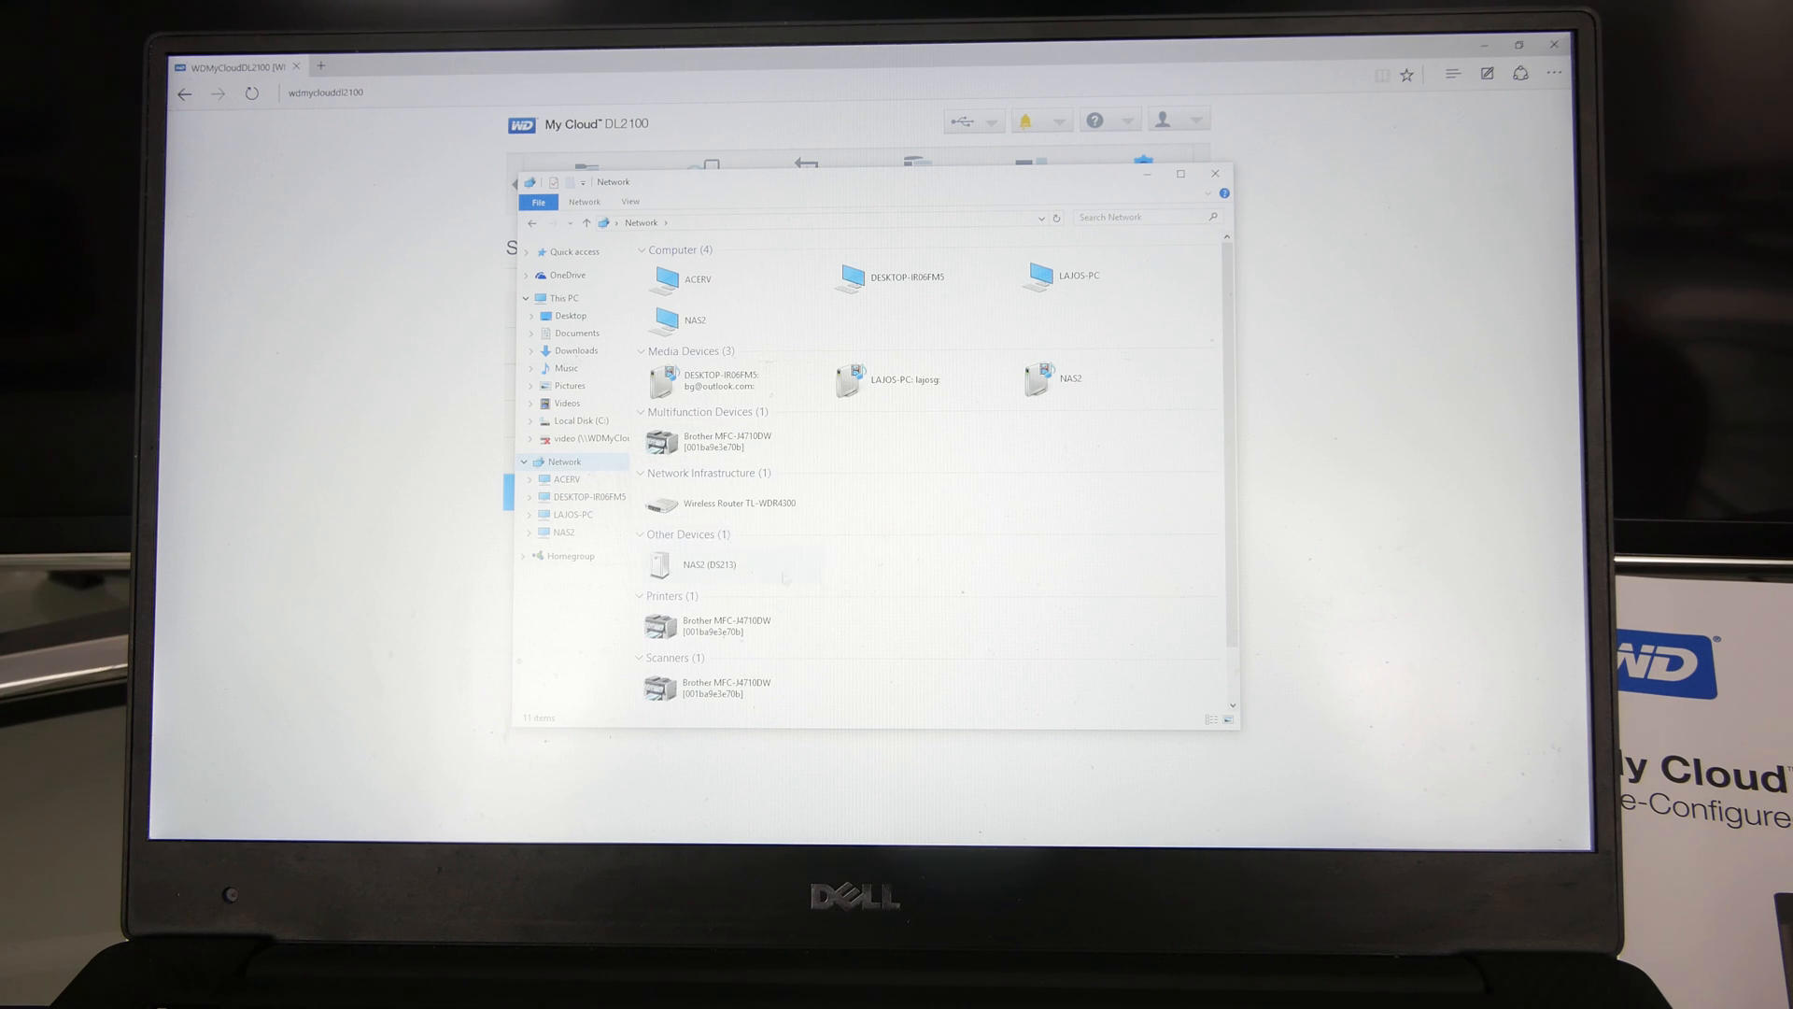
{"action": "left_click", "coordinate": [709, 564]}
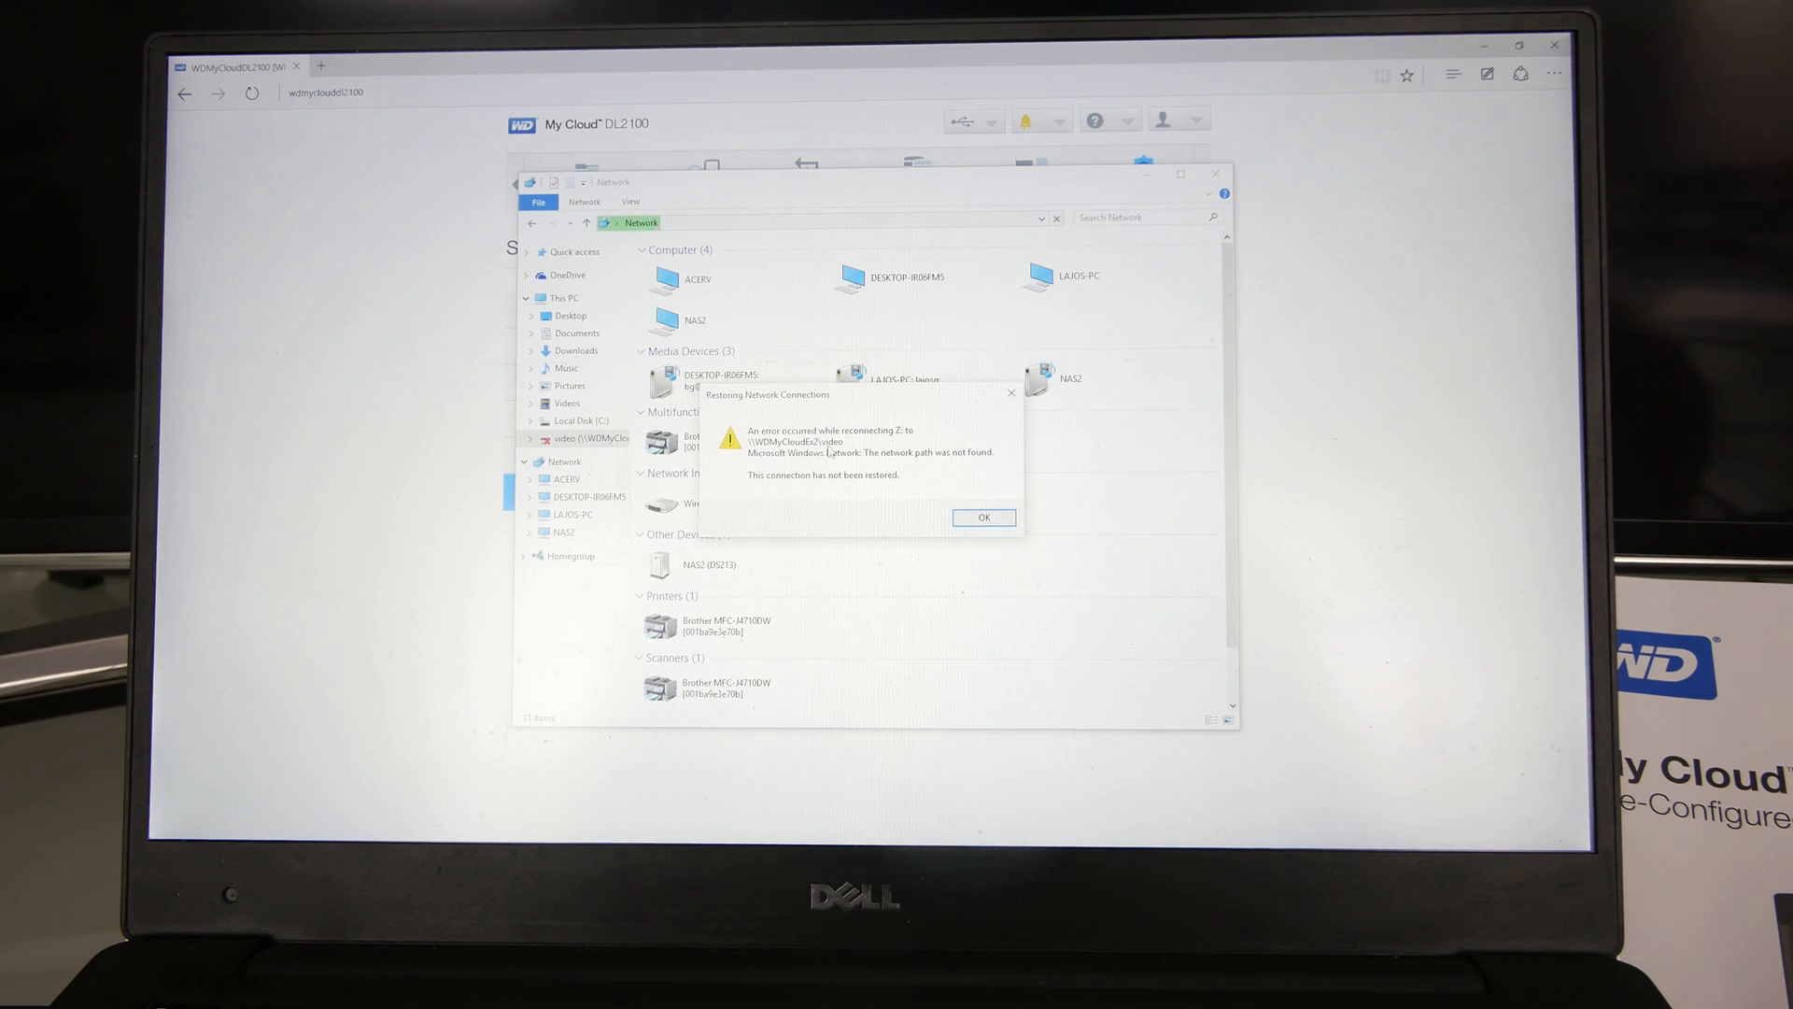
{"action": "left_click", "coordinate": [984, 518]}
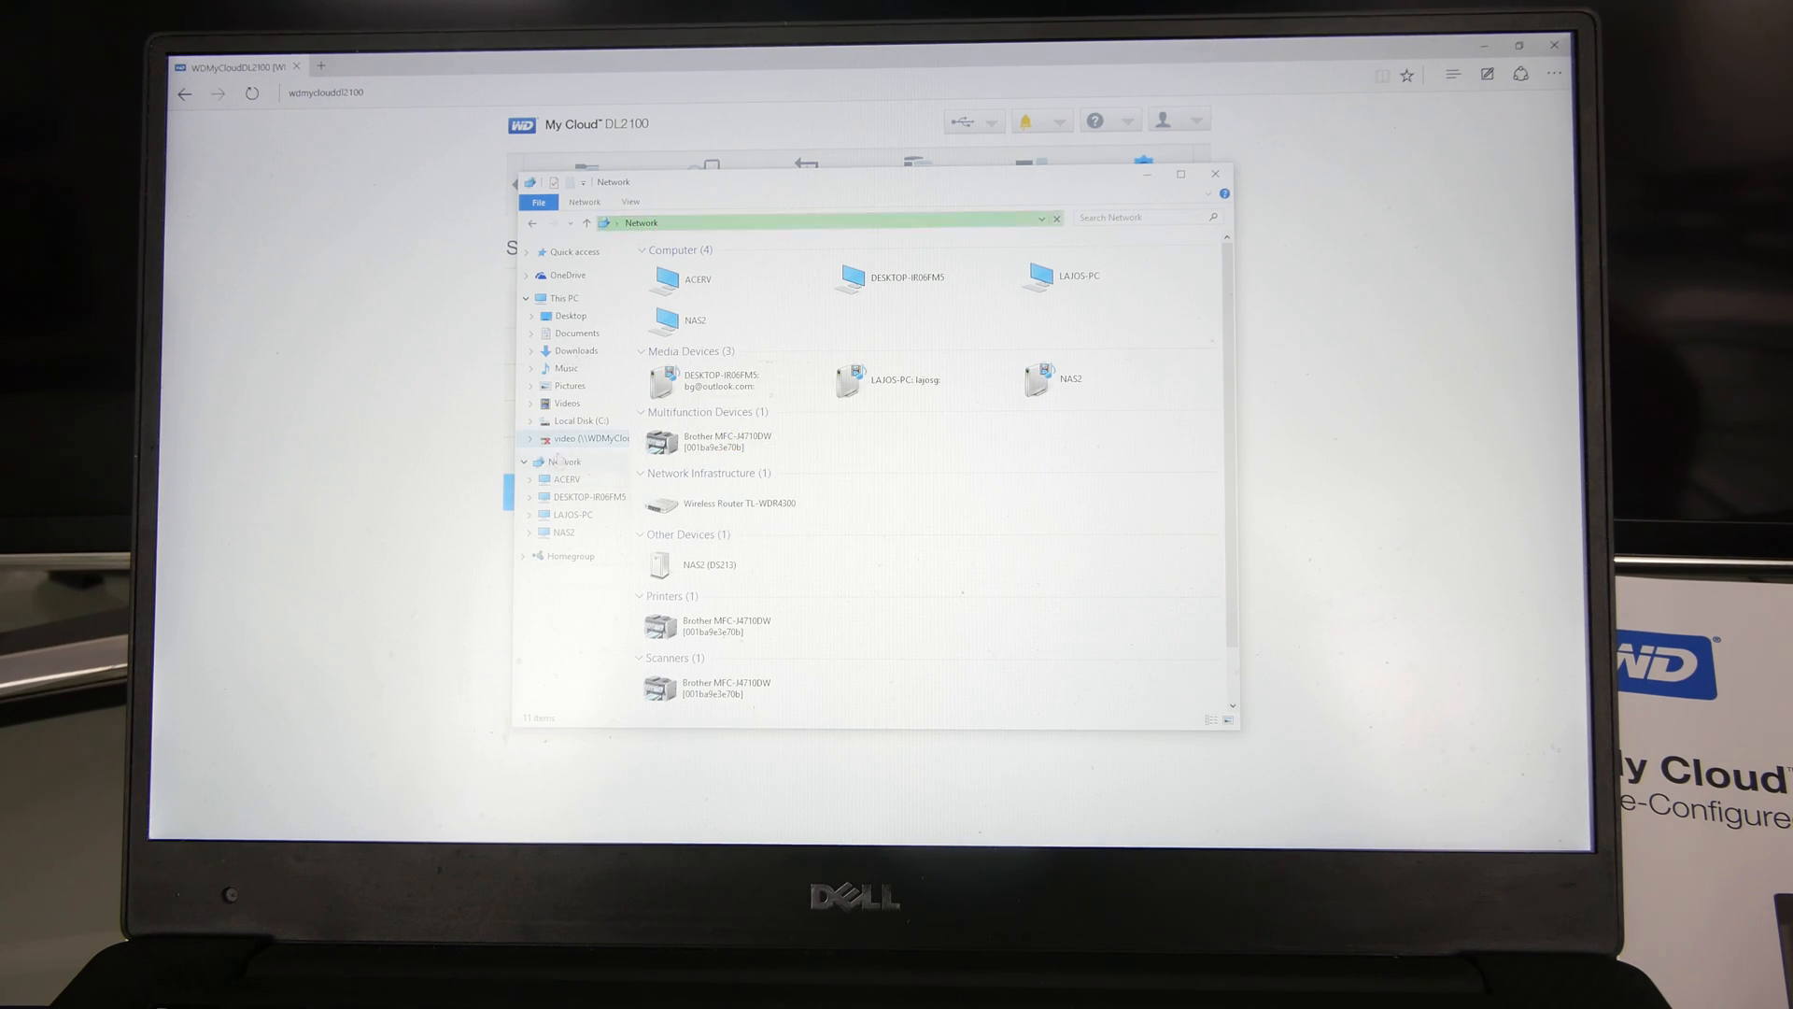